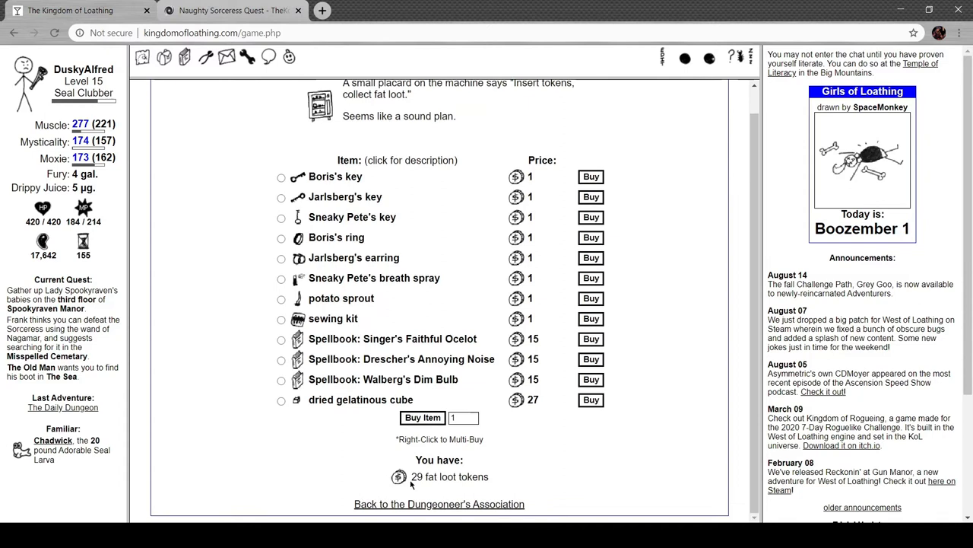
Buy a dried gelatinous cube from the vending machine and view recent inventory items
left_click(281, 400)
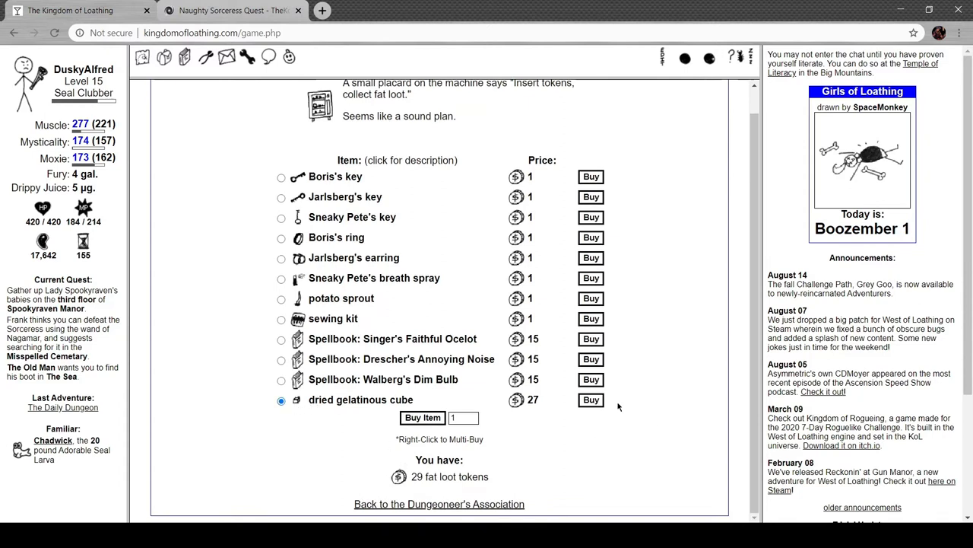
left_click(590, 399)
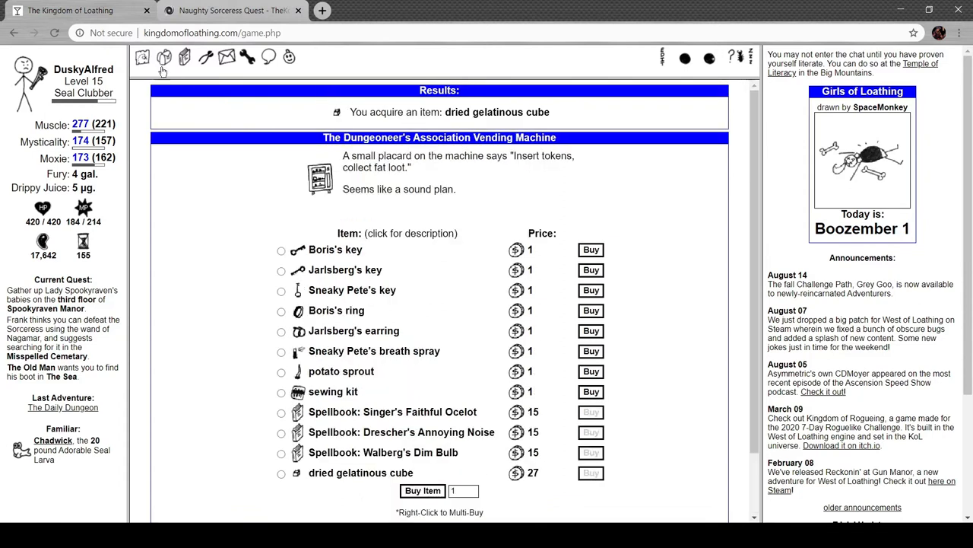
left_click(162, 58)
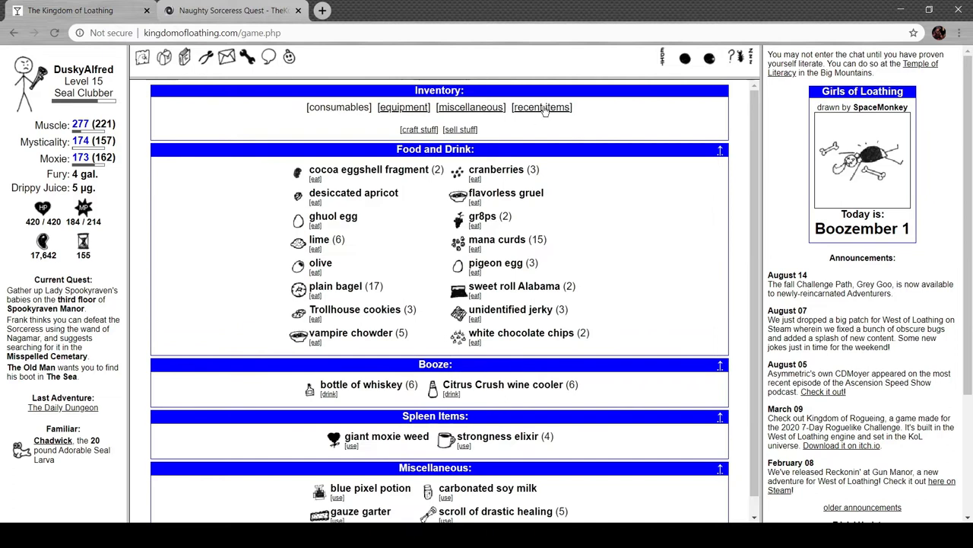
left_click(351, 447)
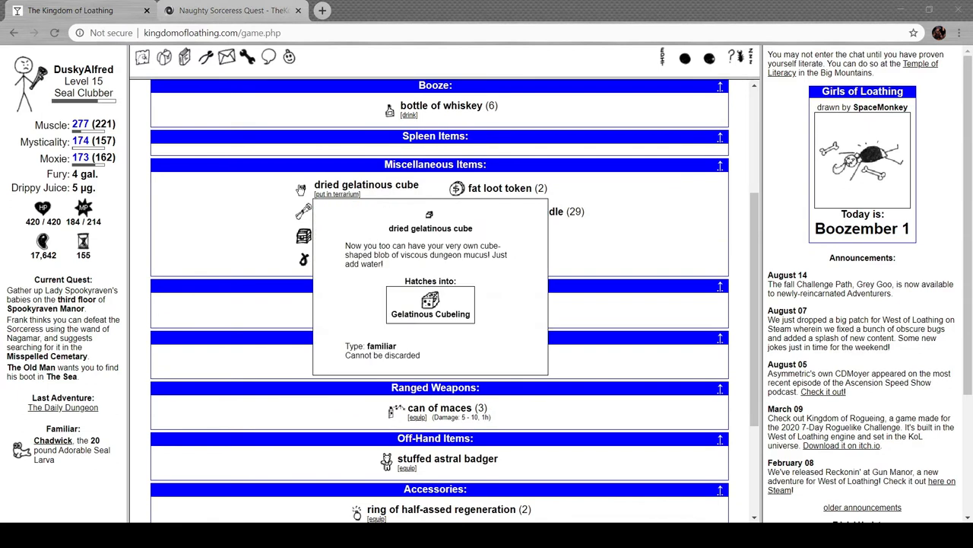
mouse_move(337, 195)
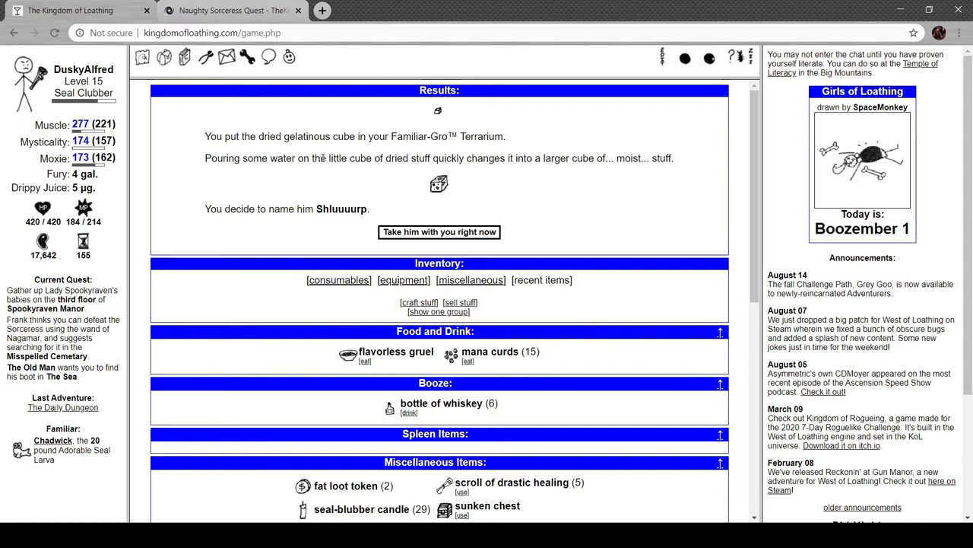
mouse_move(344, 160)
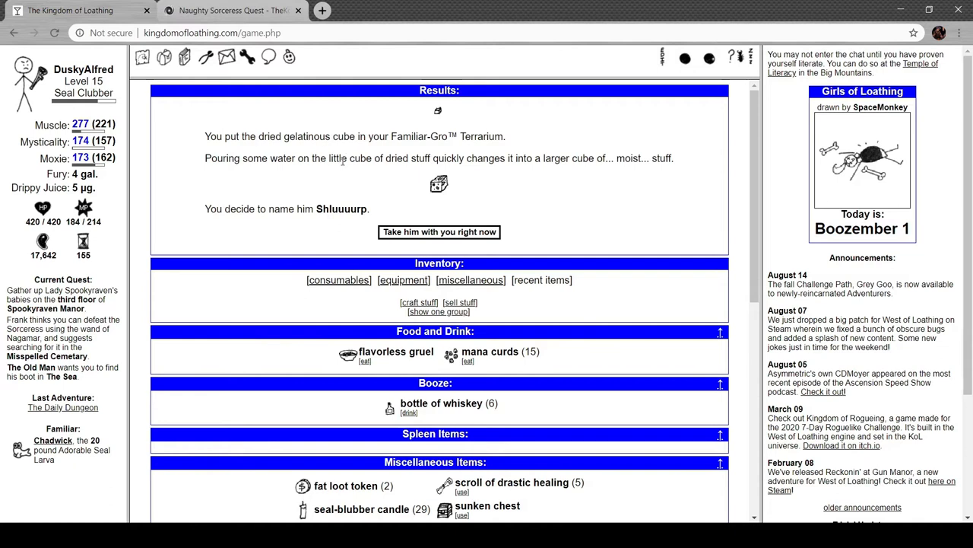
mouse_move(475, 185)
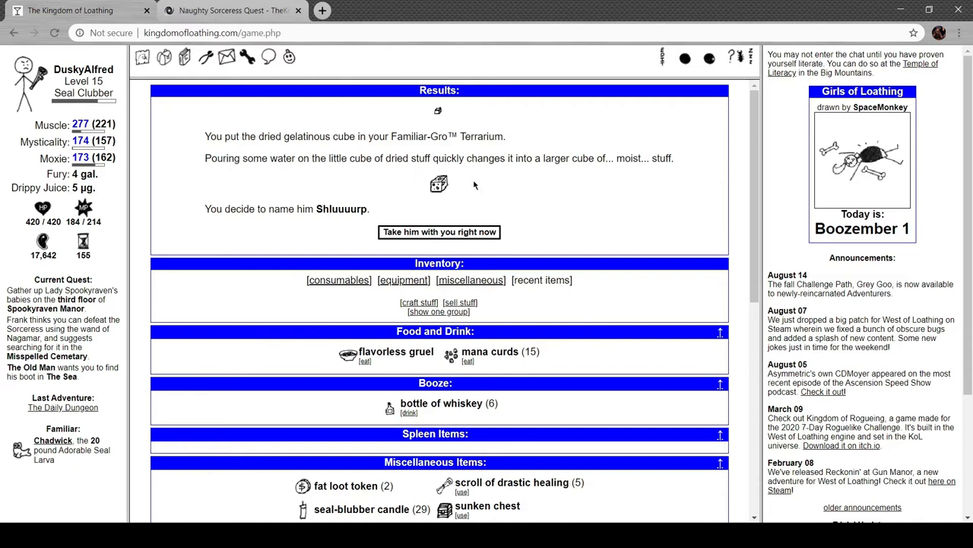
mouse_move(352, 219)
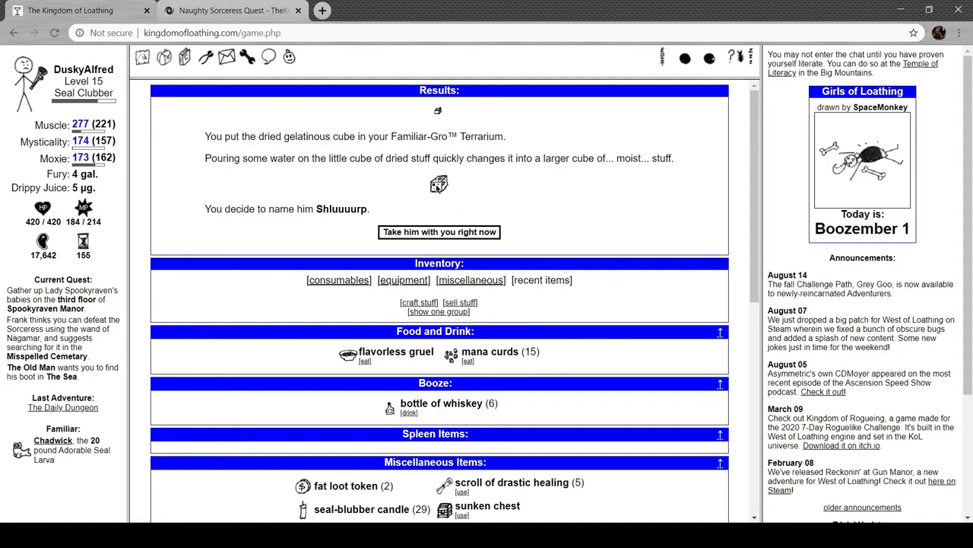
Make Shluuuurp active, visit the Cyrpt and Tomb of the Unknown, and return to the cemetery
left_click(438, 232)
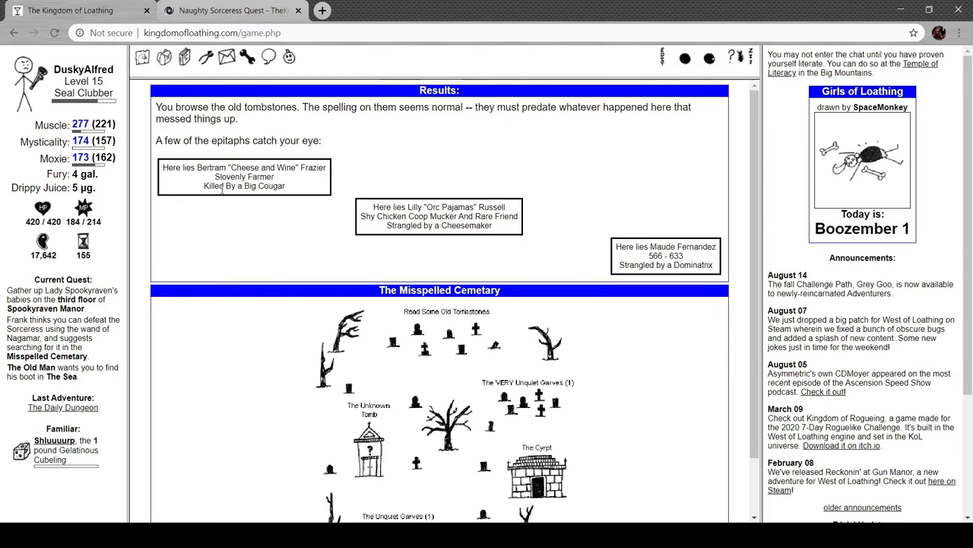
mouse_move(476, 194)
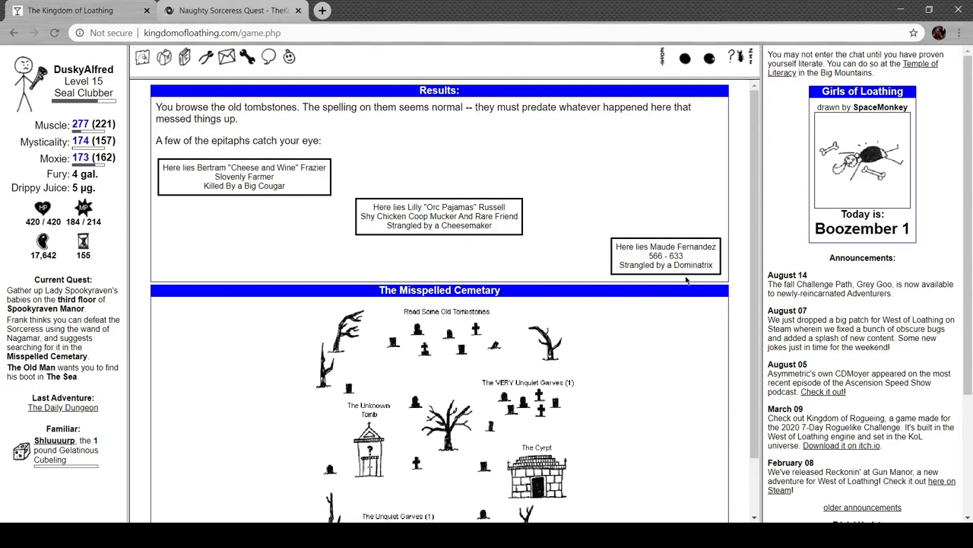
mouse_move(646, 218)
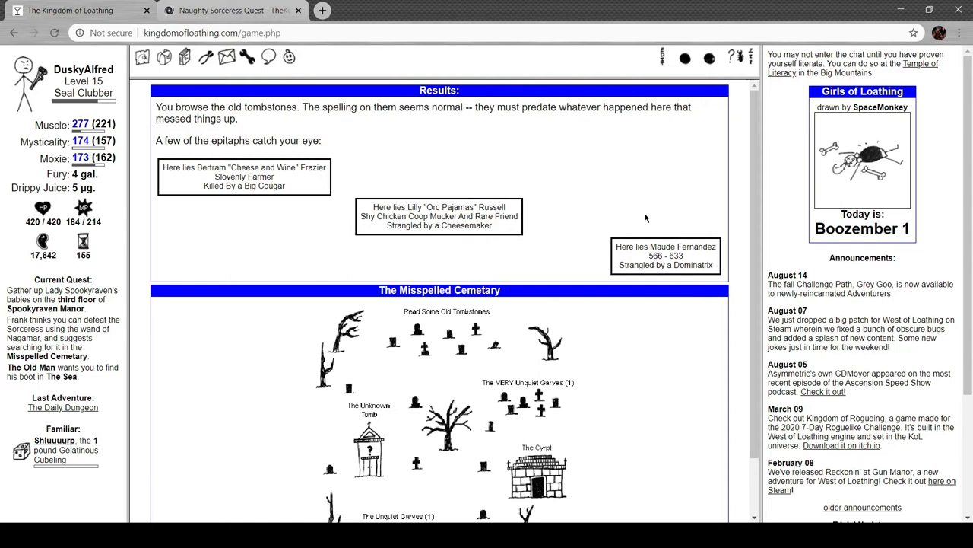
scroll("down", 3)
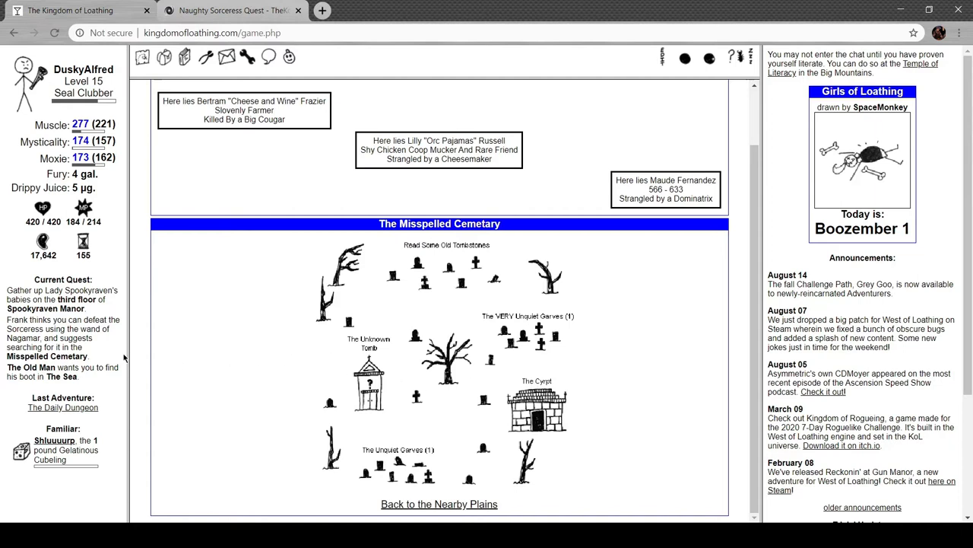
mouse_move(139, 342)
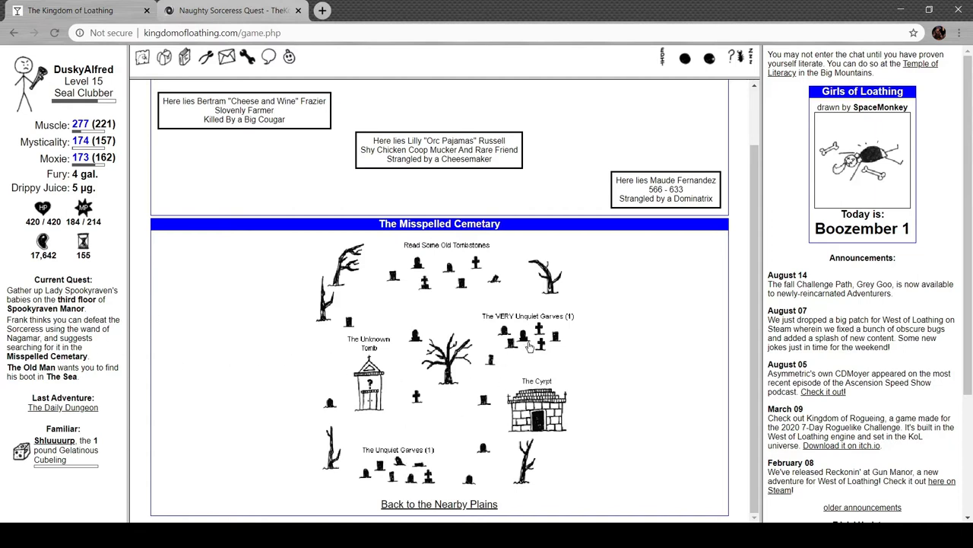
left_click(536, 407)
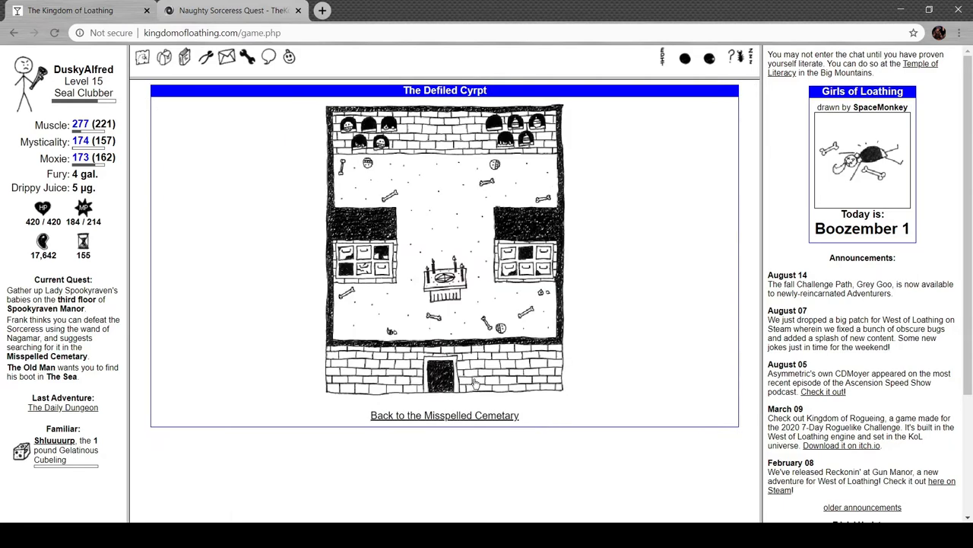
left_click(444, 414)
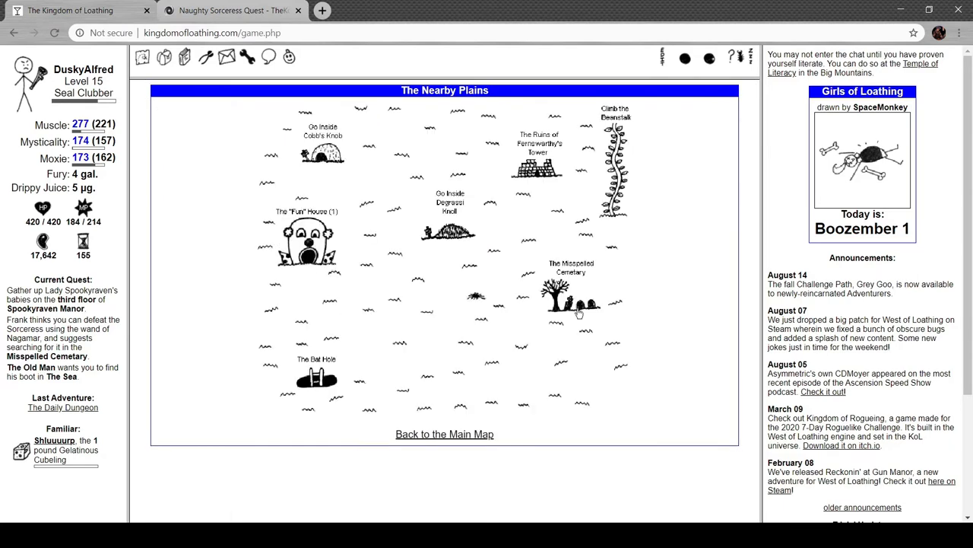
left_click(559, 289)
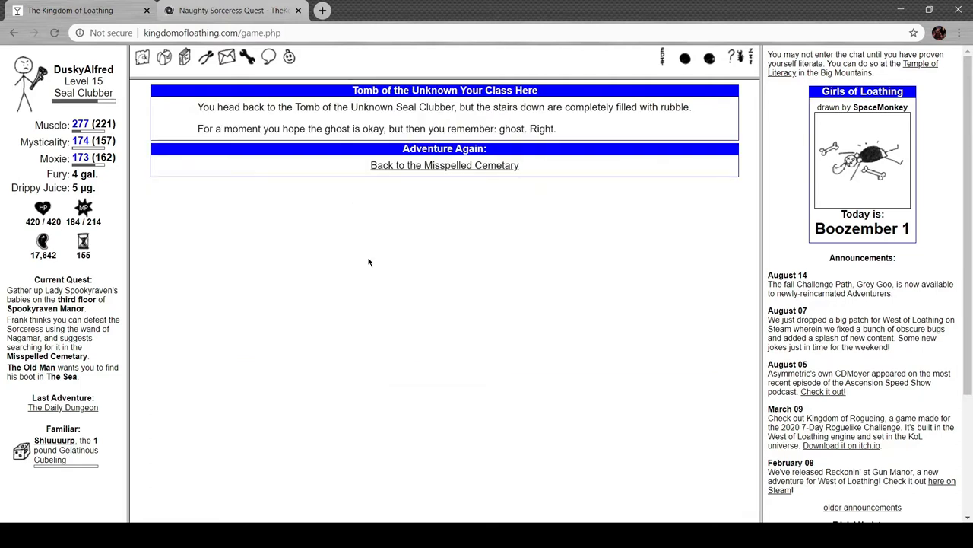
mouse_move(436, 168)
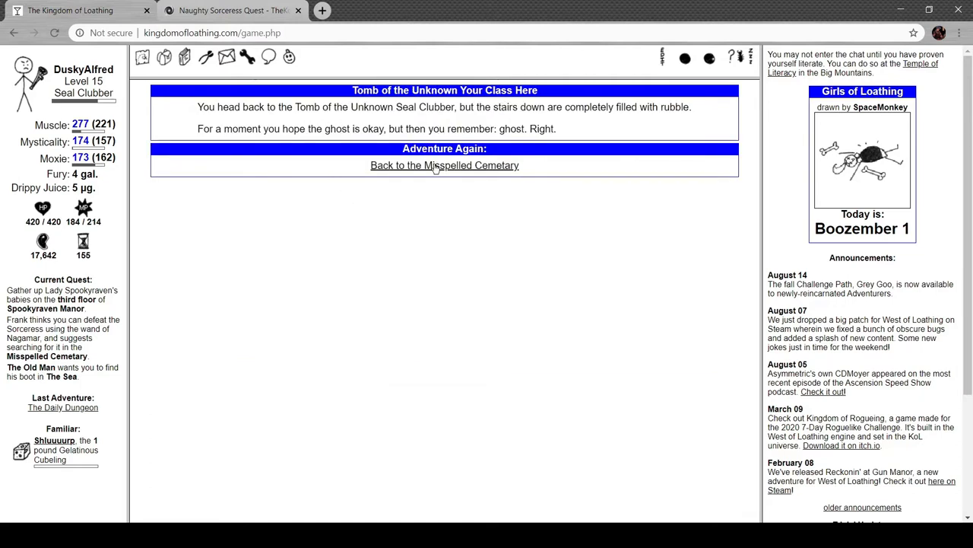
left_click(444, 165)
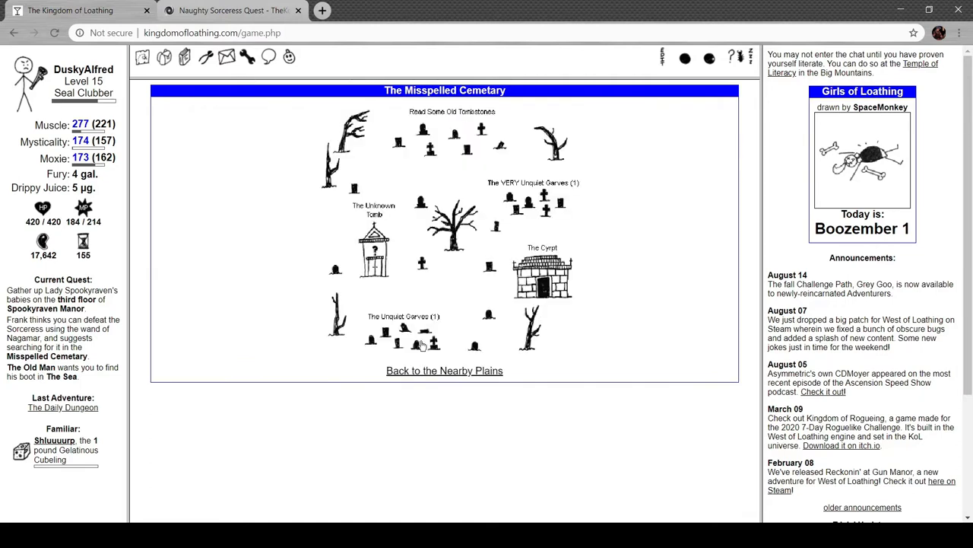
Attack a skeleton and then a grave robber in two Unquiet Garves adventures
left_click(404, 316)
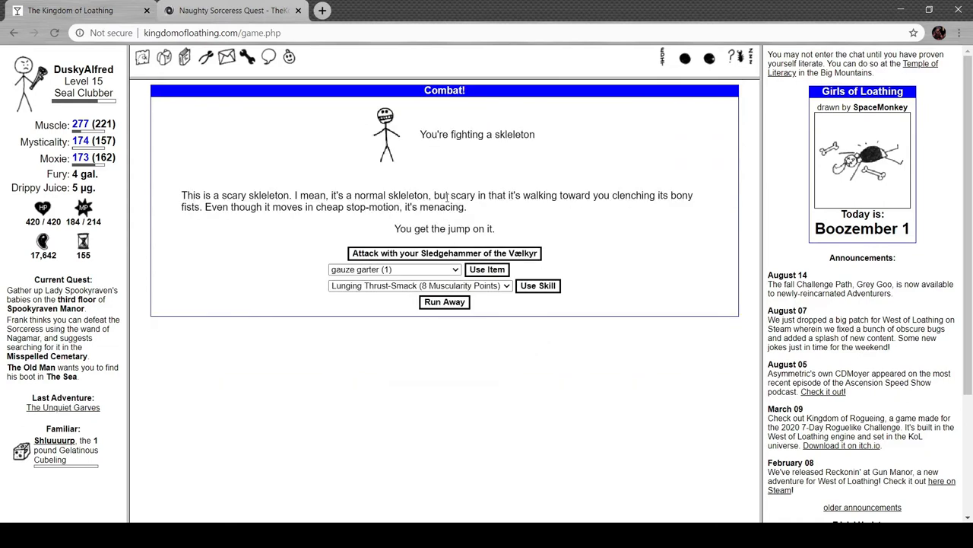
mouse_move(278, 180)
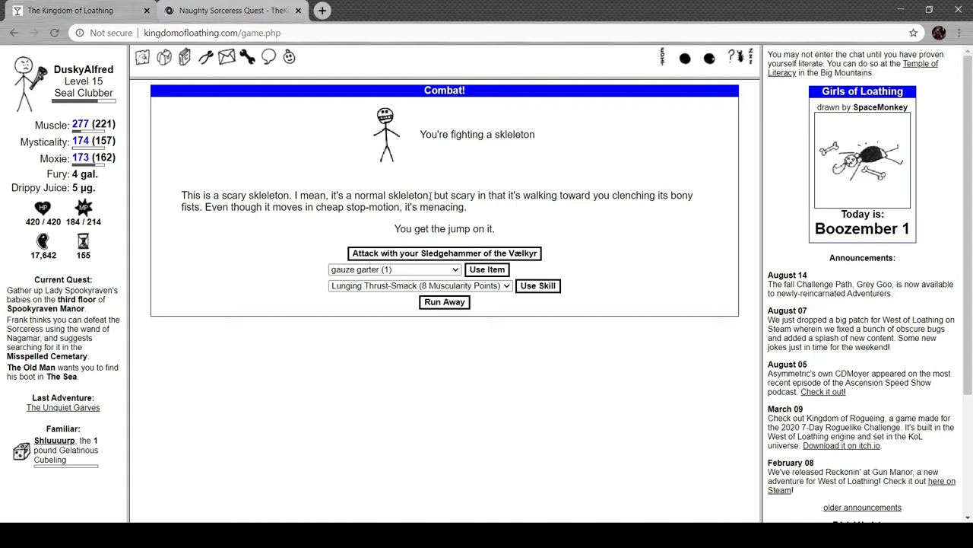
left_click(443, 252)
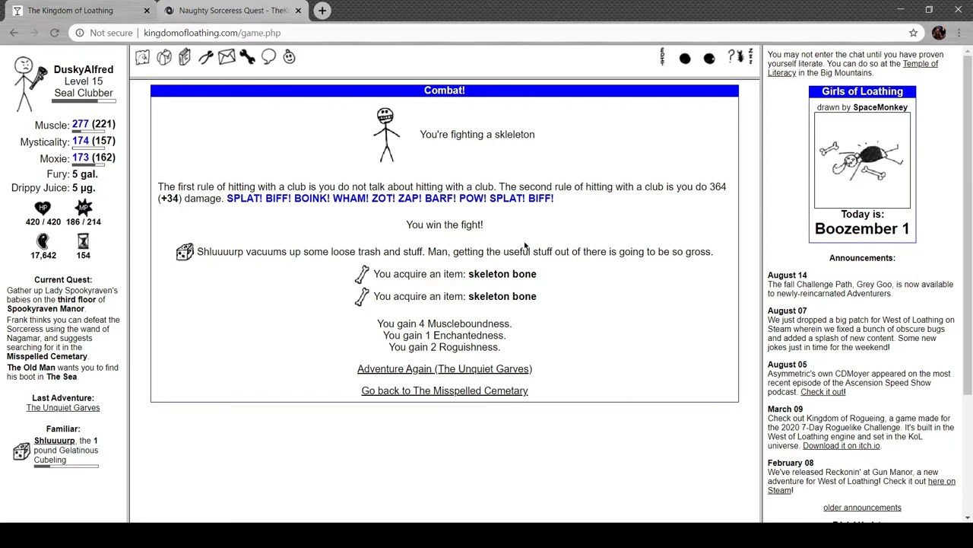
mouse_move(462, 369)
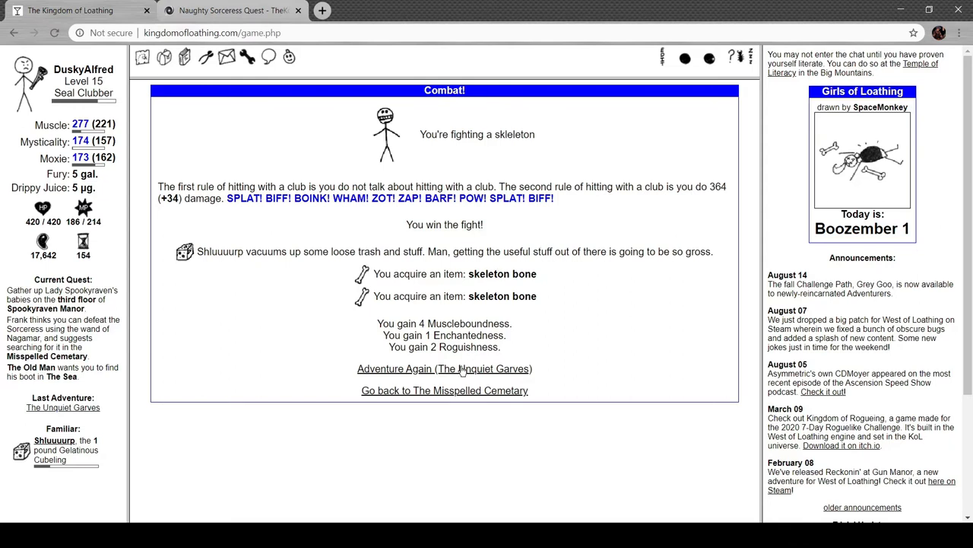
left_click(445, 368)
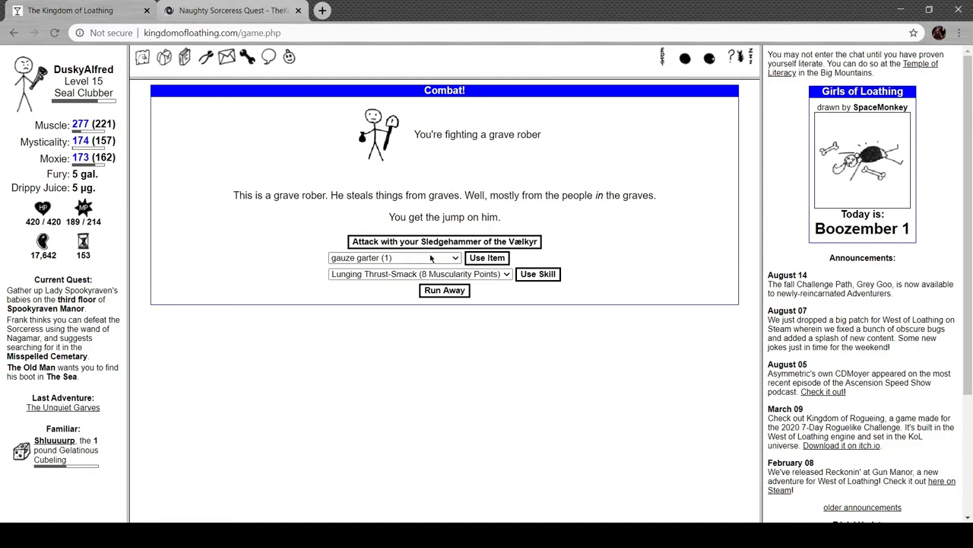
left_click(444, 241)
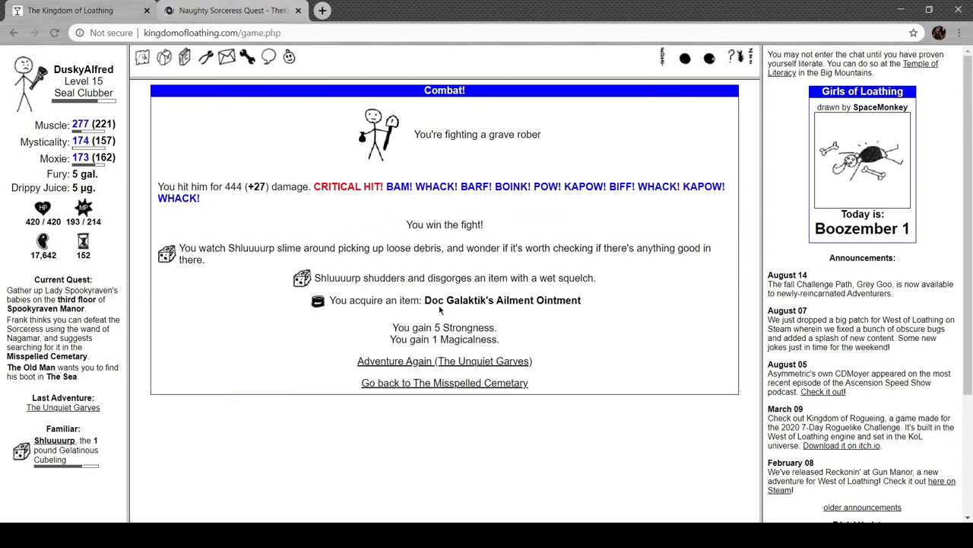
mouse_move(421, 292)
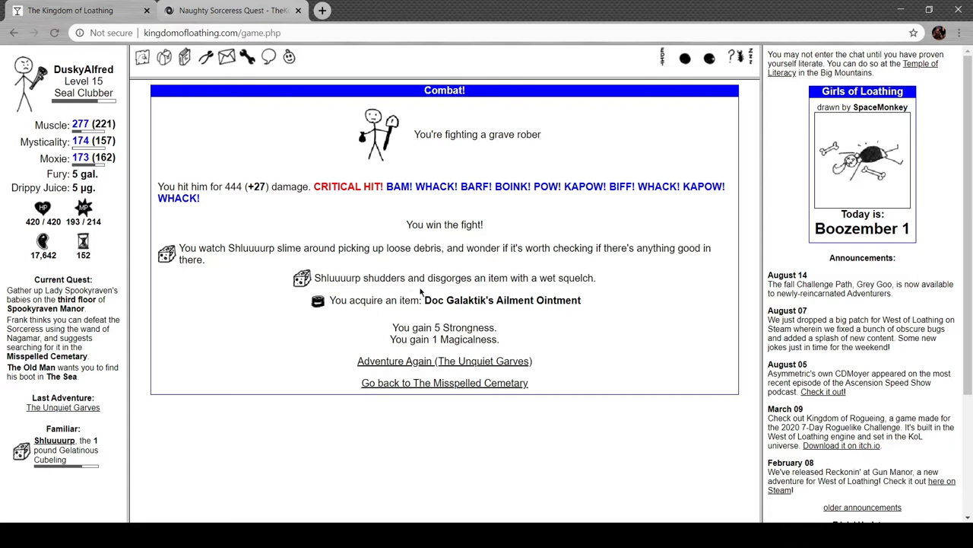
mouse_move(515, 290)
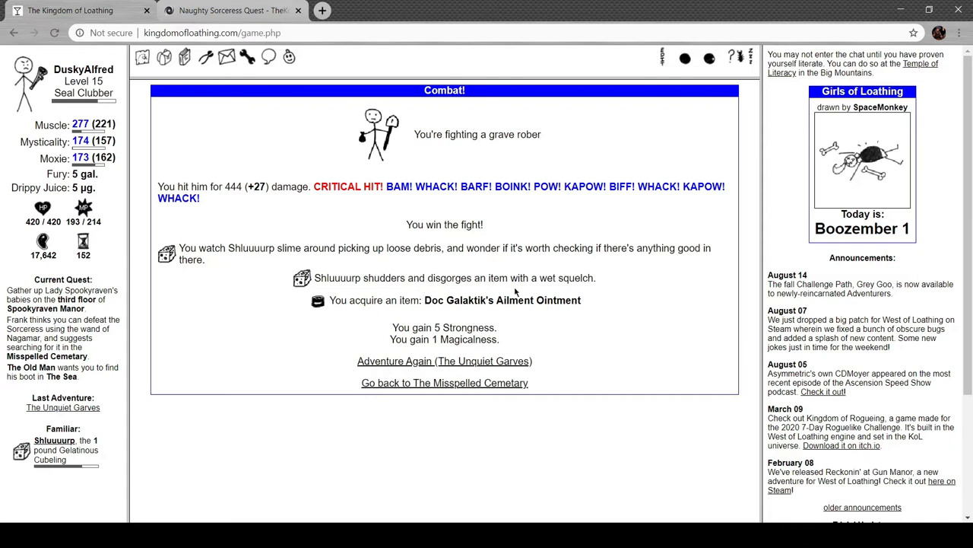
mouse_move(520, 331)
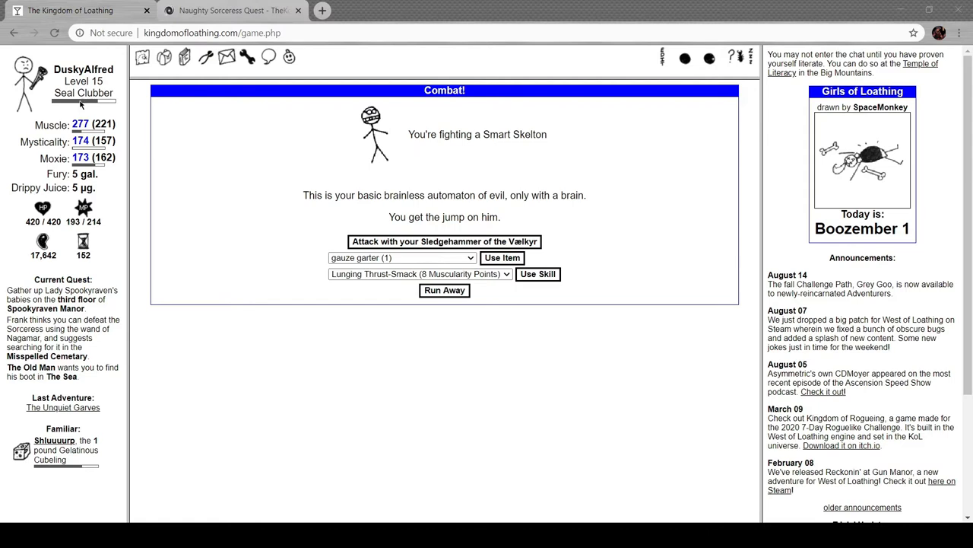
mouse_move(87, 231)
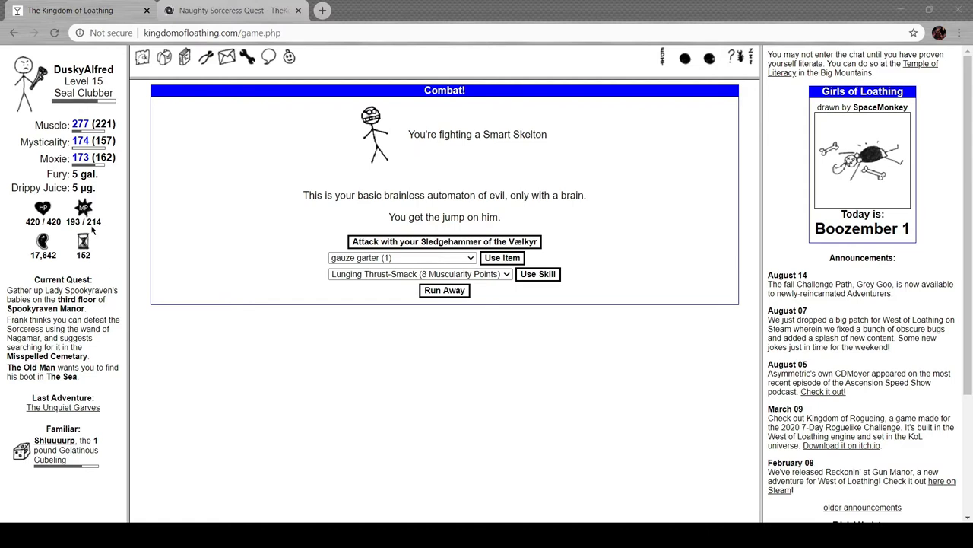
mouse_move(580, 497)
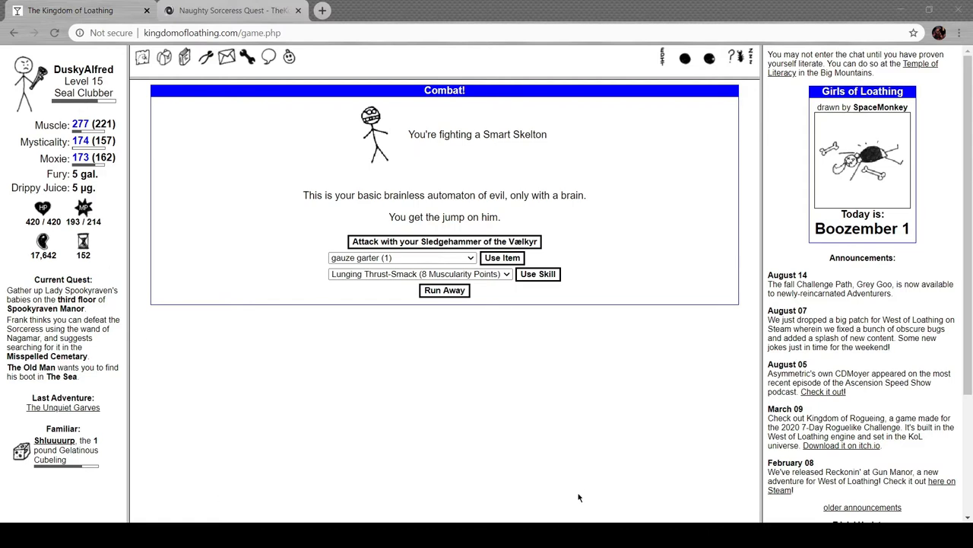
Defeat a Smart Skelton and a lihc, then enter The VERY Unquiet Garves
left_click(445, 241)
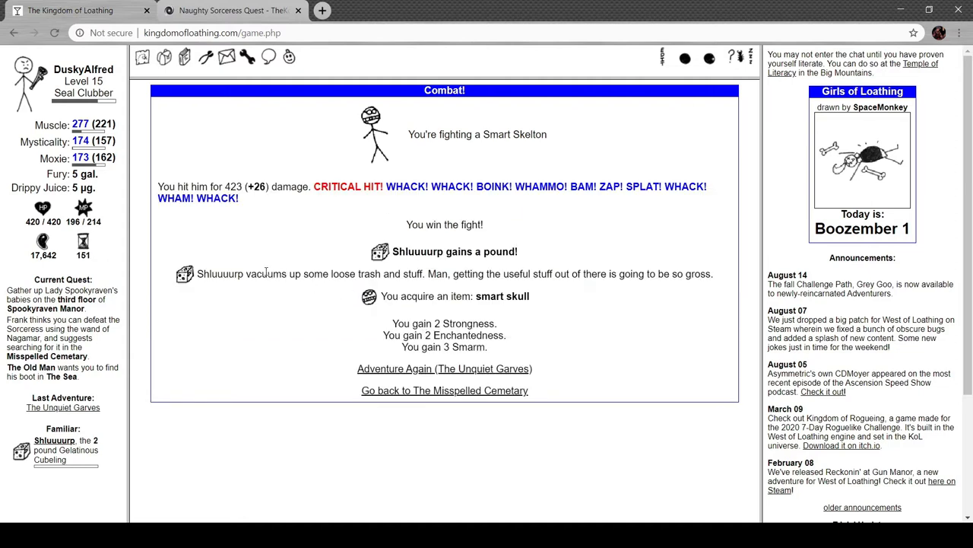
mouse_move(456, 285)
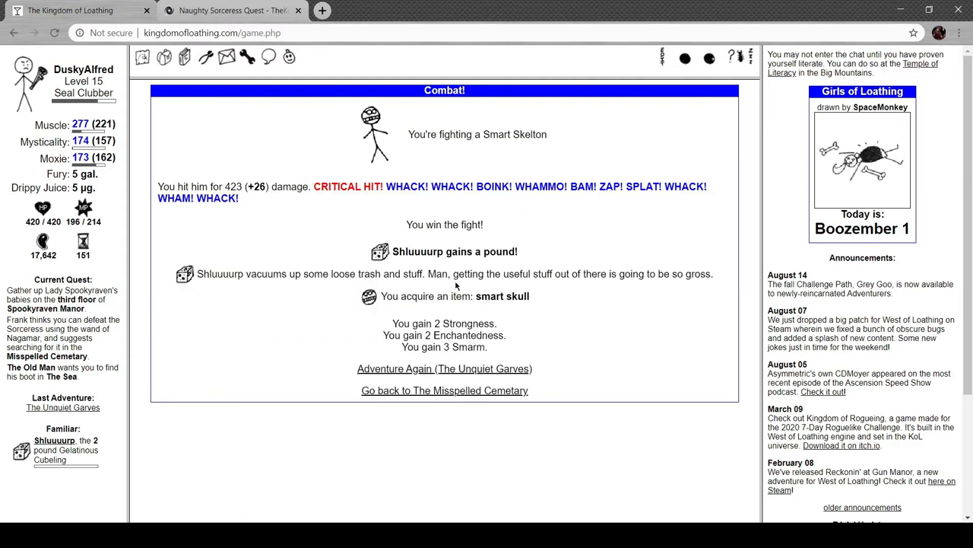
mouse_move(524, 383)
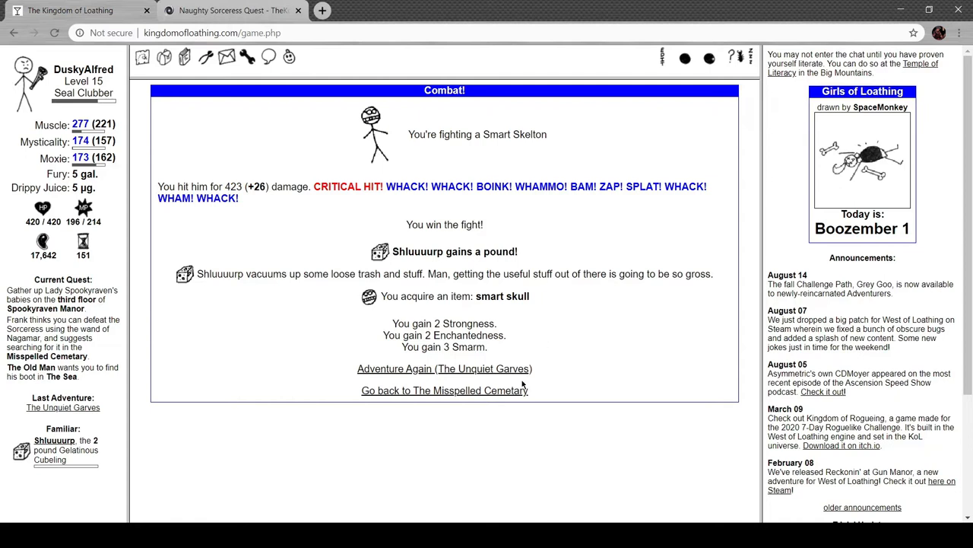
left_click(394, 368)
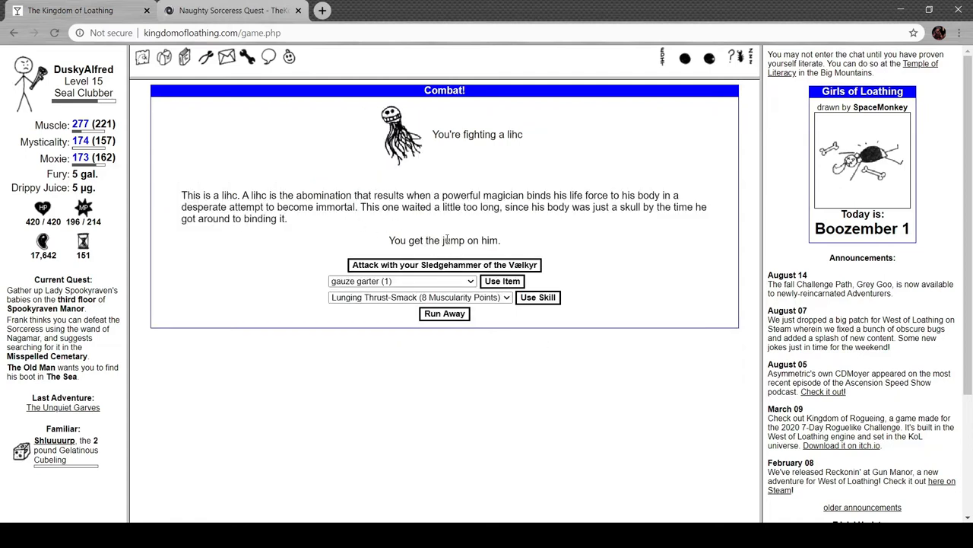
mouse_move(560, 235)
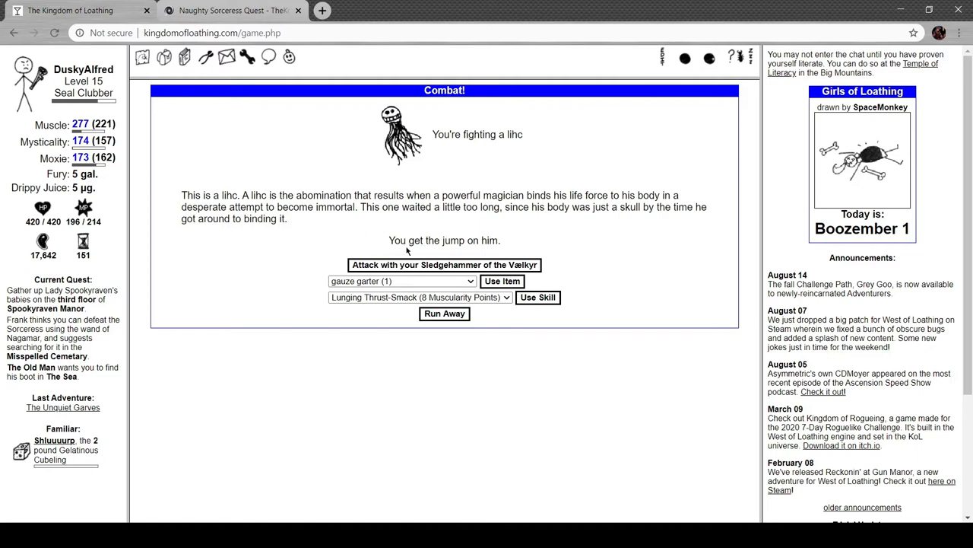
left_click(444, 265)
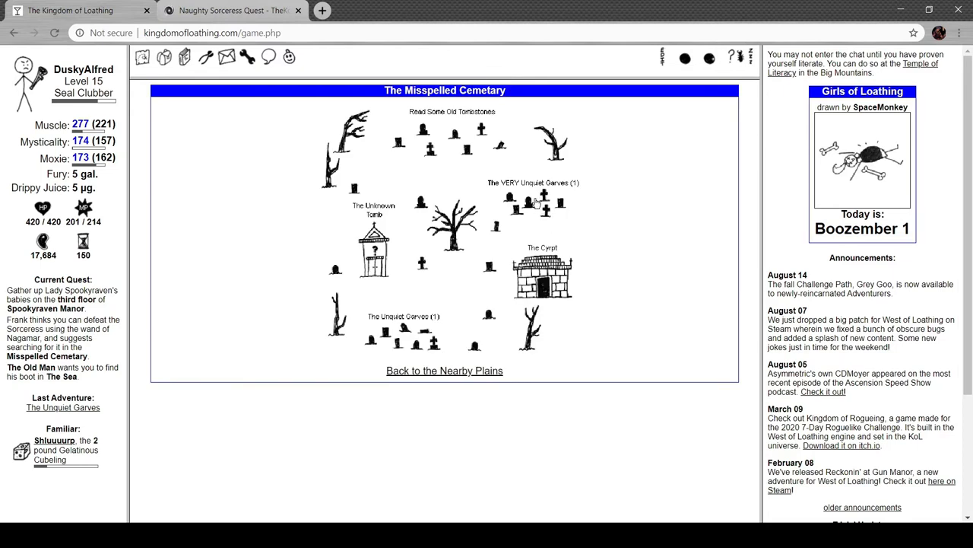
left_click(528, 201)
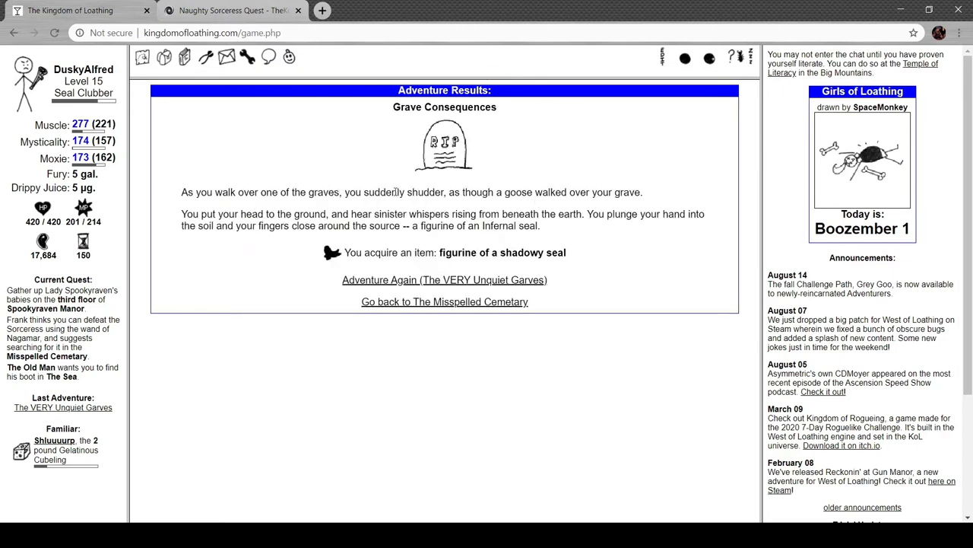
mouse_move(474, 196)
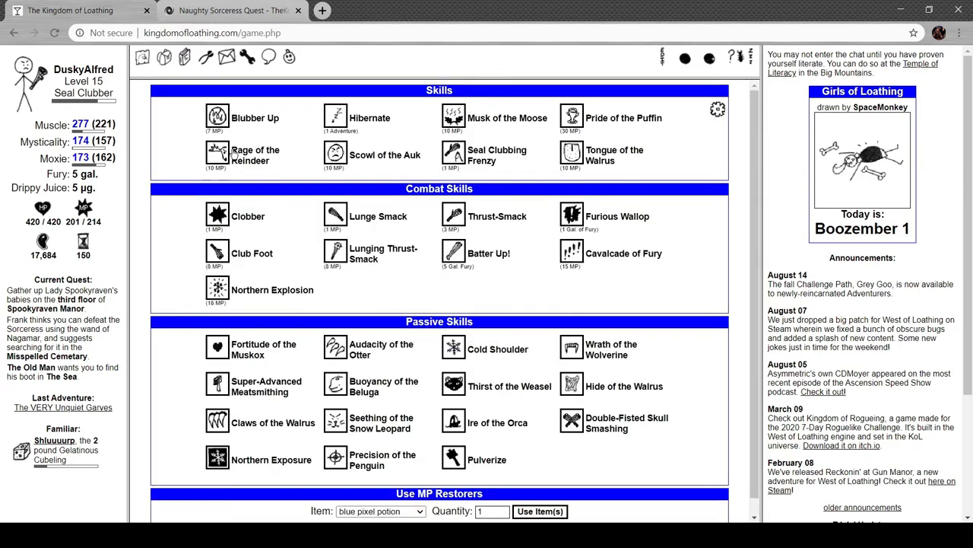
Cast Scowl of the Auk and go to the inventory
left_click(217, 154)
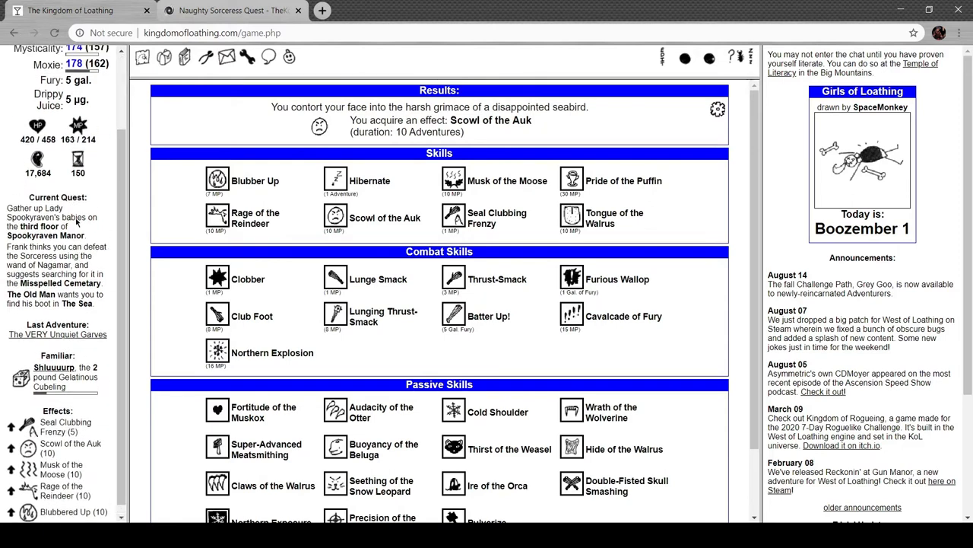
left_click(160, 59)
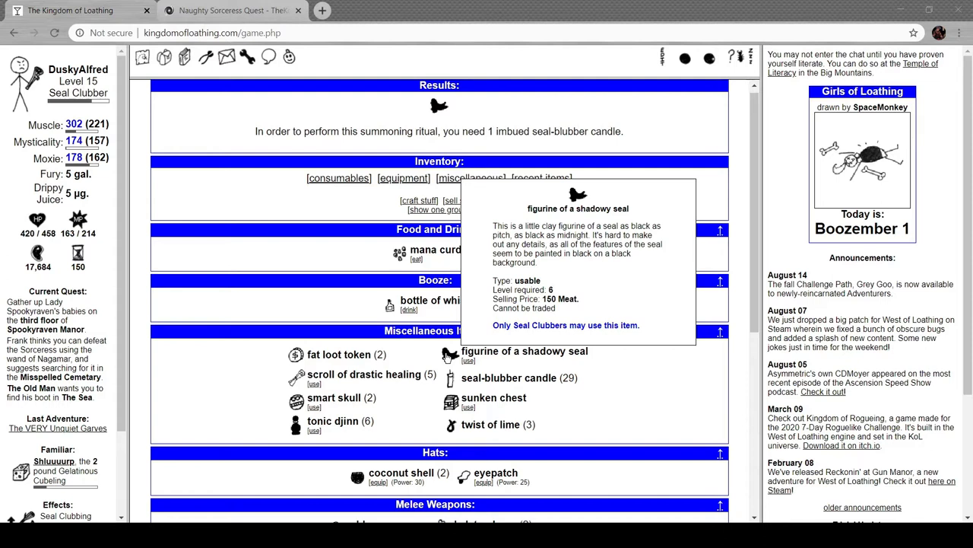
mouse_move(234, 276)
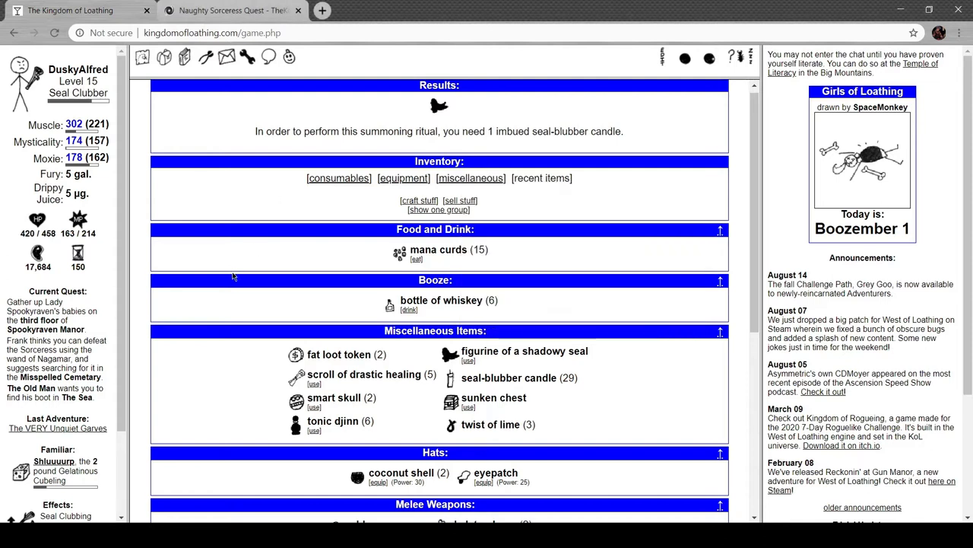
Use one tonic djinn, leaving five, and browse the full miscellaneous item list
scroll("down", 3)
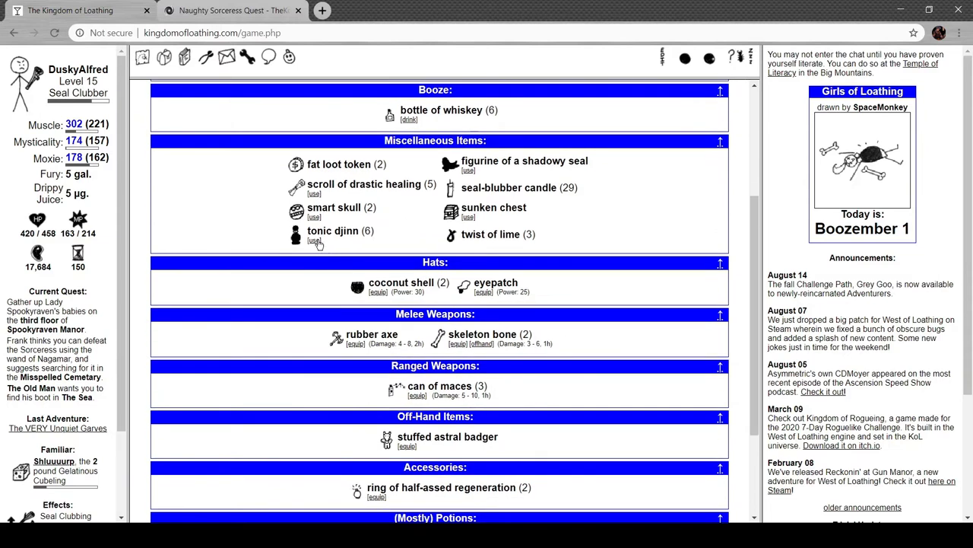
left_click(314, 240)
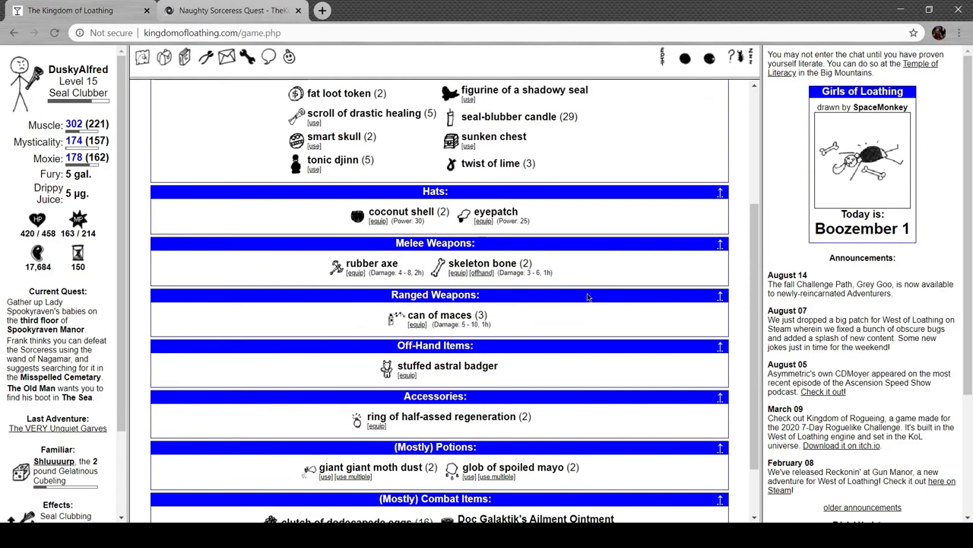
scroll("down", 3)
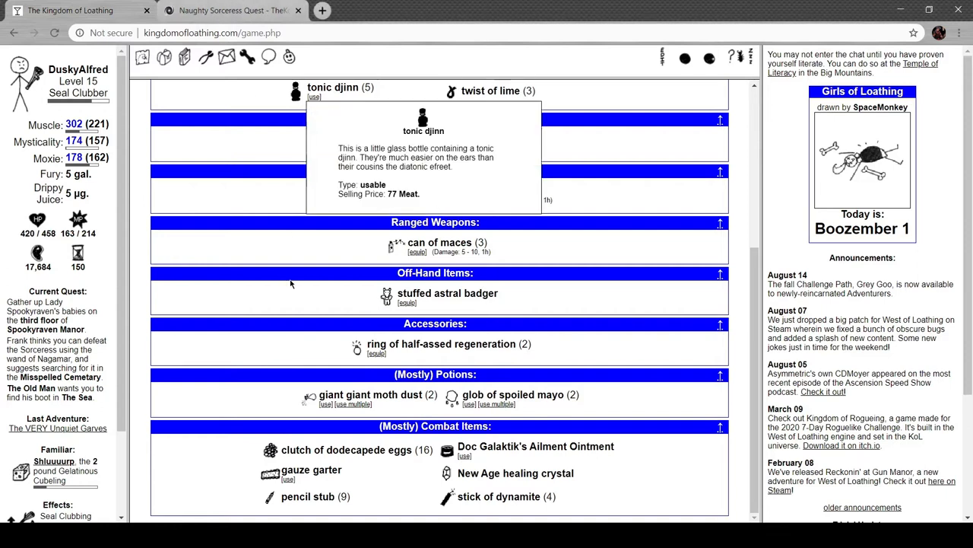
mouse_move(314, 406)
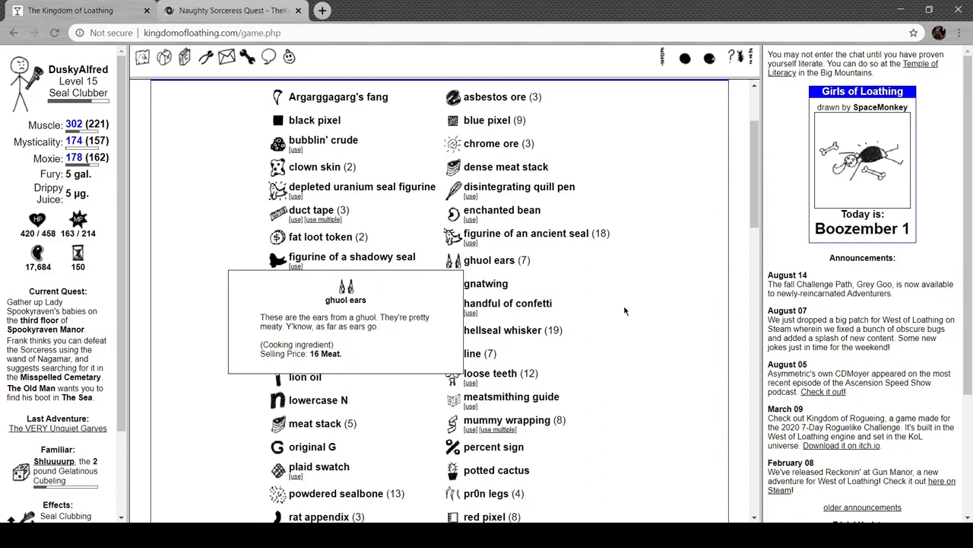
scroll("down", 3)
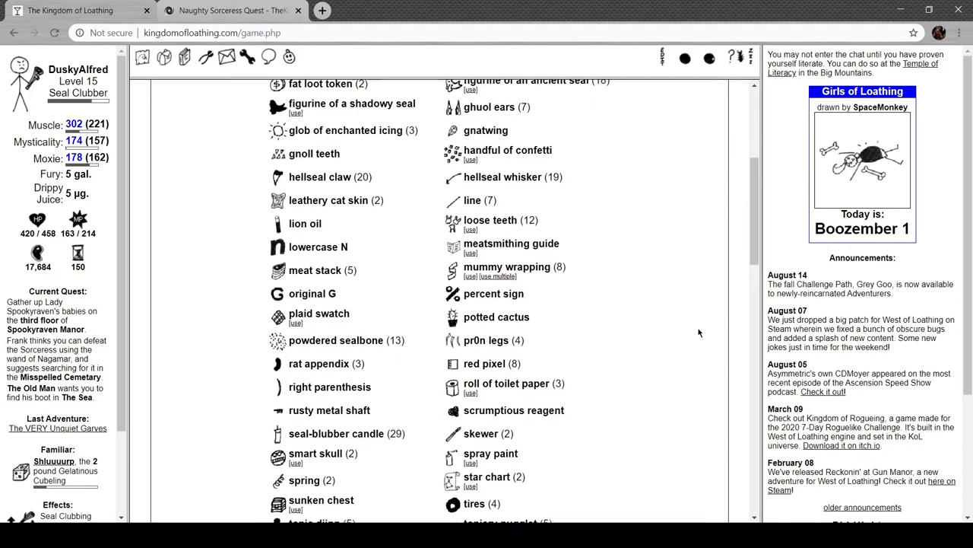
scroll("down", 3)
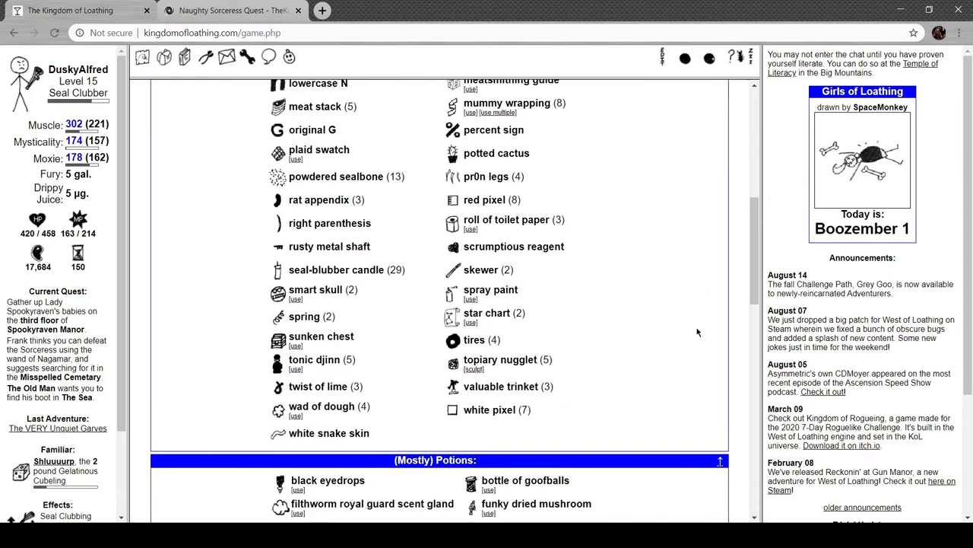
mouse_move(645, 315)
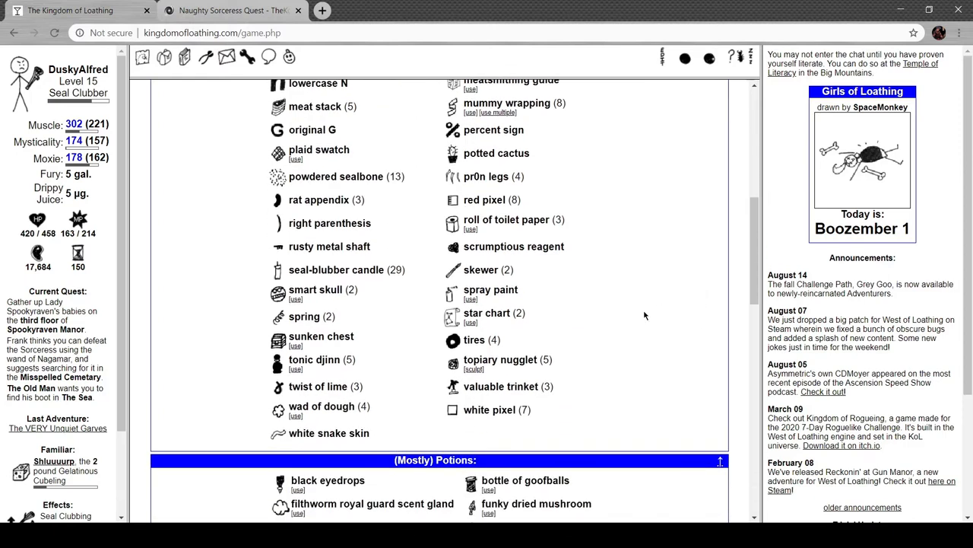
mouse_move(506, 246)
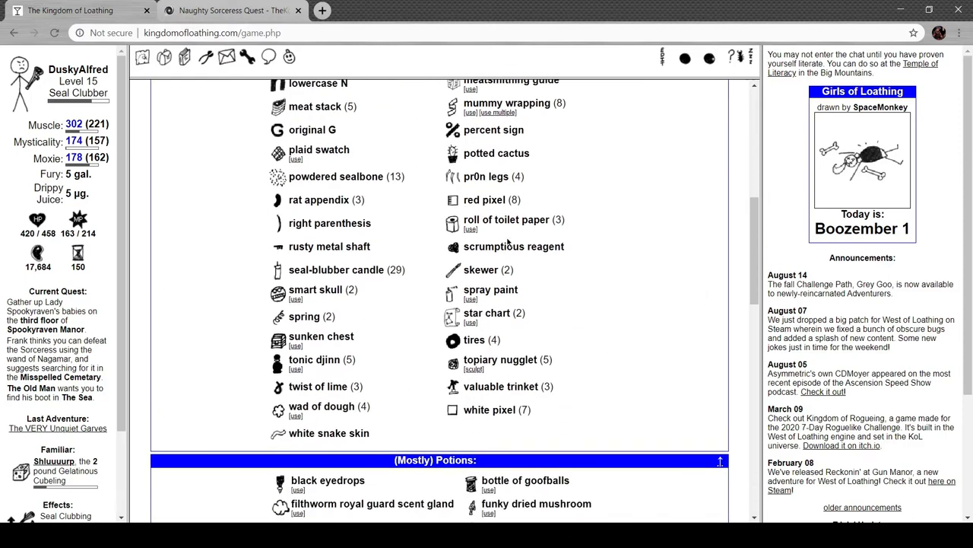
mouse_move(471, 234)
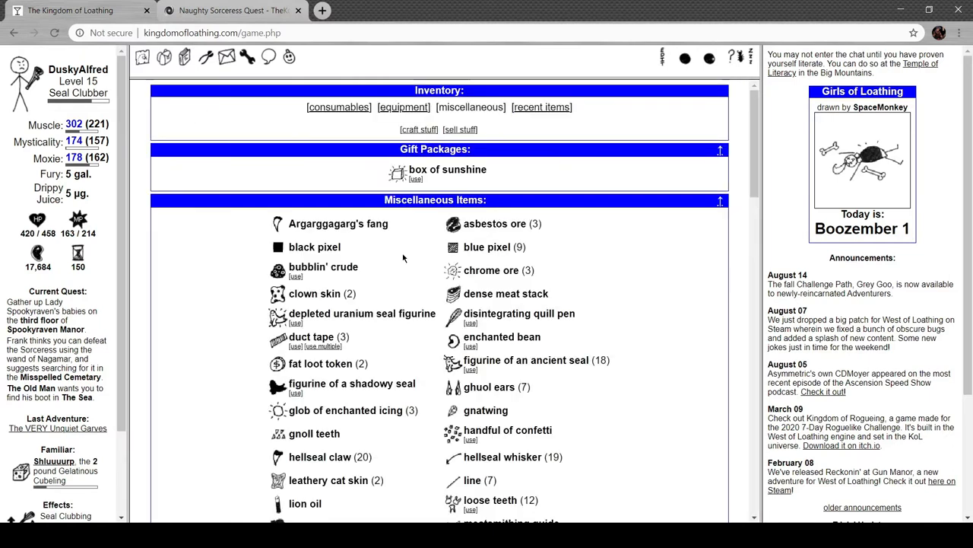
mouse_move(278, 267)
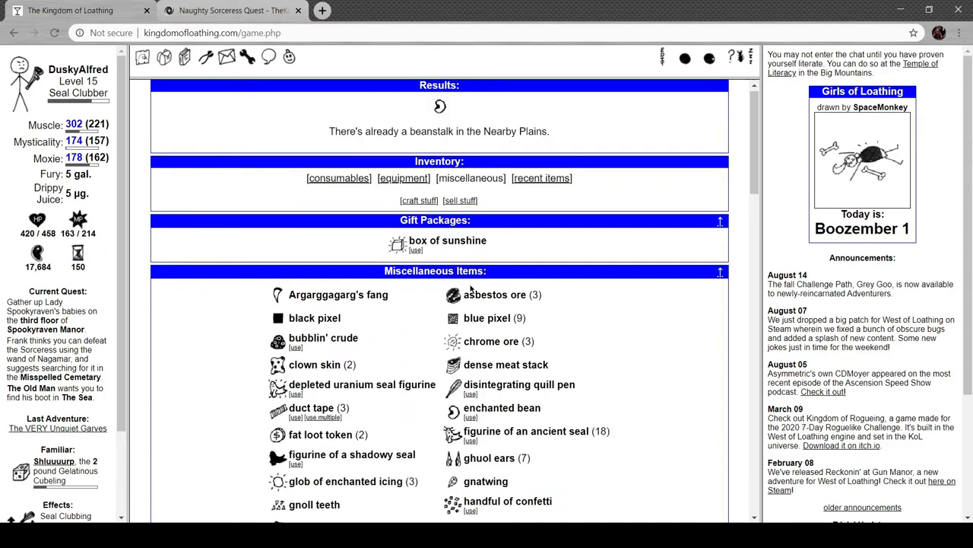
Scroll the inventory and reach the Combine Items crafting page
scroll("down", 3)
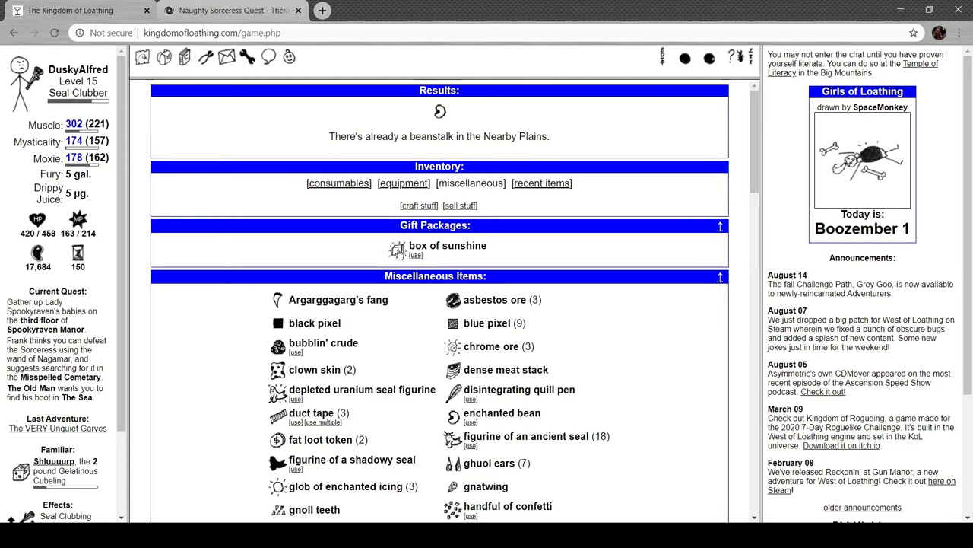
mouse_move(397, 250)
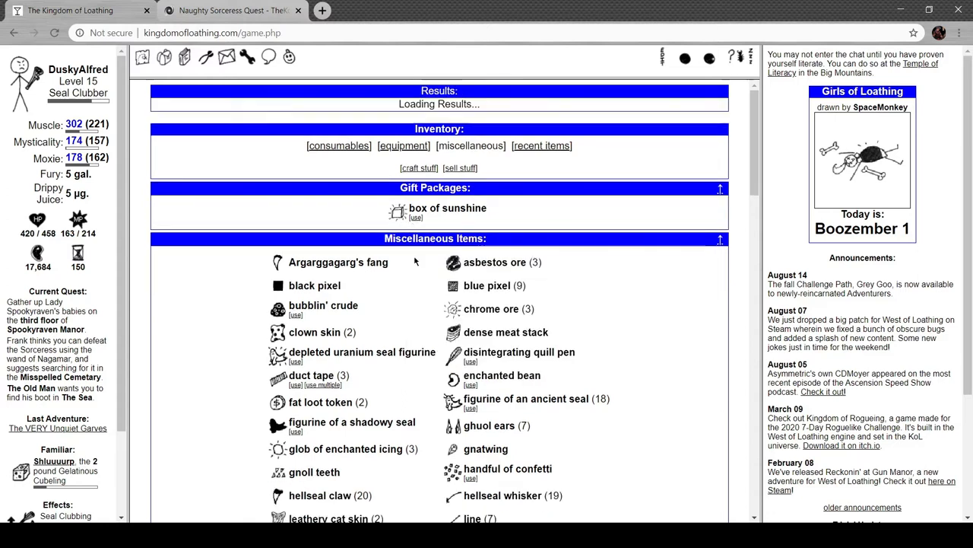
left_click(416, 218)
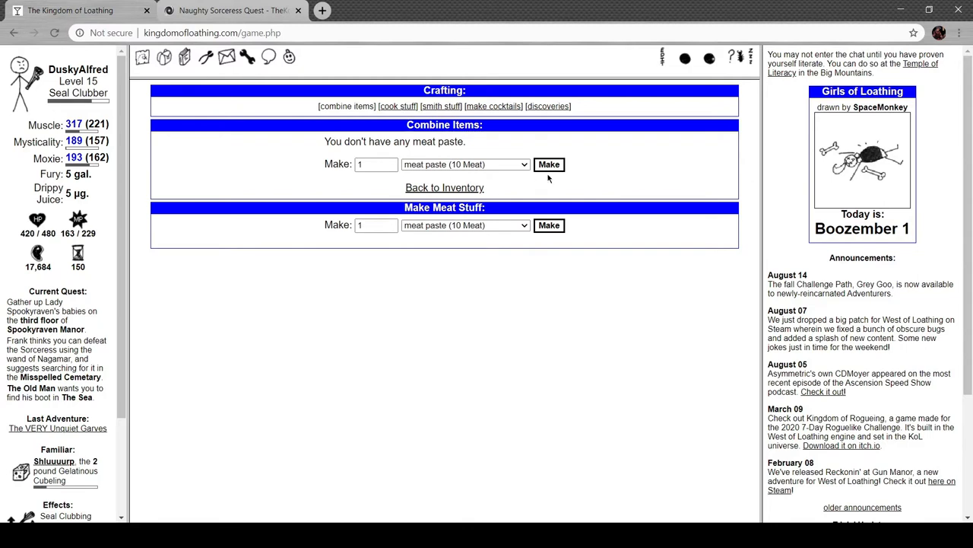
Make meat paste, including a batch of 12 for 120 Meat
left_click(549, 165)
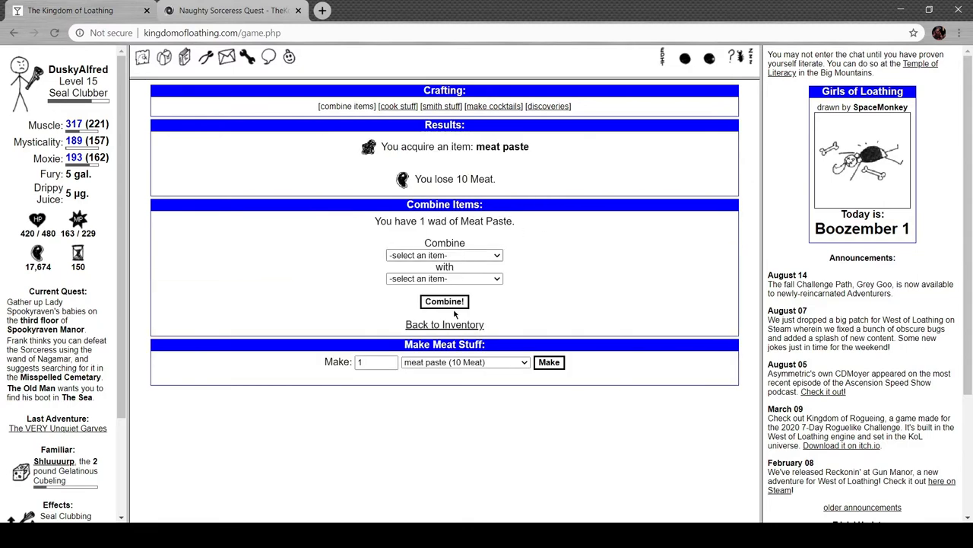
mouse_move(462, 405)
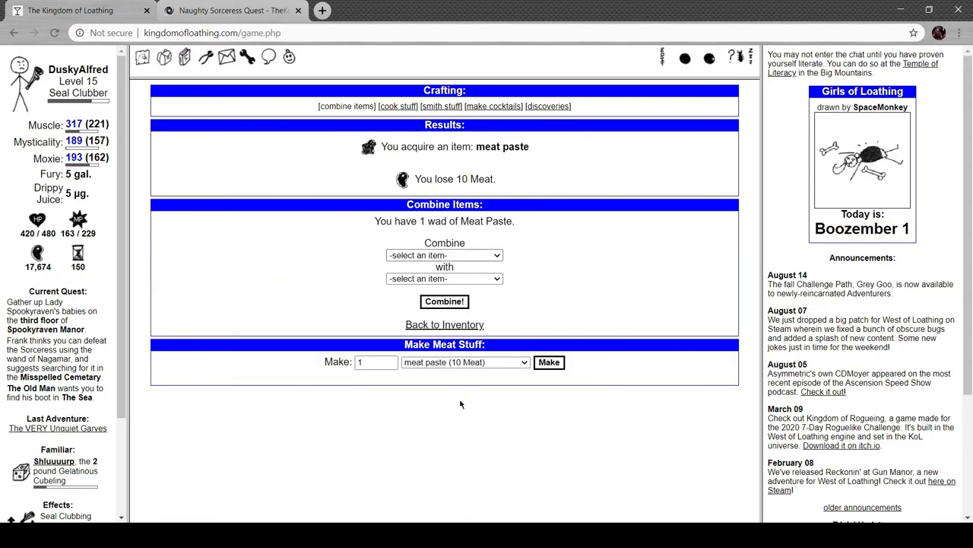
left_click(444, 255)
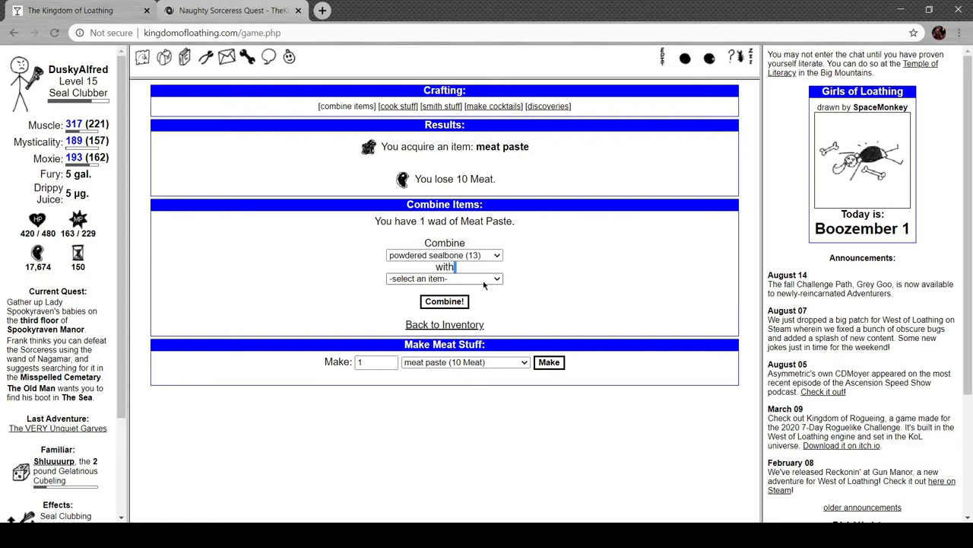
left_click(444, 278)
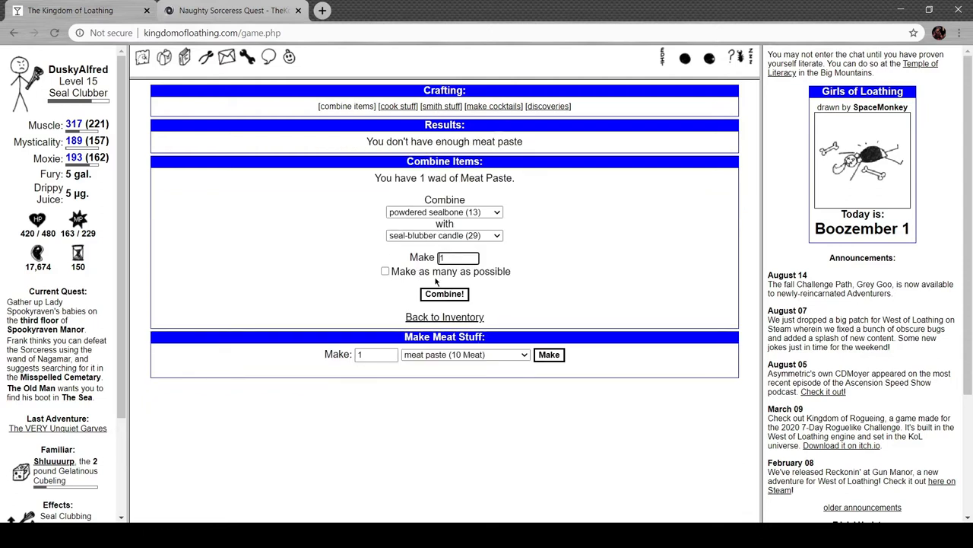
left_click(376, 355)
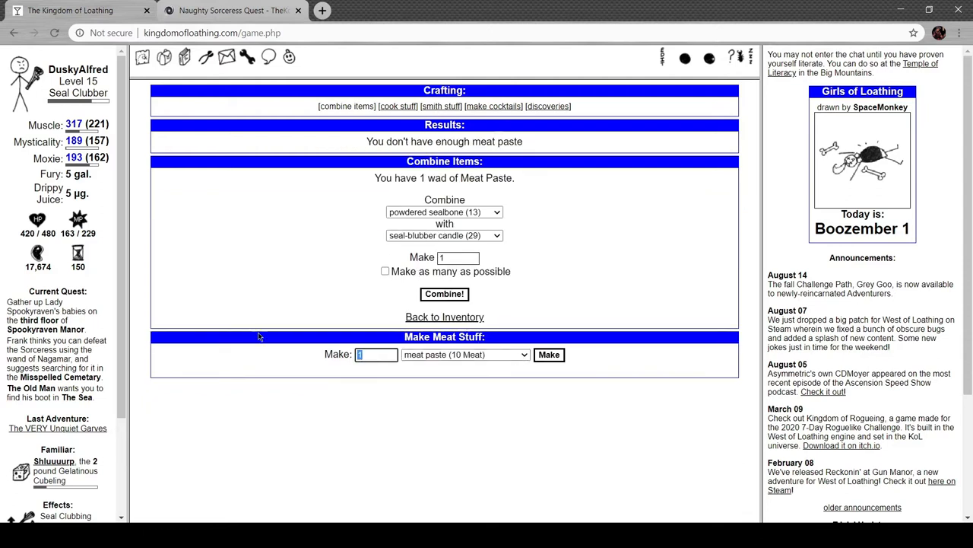
type("12")
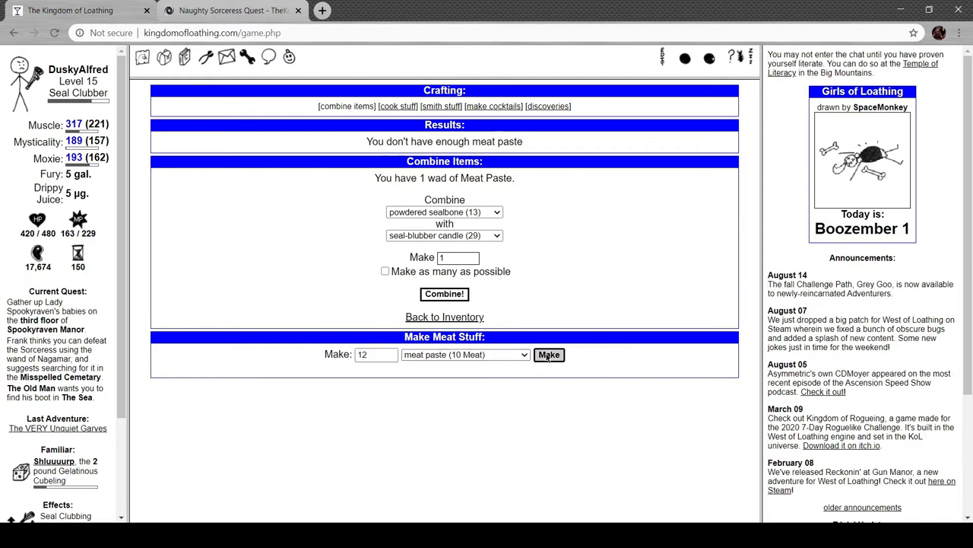
left_click(549, 355)
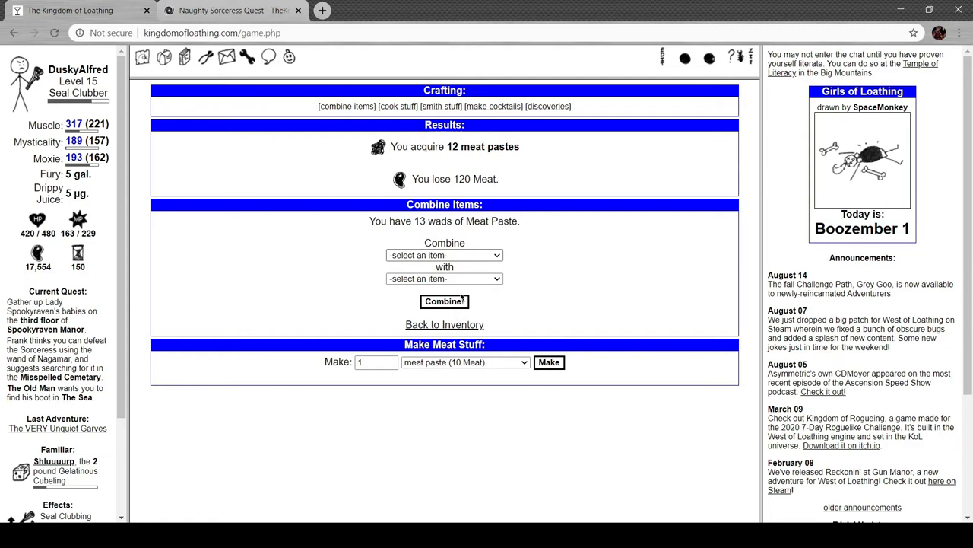
Combine powdered sealbone with seal-blubber candles into 13 imbued seal-blubber candles
left_click(444, 255)
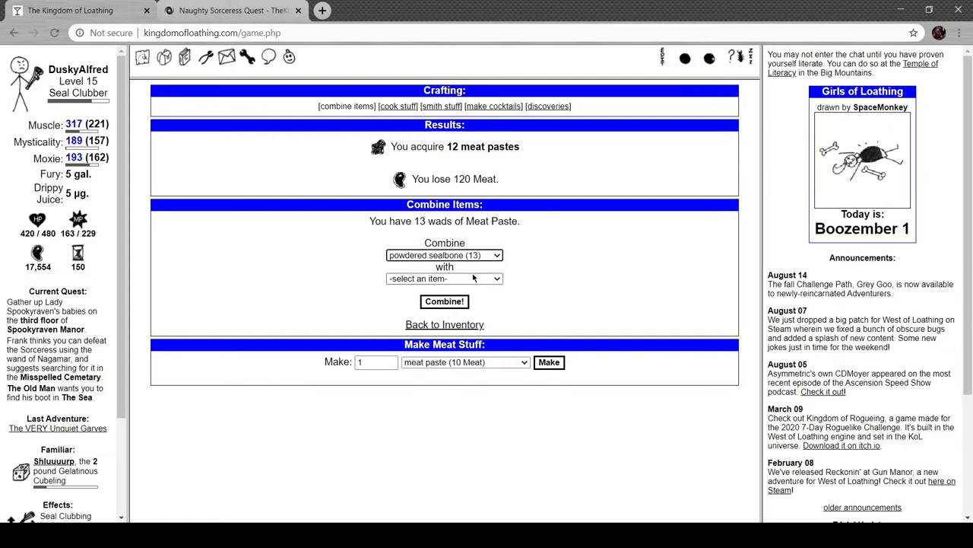
mouse_move(464, 421)
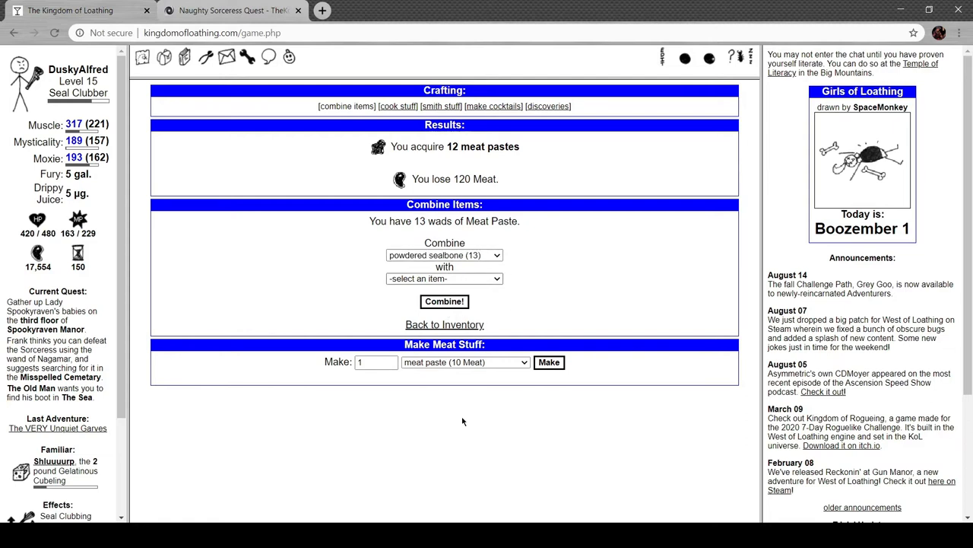
left_click(444, 279)
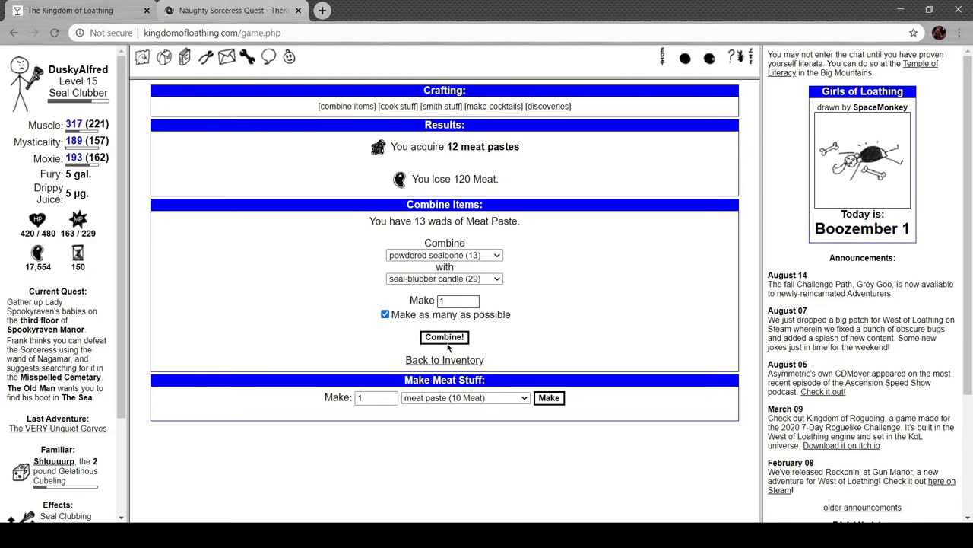
left_click(444, 336)
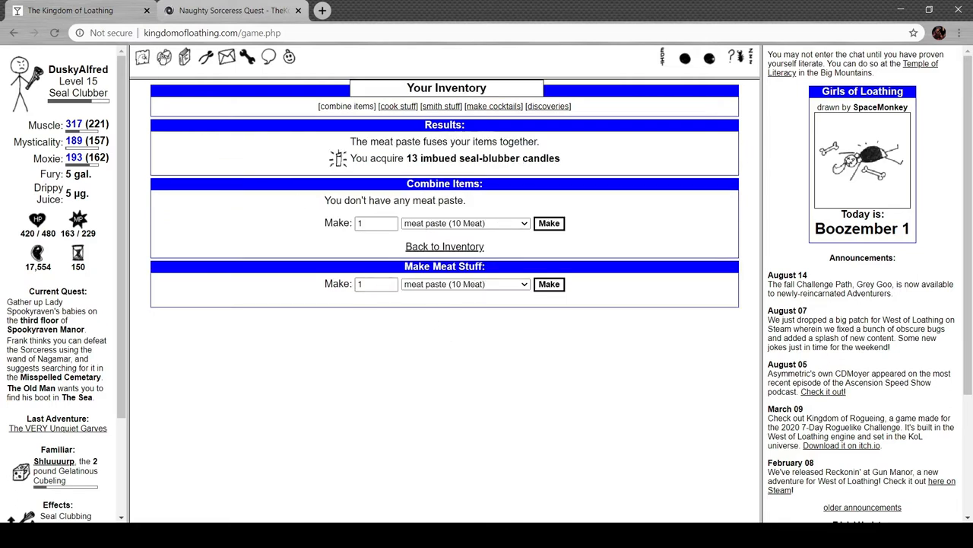
Use the figurine of a shadowy seal and begin the ritual
left_click(444, 246)
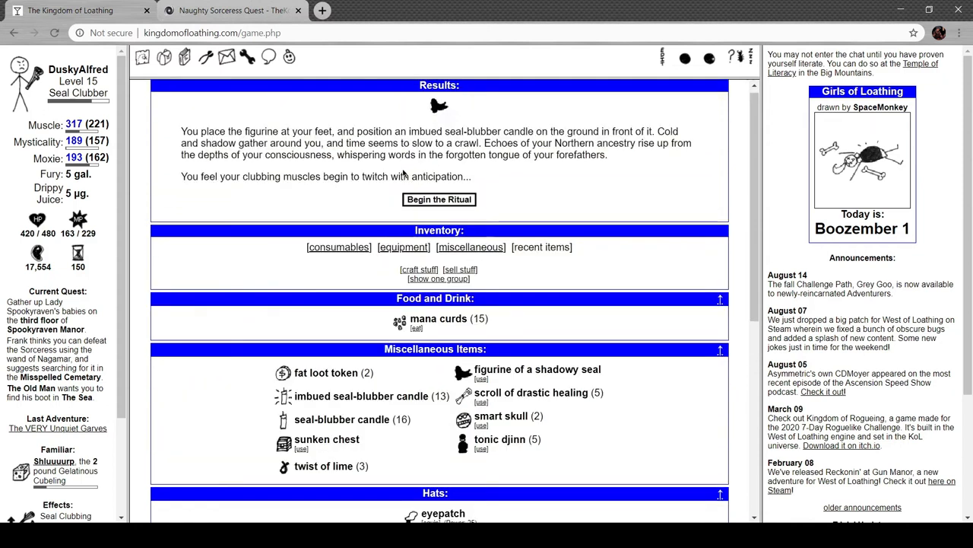
left_click(439, 199)
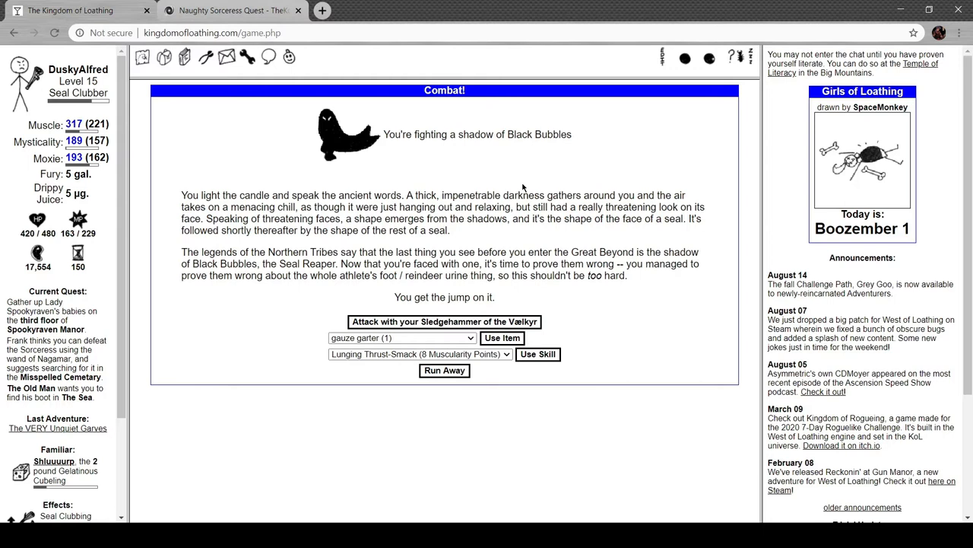
mouse_move(522, 364)
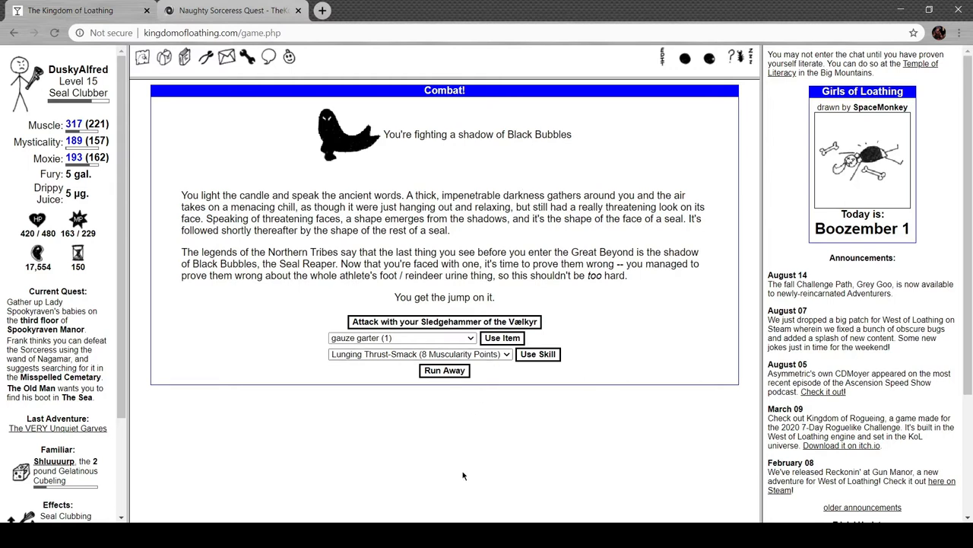
Cast Northern Explosion to win an eleven-foot pole, then load the 'A Crowd of Adventurers' wiki page
left_click(418, 354)
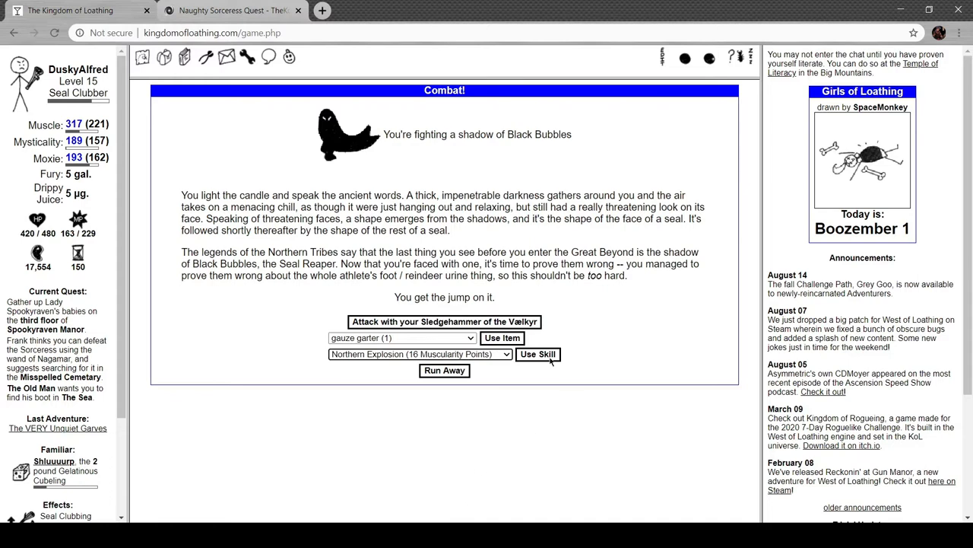
left_click(444, 322)
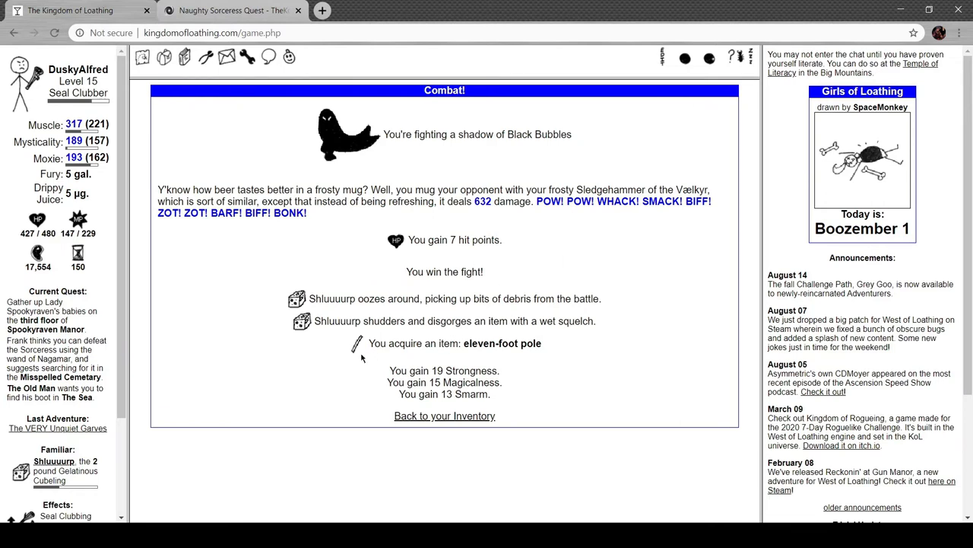
left_click(228, 10)
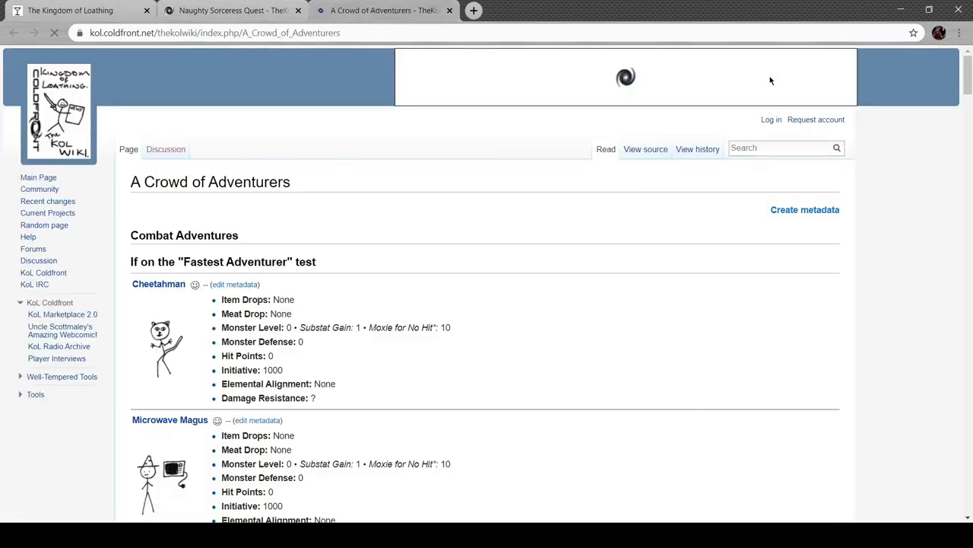
Search the wiki for 'sha' and open the Shadow of Black Bubbles page
type("shadow seal")
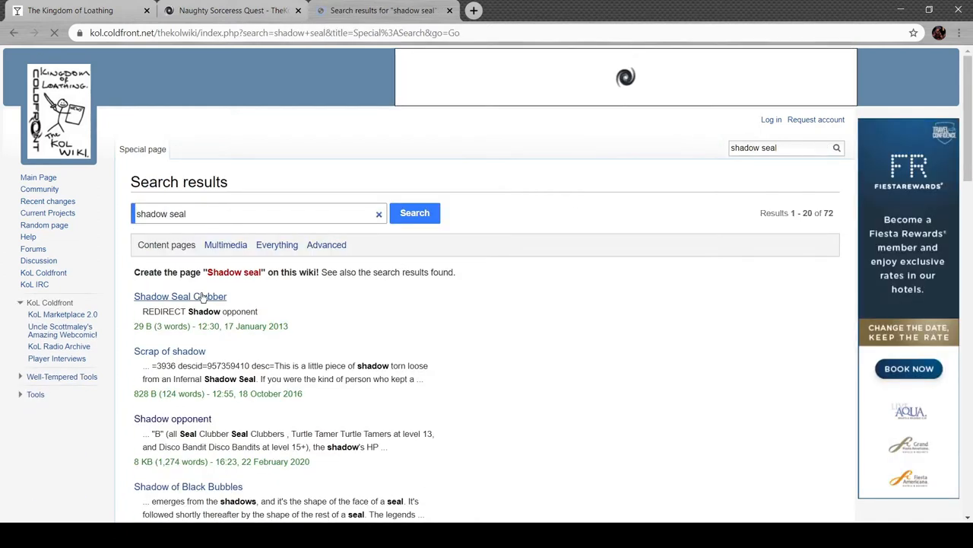
scroll("down", 3)
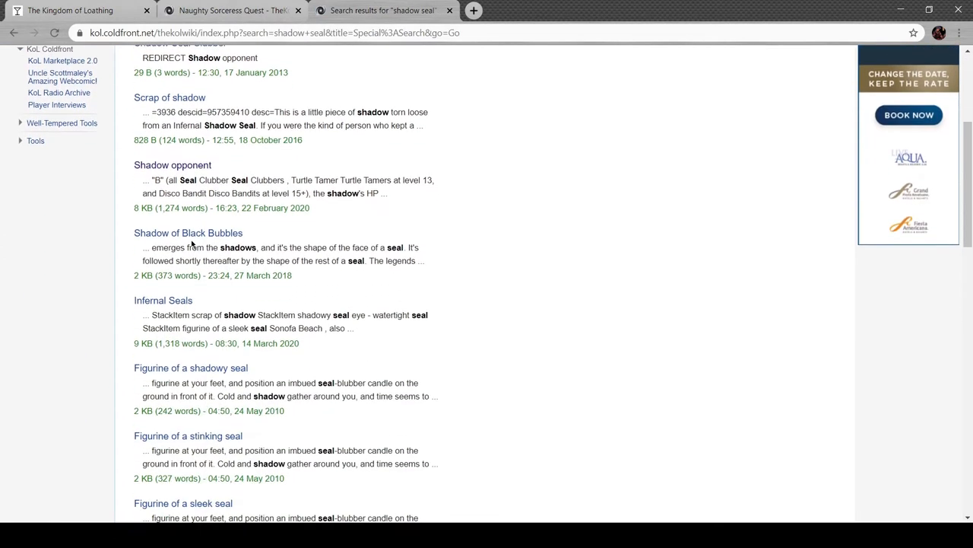
left_click(188, 233)
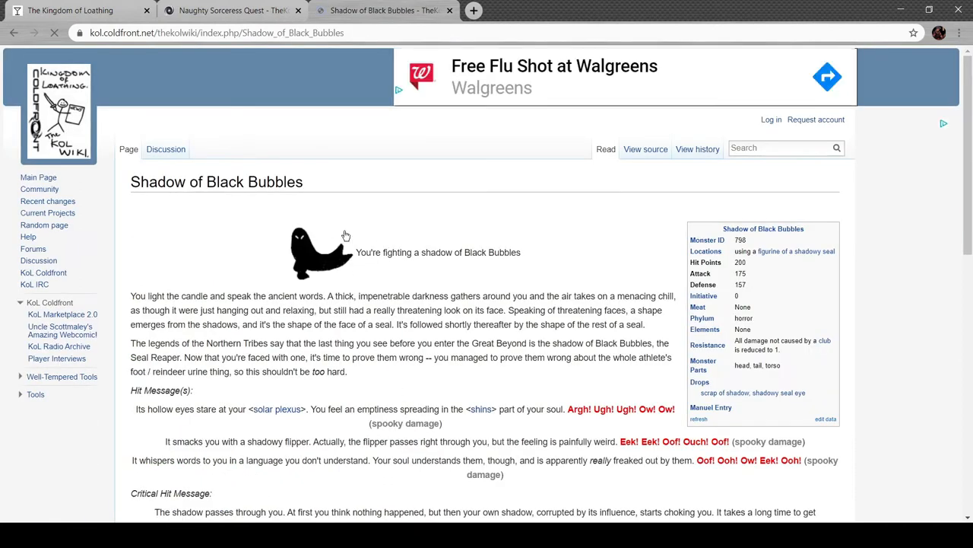
scroll("down", 3)
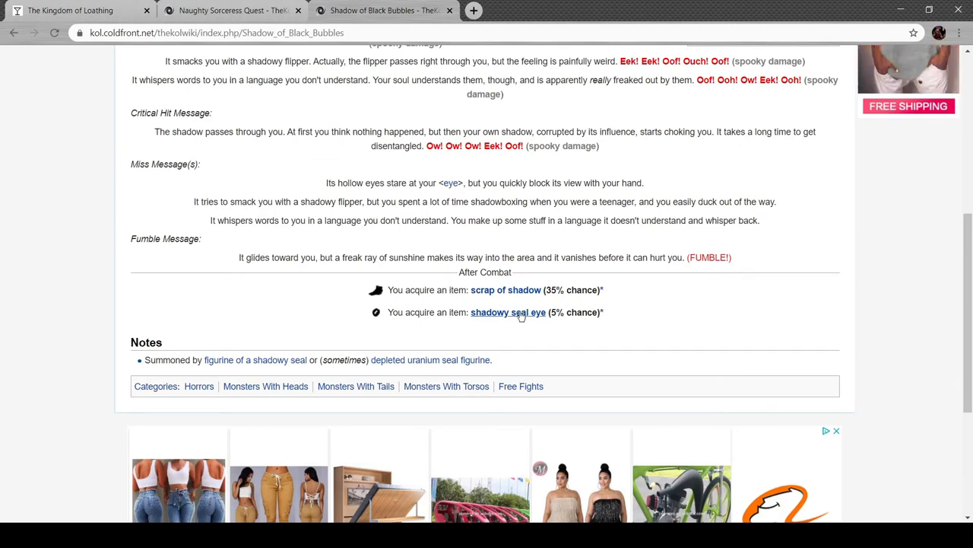
Open the shadowy seal eye drop page and scroll through it
left_click(508, 312)
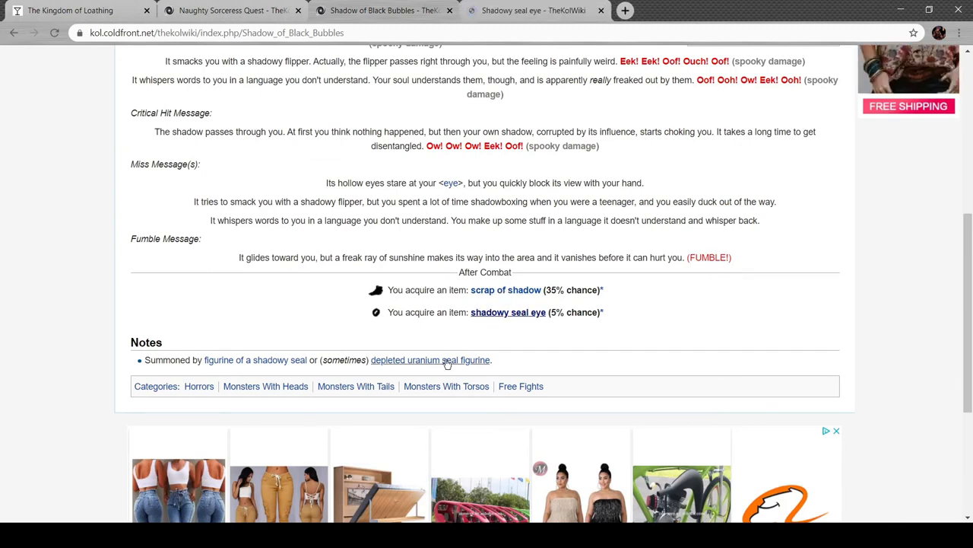
left_click(509, 312)
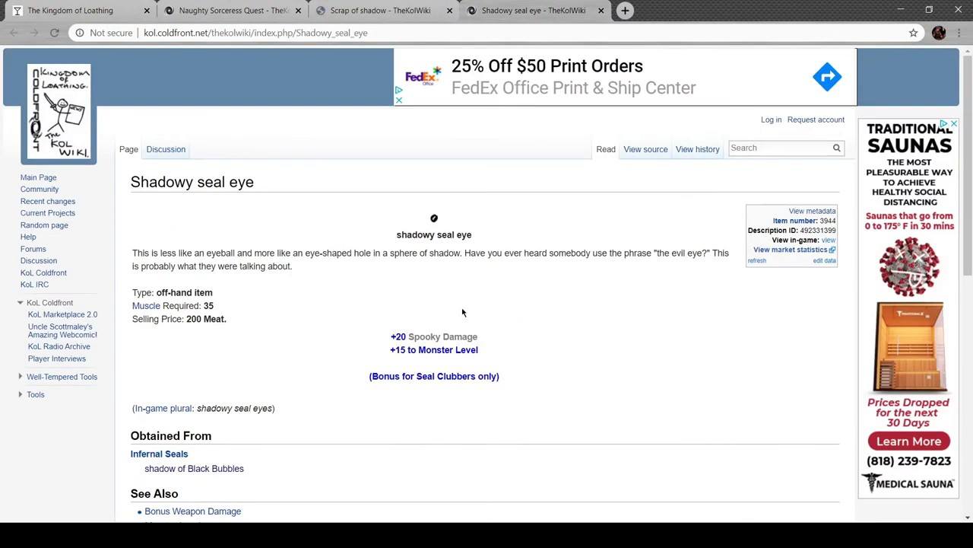
scroll("down", 3)
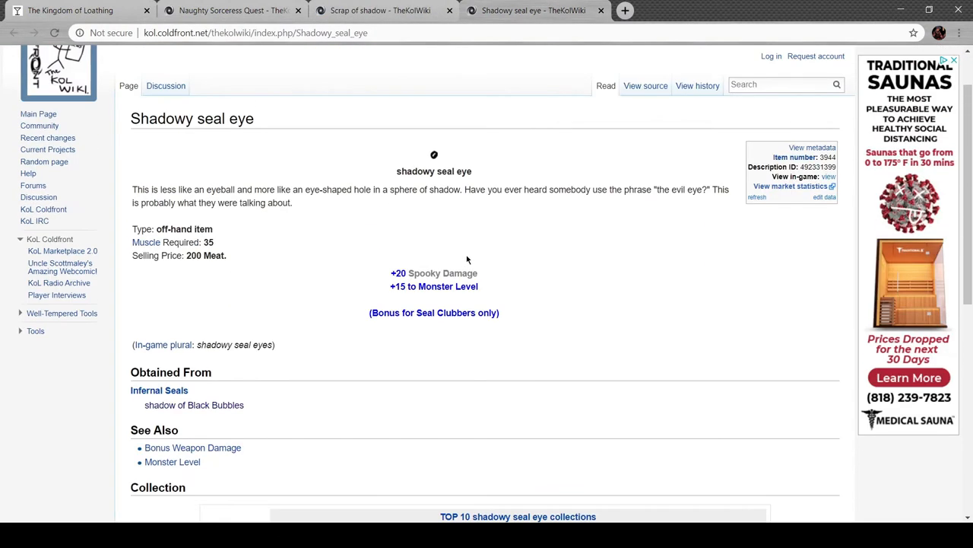
scroll("down", 3)
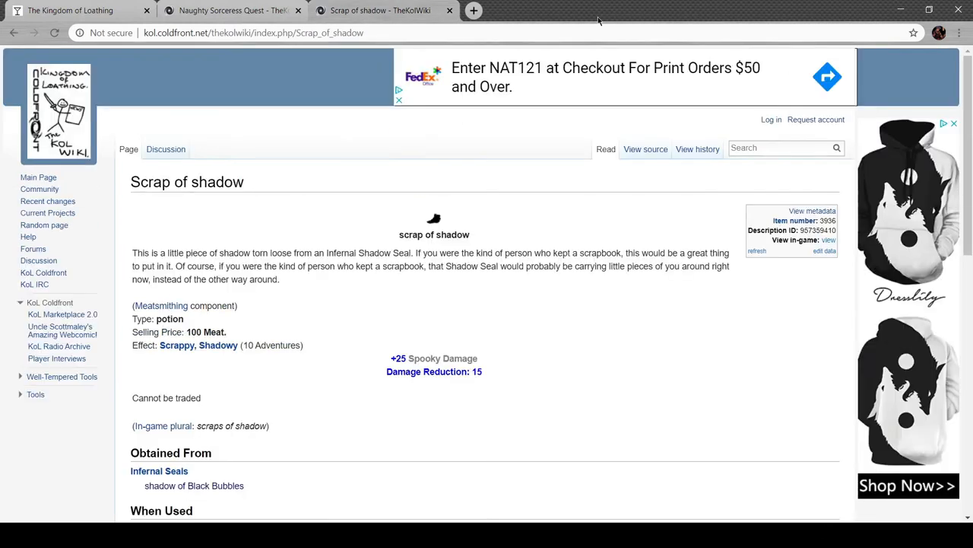
Read the scrap of shadow page and its evil-ass club recipe, then close the club page
scroll("down", 3)
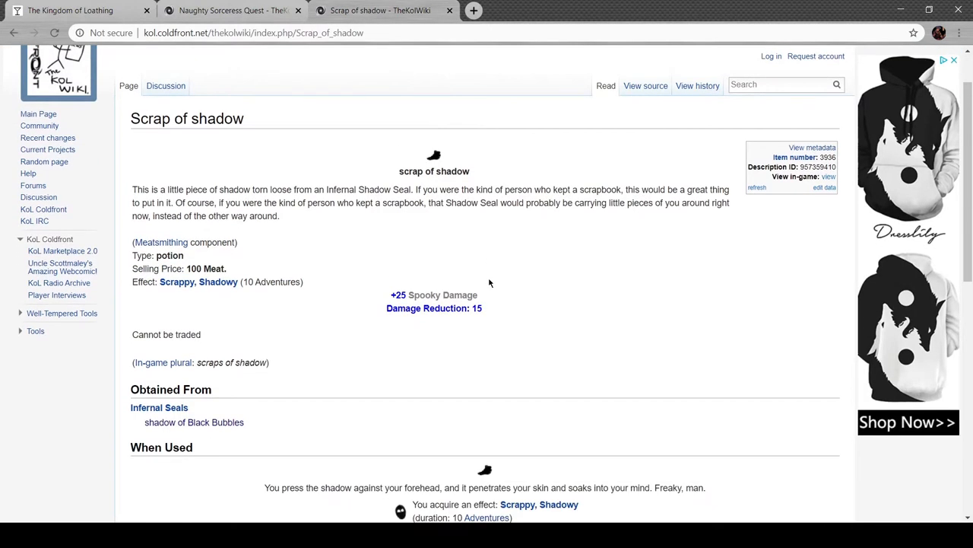
mouse_move(499, 278)
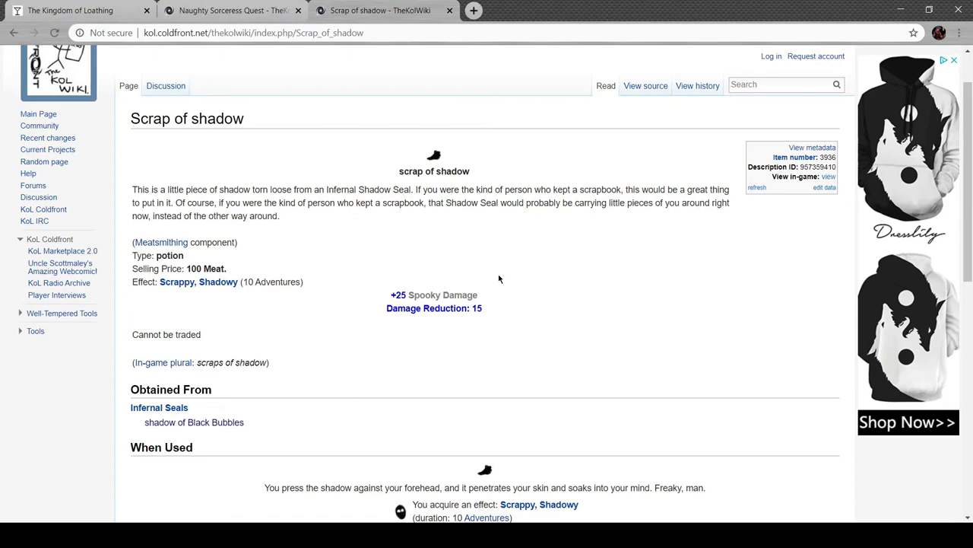
scroll("down", 3)
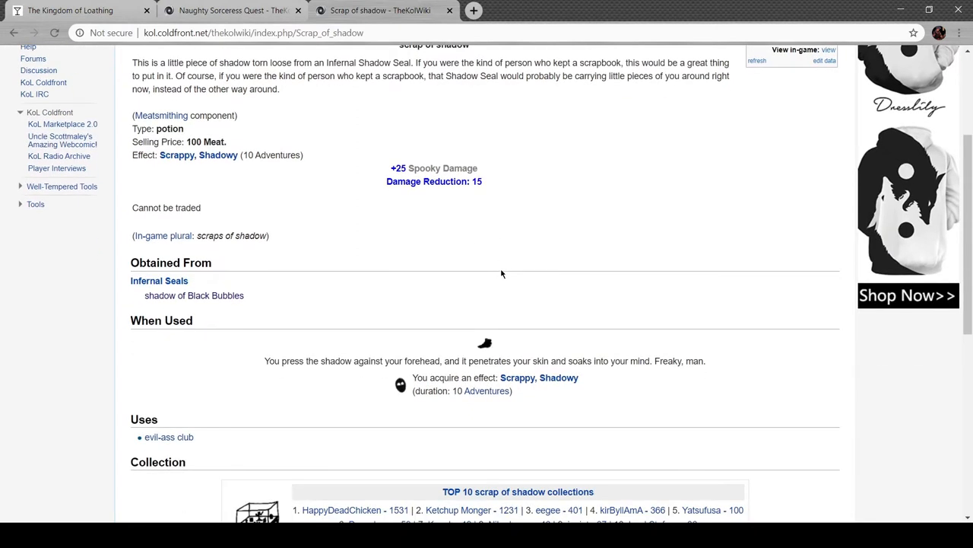
scroll("down", 3)
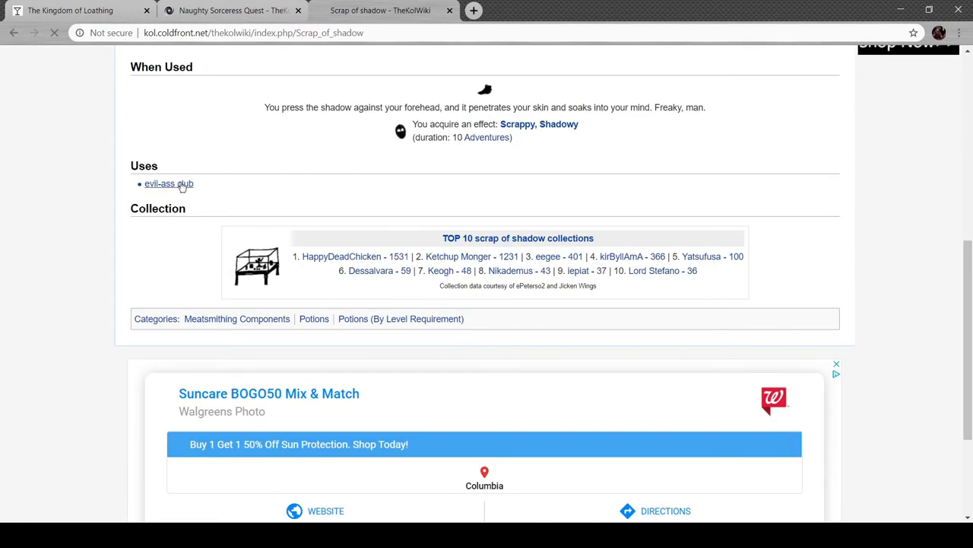
left_click(168, 184)
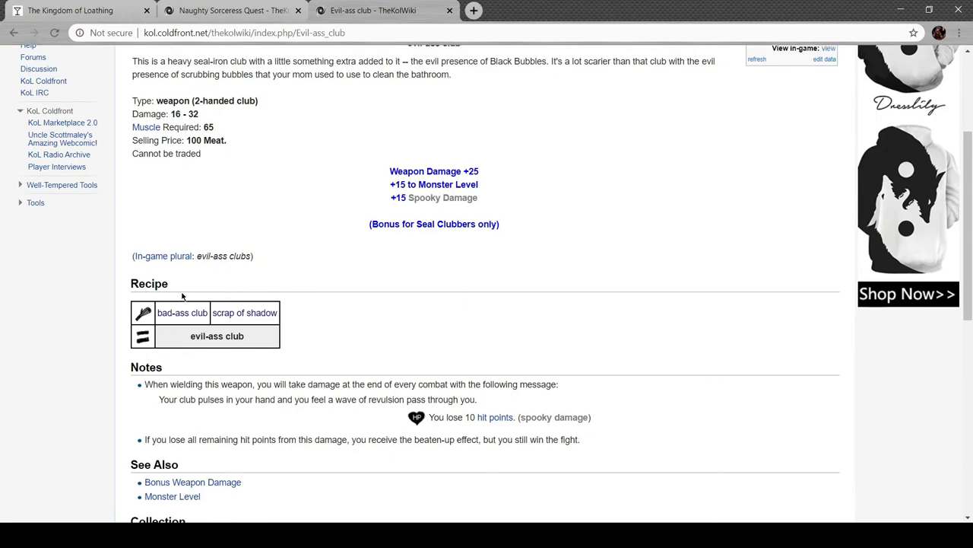
scroll("down", 3)
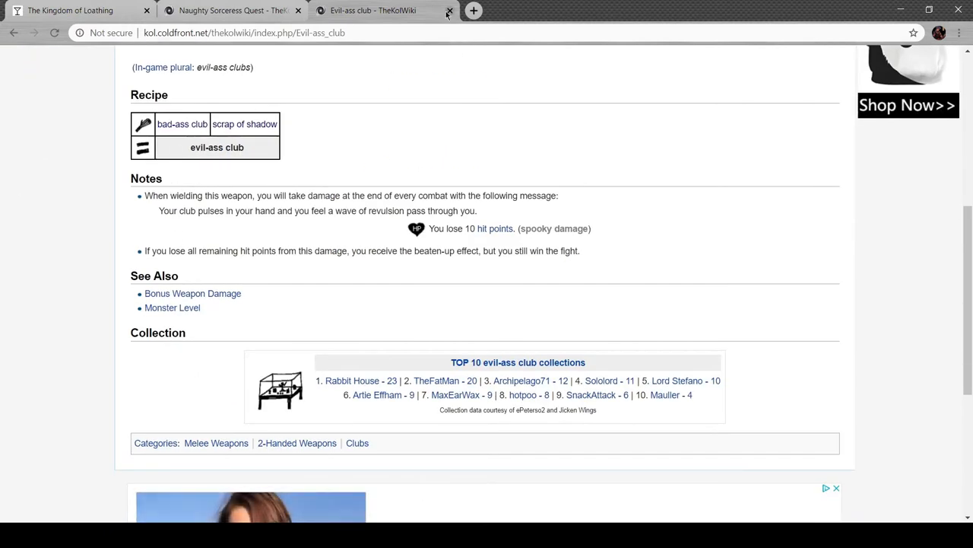
left_click(447, 10)
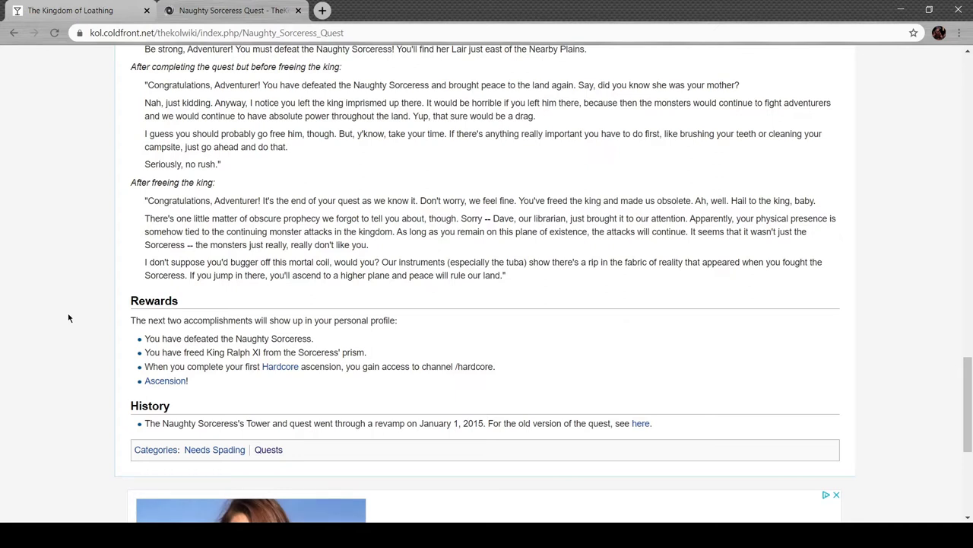
Read the Wand of Nagamar page from the Naughty Sorceress Quest, then return to the game
scroll("up", 3)
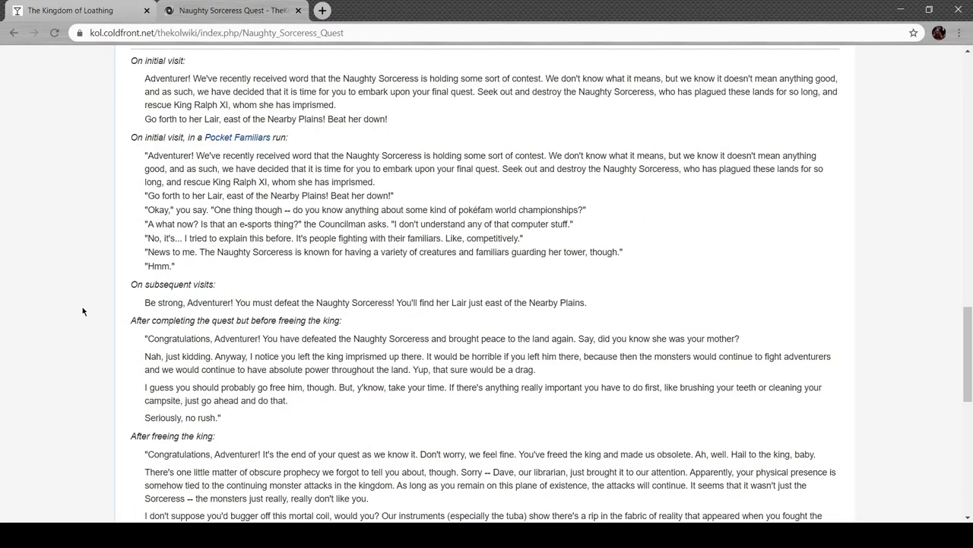
scroll("up", 3)
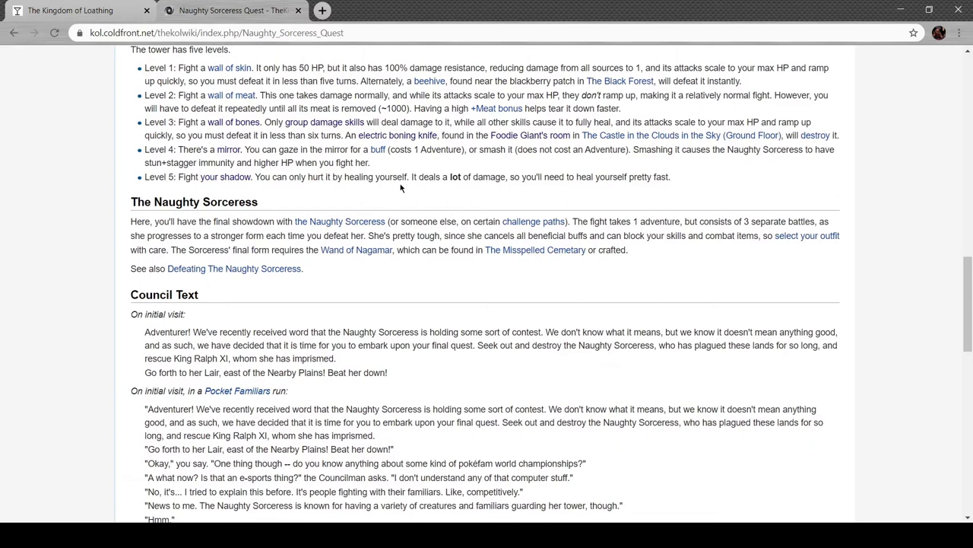
mouse_move(375, 257)
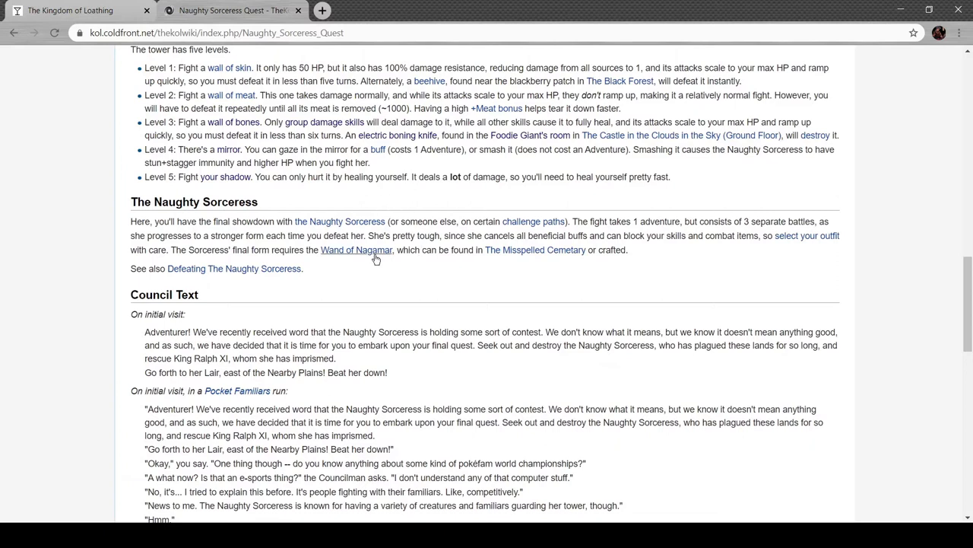
left_click(356, 250)
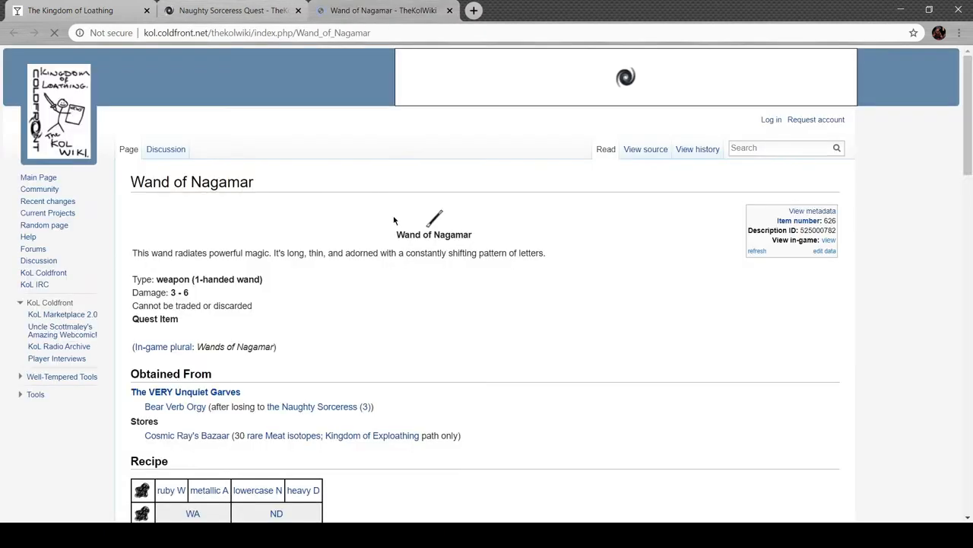
scroll("down", 3)
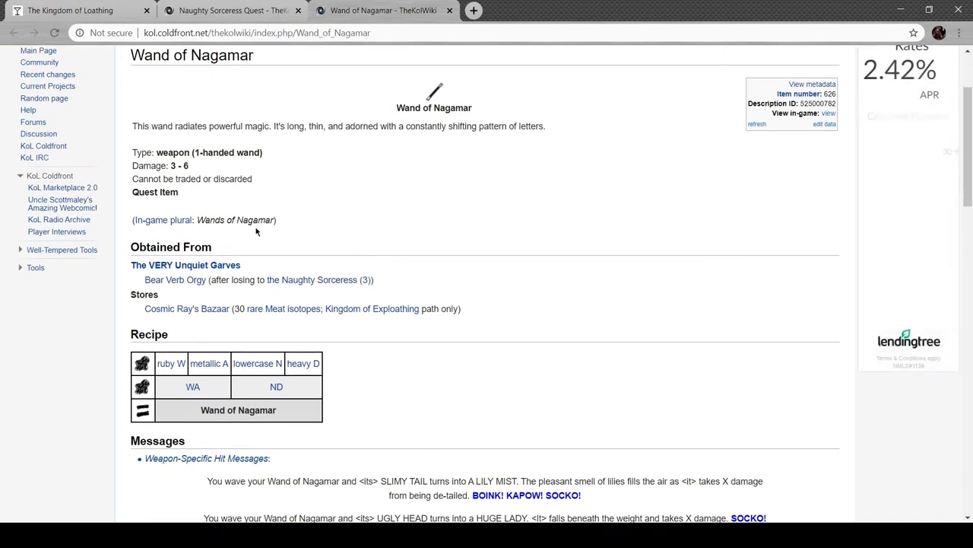
left_click(76, 10)
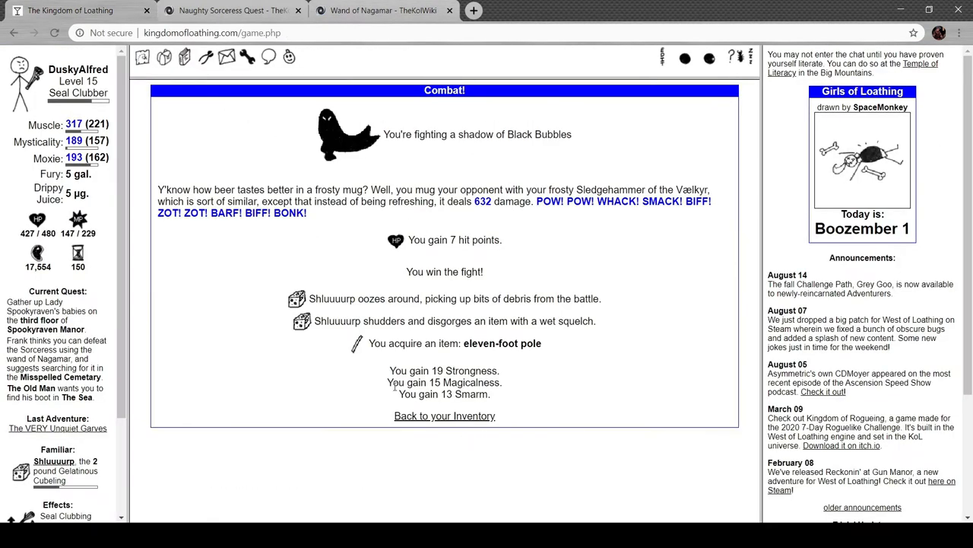
mouse_move(97, 413)
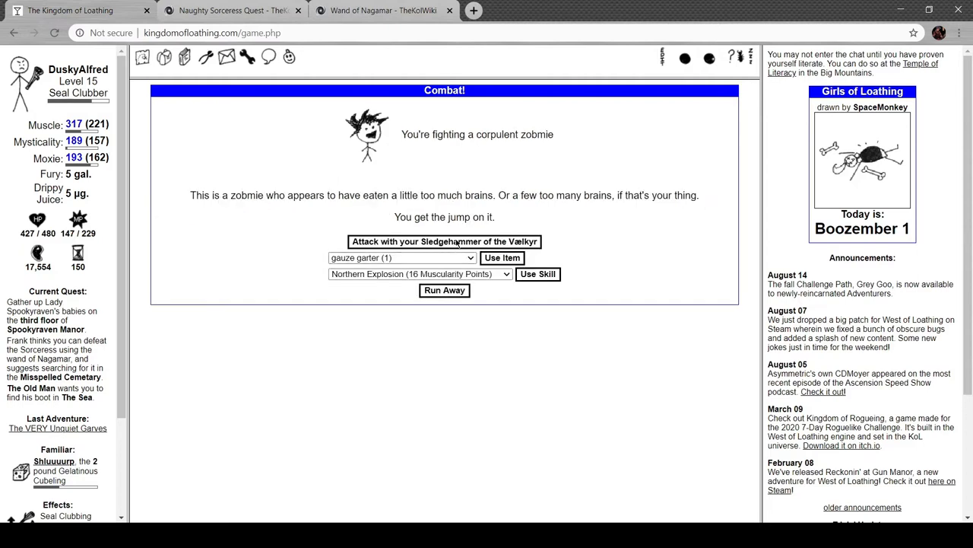
Defeat a corpulent zombie, party skelteon and grave rober zmobie, then open the inventory
left_click(444, 241)
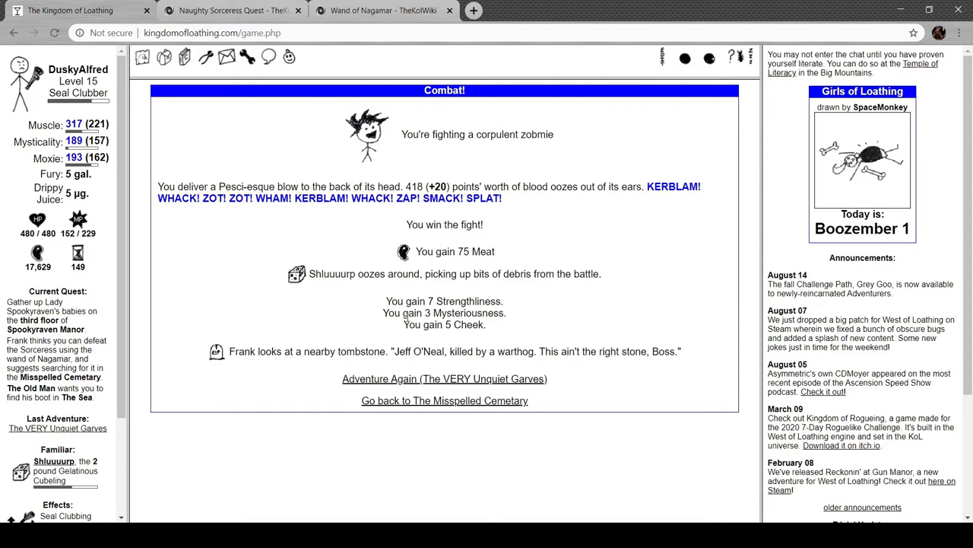
mouse_move(505, 388)
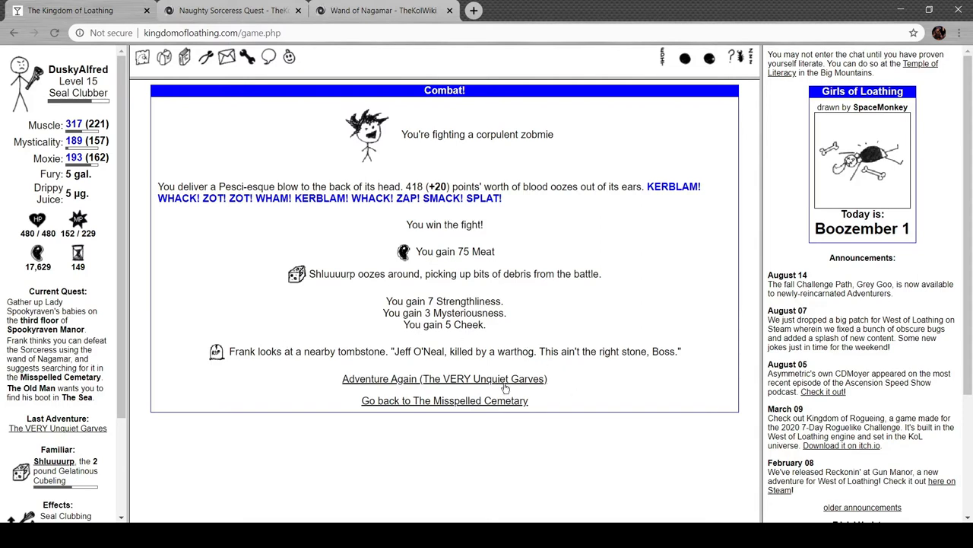
left_click(444, 379)
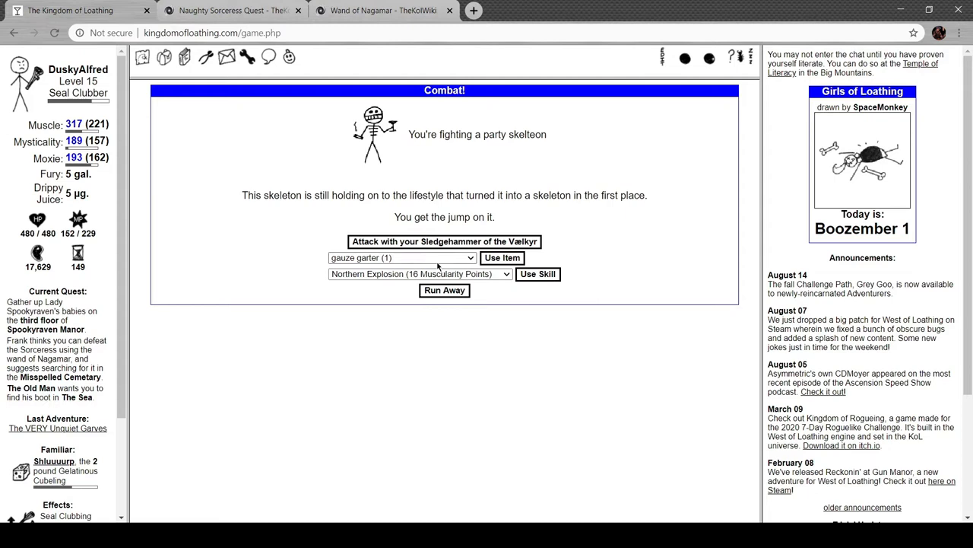
left_click(443, 241)
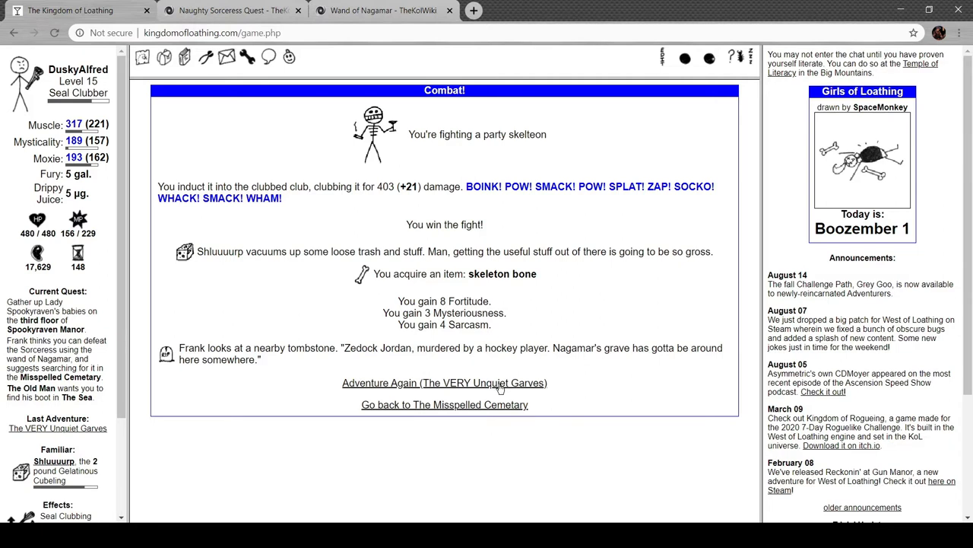
left_click(444, 383)
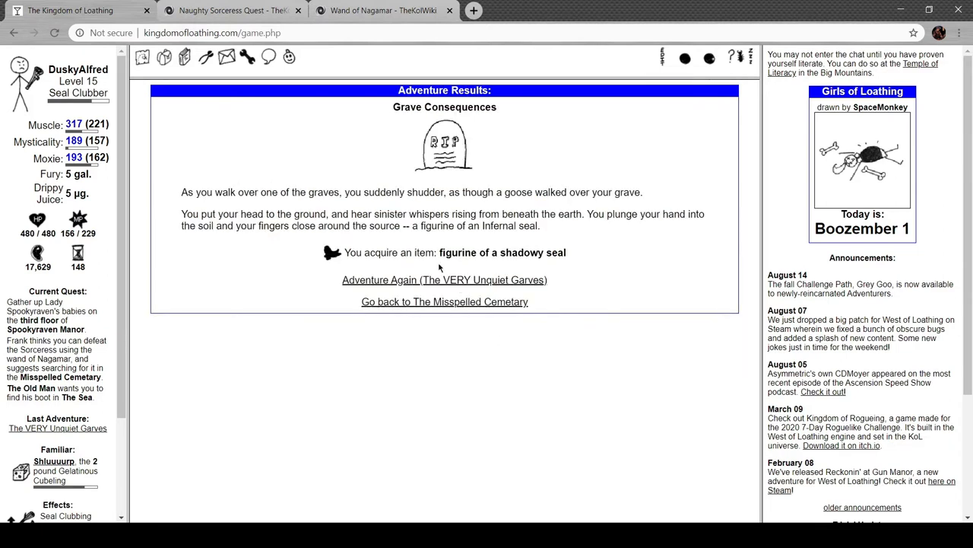
left_click(444, 280)
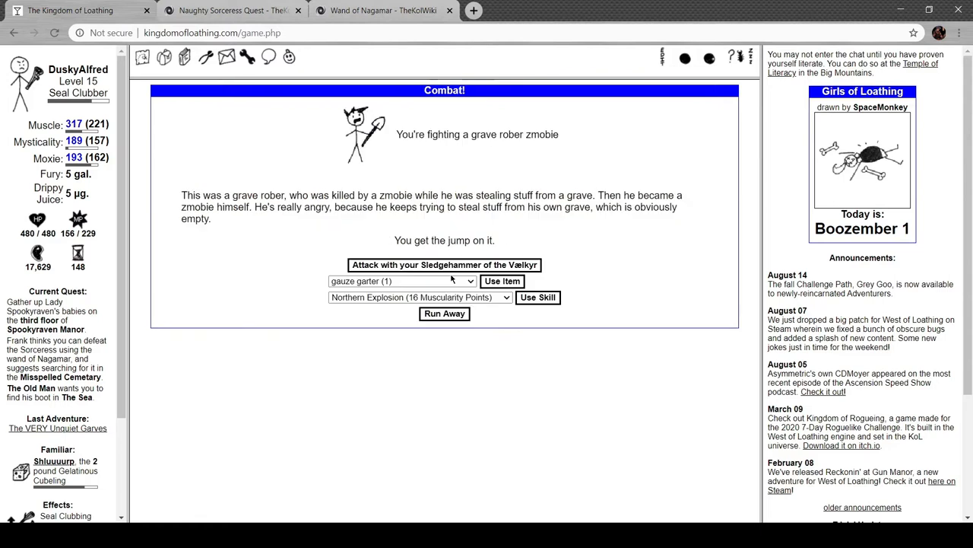
left_click(442, 264)
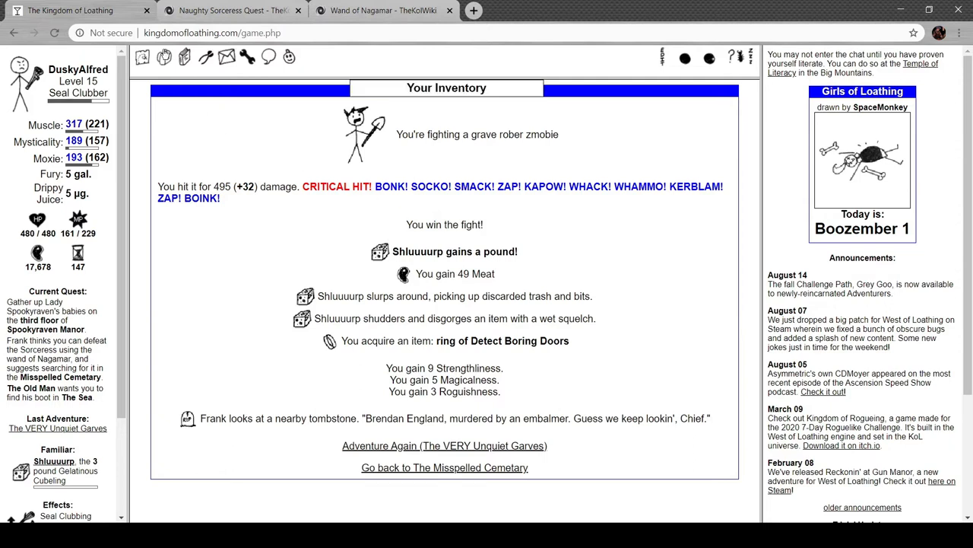
left_click(184, 56)
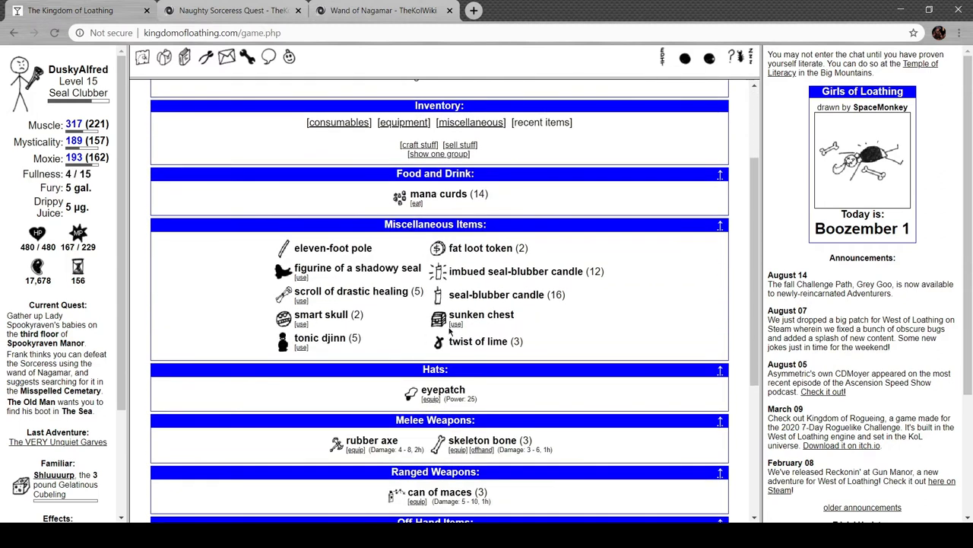
Scroll the inventory to the ring of Detect Boring Doors, then switch to the Wand of Nagamar wiki tab
scroll("down", 3)
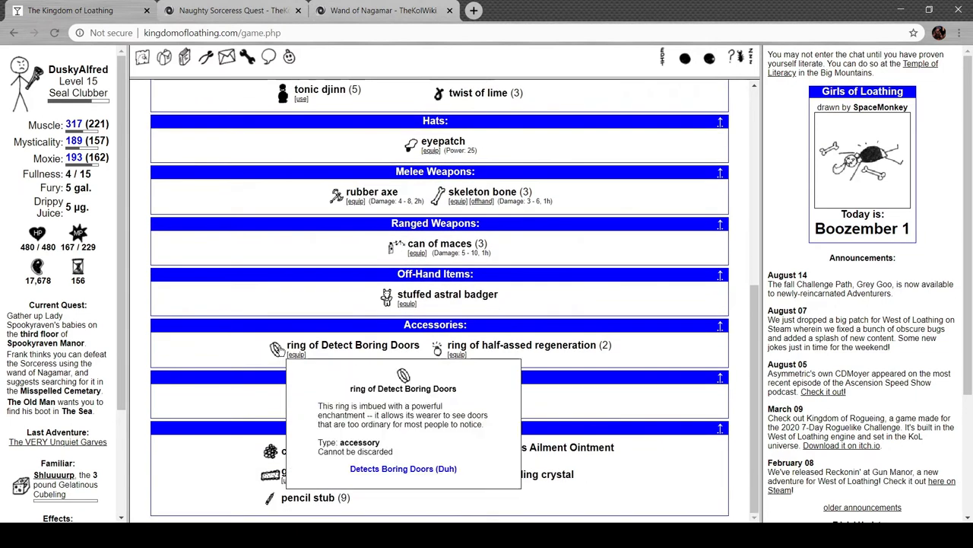
left_click(378, 10)
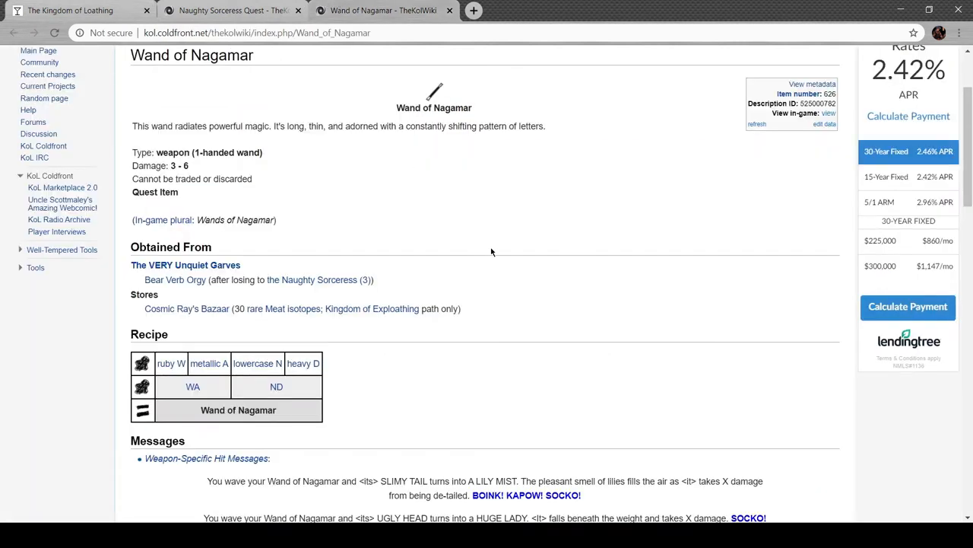
Search the wiki for 'ring of detect' and read the Ring of Detect Boring Doors article
scroll("down", 3)
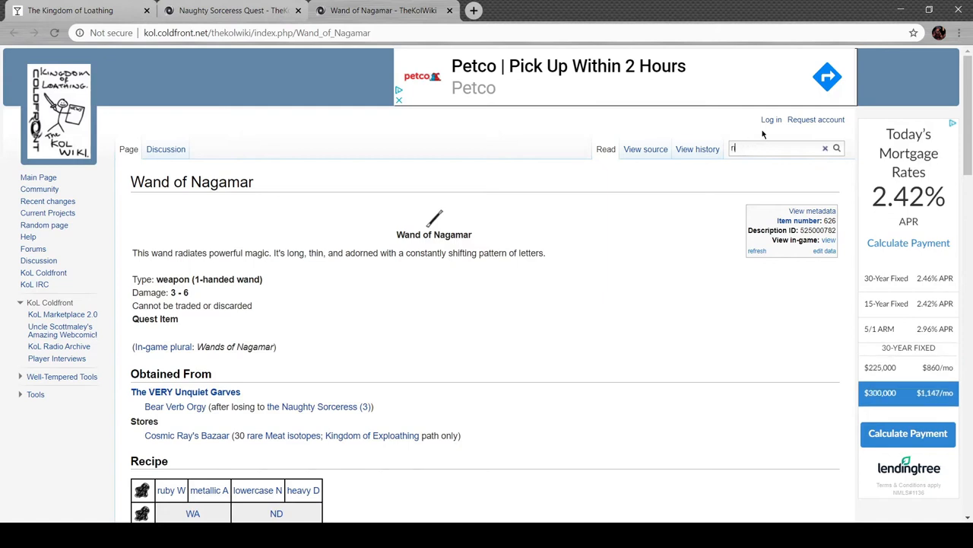
type("ring of detect")
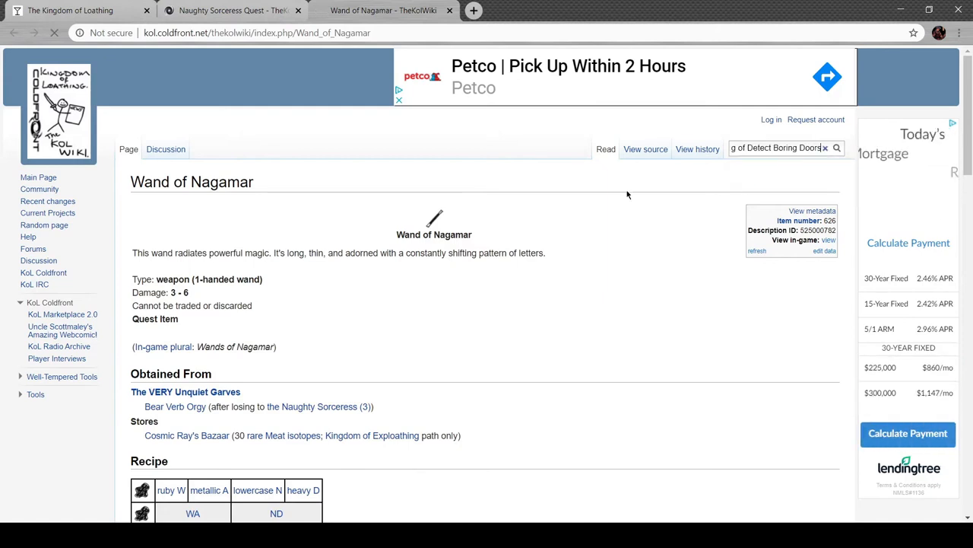
left_click(836, 148)
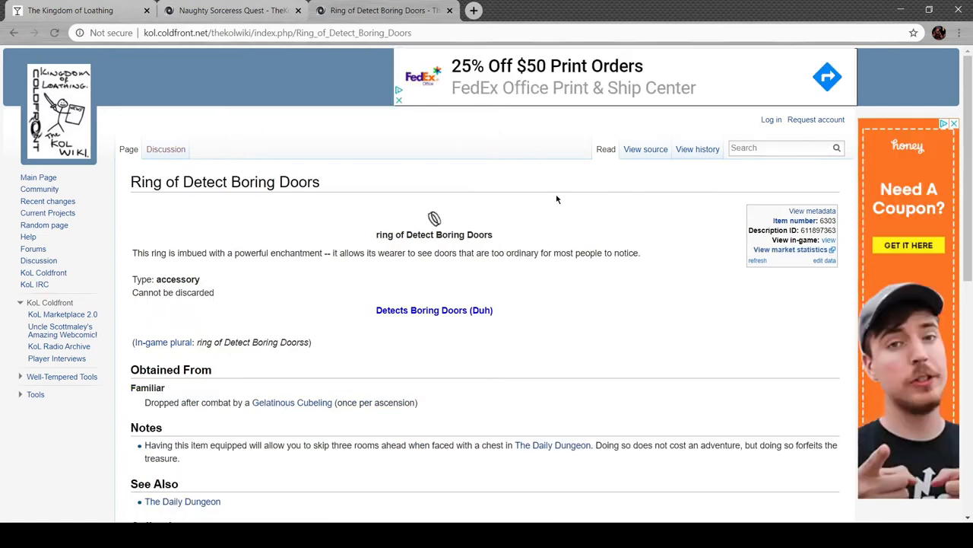
scroll("down", 3)
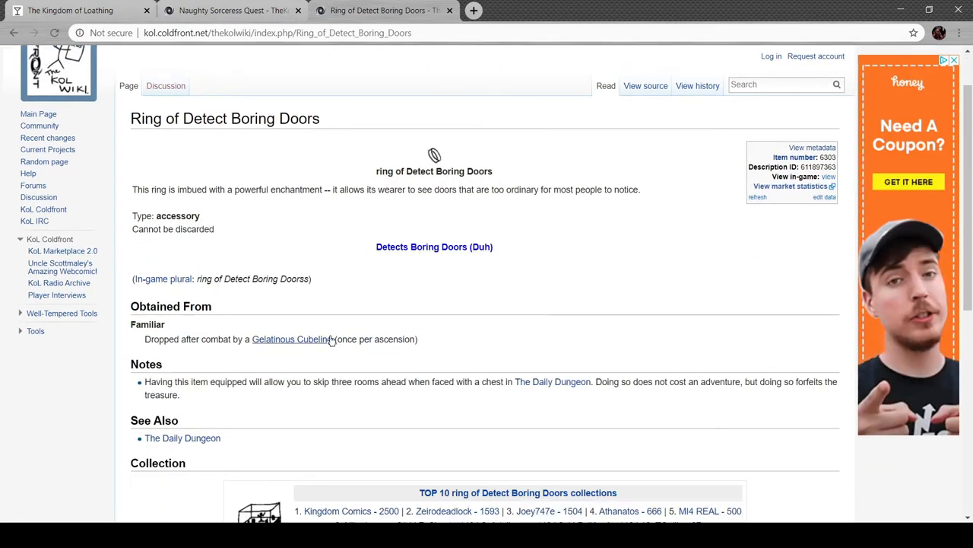
mouse_move(477, 320)
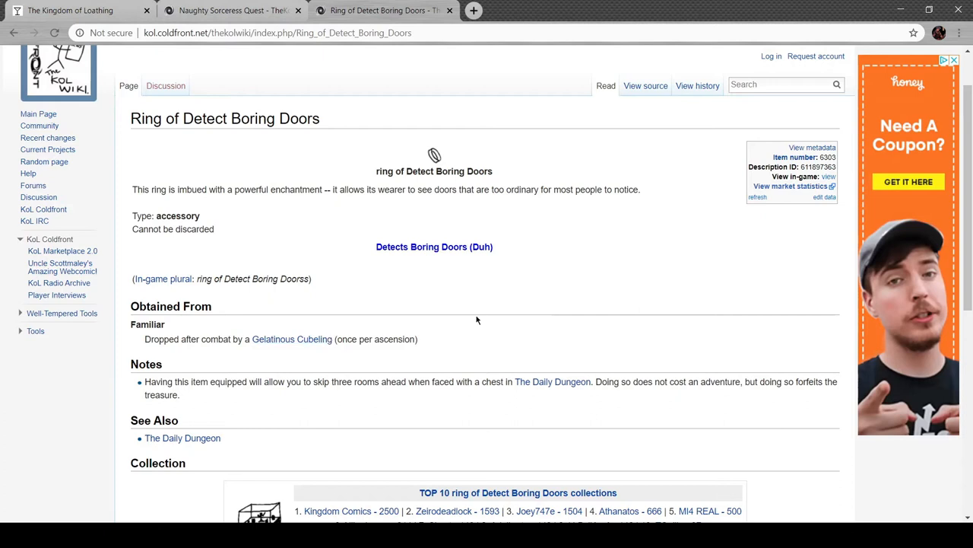
scroll("down", 3)
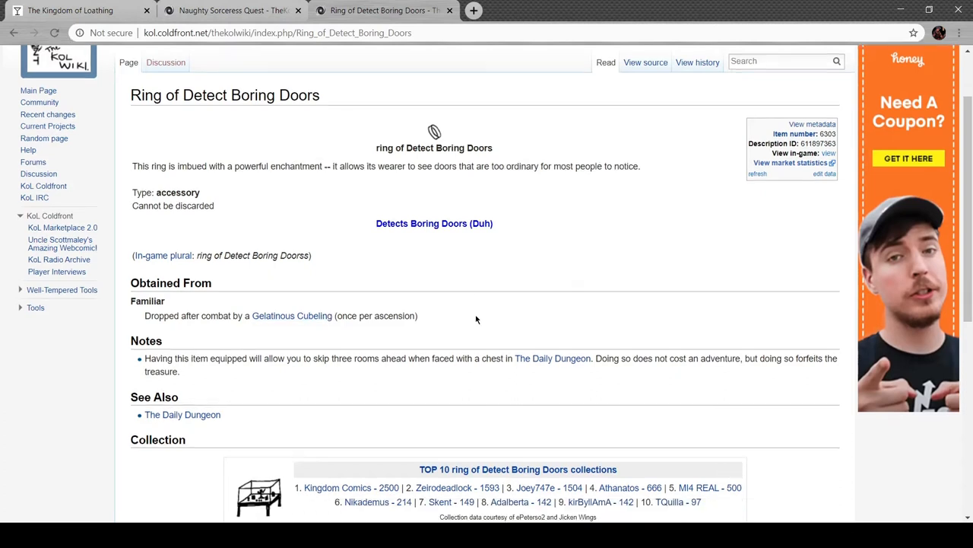
scroll("down", 3)
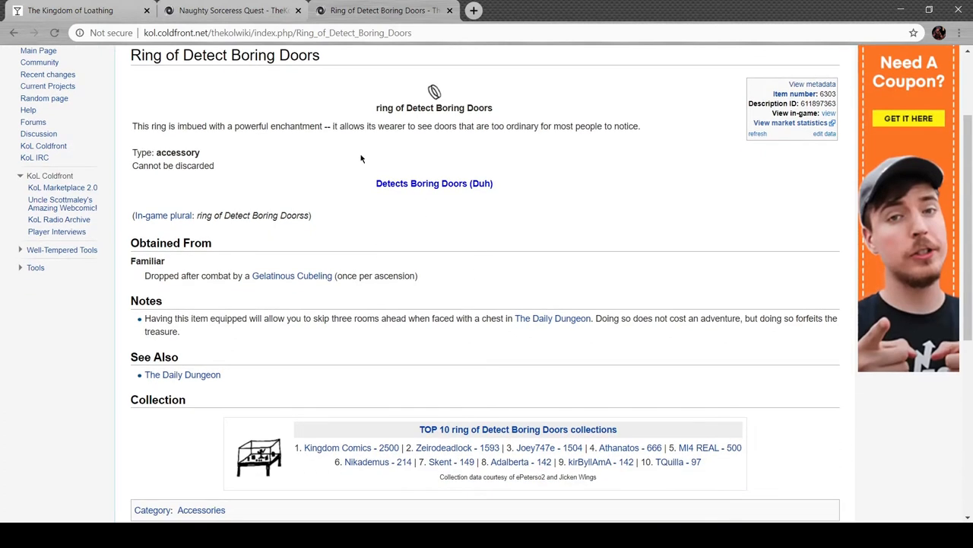
scroll("down", 3)
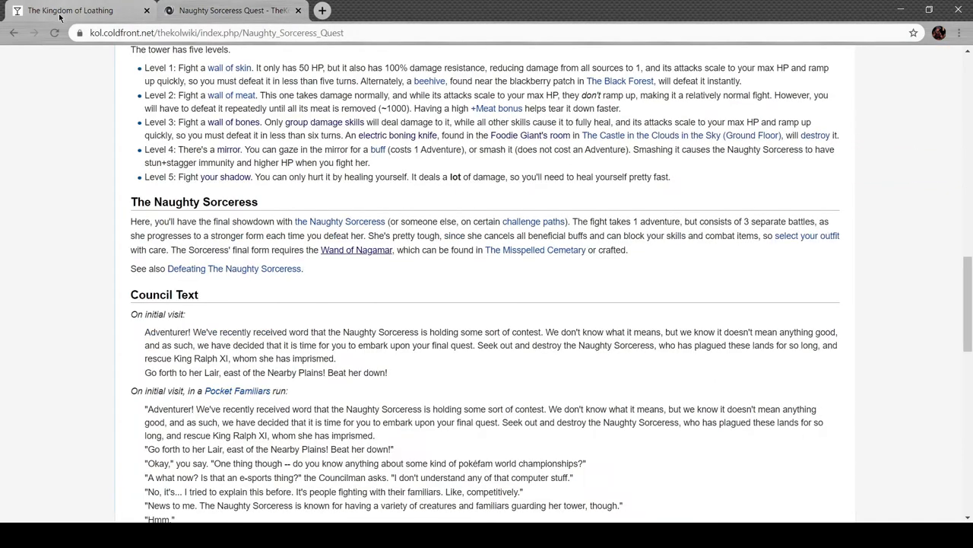
Return to the game and fight a spiny skelelton, gluttonous ghuol and basic lihc
left_click(73, 10)
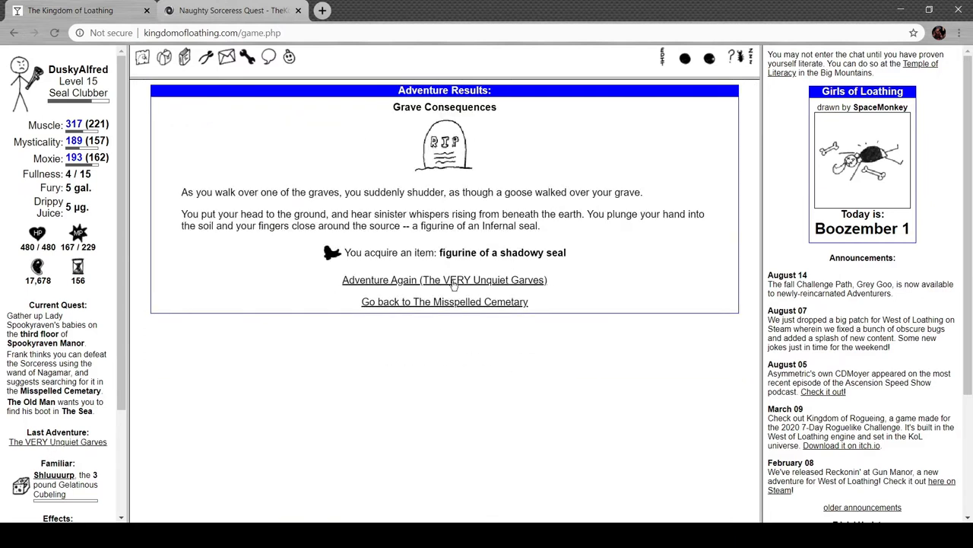
left_click(444, 280)
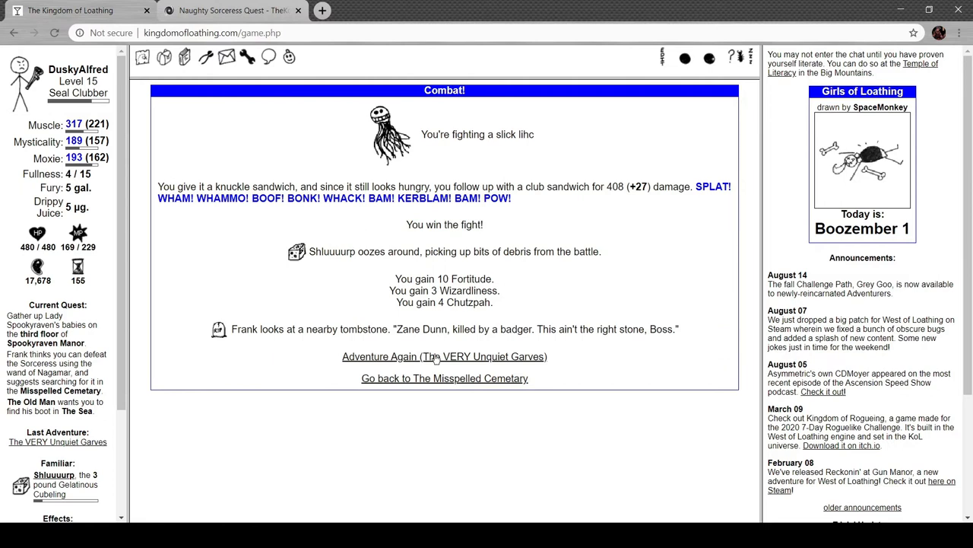
mouse_move(471, 400)
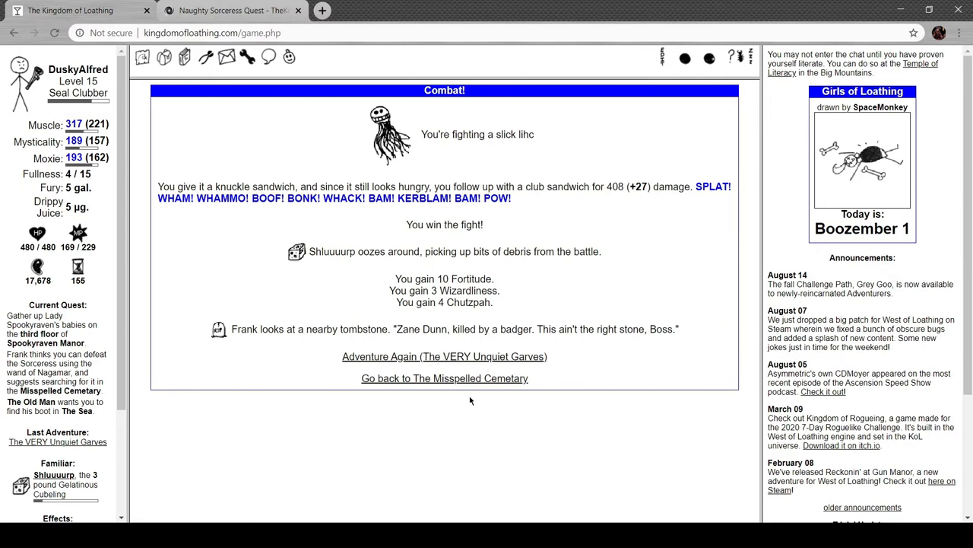
left_click(445, 356)
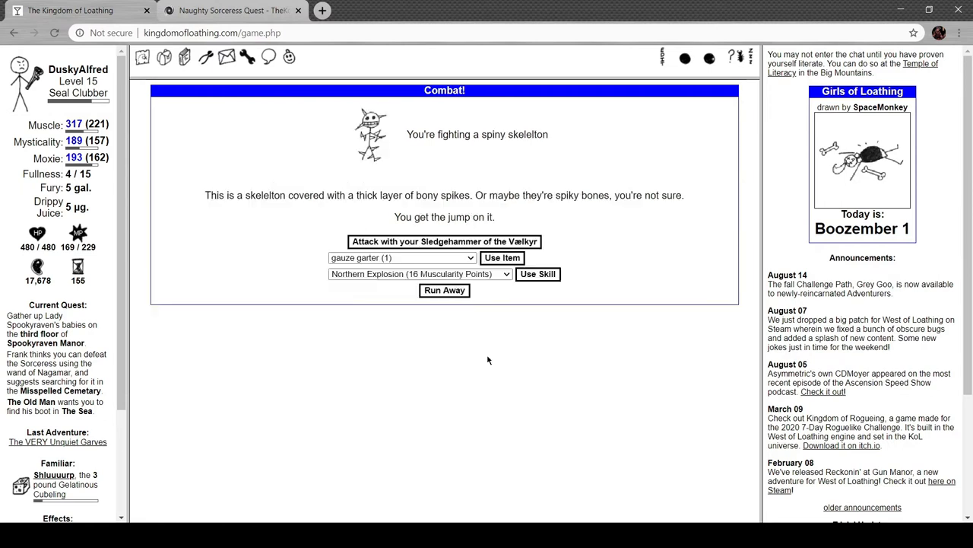
mouse_move(446, 259)
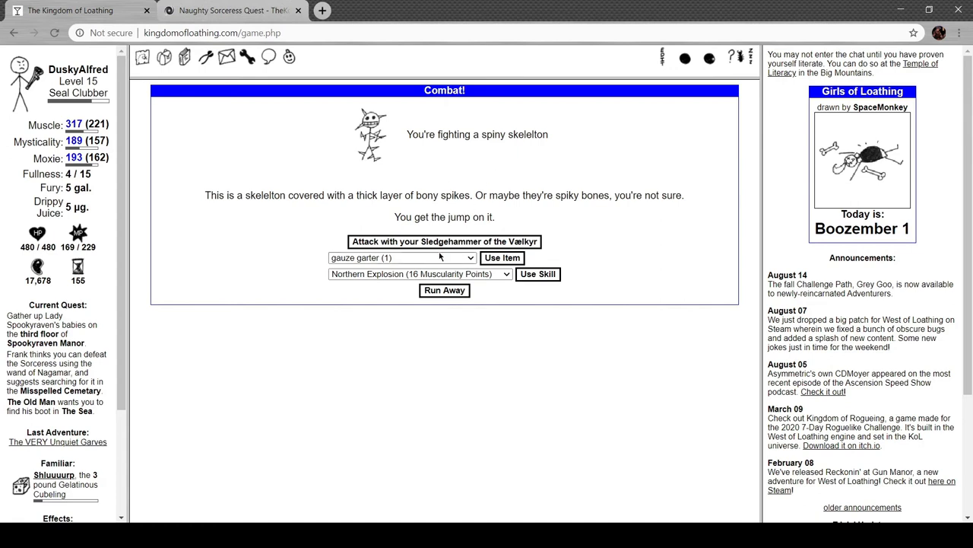
mouse_move(349, 211)
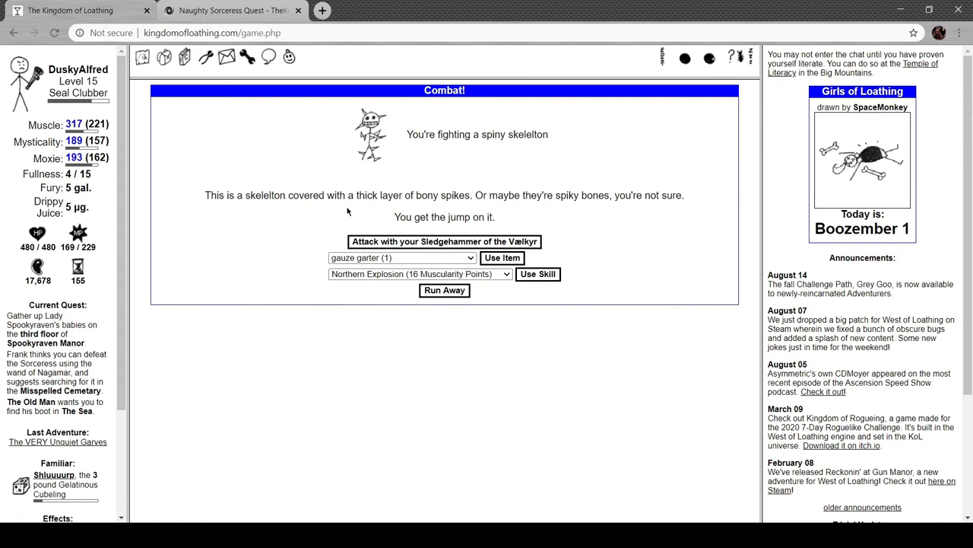
mouse_move(453, 242)
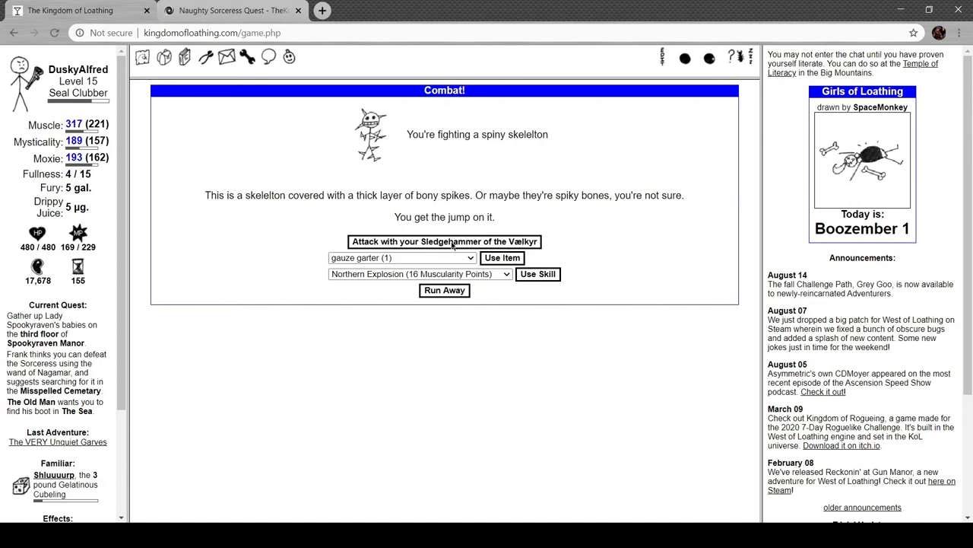
left_click(443, 241)
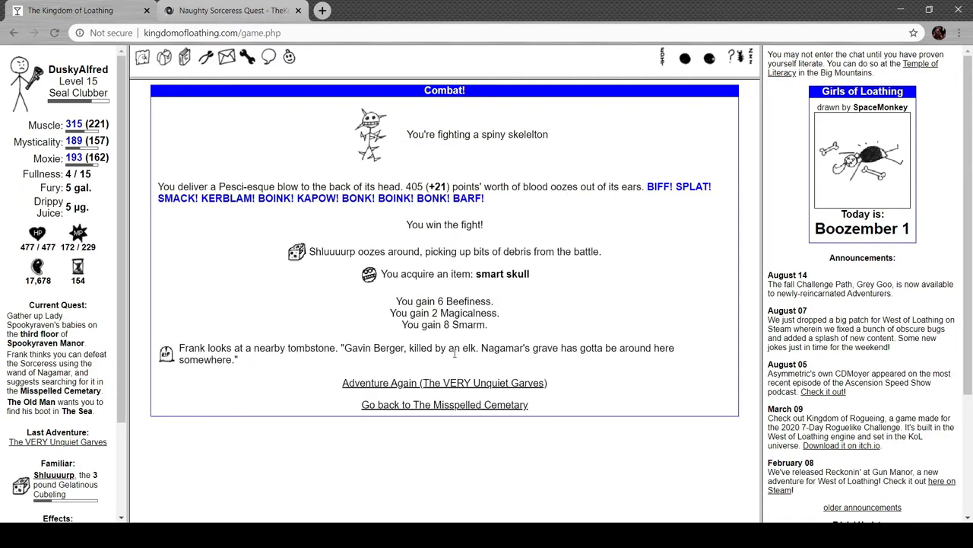
mouse_move(451, 366)
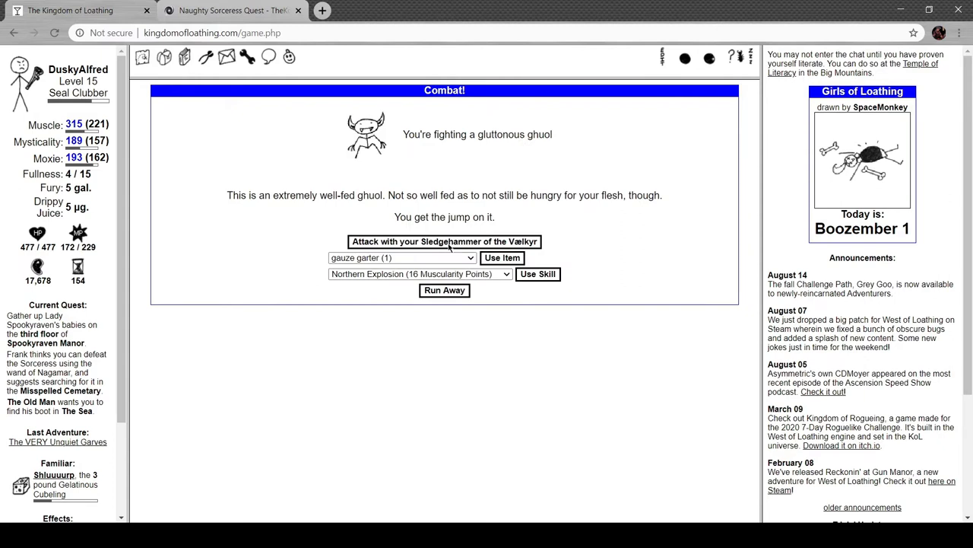
left_click(444, 241)
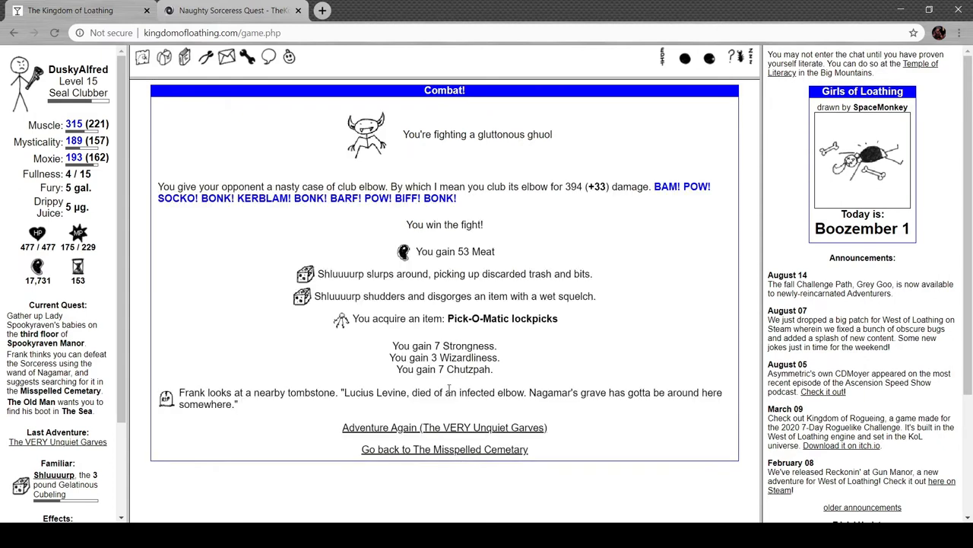
mouse_move(447, 403)
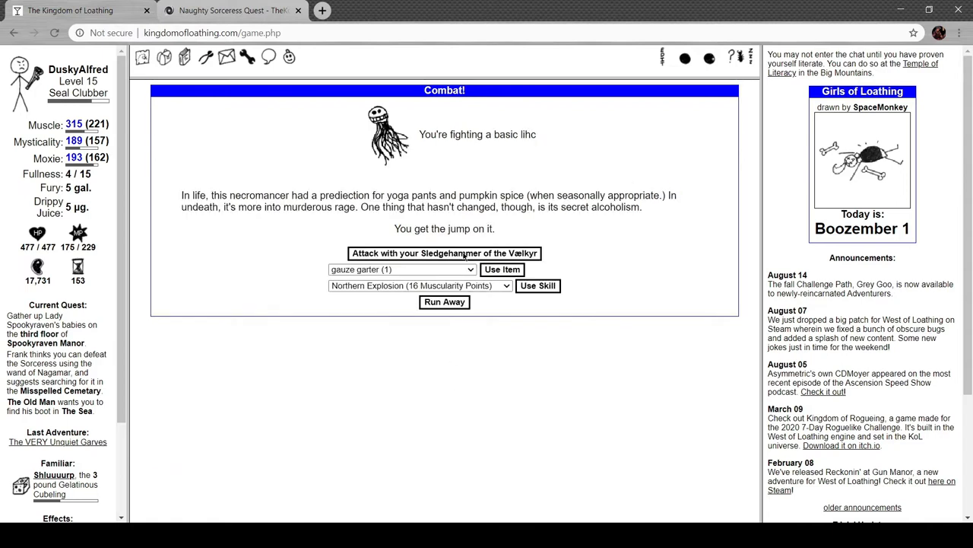
left_click(445, 252)
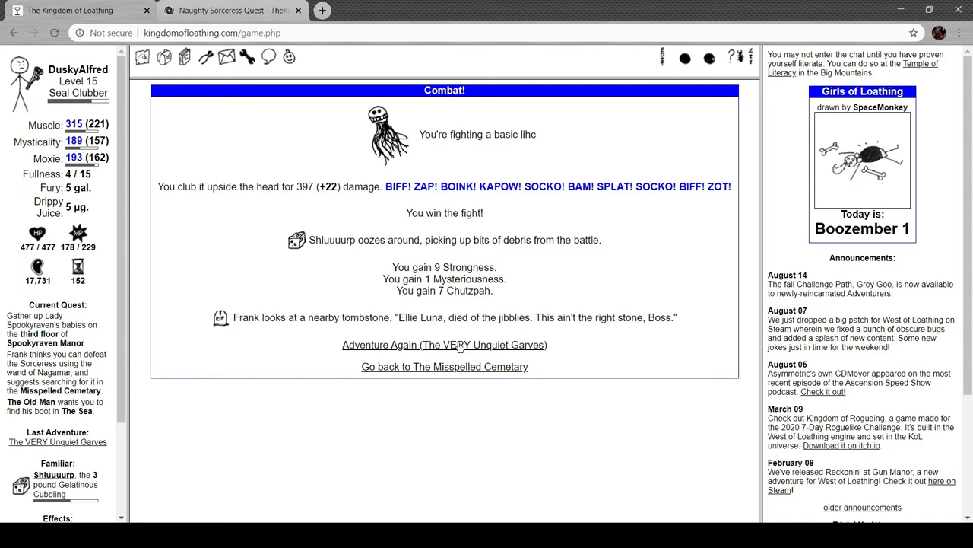
Win further Garves fights against a gaunt ghuol and spiny skeleton, then switch to the wiki
left_click(444, 344)
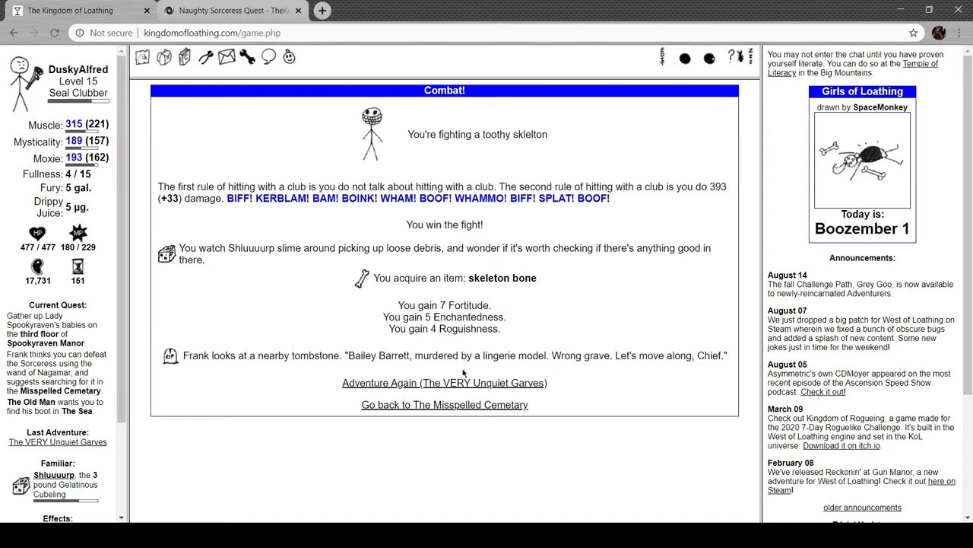
mouse_move(512, 383)
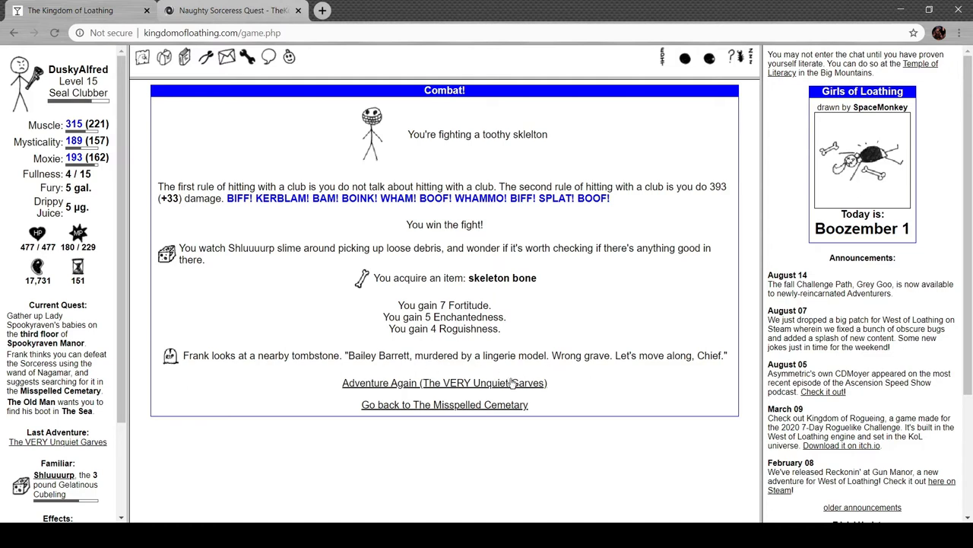
left_click(444, 382)
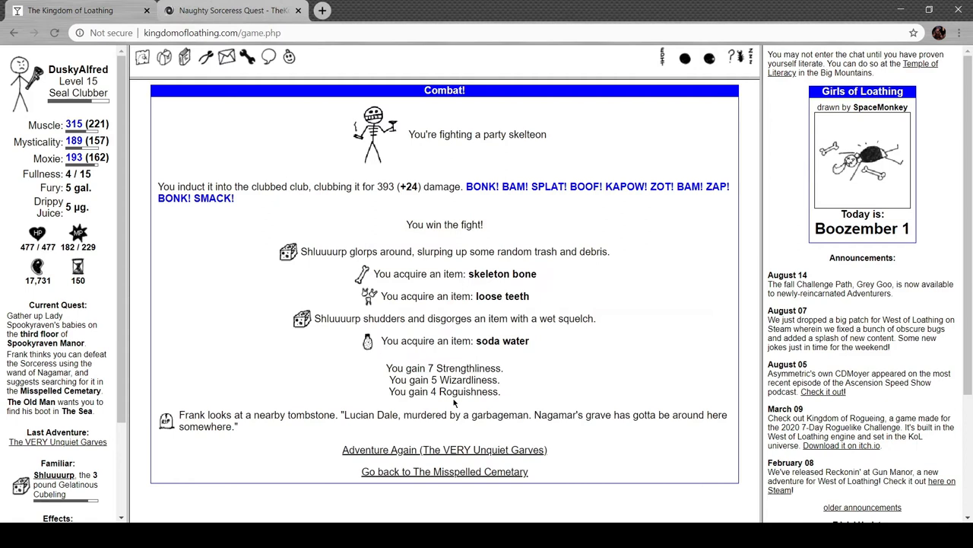
mouse_move(426, 449)
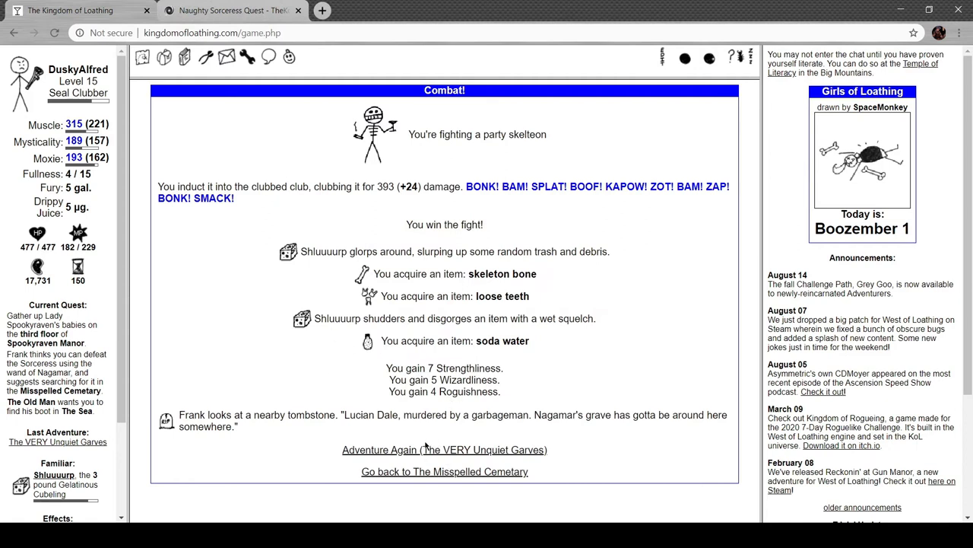
mouse_move(478, 454)
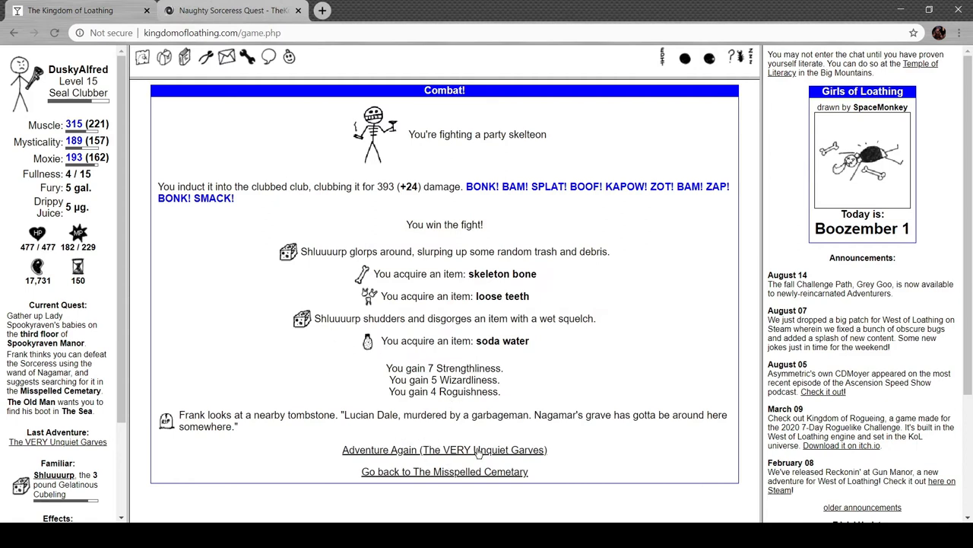
mouse_move(460, 450)
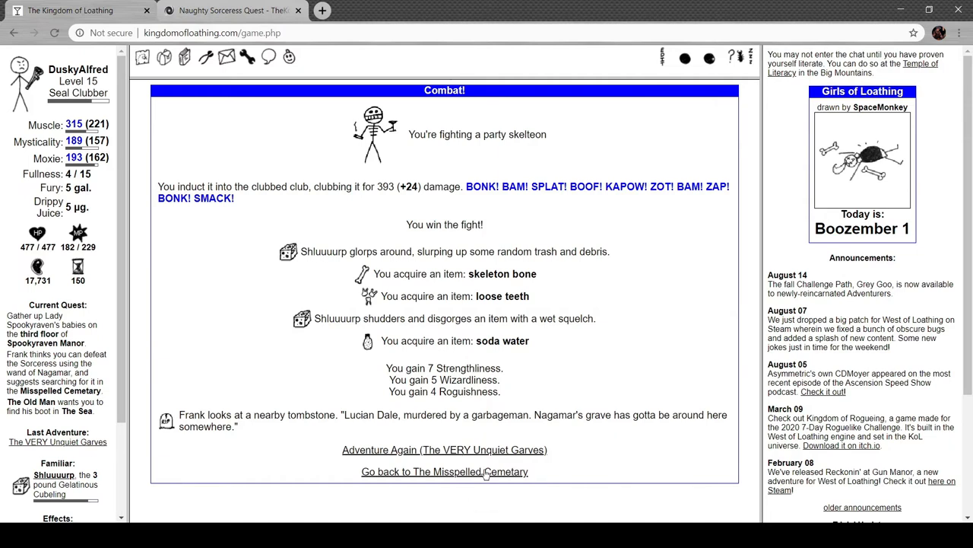
left_click(443, 472)
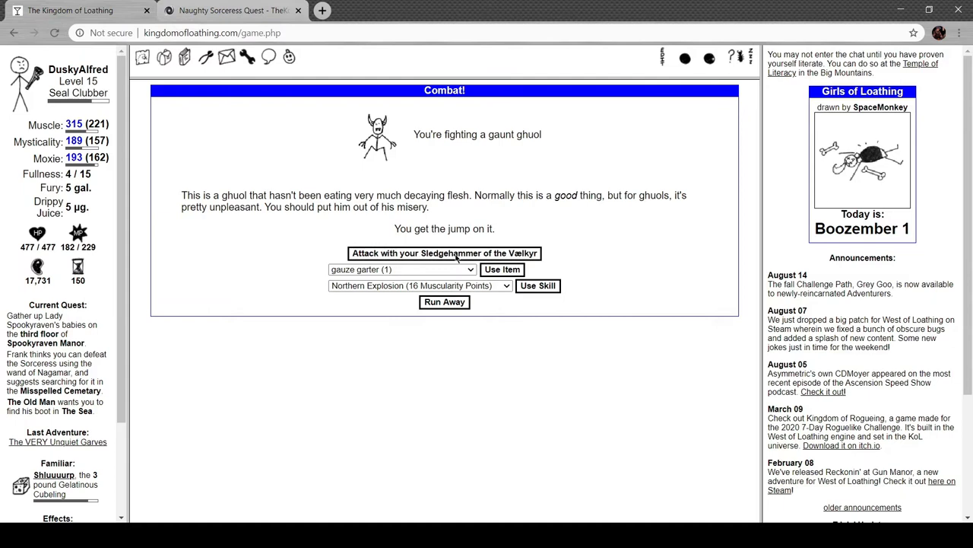
left_click(444, 252)
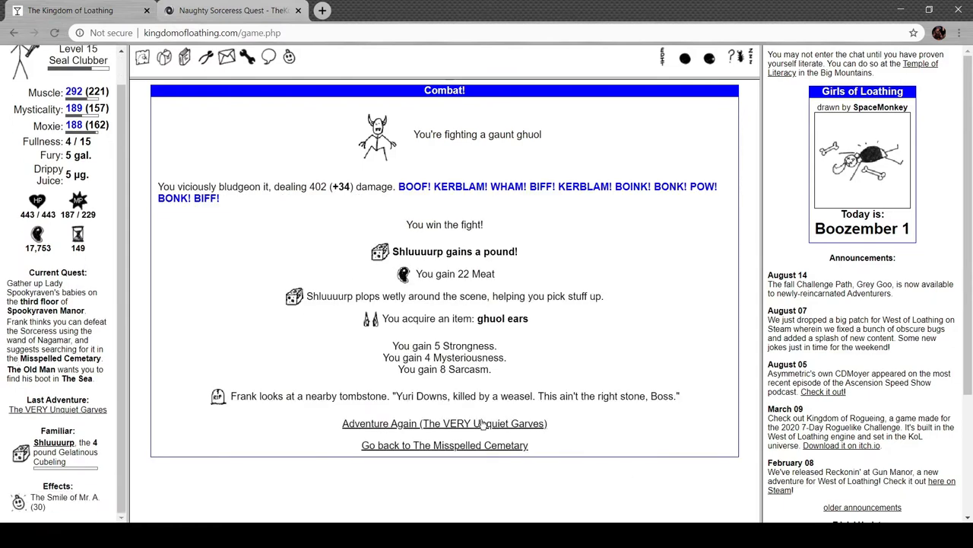
left_click(444, 423)
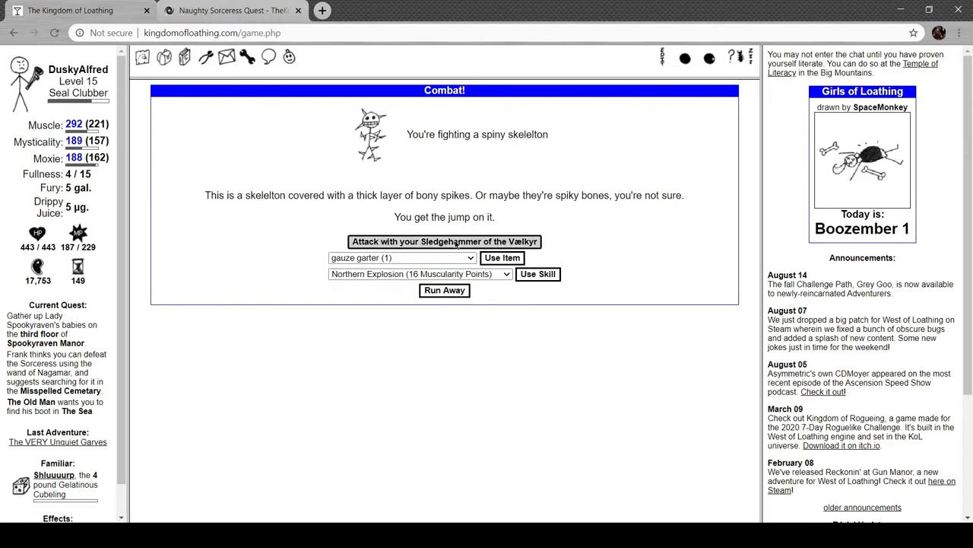
left_click(445, 241)
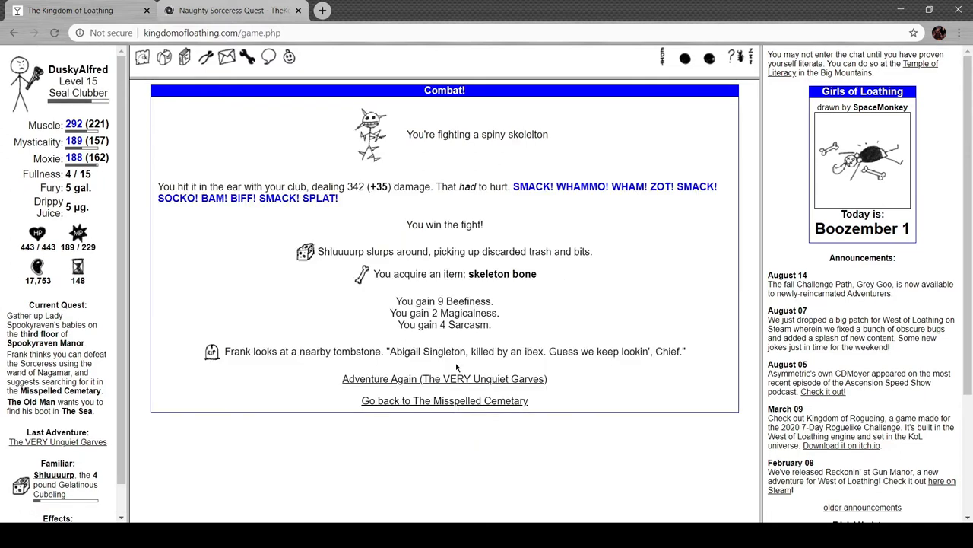
mouse_move(296, 137)
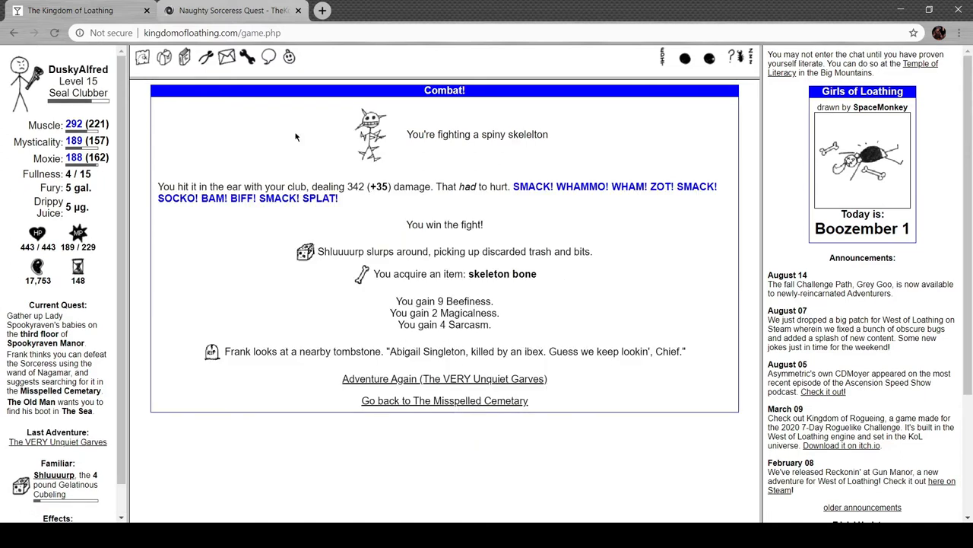
left_click(232, 11)
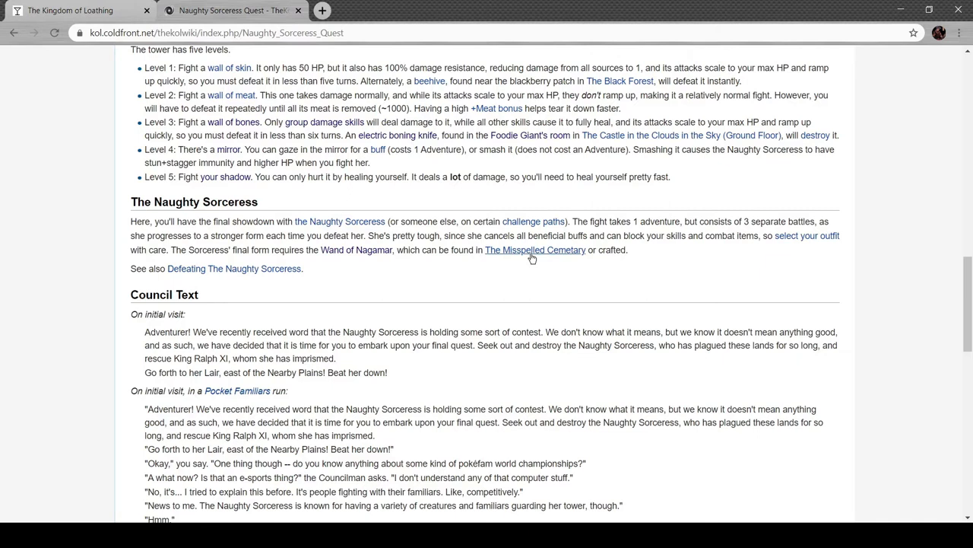
Open The Misspelled Cemetery and The VERY Unquiet Garves wiki pages
left_click(534, 250)
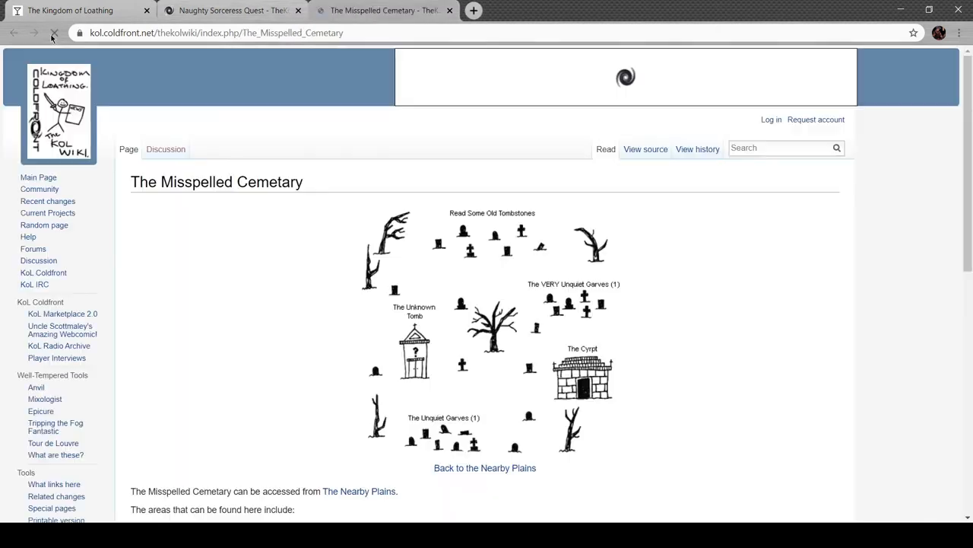
scroll("down", 3)
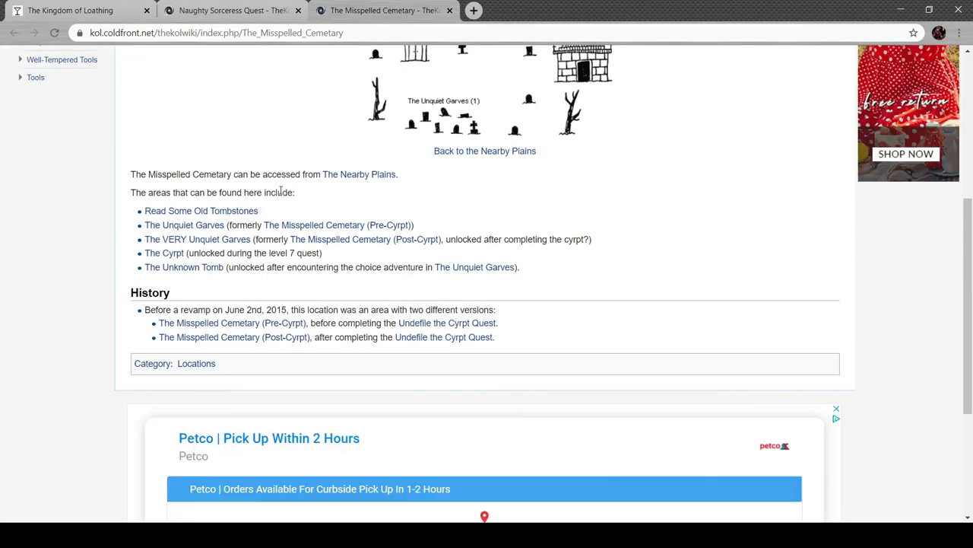
mouse_move(221, 243)
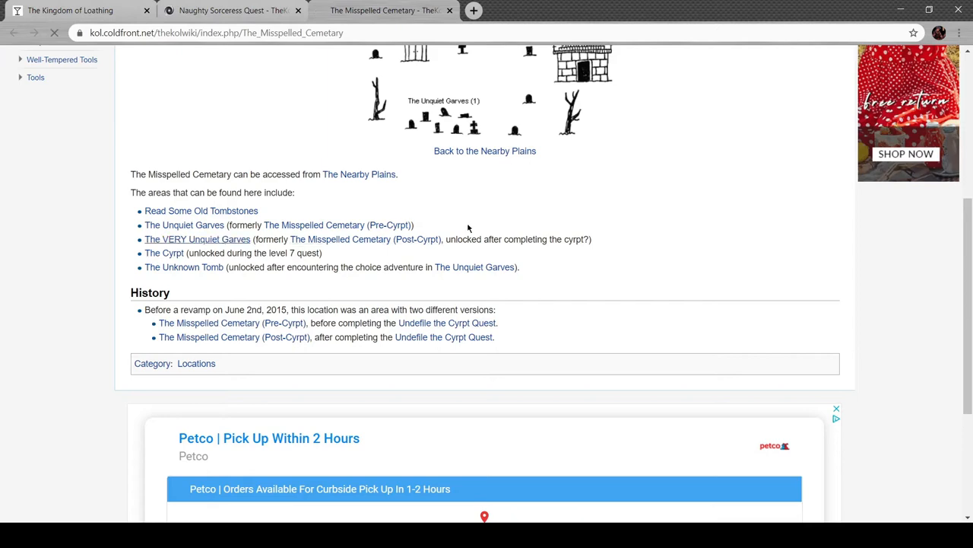
left_click(185, 239)
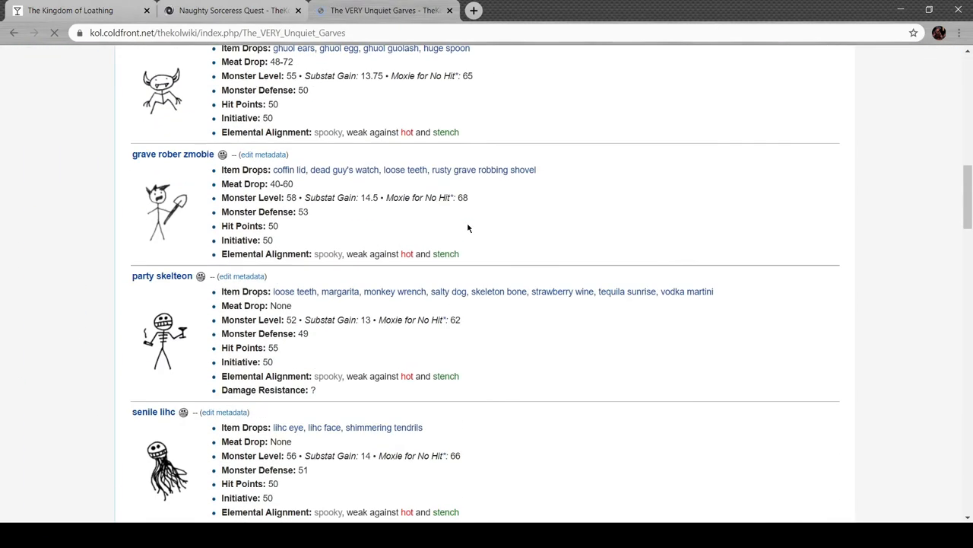
scroll("down", 3)
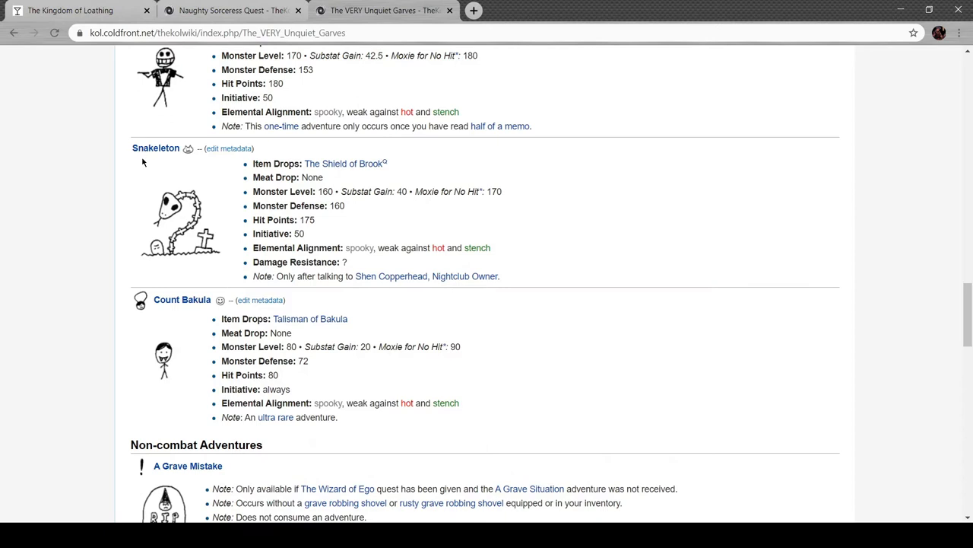
Find and read the Bear Verb Orgy adventure page, then return to the game
scroll("down", 3)
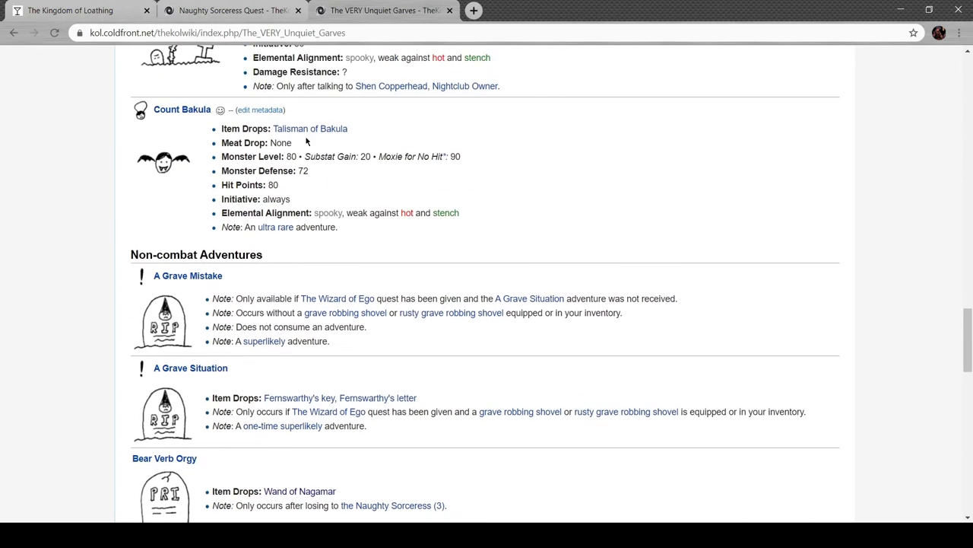
scroll("down", 3)
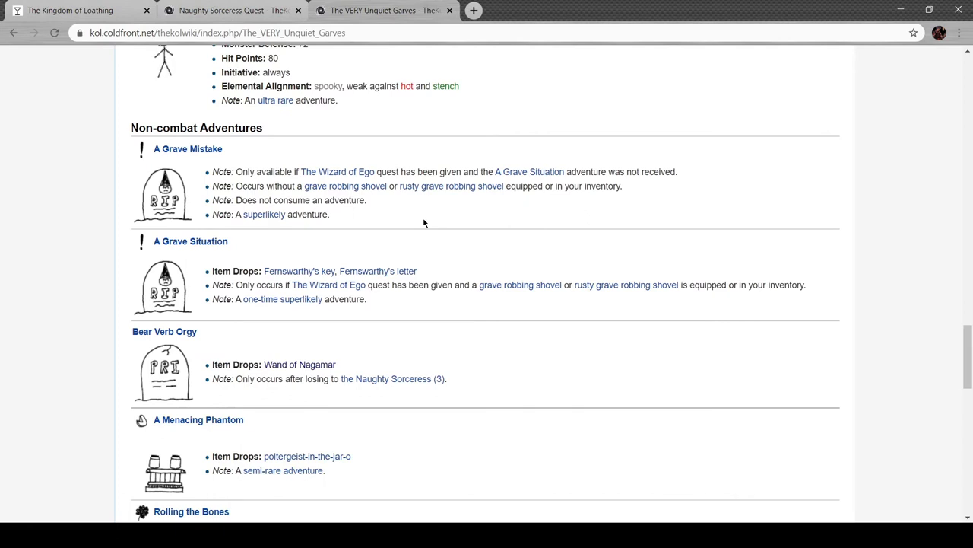
scroll("down", 3)
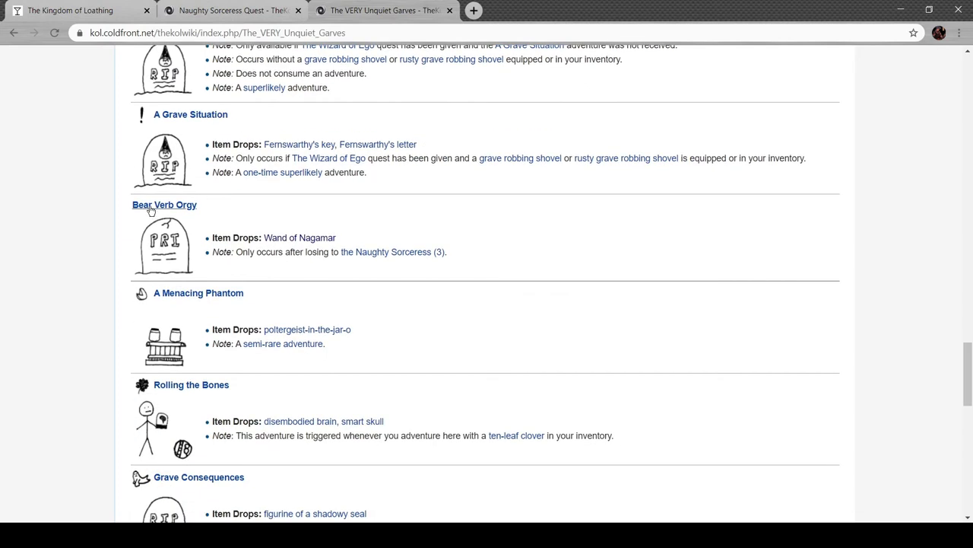
mouse_move(248, 221)
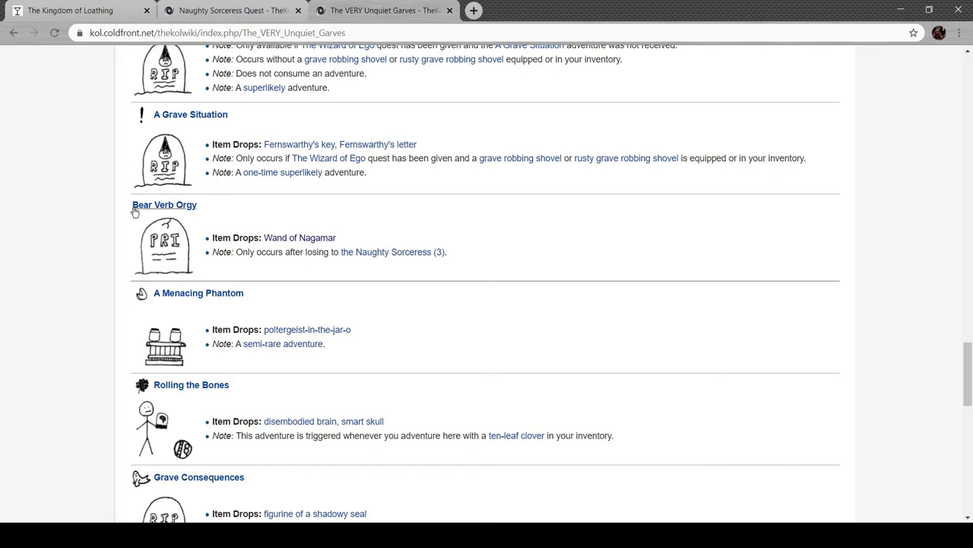
left_click(163, 205)
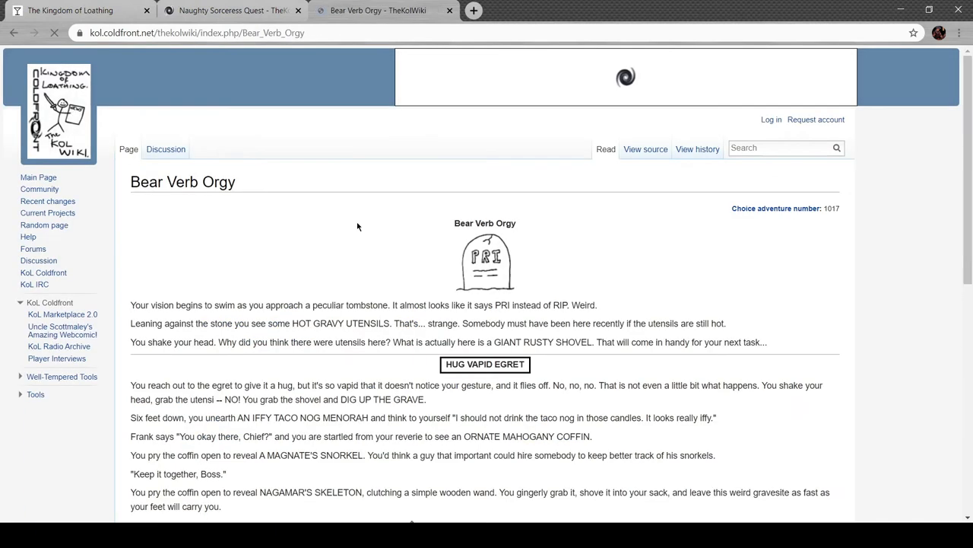
scroll("down", 3)
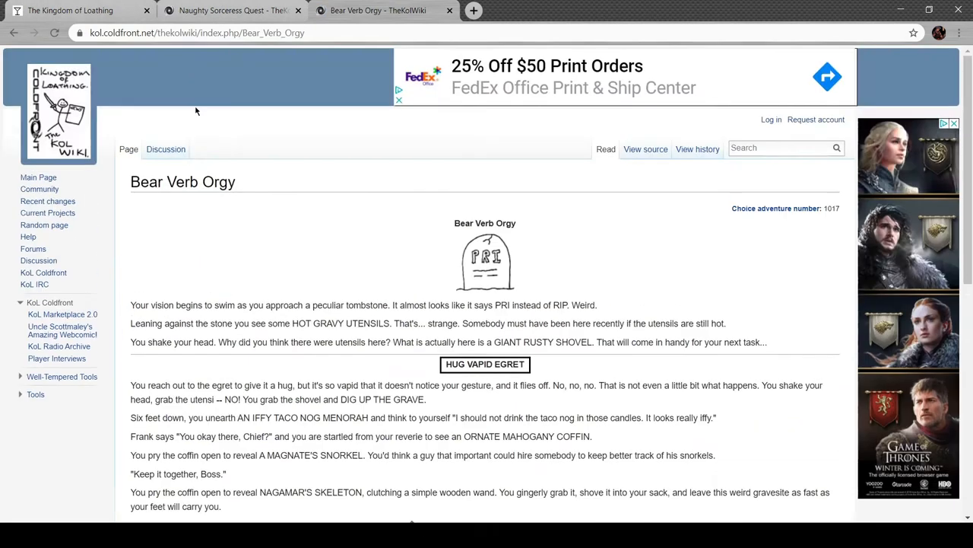
left_click(71, 10)
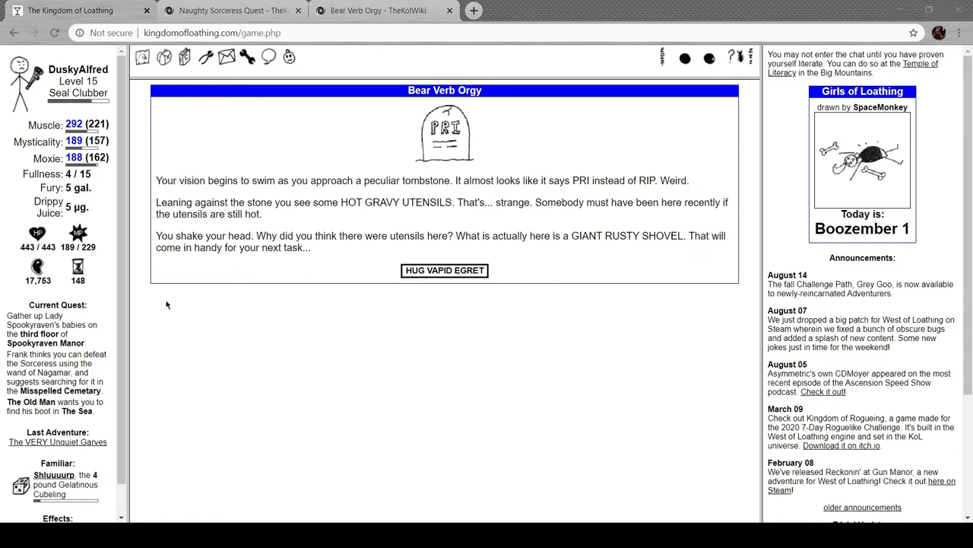
mouse_move(152, 297)
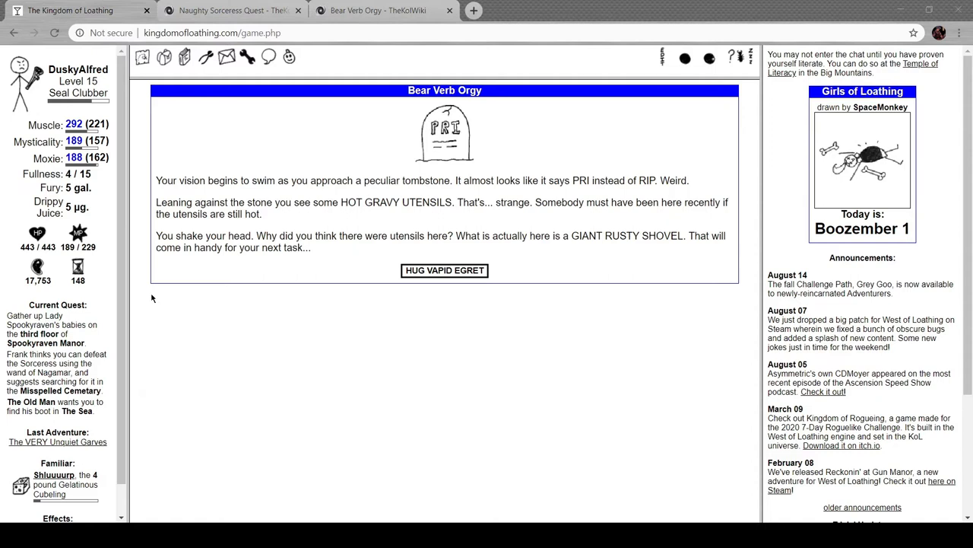
mouse_move(157, 297)
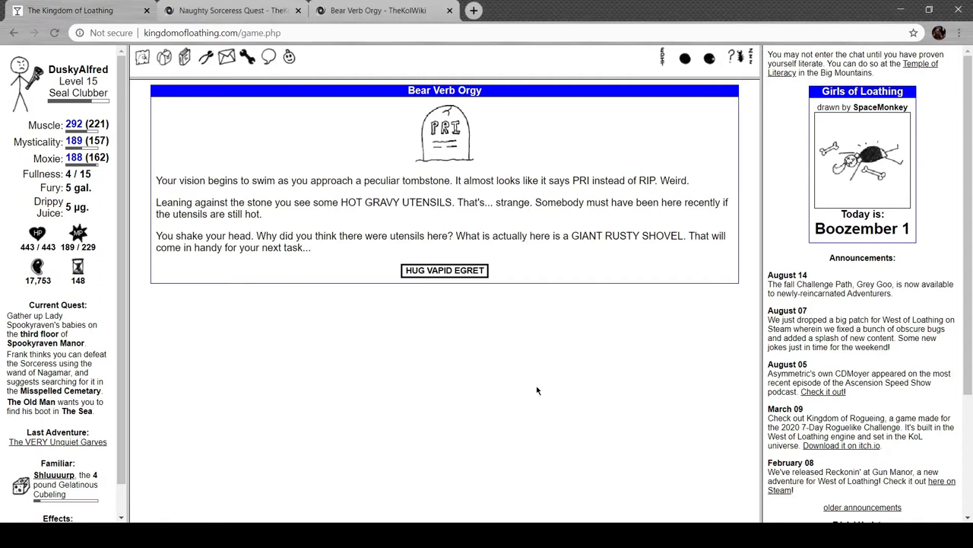
Click in the game window while the Bear Verb Orgy choice is waiting
left_click(444, 270)
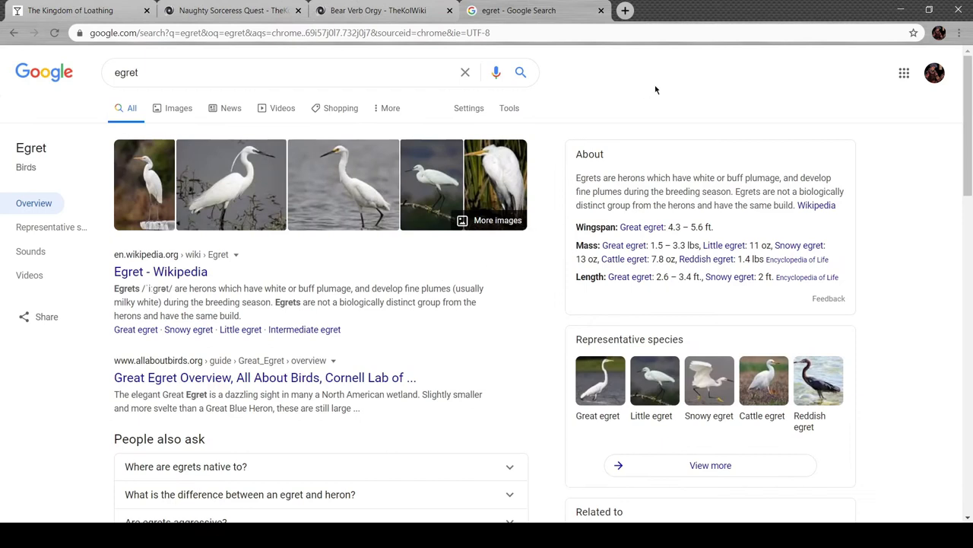
Close the Google egret search results tab
left_click(76, 12)
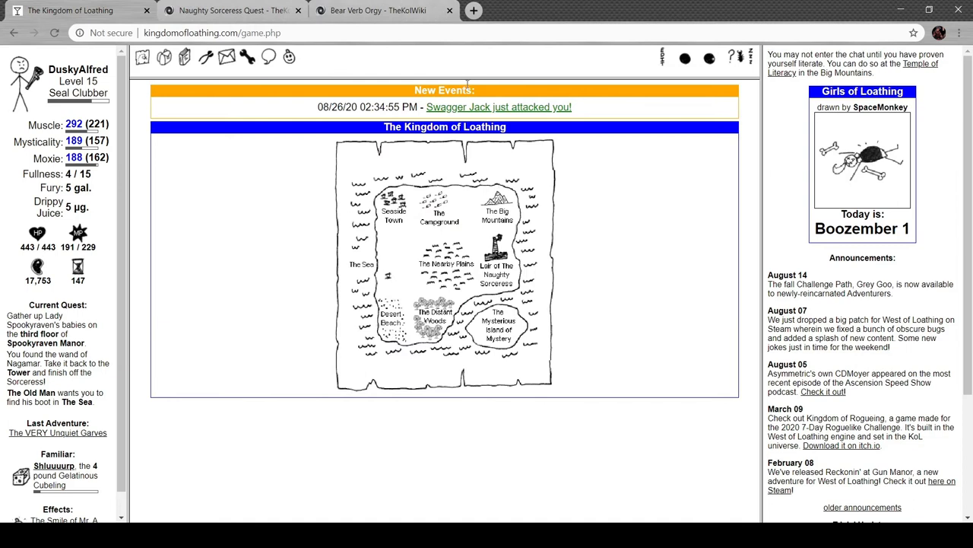
Switch to the Bear Verb Orgy wiki tab and scroll to its Wand of Nagamar ending
left_click(369, 11)
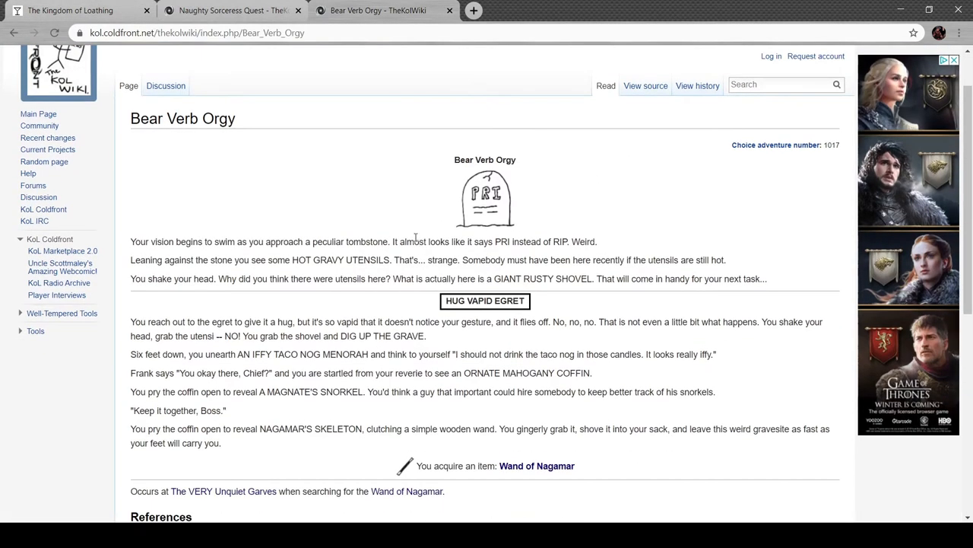
scroll("down", 3)
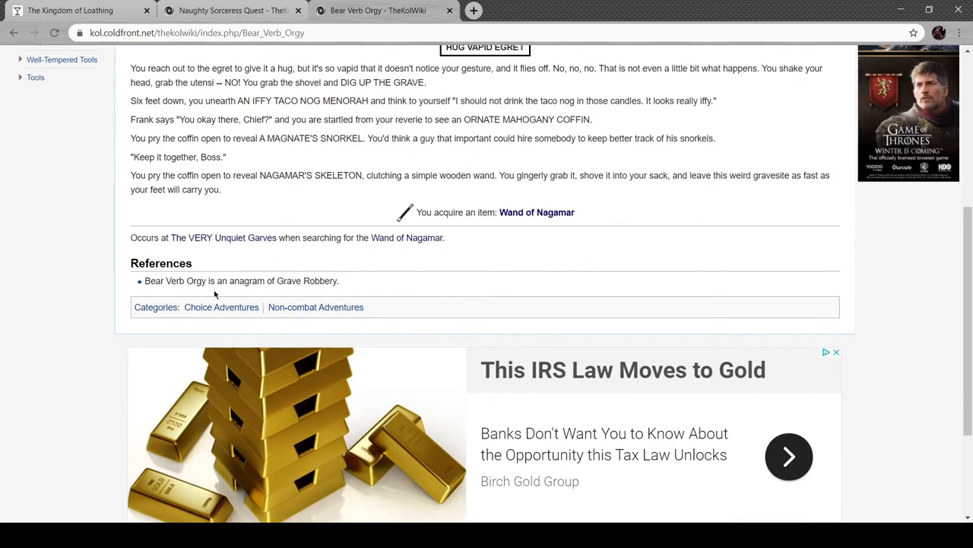
mouse_move(357, 285)
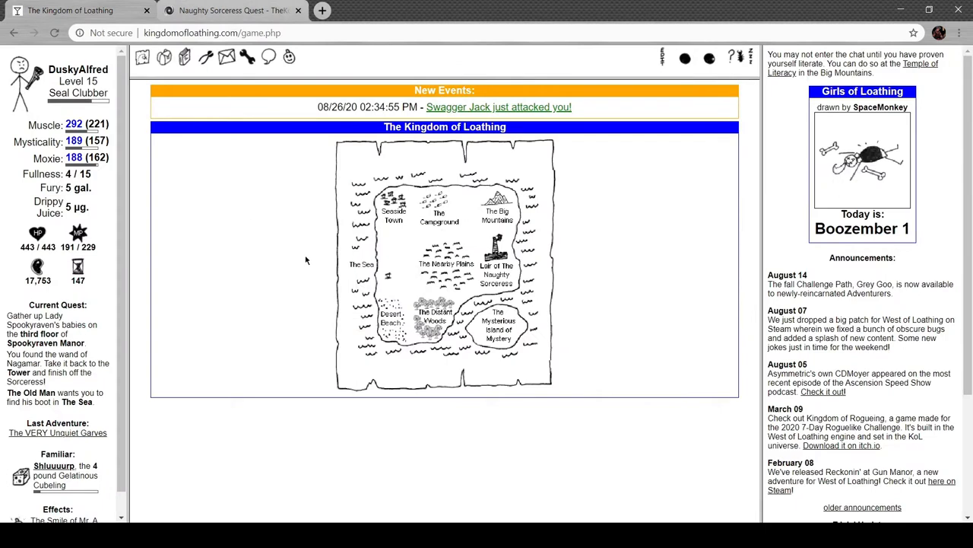
Defeat the Naughty Sorceress's first form with Club Foot and sledgehammer attacks
scroll("down", 3)
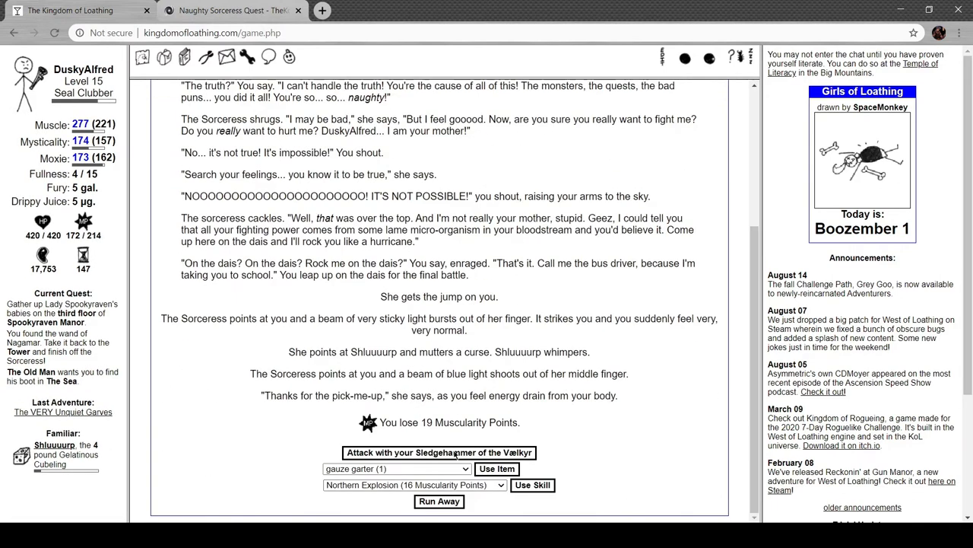
left_click(436, 452)
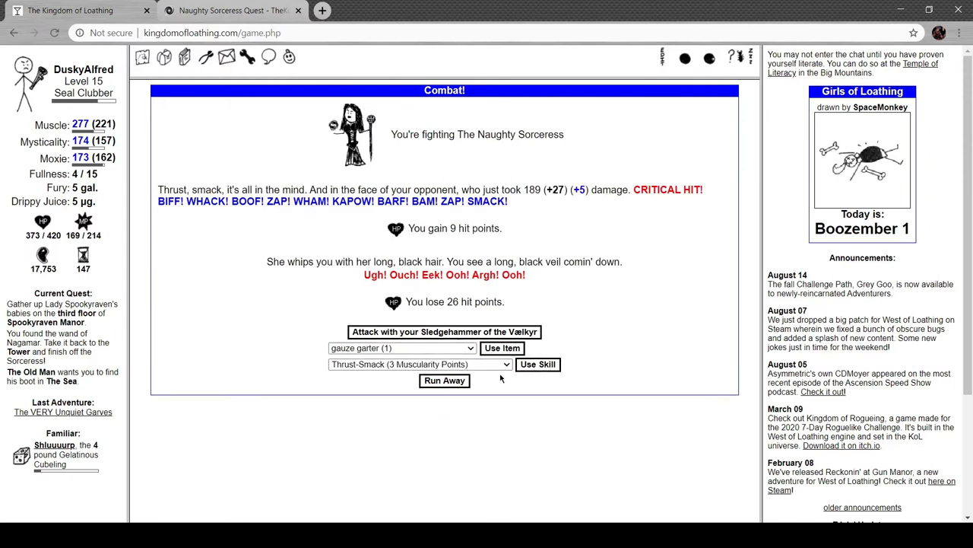
mouse_move(425, 437)
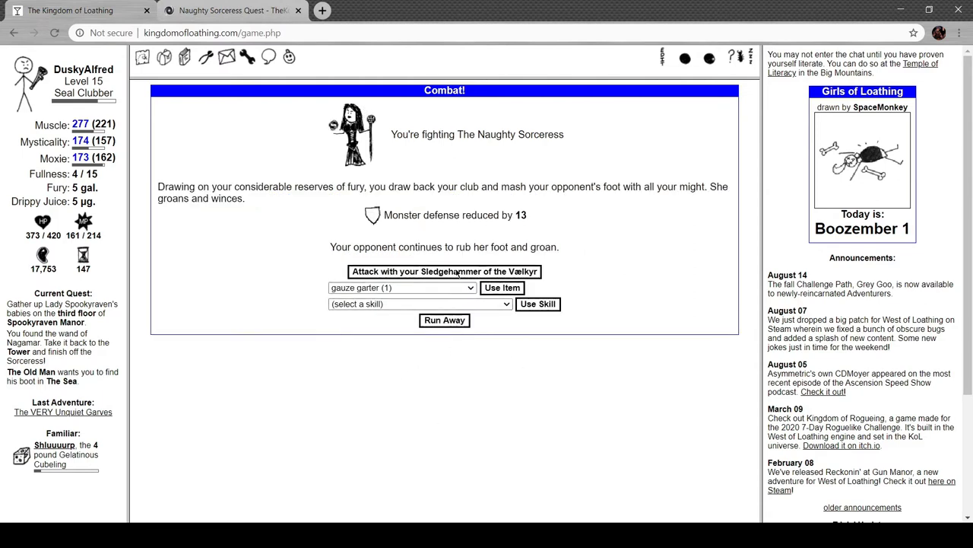
left_click(444, 271)
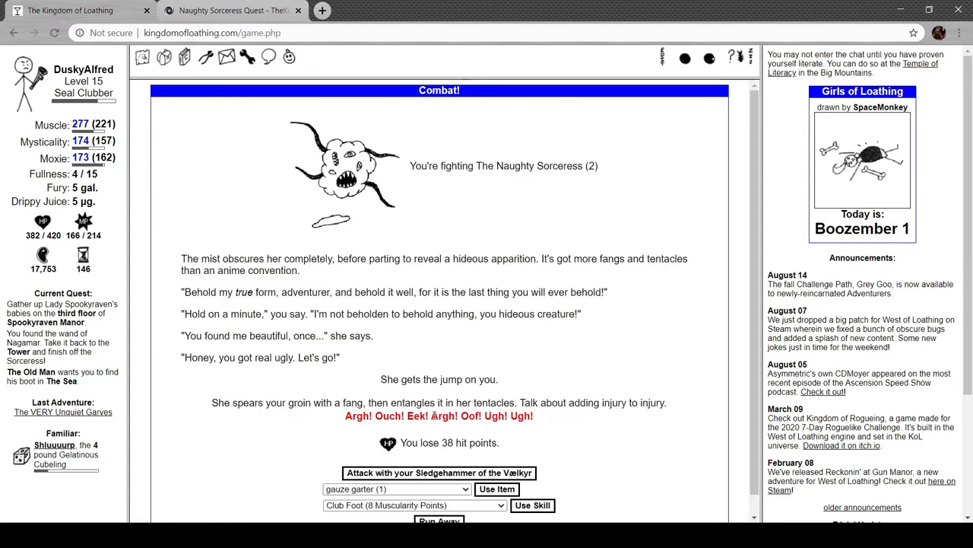
Beat the Sorceress's later forms using sledgehammer attacks, Club Foot and Lunging Thrust-Smack
scroll("down", 3)
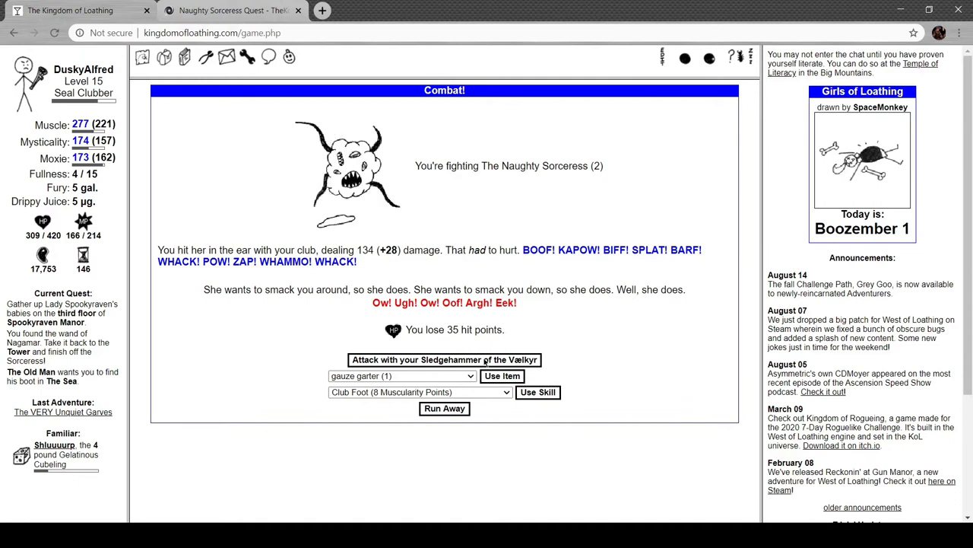
left_click(444, 360)
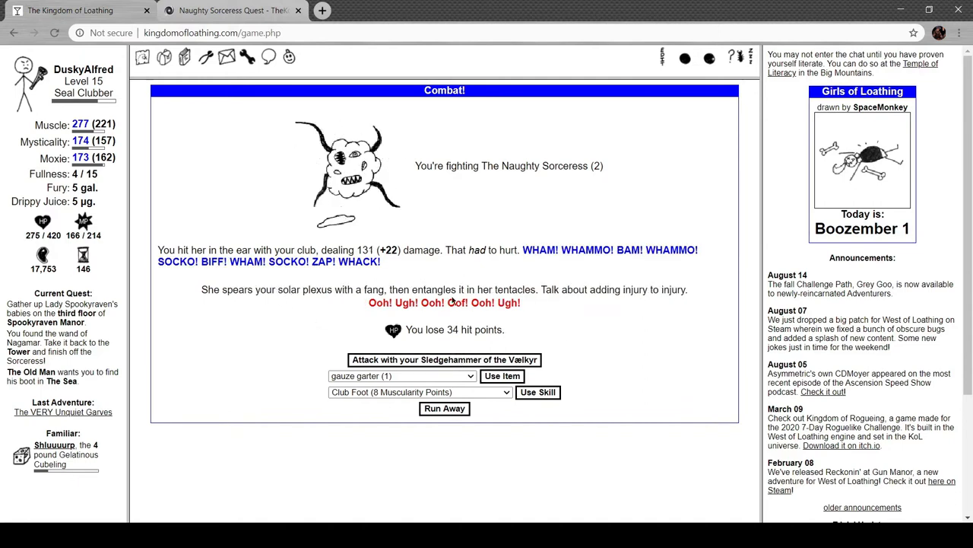
mouse_move(482, 289)
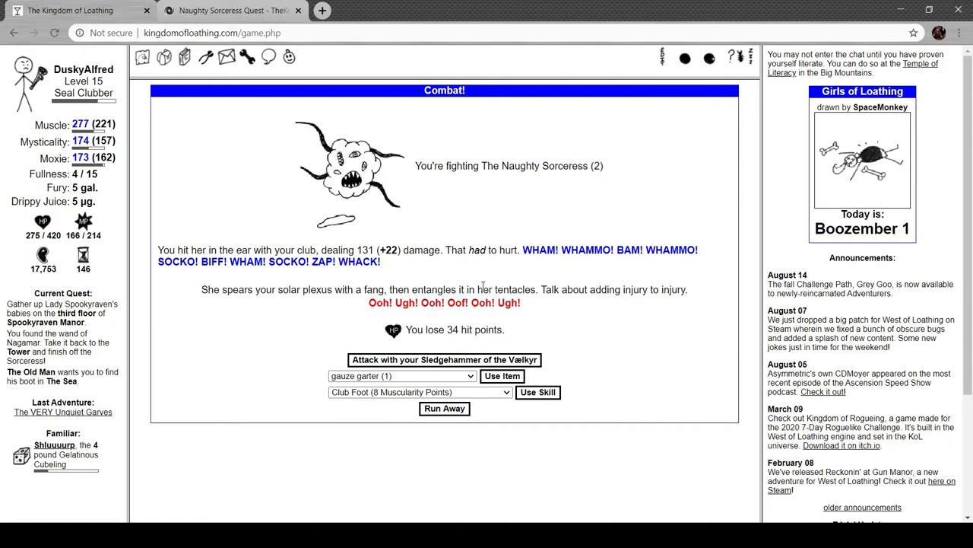
left_click(538, 392)
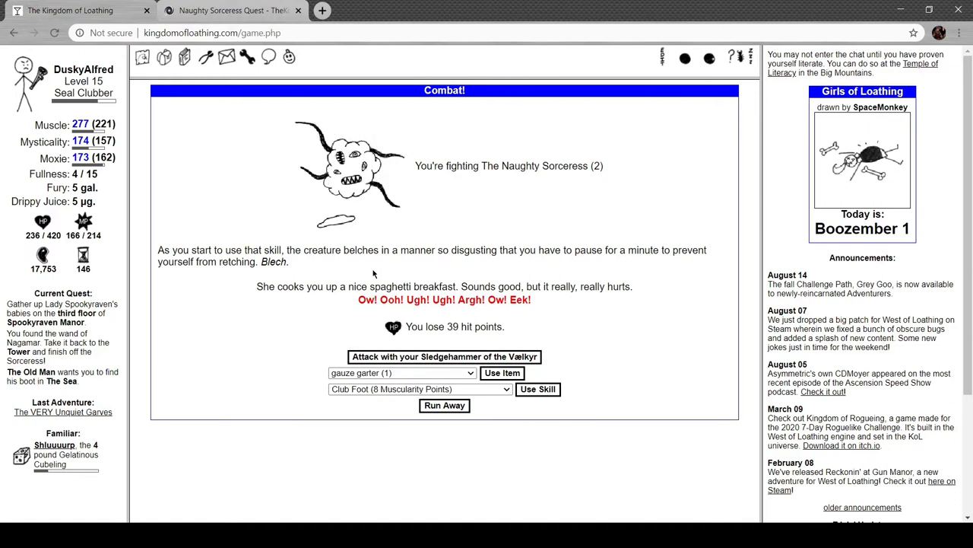
mouse_move(266, 350)
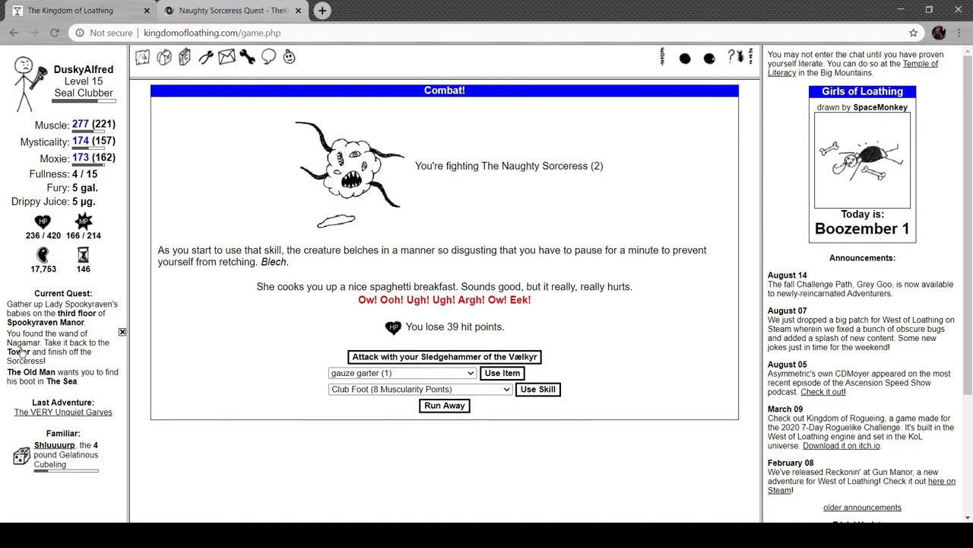
left_click(444, 357)
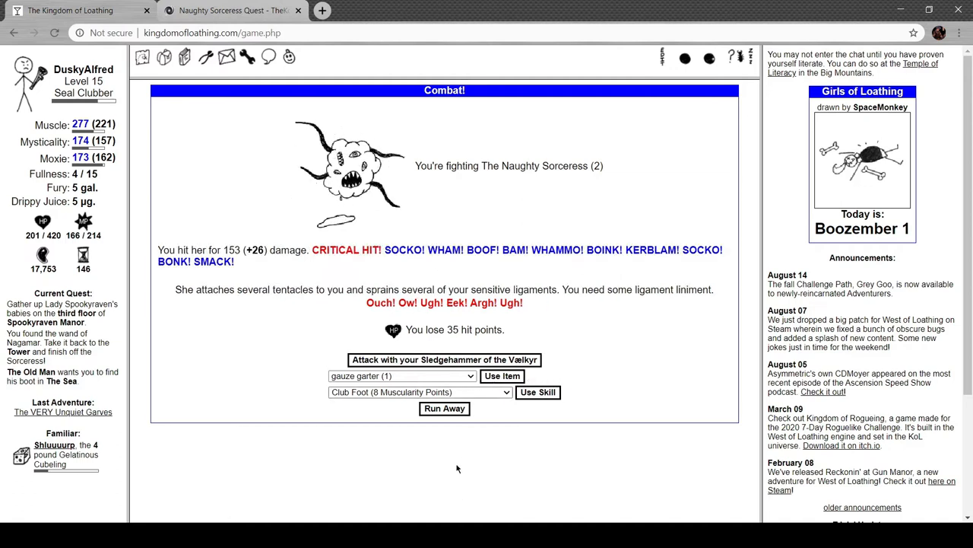
left_click(420, 392)
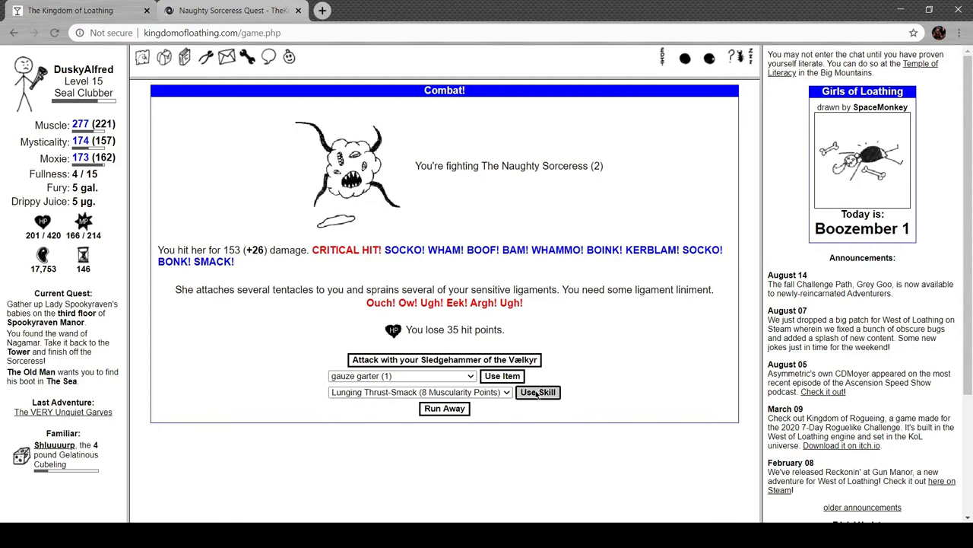
left_click(537, 392)
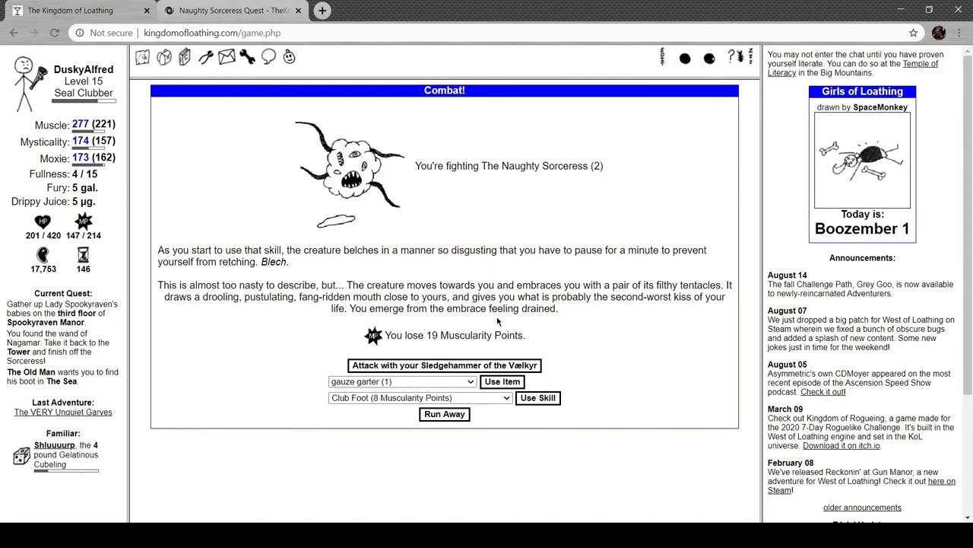
left_click(445, 365)
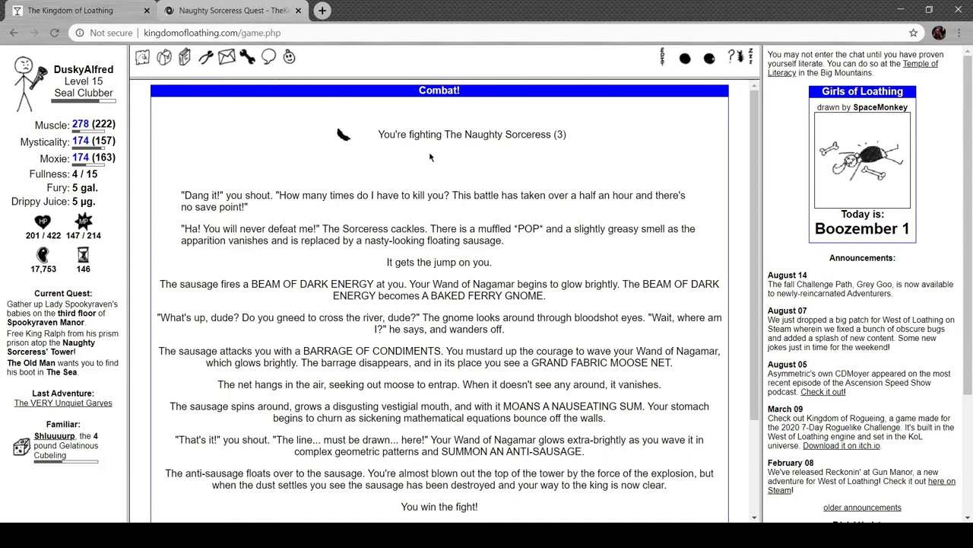
Scroll past the Muscle and Moxie gains and return to the Sorceress' Chamber
scroll("down", 3)
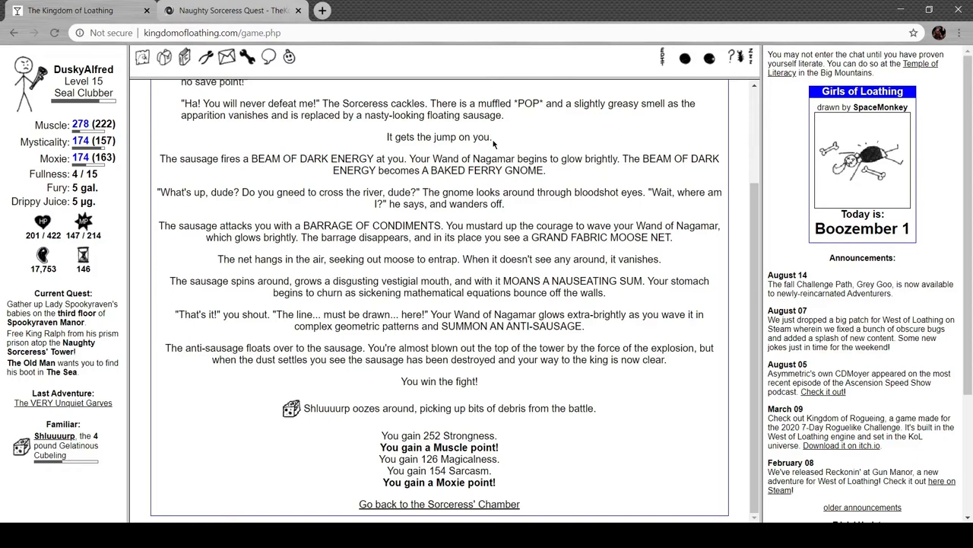
mouse_move(333, 190)
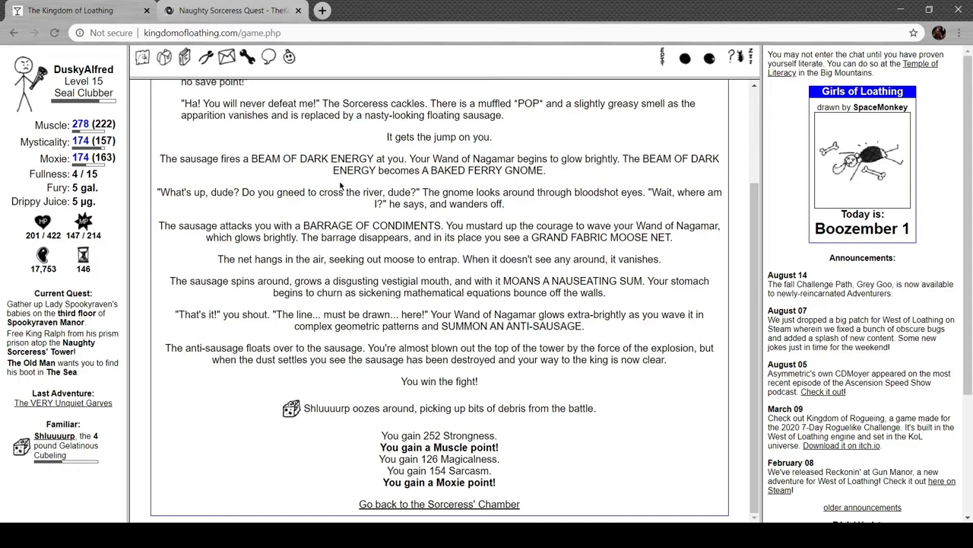
mouse_move(274, 176)
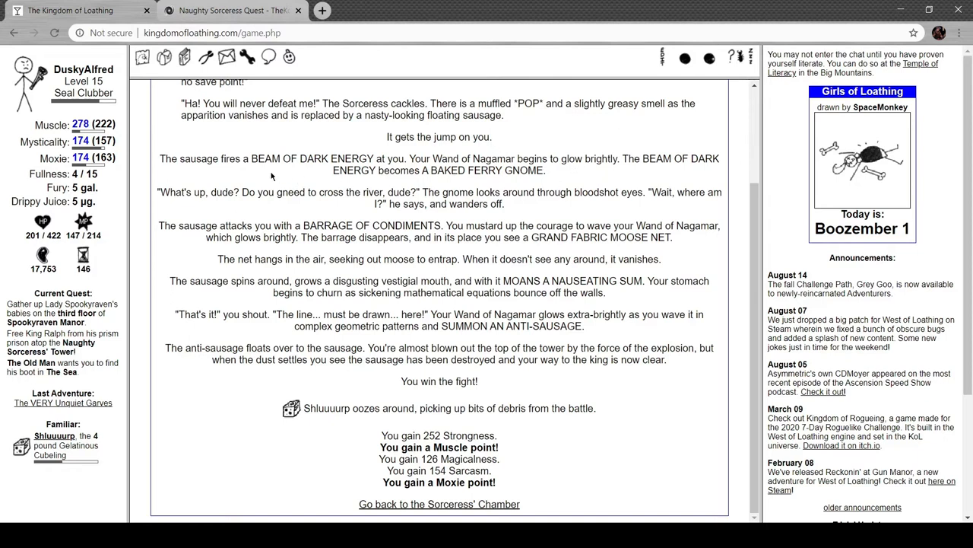
mouse_move(275, 190)
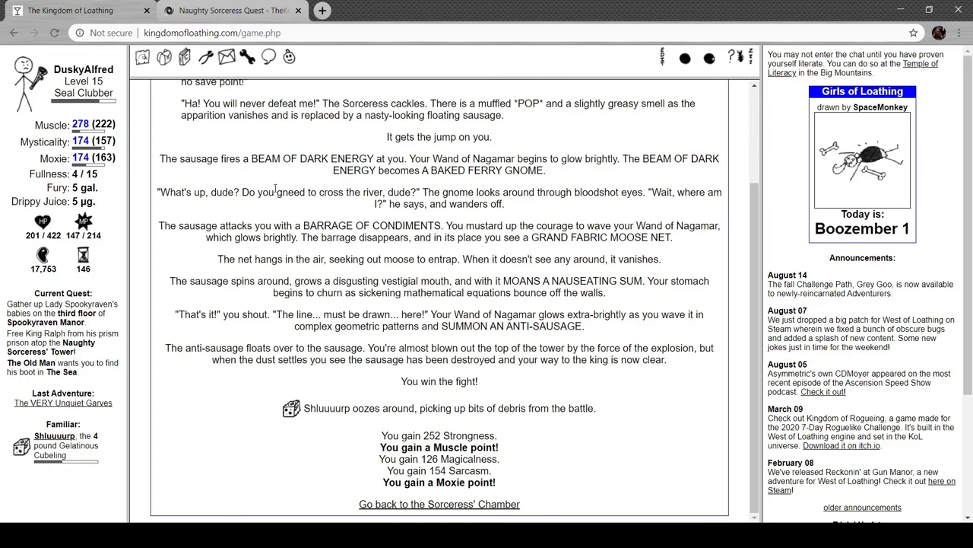
mouse_move(498, 188)
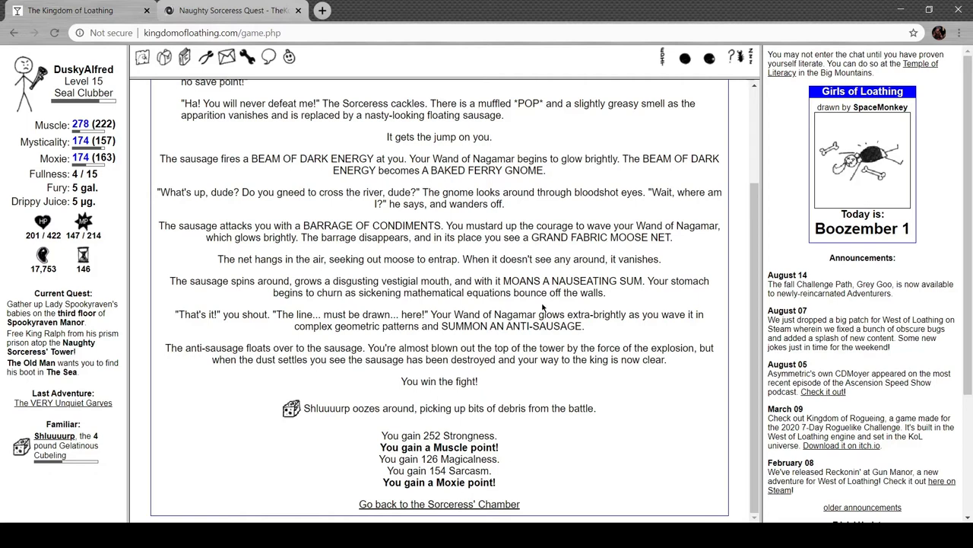
left_click(440, 503)
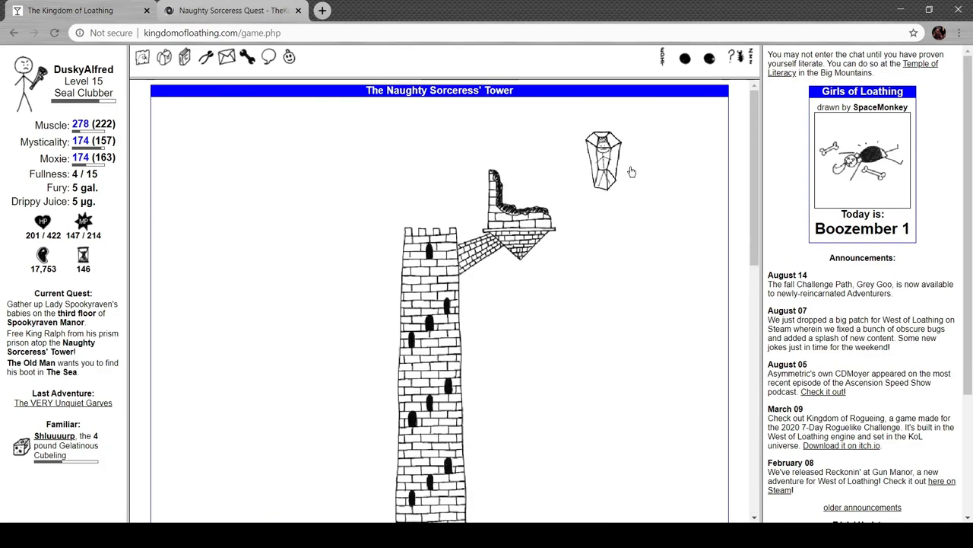
mouse_move(583, 244)
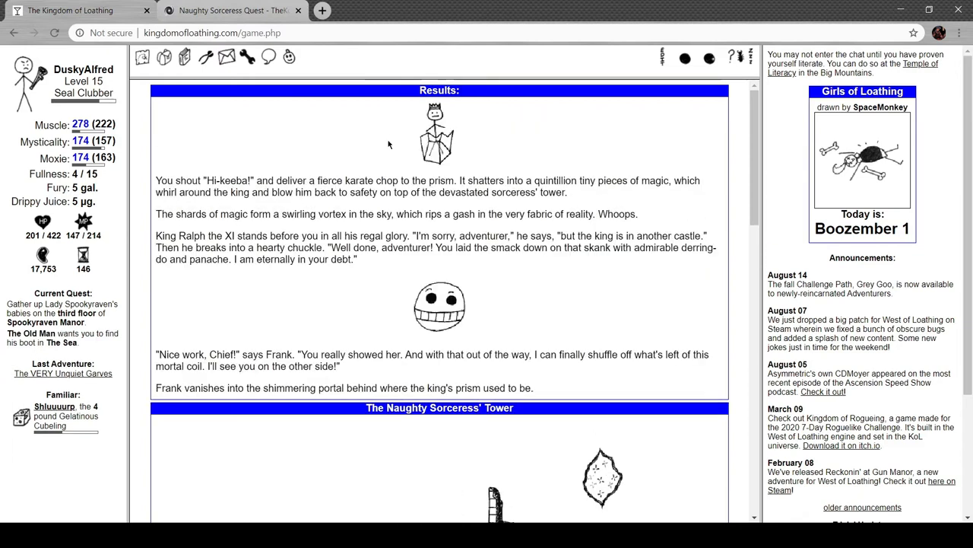
mouse_move(380, 134)
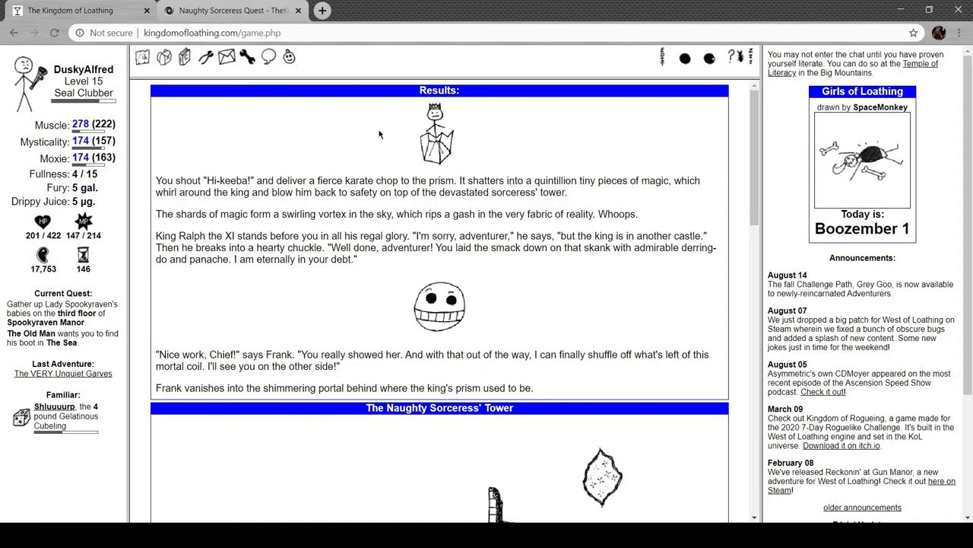
mouse_move(203, 139)
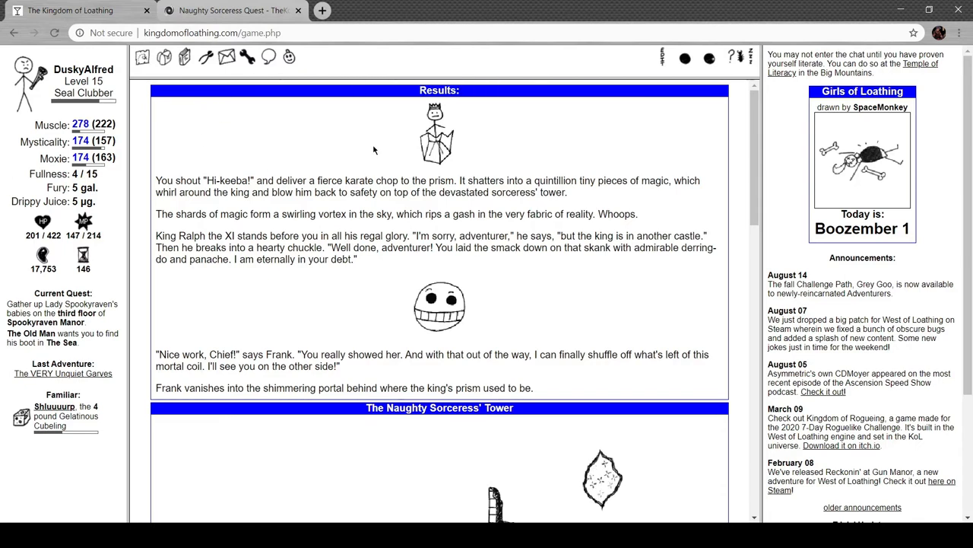
mouse_move(378, 145)
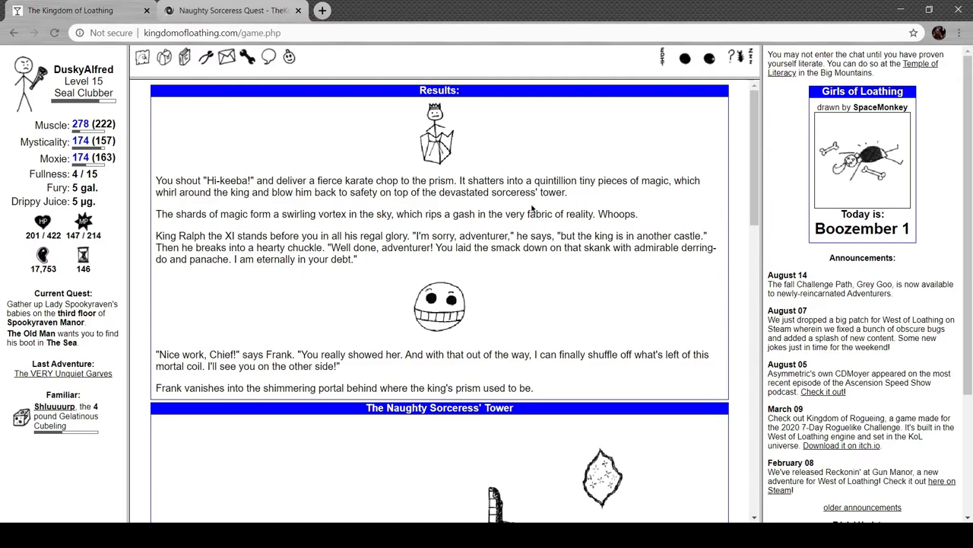
mouse_move(495, 199)
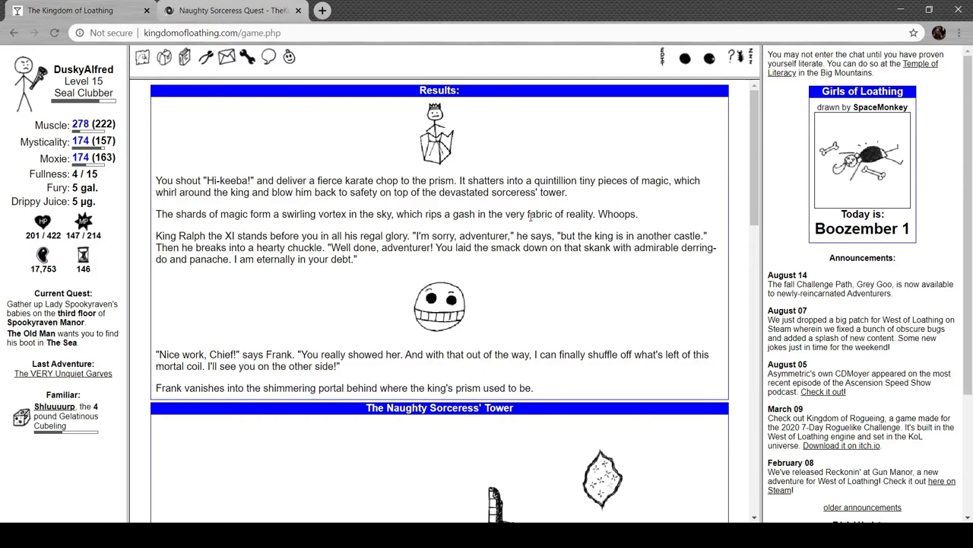
Read how King Ralph is freed from the prism, then return to the main map
scroll("down", 3)
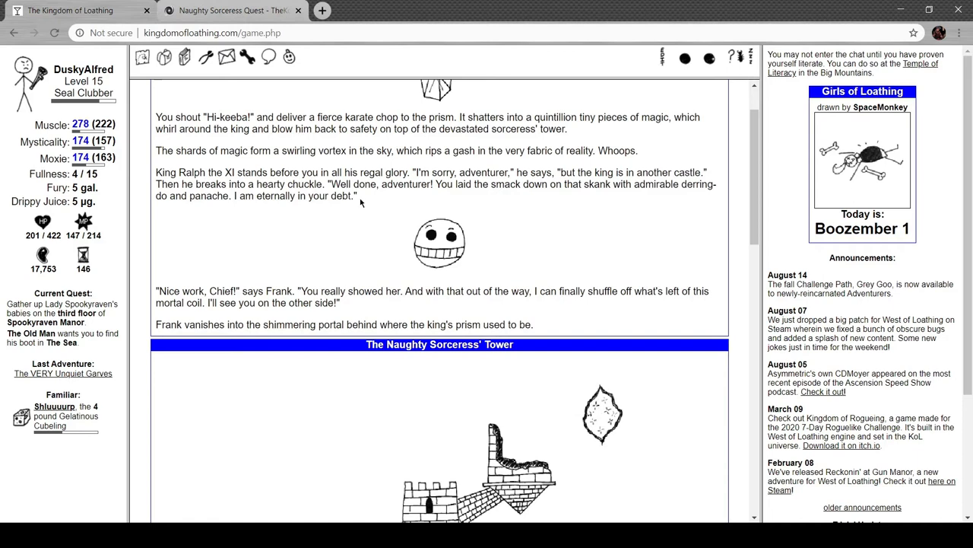
mouse_move(365, 196)
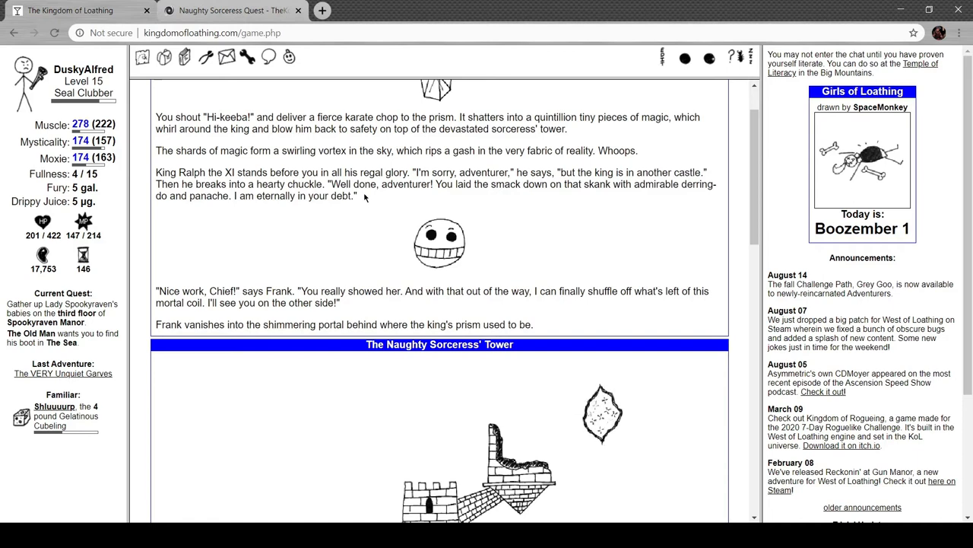
mouse_move(618, 200)
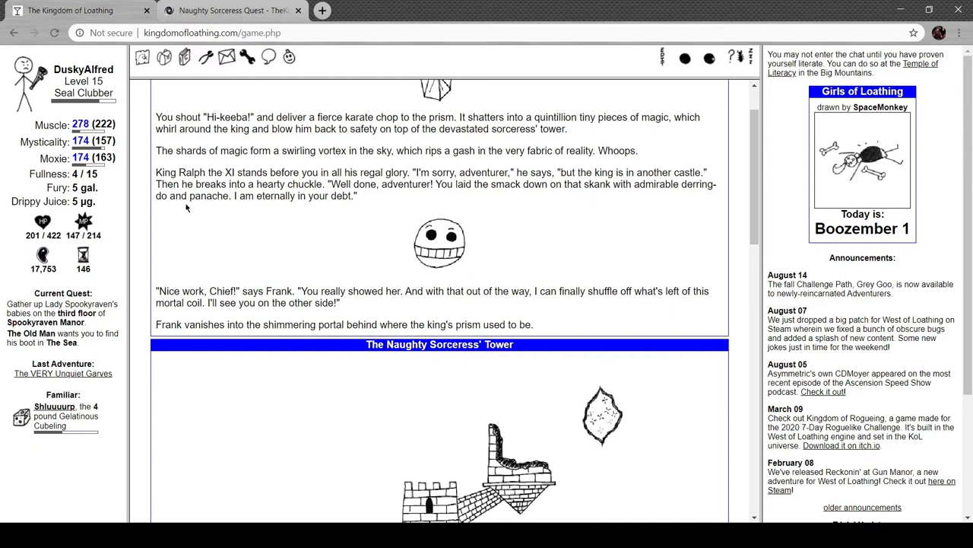
mouse_move(272, 198)
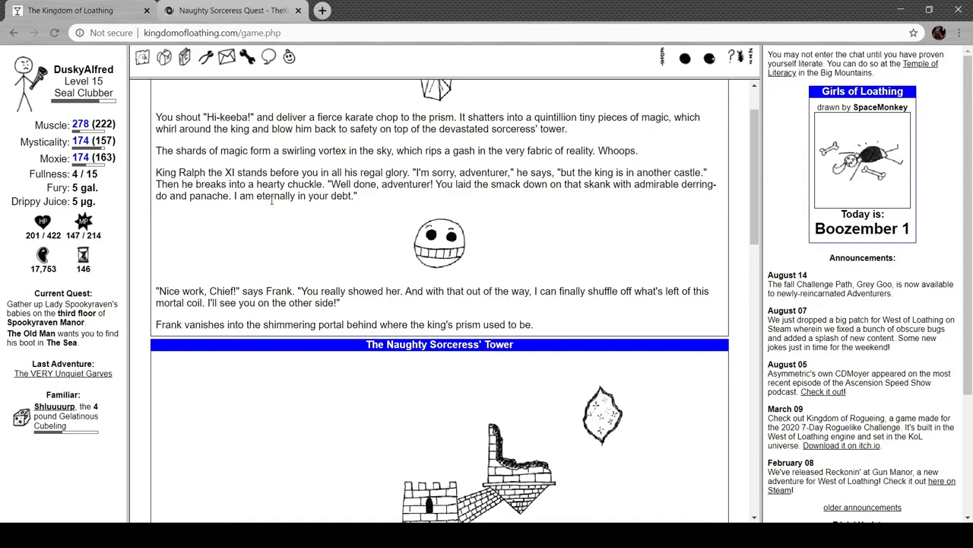
scroll("down", 3)
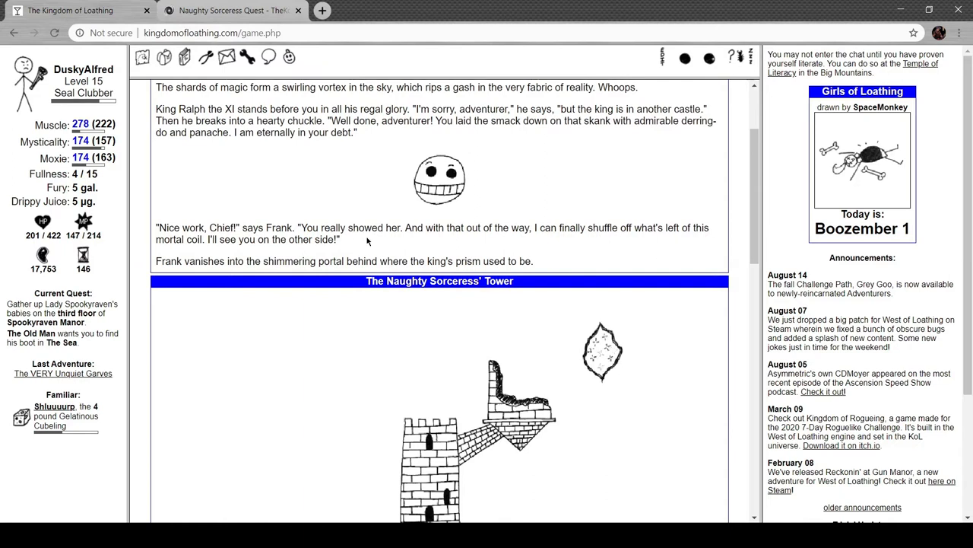
mouse_move(262, 279)
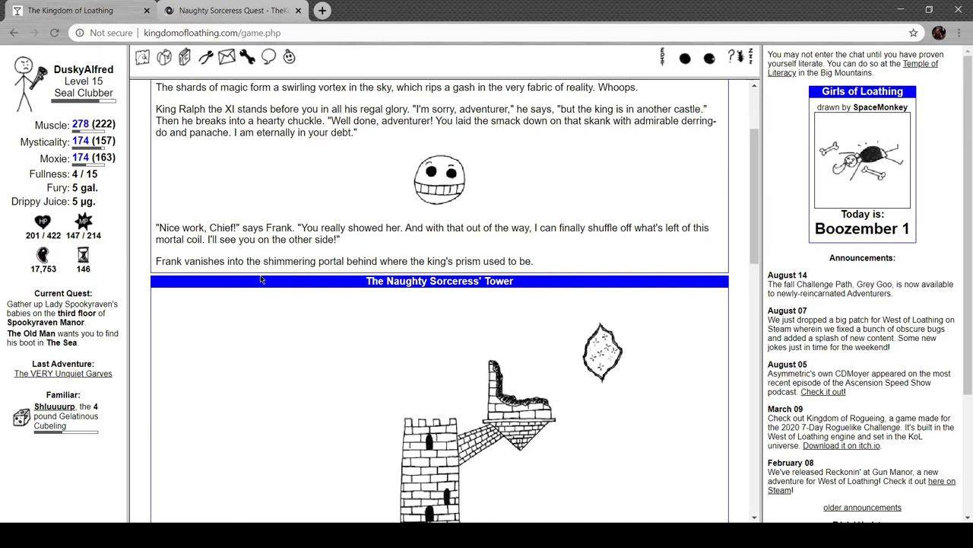
scroll("down", 3)
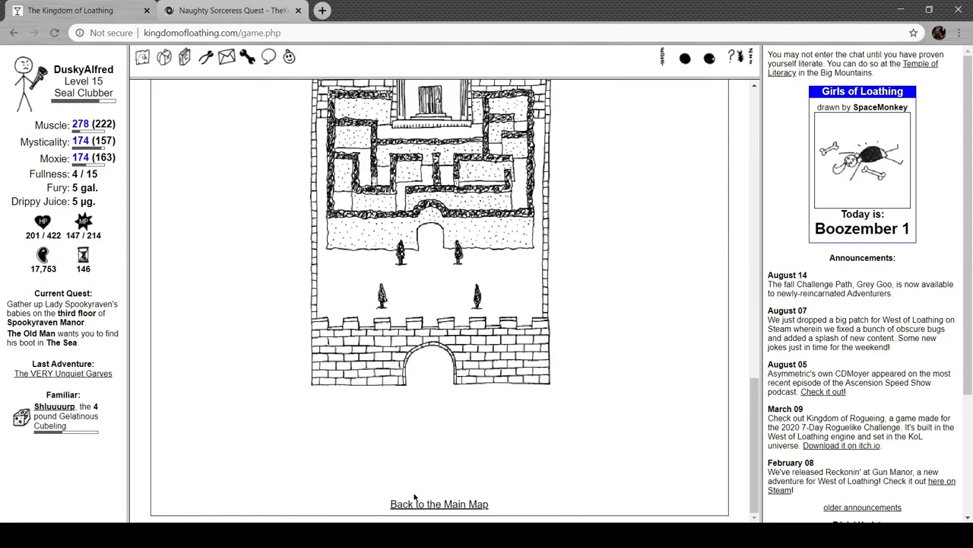
left_click(439, 503)
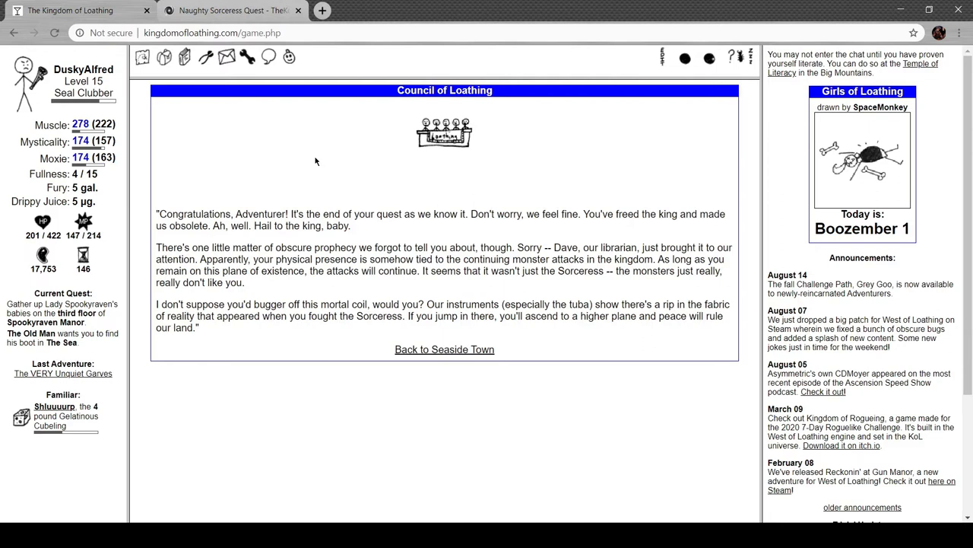
mouse_move(481, 170)
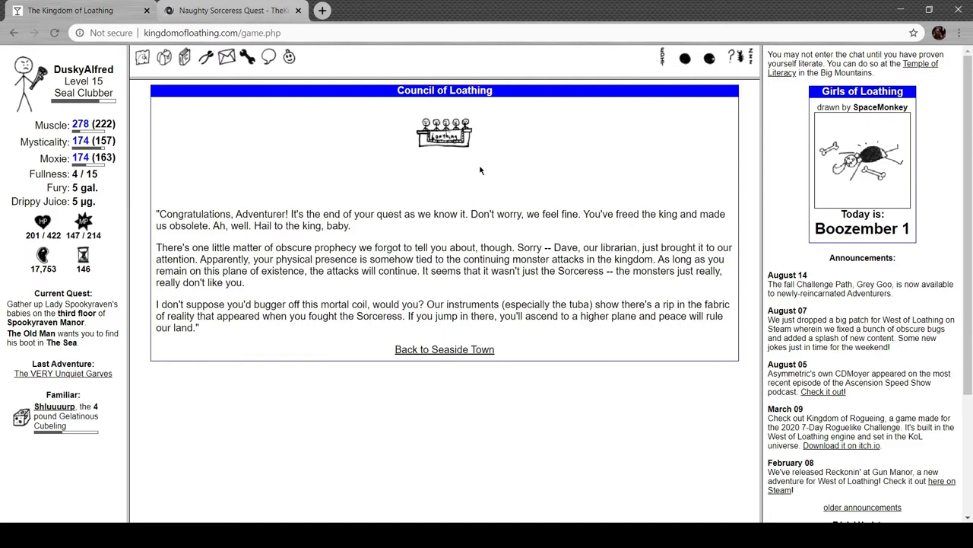
mouse_move(547, 166)
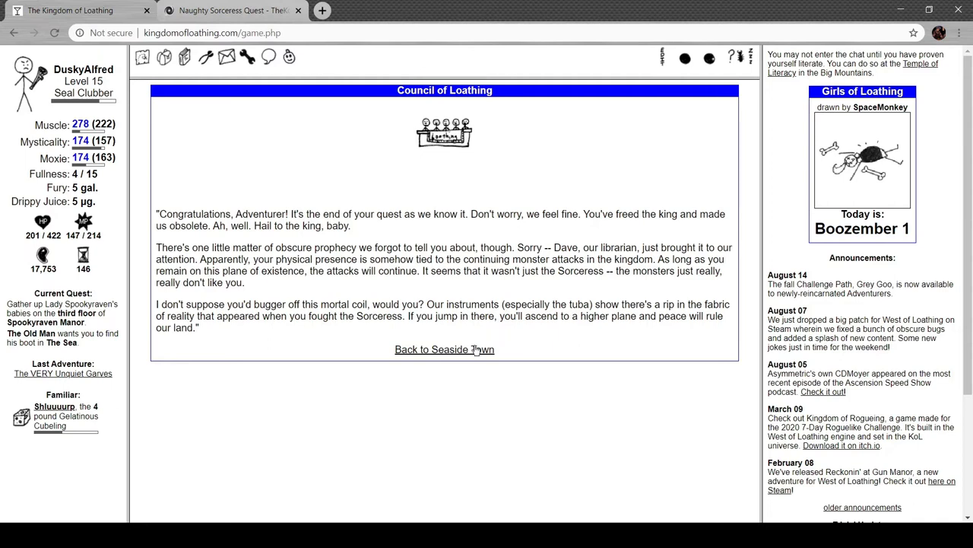
Leave the Council's congratulations and return to Seaside Town
left_click(444, 349)
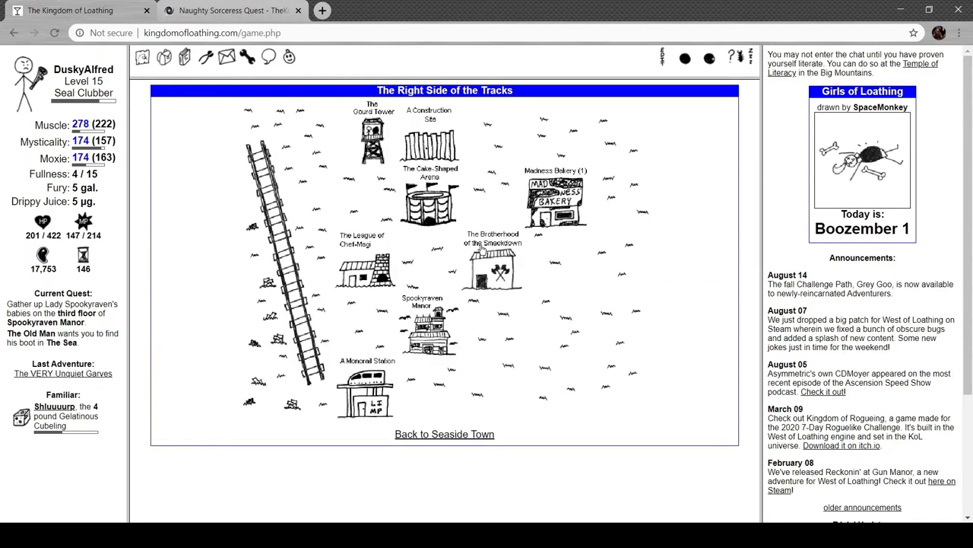
Visit the Brotherhood of the Smackdown, check the quest log, and reach the Sorceress' Tower
left_click(492, 266)
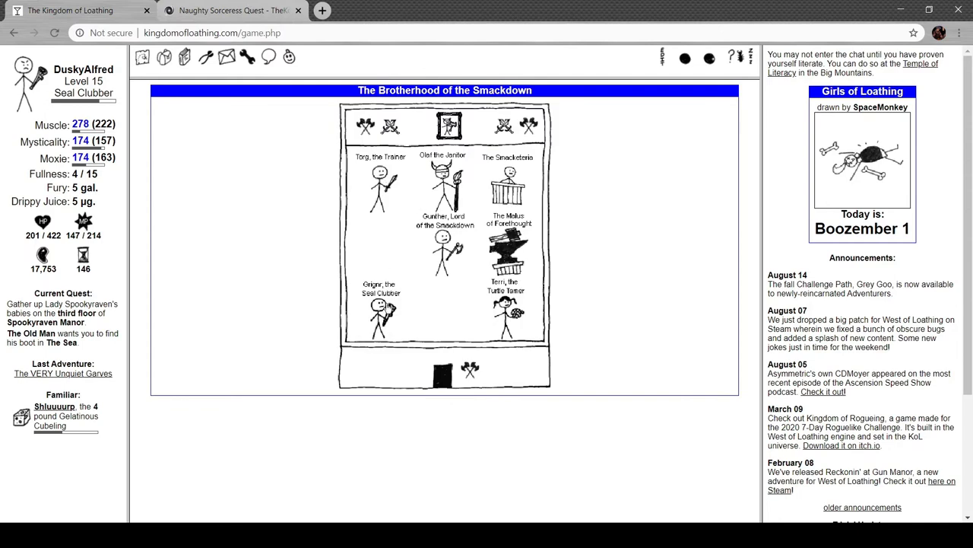
left_click(376, 190)
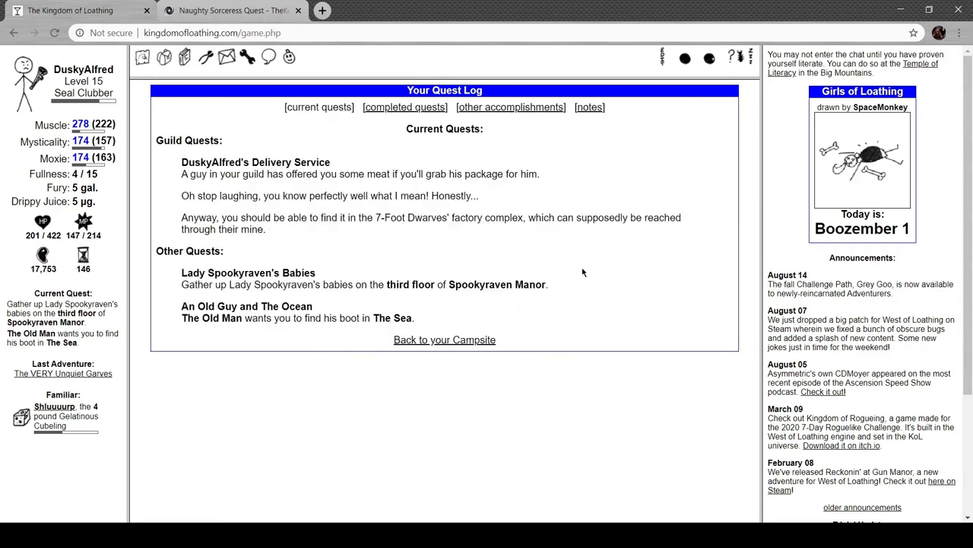
mouse_move(349, 207)
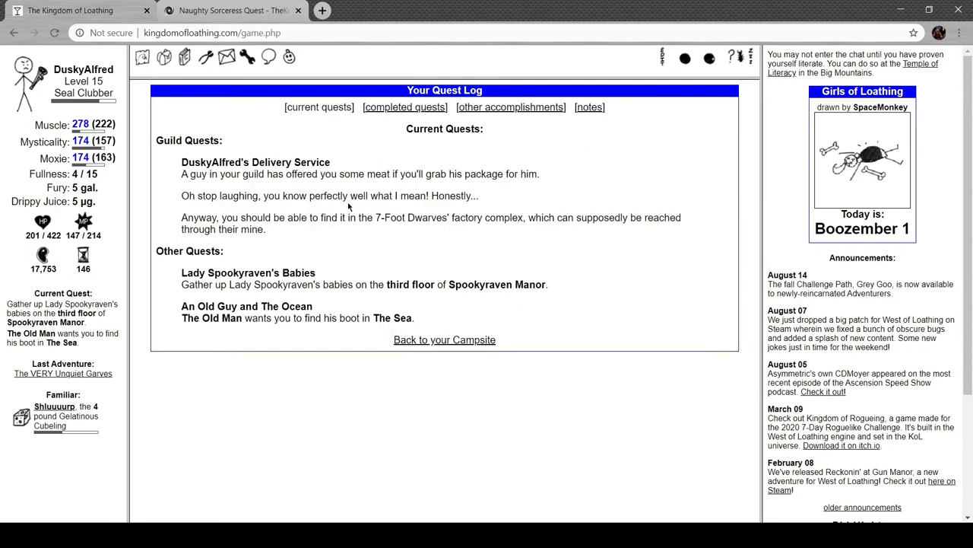
mouse_move(366, 250)
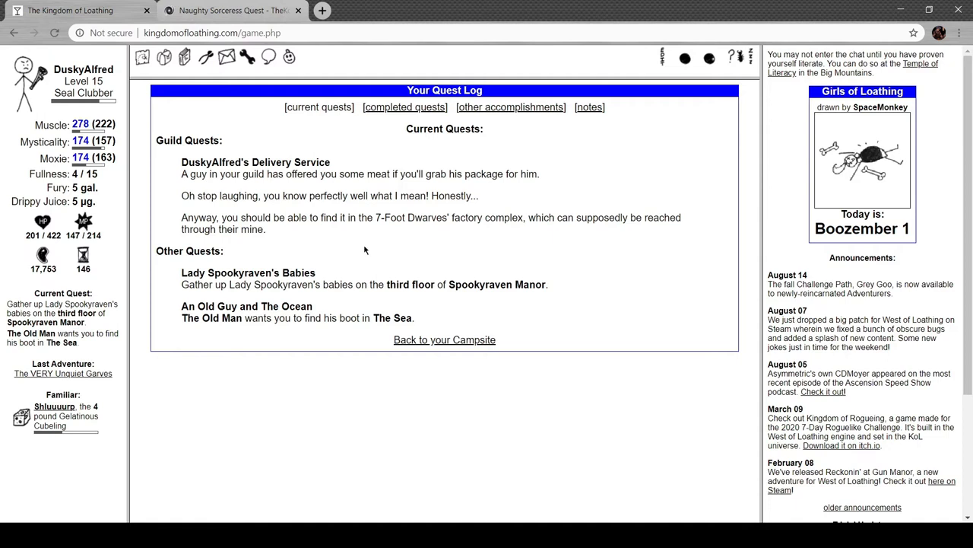
mouse_move(473, 190)
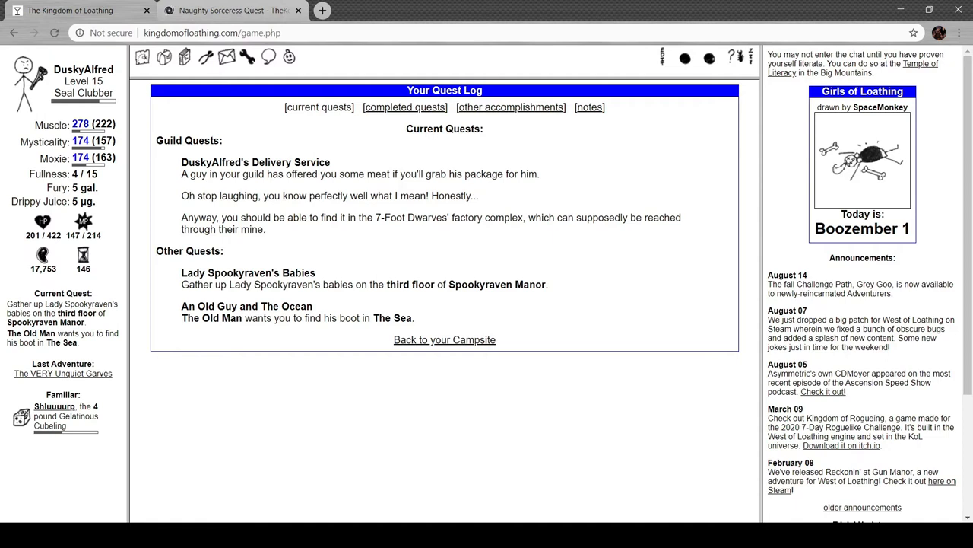
mouse_move(582, 447)
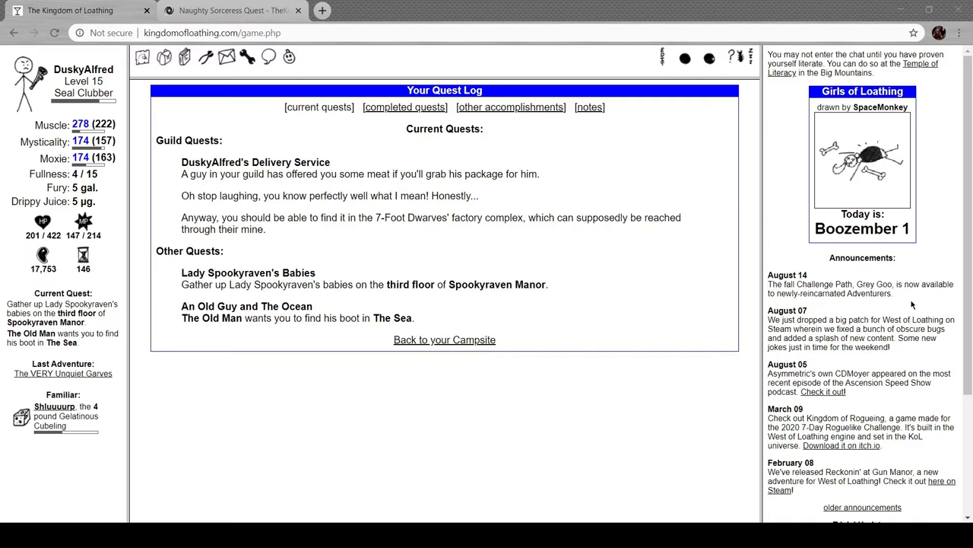
mouse_move(532, 502)
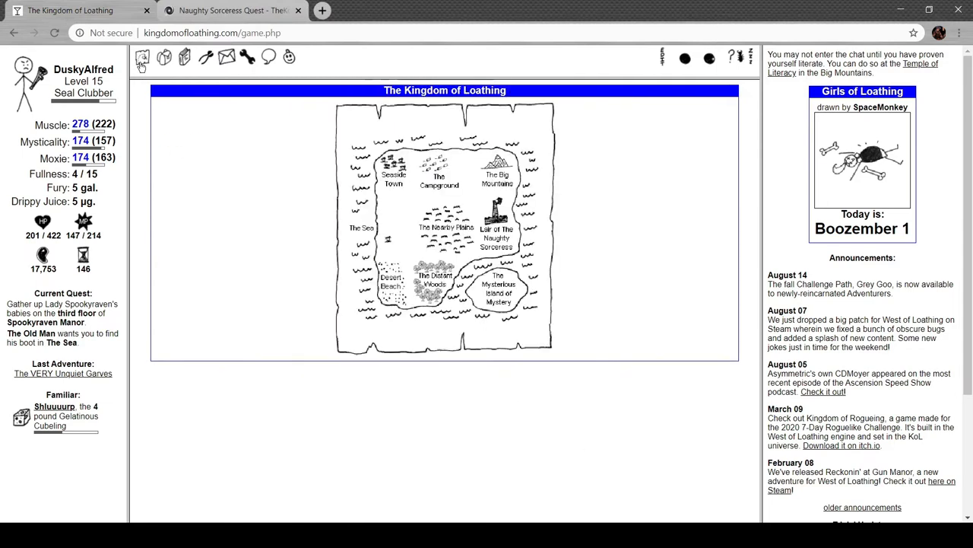
left_click(497, 235)
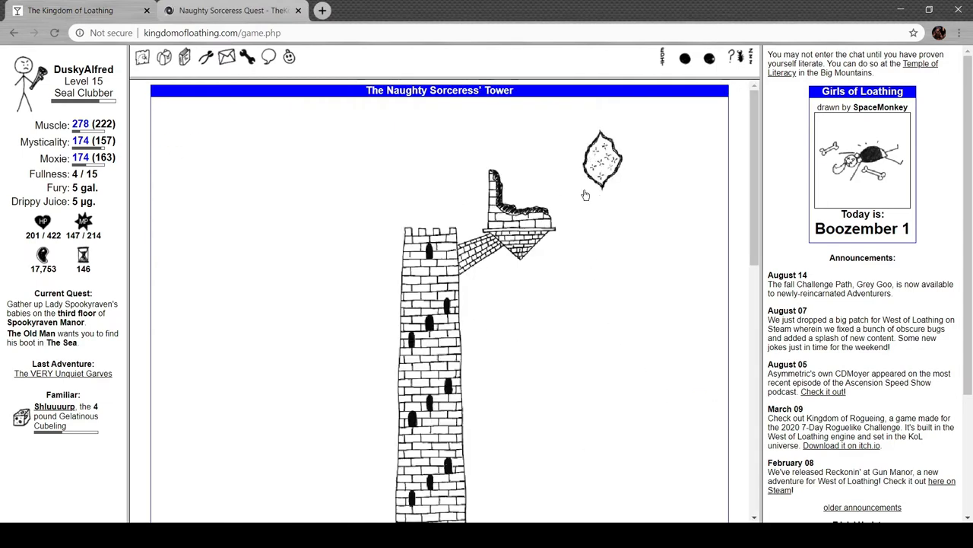
mouse_move(595, 160)
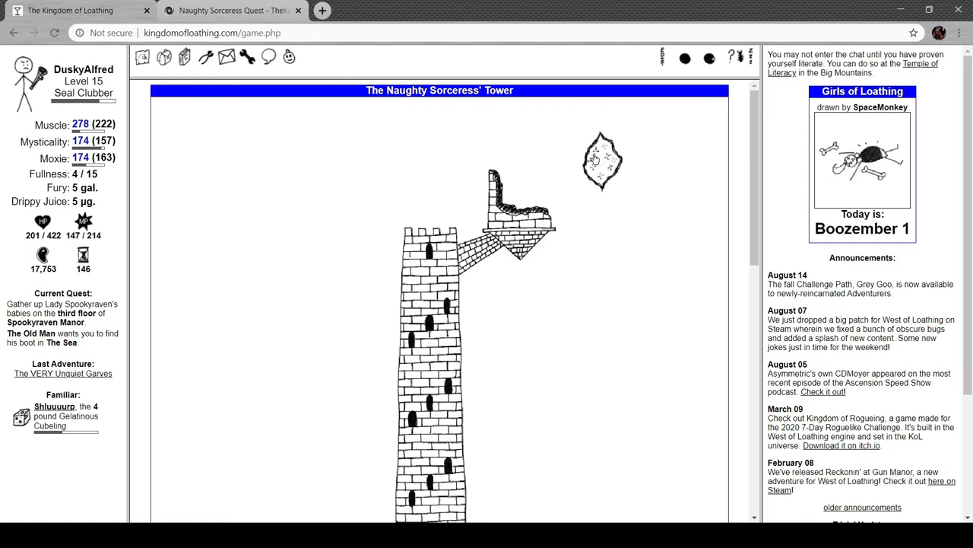
mouse_move(622, 271)
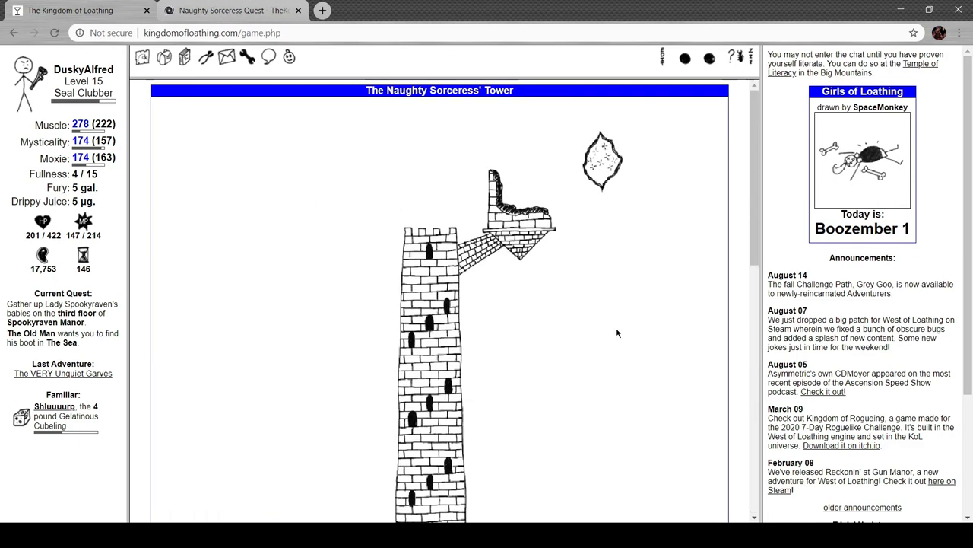
mouse_move(597, 161)
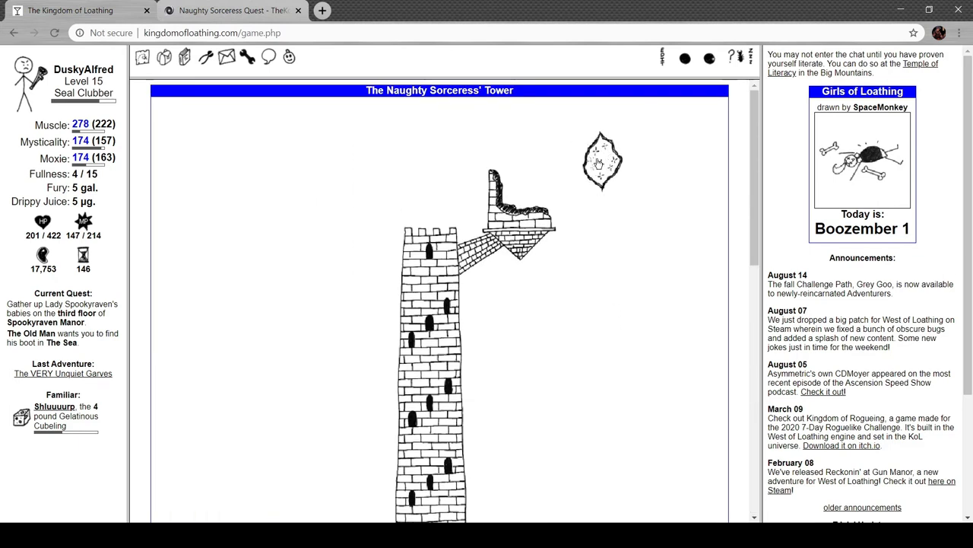
Approach the Astral Gash beside the tower and open its Ascension FAQ
left_click(600, 159)
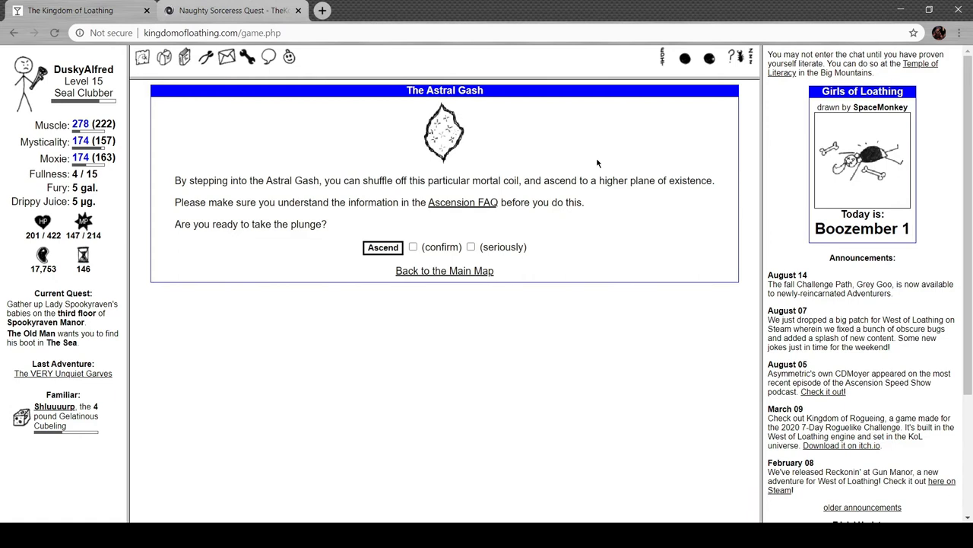
mouse_move(289, 177)
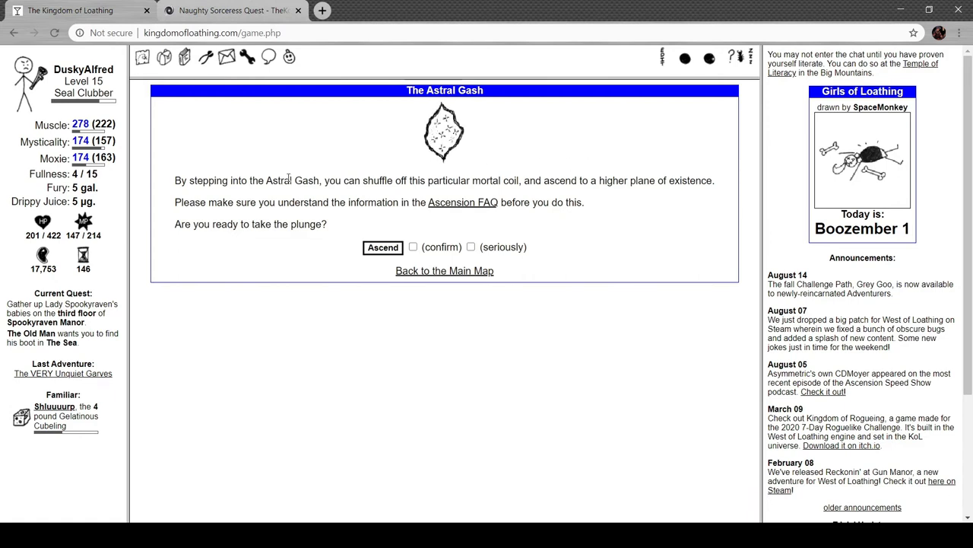
mouse_move(541, 149)
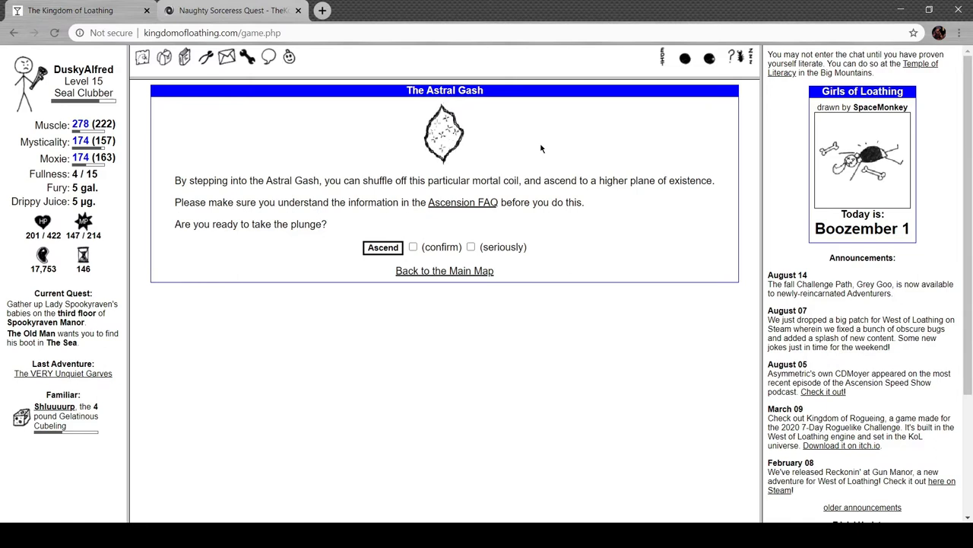
mouse_move(522, 196)
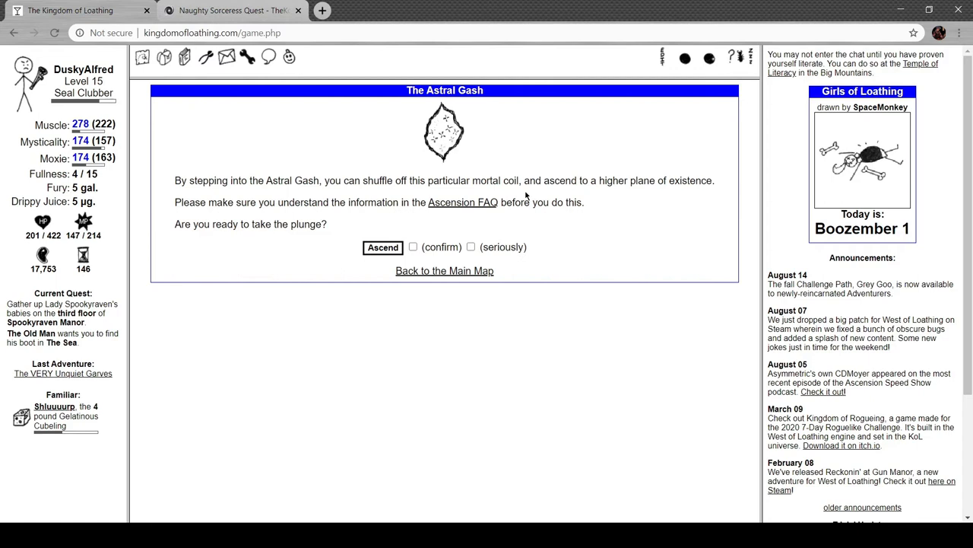
mouse_move(352, 160)
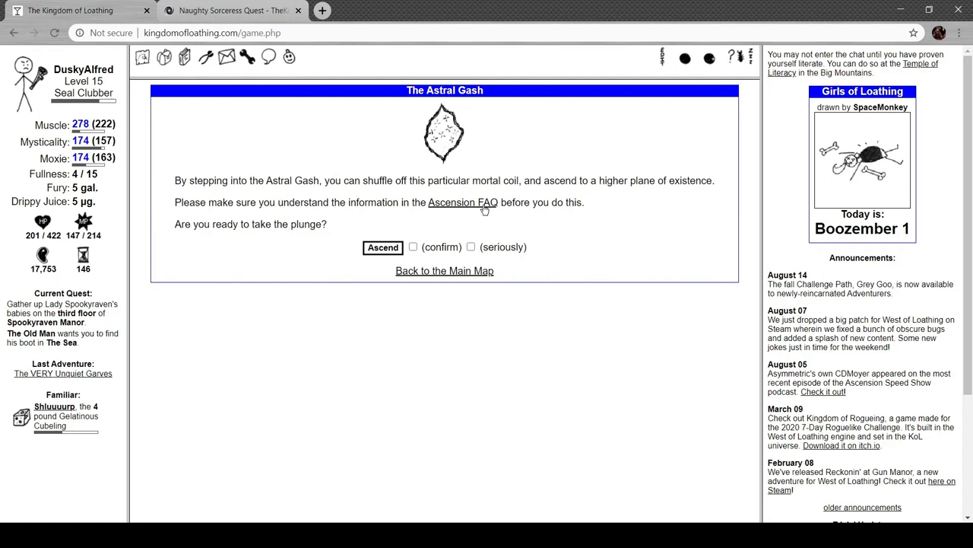
left_click(463, 202)
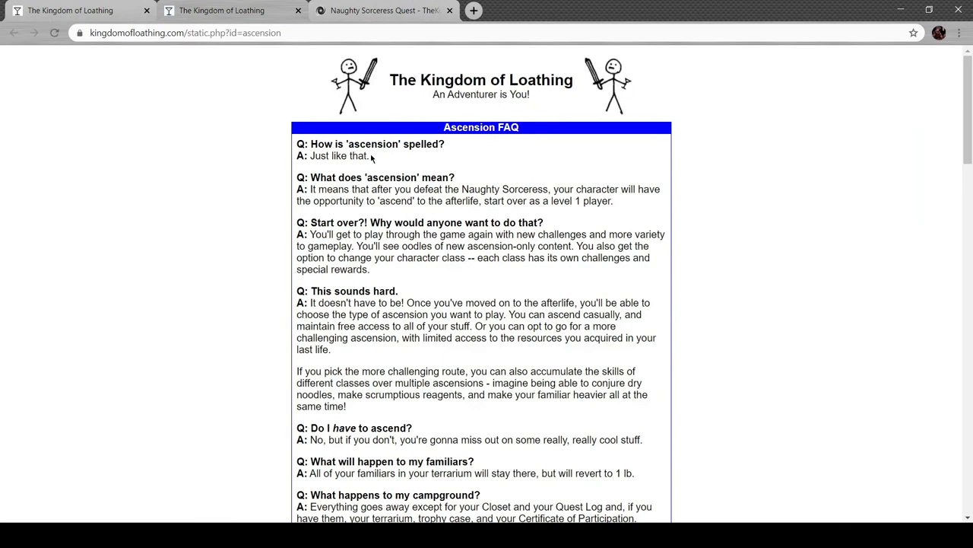
mouse_move(464, 167)
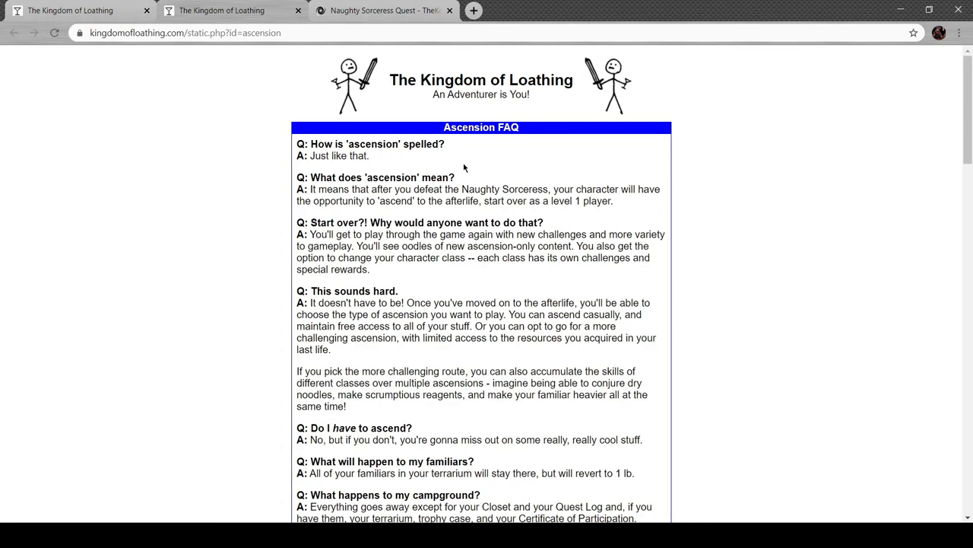
scroll("down", 3)
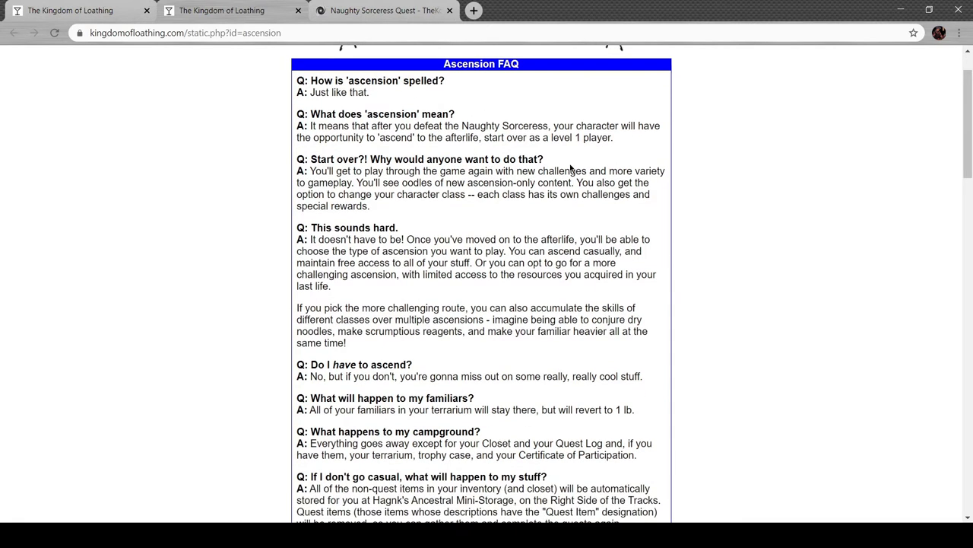
mouse_move(570, 160)
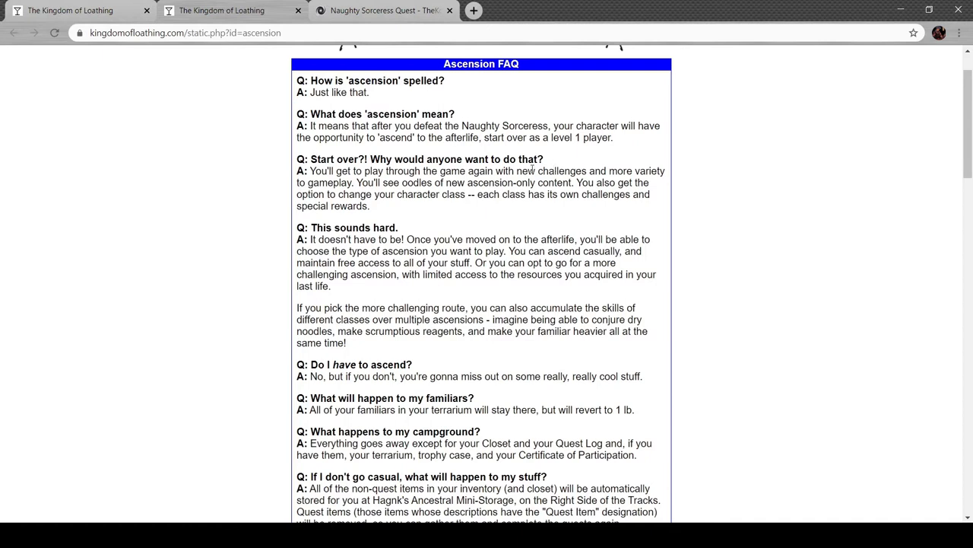
mouse_move(419, 206)
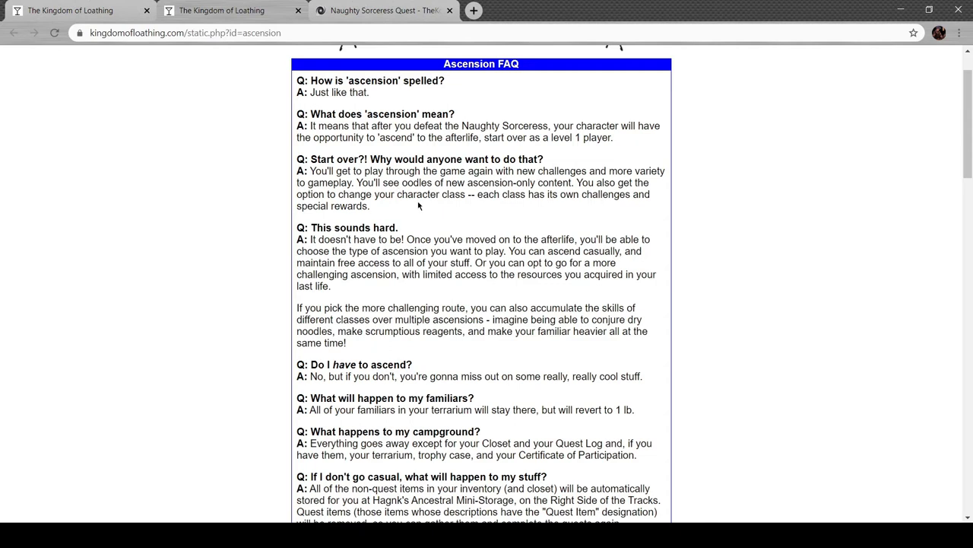
scroll("down", 3)
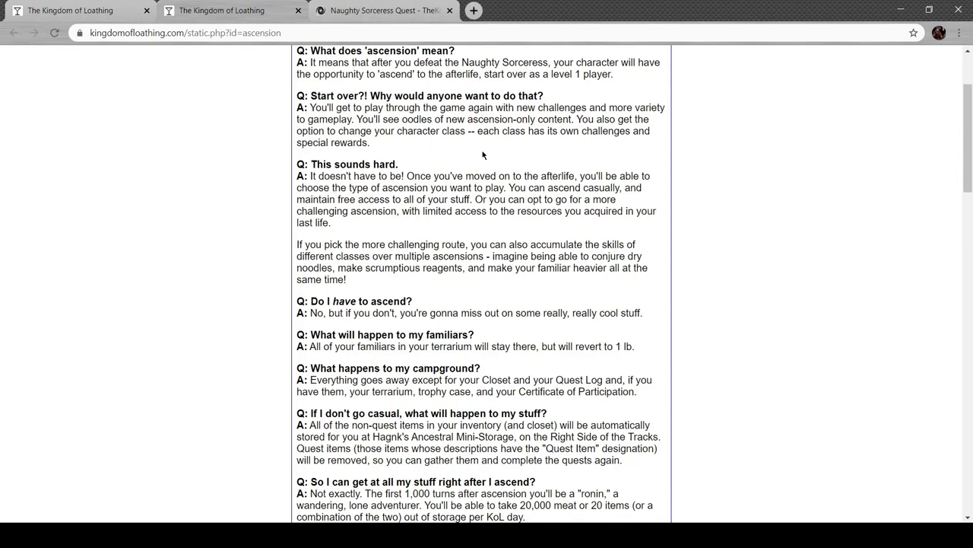
mouse_move(511, 158)
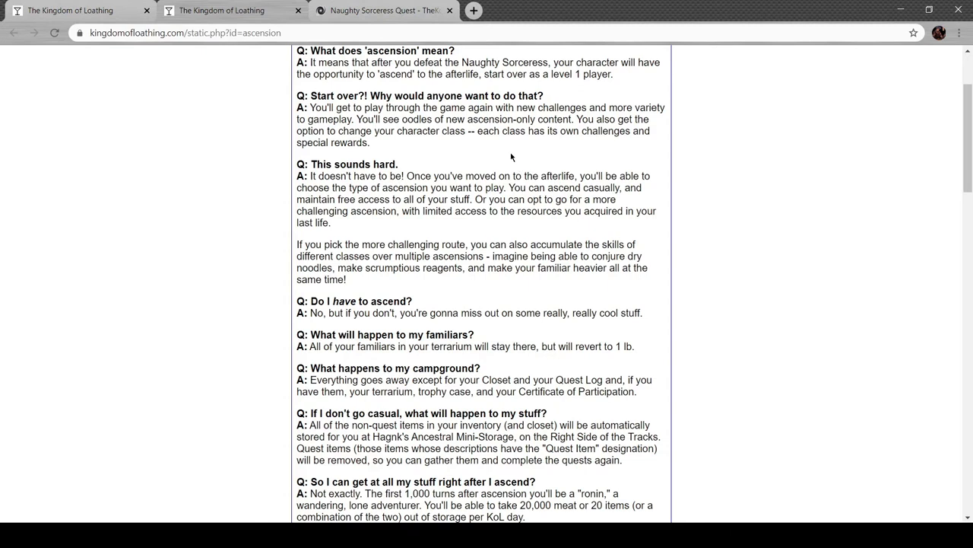
scroll("down", 3)
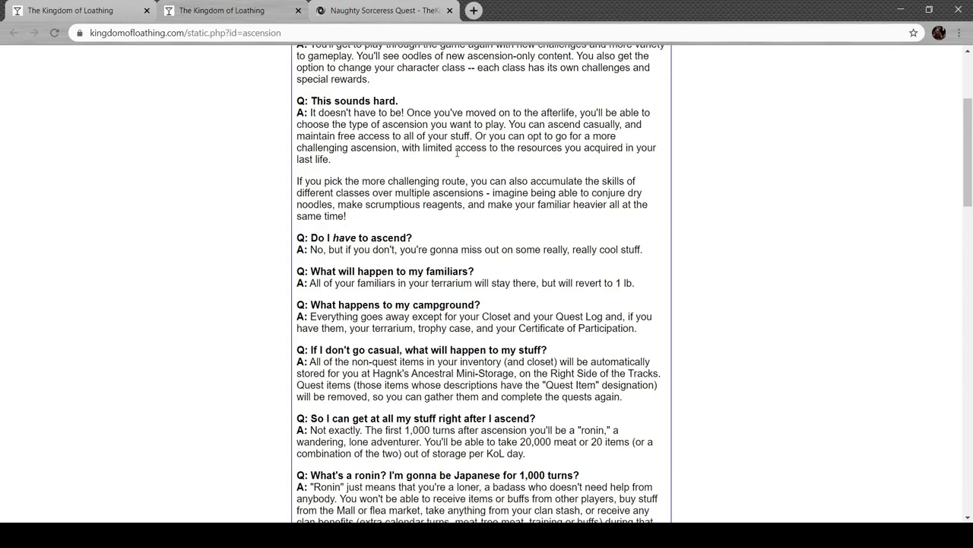
scroll("down", 3)
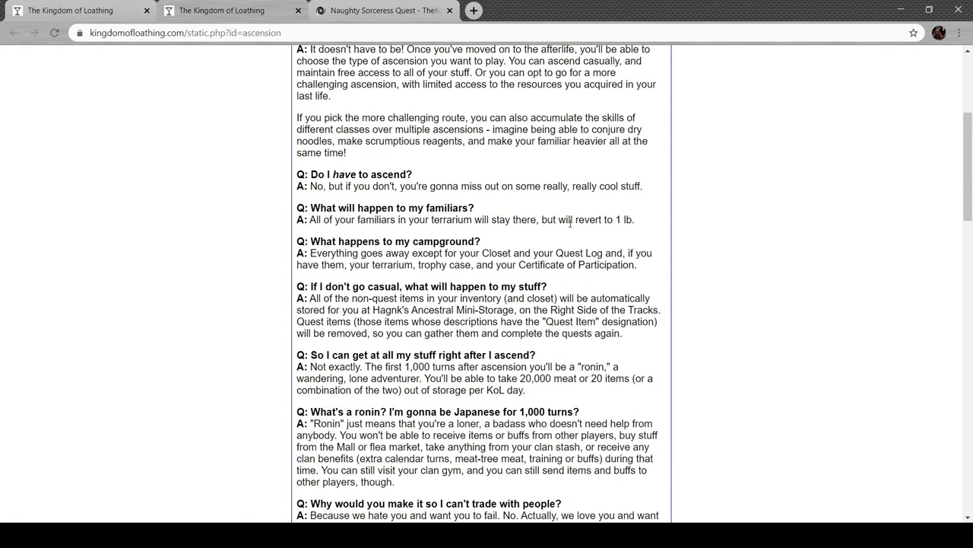
scroll("down", 3)
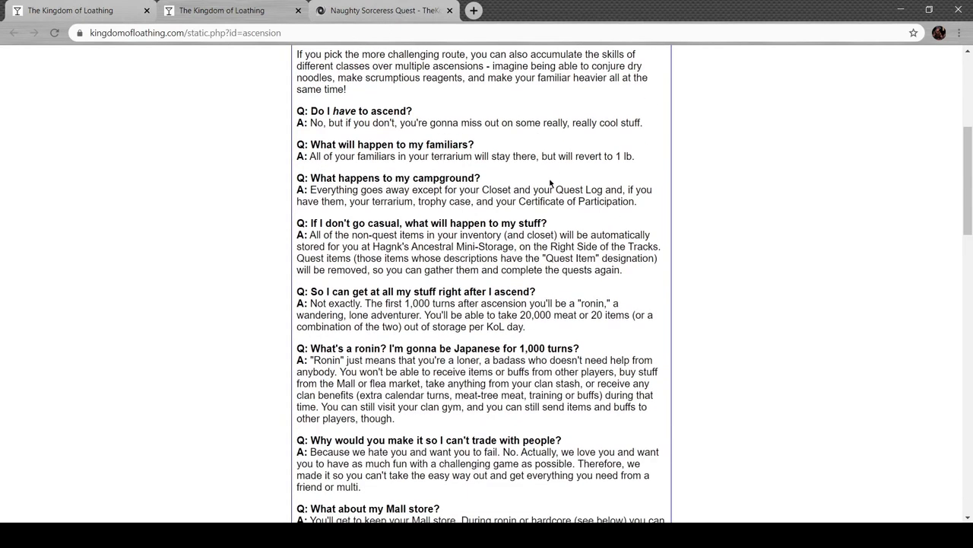
mouse_move(389, 177)
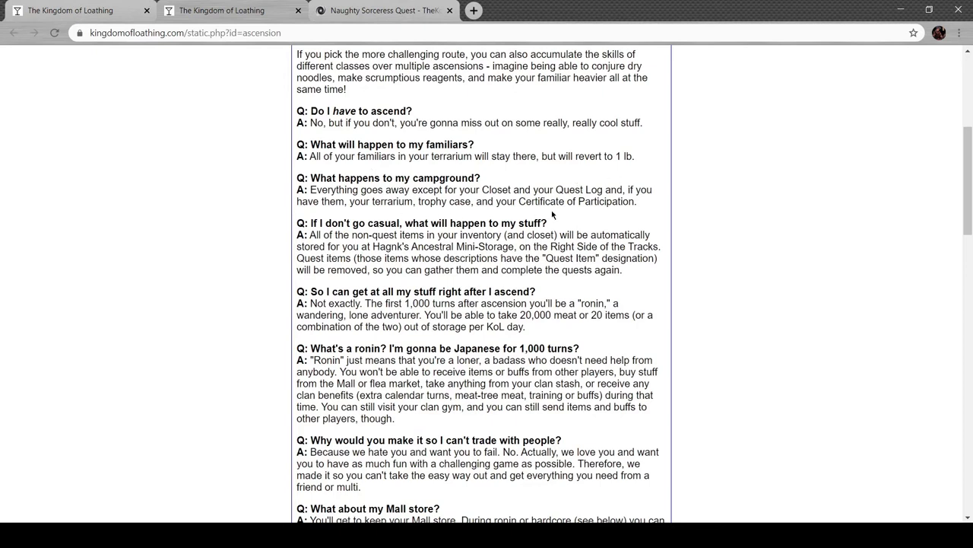
mouse_move(671, 217)
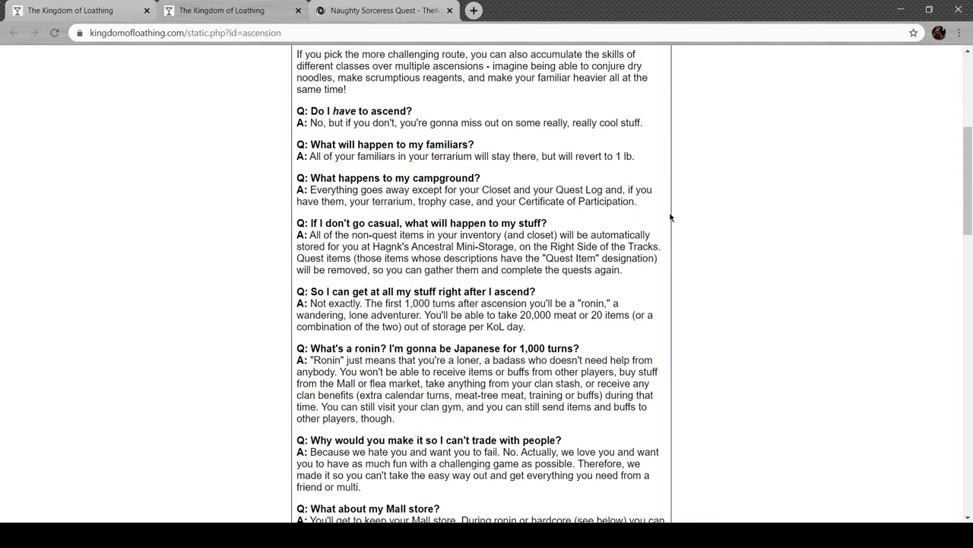
mouse_move(534, 214)
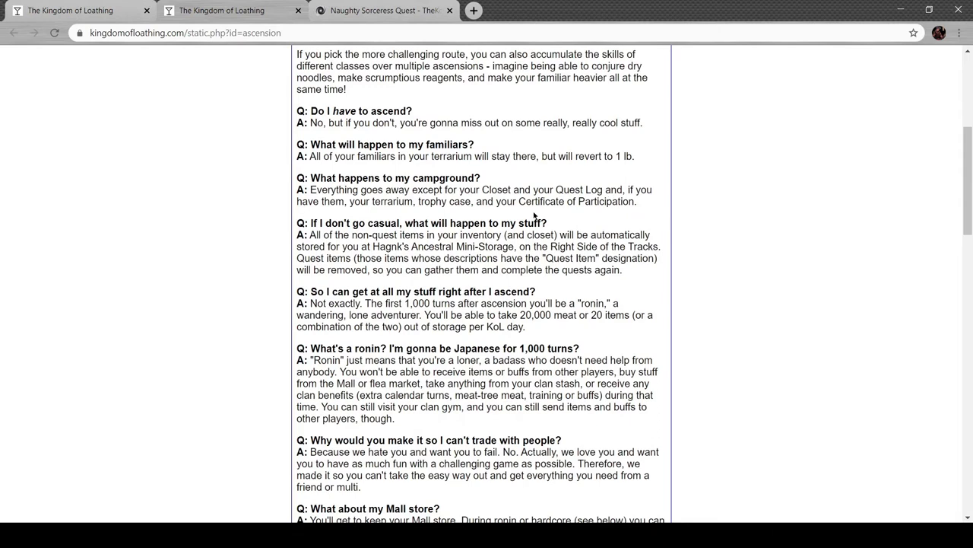
mouse_move(640, 219)
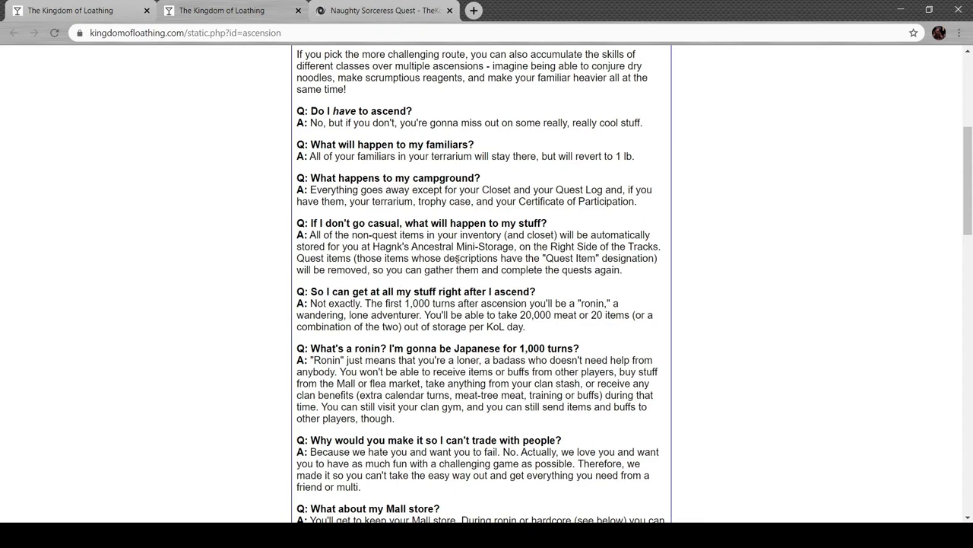
double_click(384, 246)
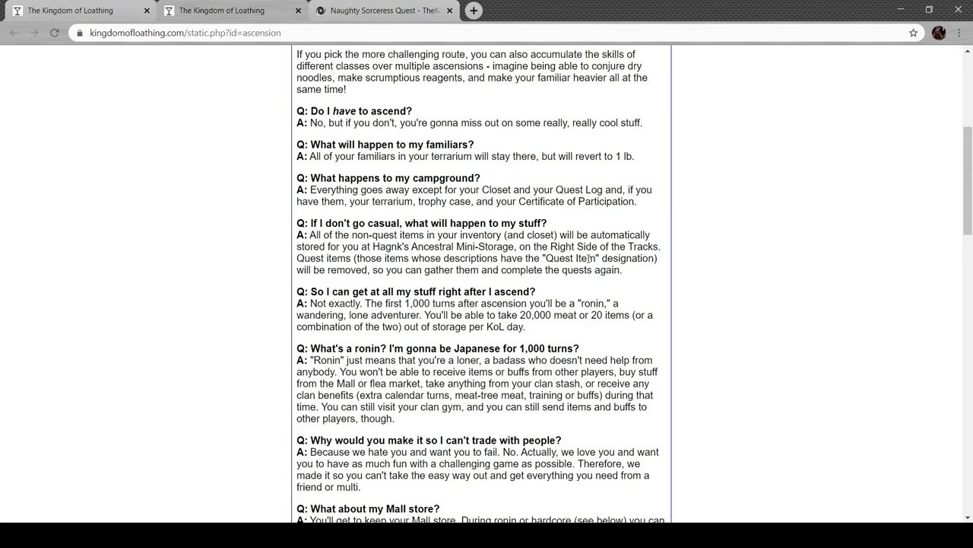
mouse_move(696, 262)
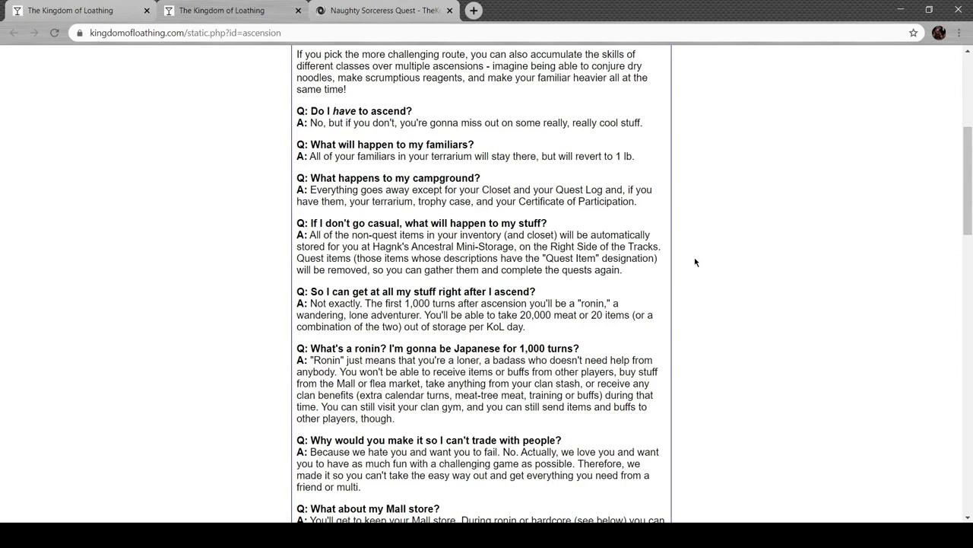
scroll("down", 3)
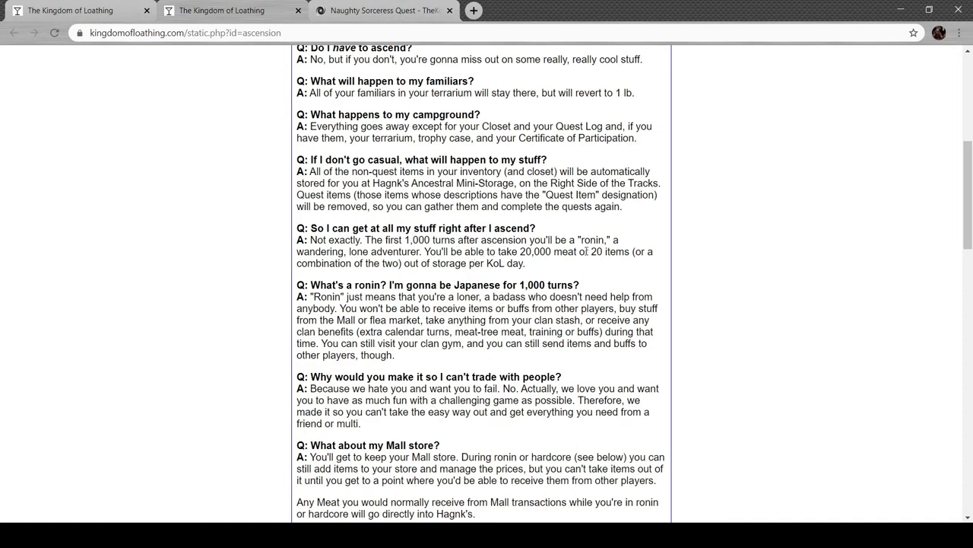
mouse_move(586, 270)
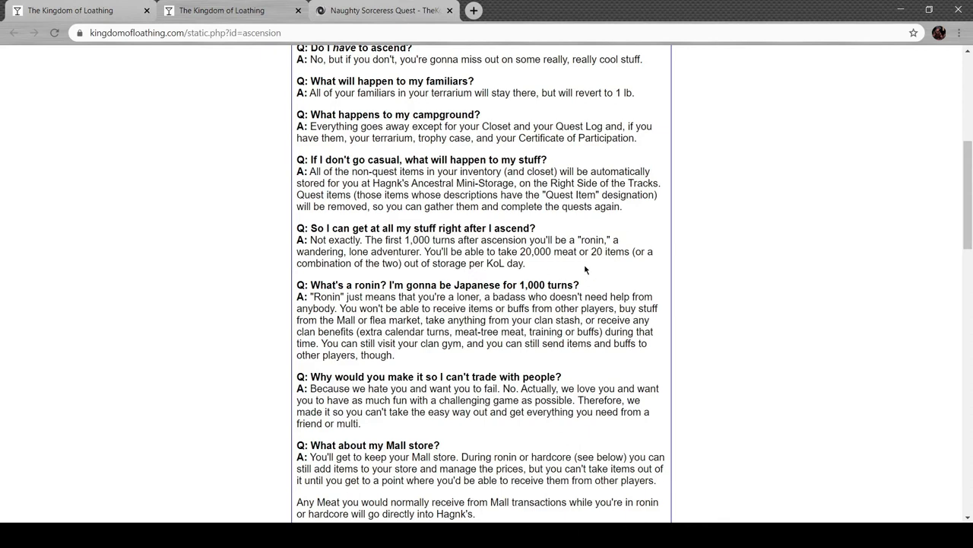
scroll("down", 3)
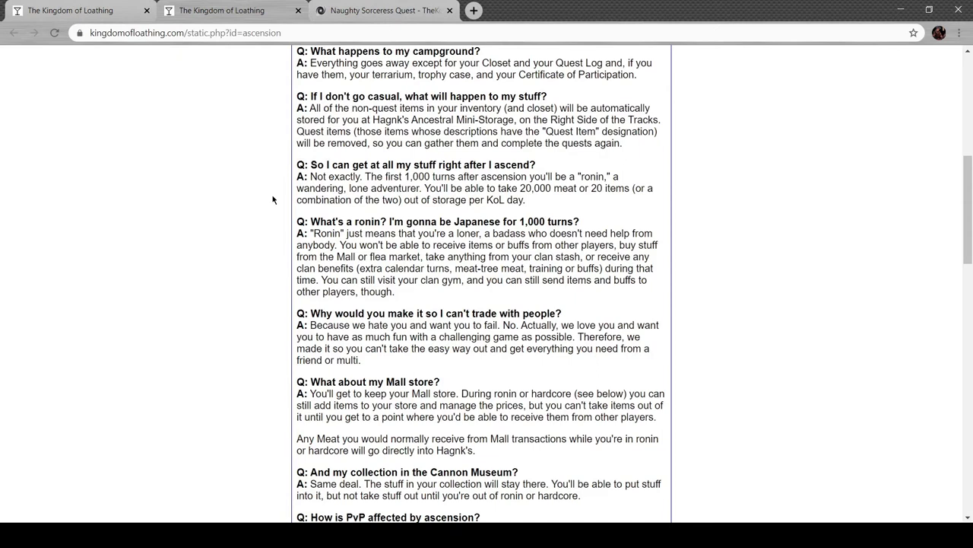
mouse_move(738, 232)
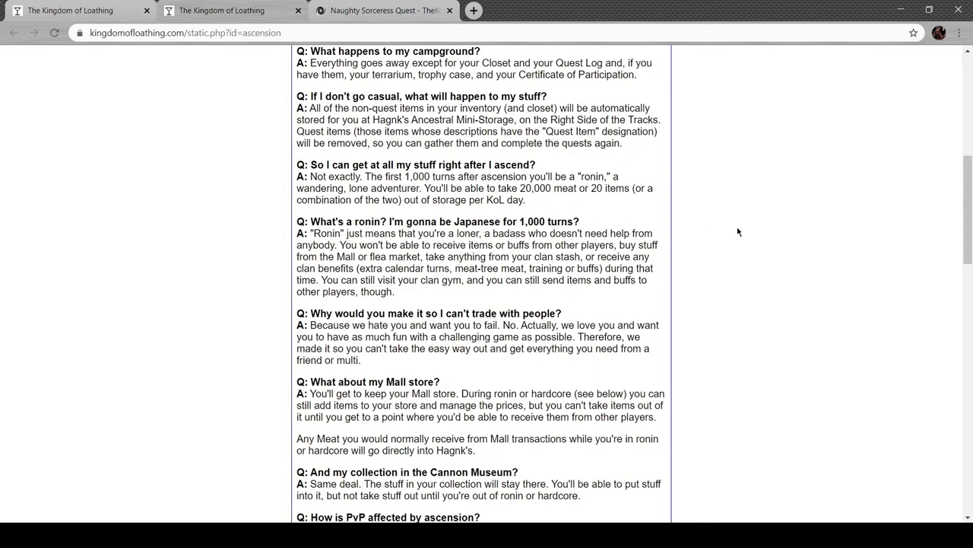
mouse_move(734, 223)
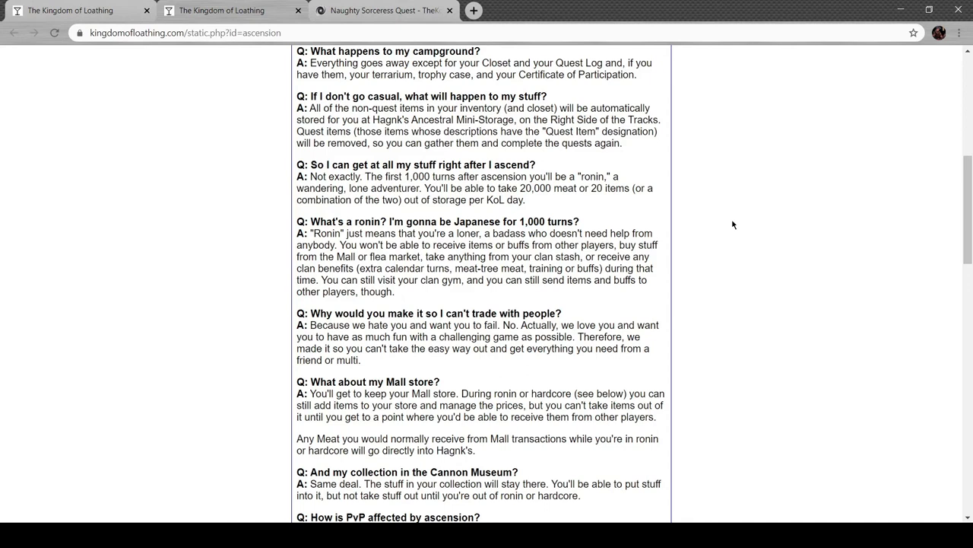
scroll("down", 3)
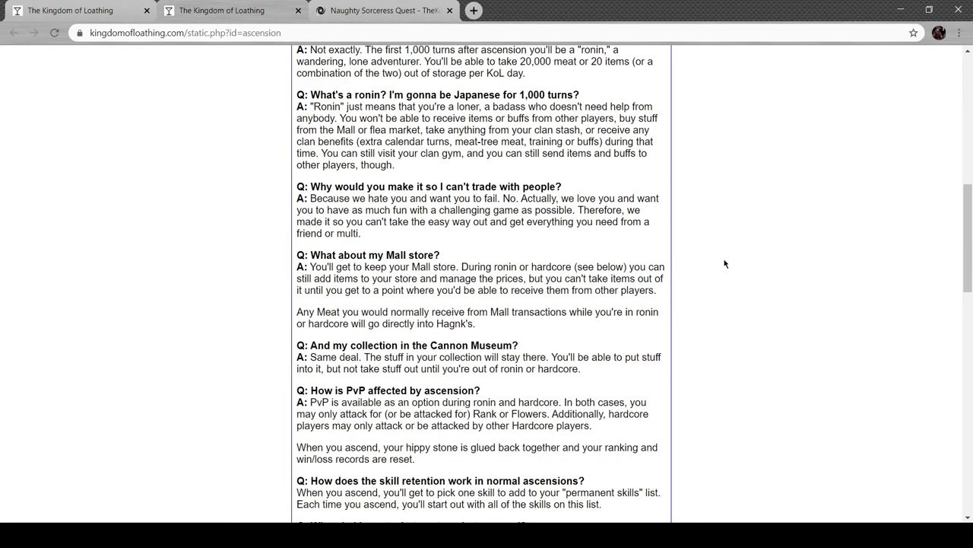
mouse_move(476, 267)
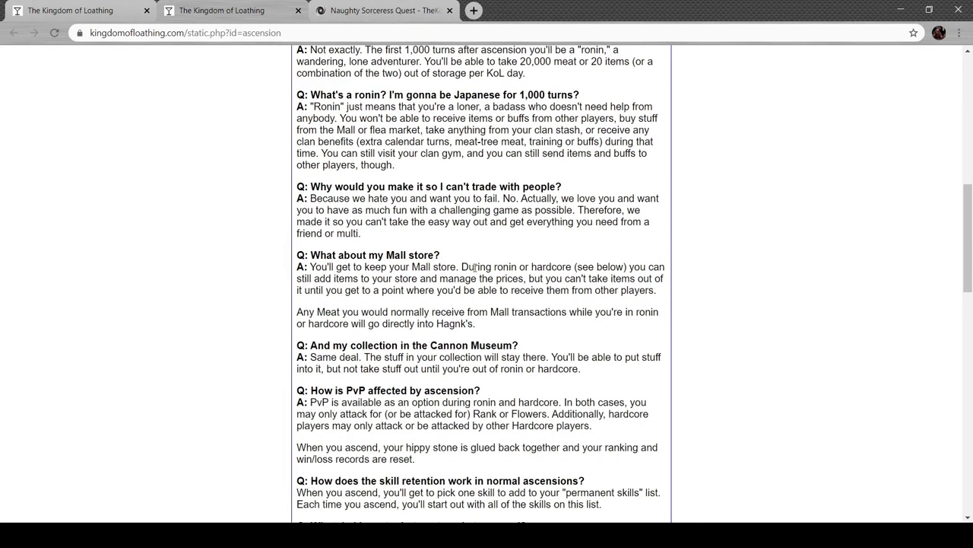
mouse_move(565, 254)
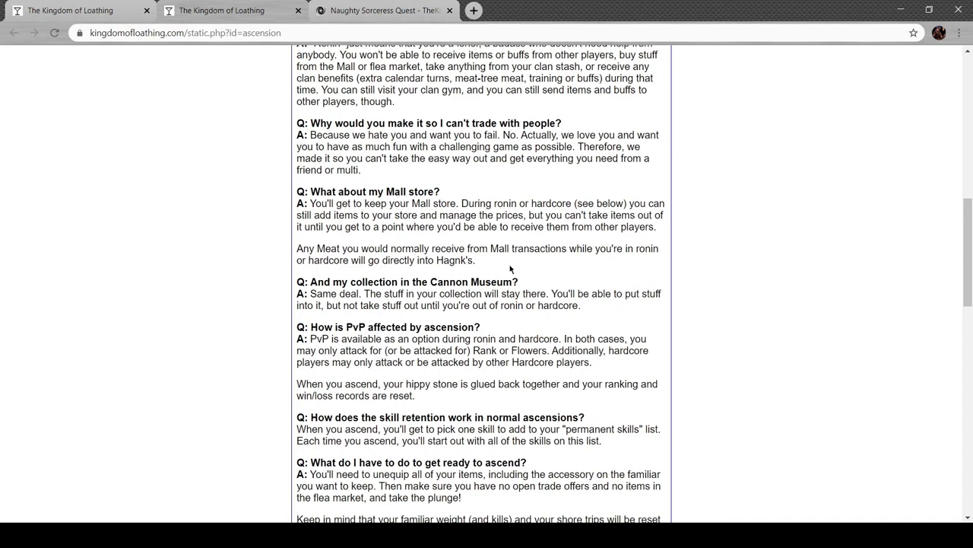
mouse_move(445, 270)
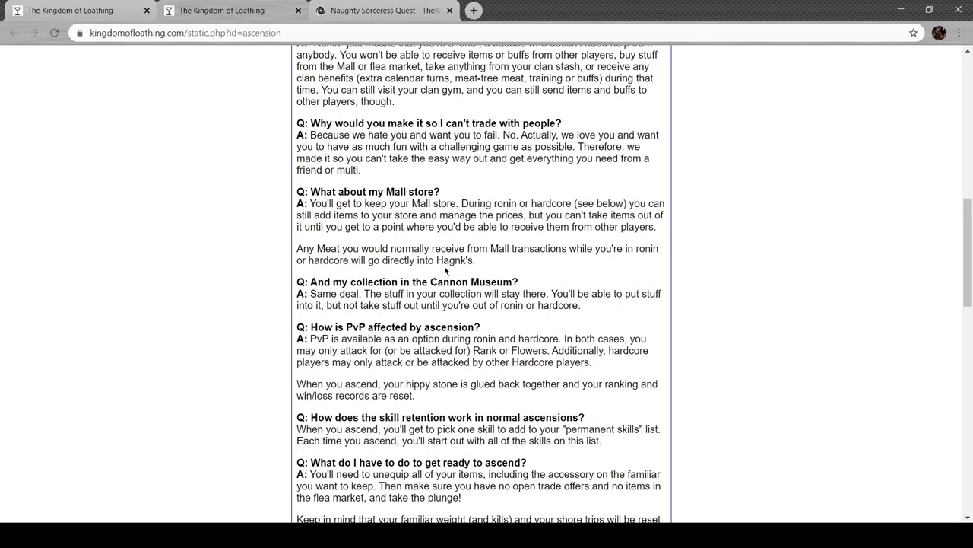
scroll("down", 3)
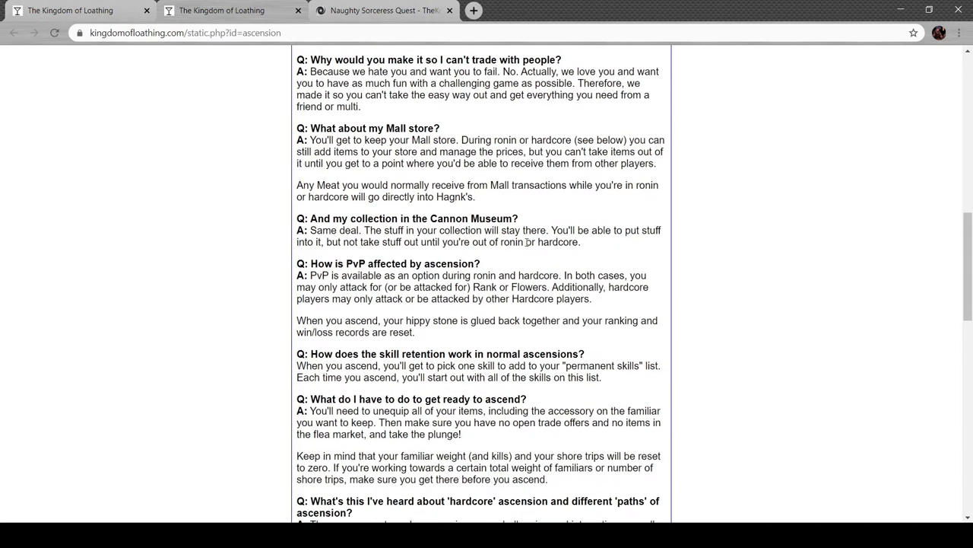
mouse_move(551, 226)
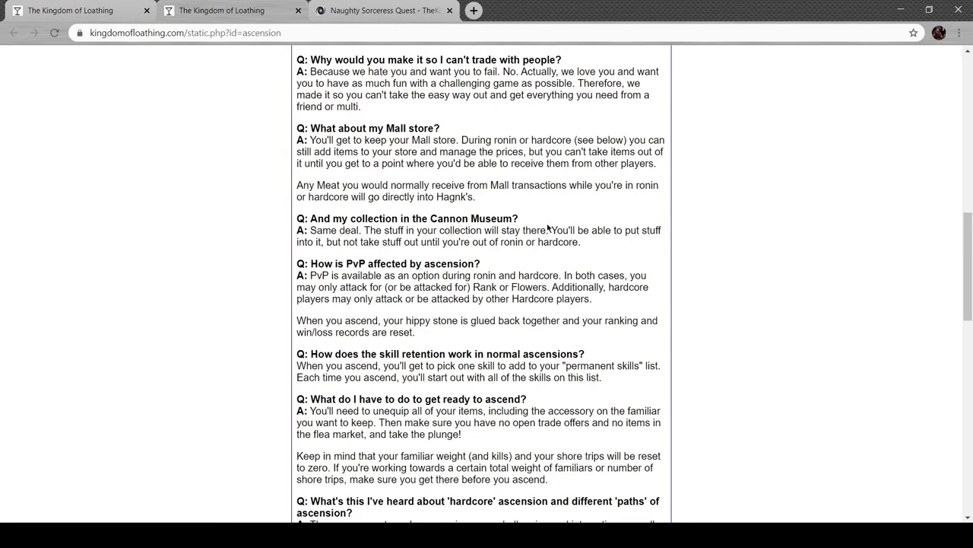
scroll("down", 3)
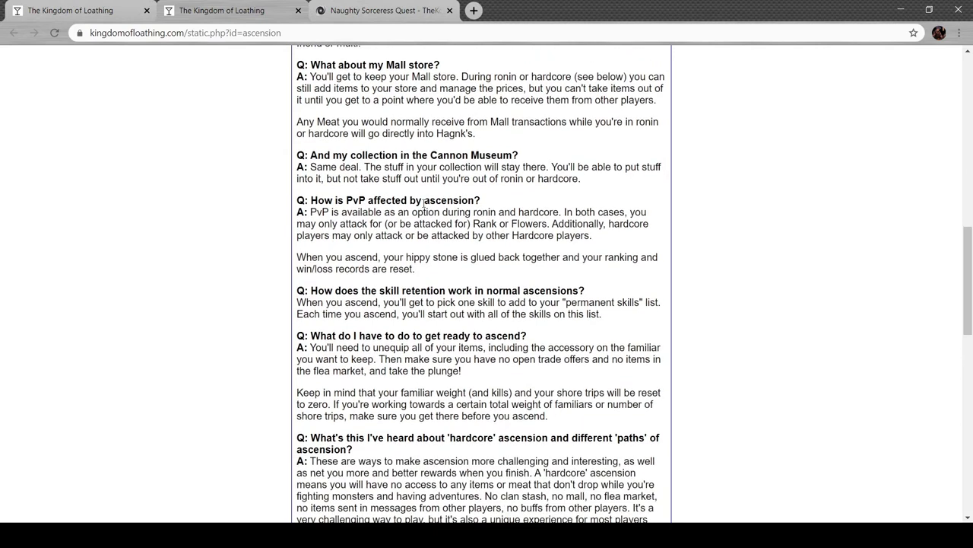
mouse_move(527, 225)
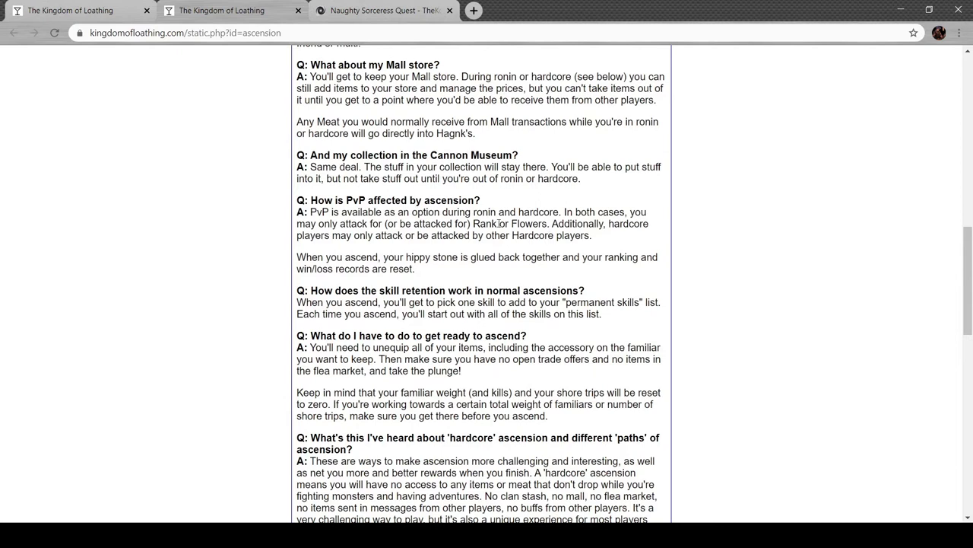
mouse_move(476, 250)
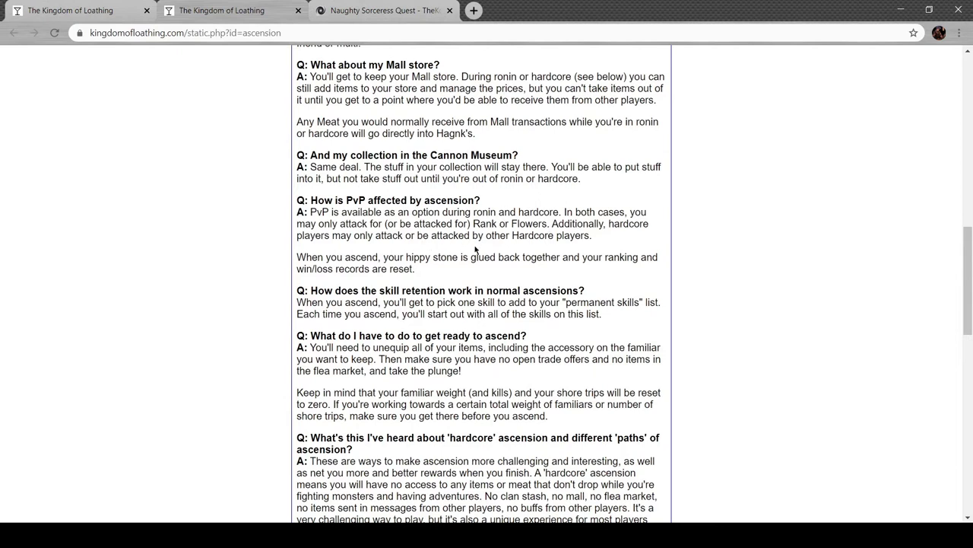
scroll("down", 3)
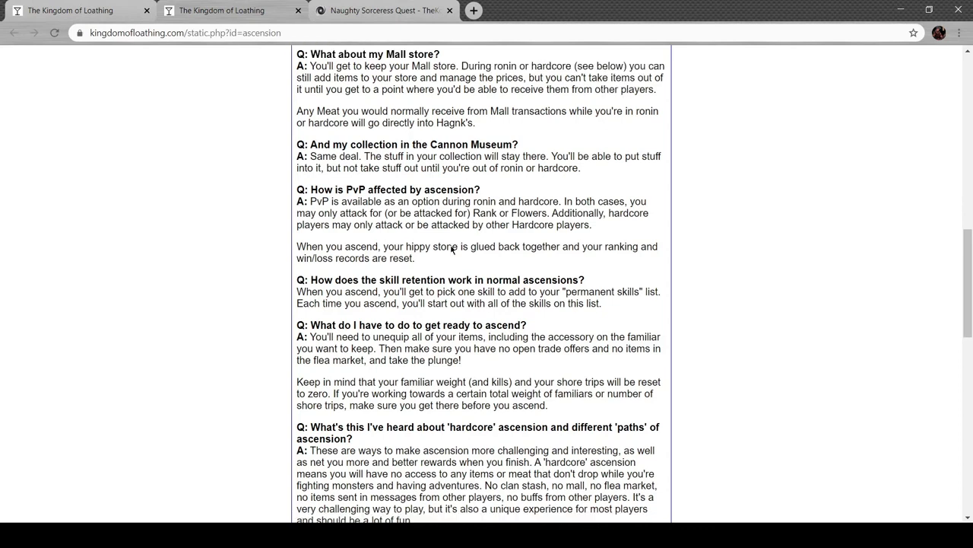
scroll("down", 3)
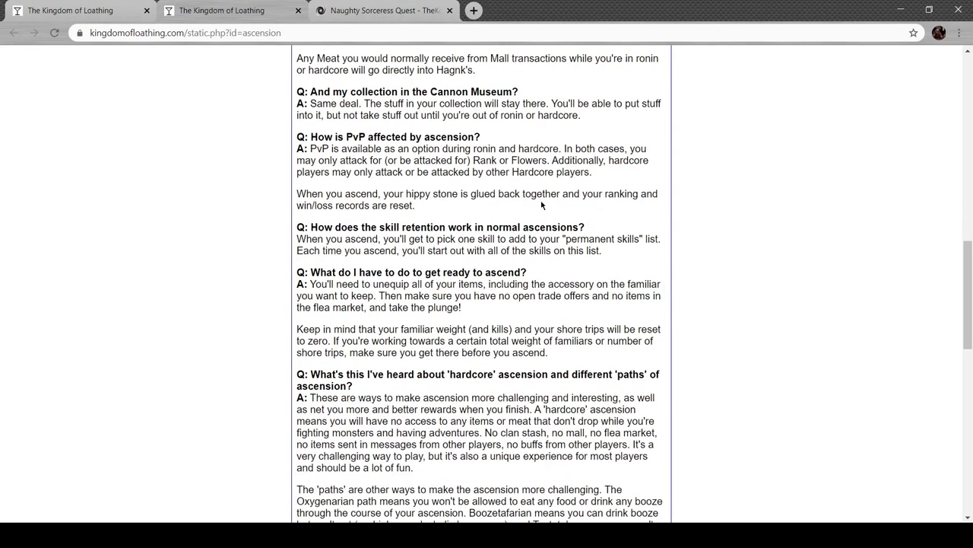
Scroll the Ascension FAQ through hardcore, paths and Mr. Store equipment restrictions
scroll("down", 3)
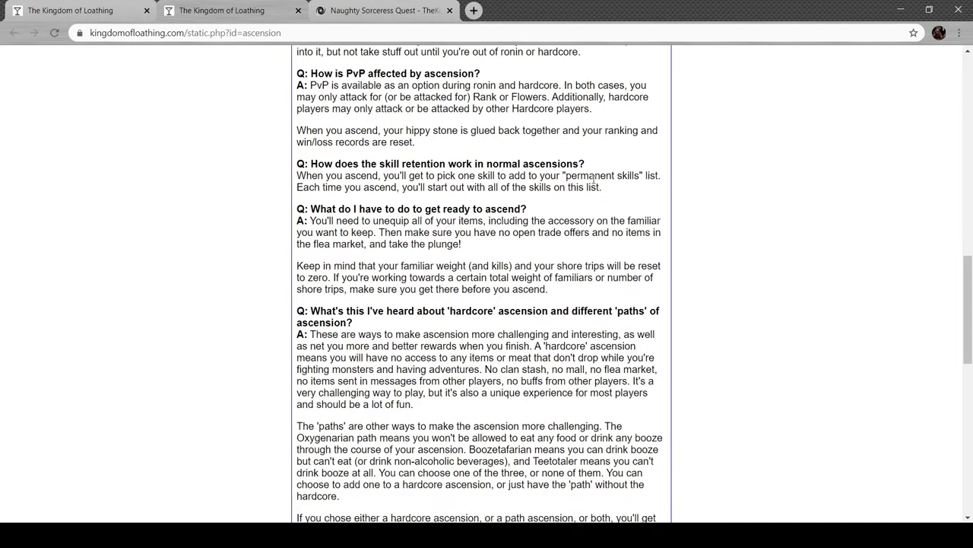
mouse_move(602, 192)
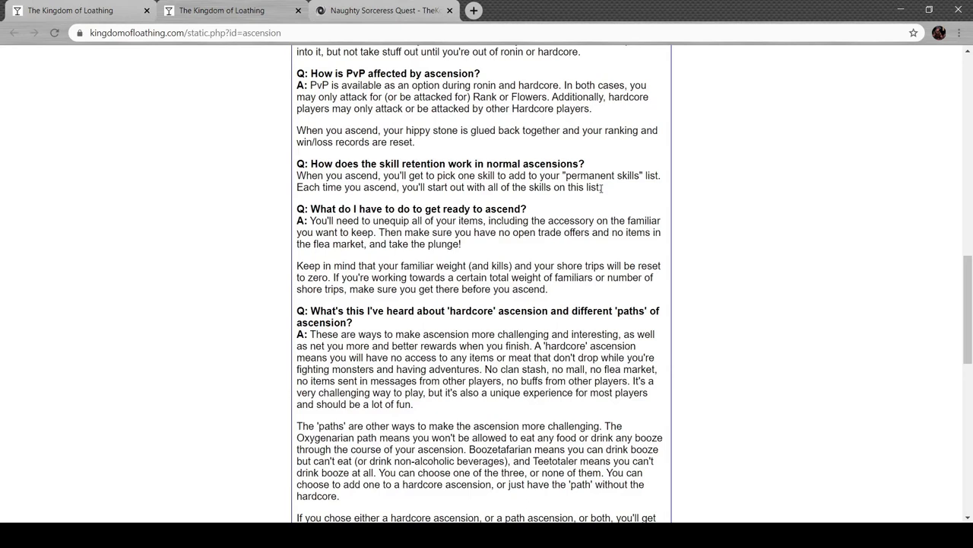
scroll("down", 3)
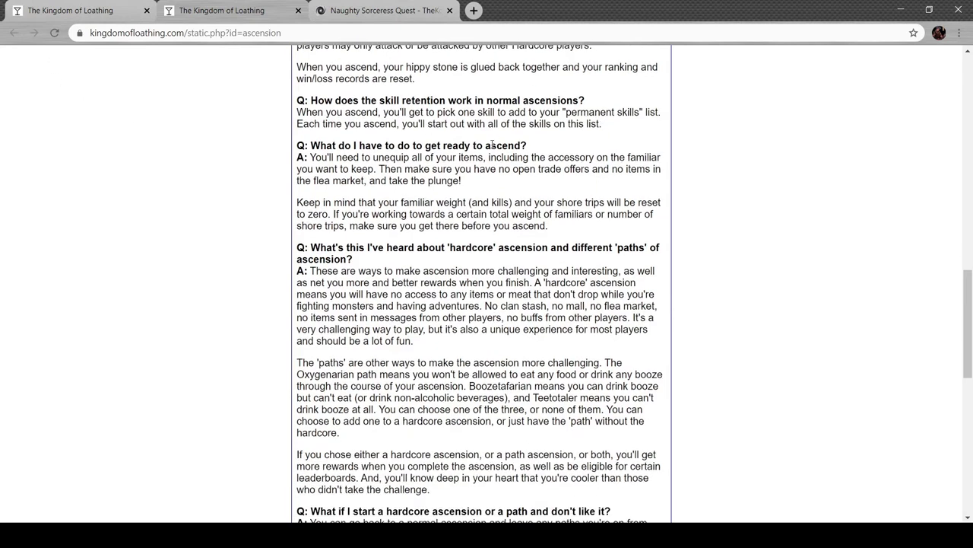
mouse_move(538, 144)
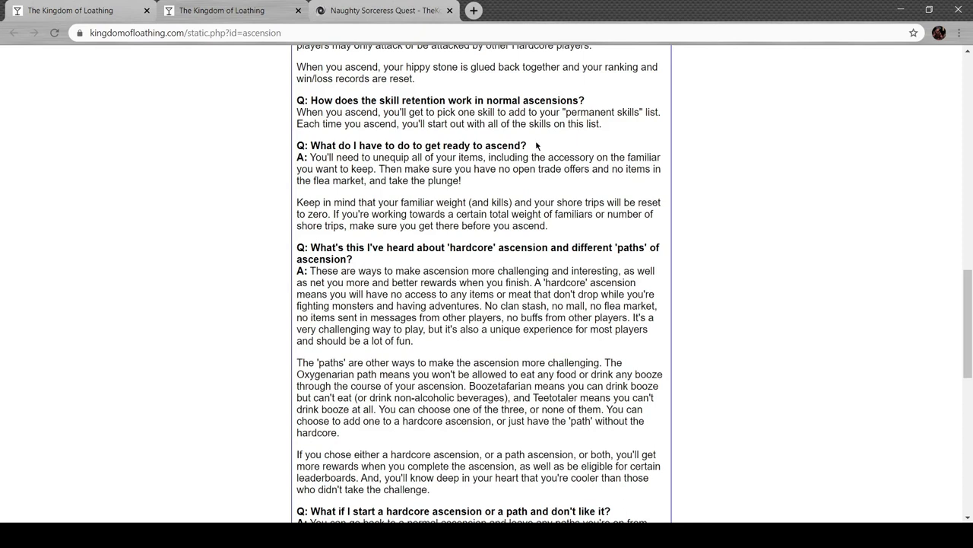
scroll("down", 3)
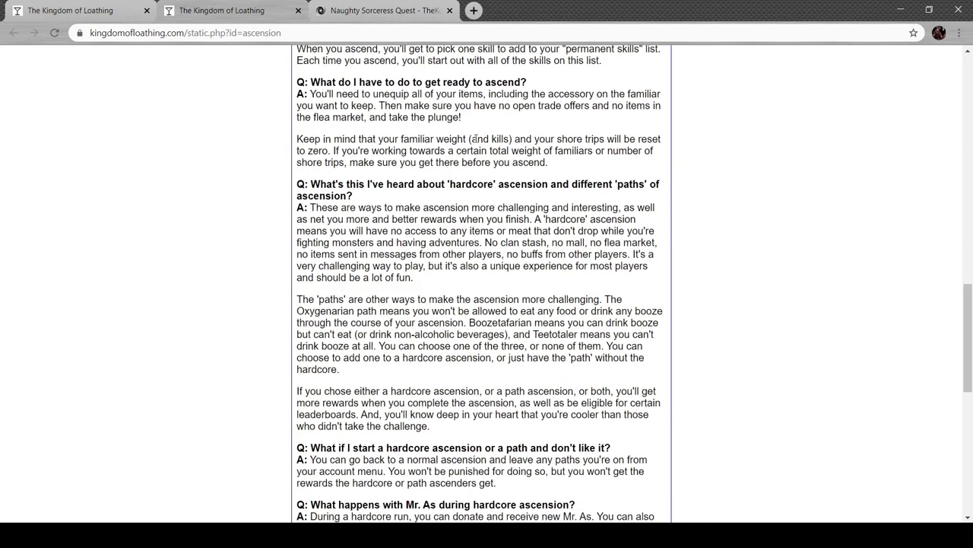
mouse_move(503, 125)
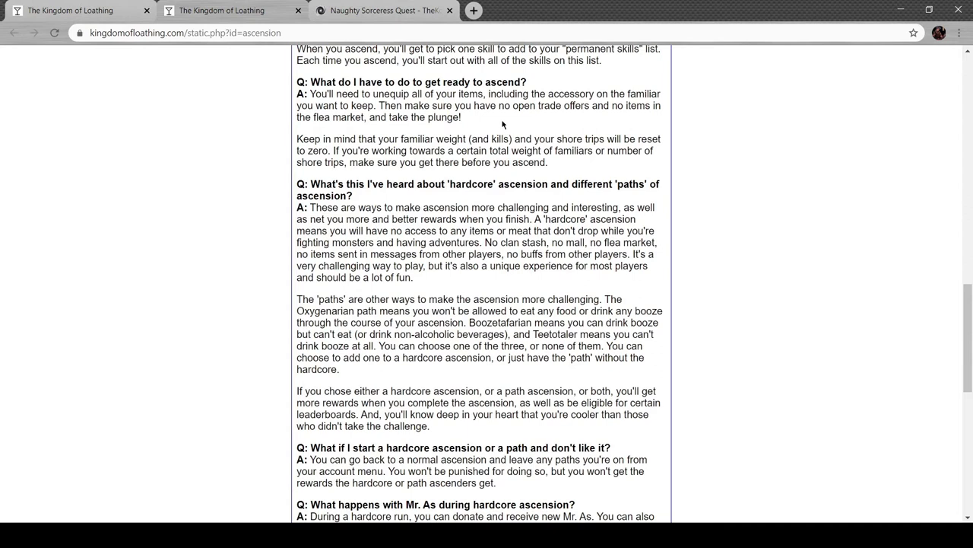
scroll("down", 3)
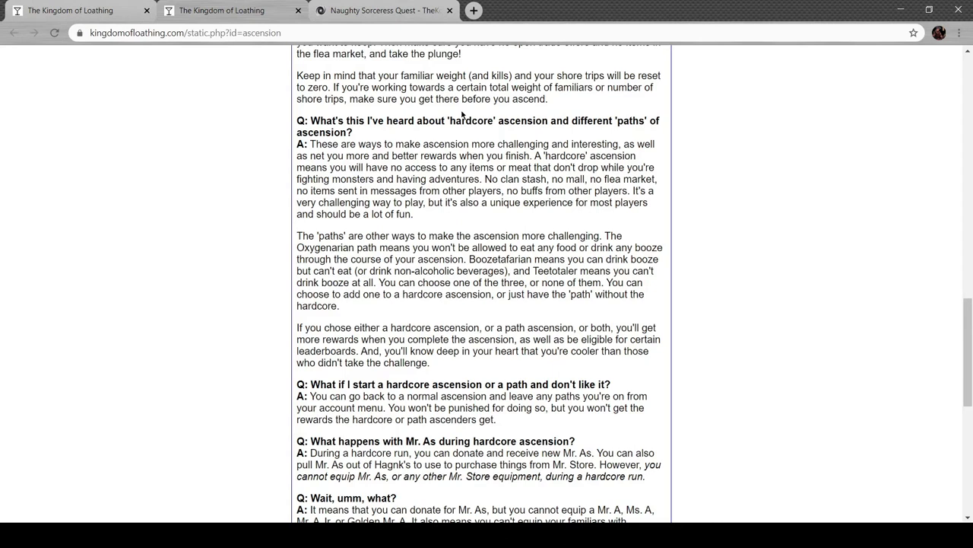
scroll("down", 3)
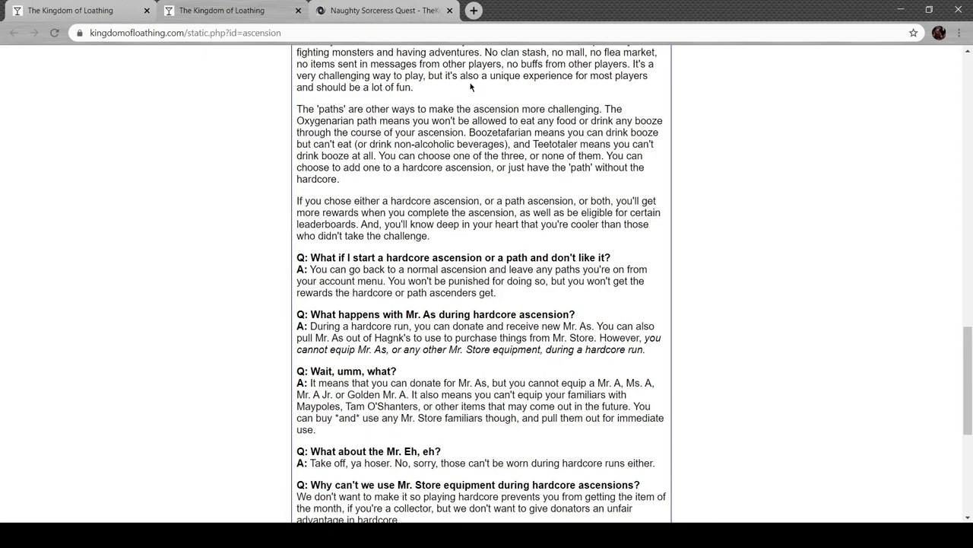
mouse_move(420, 122)
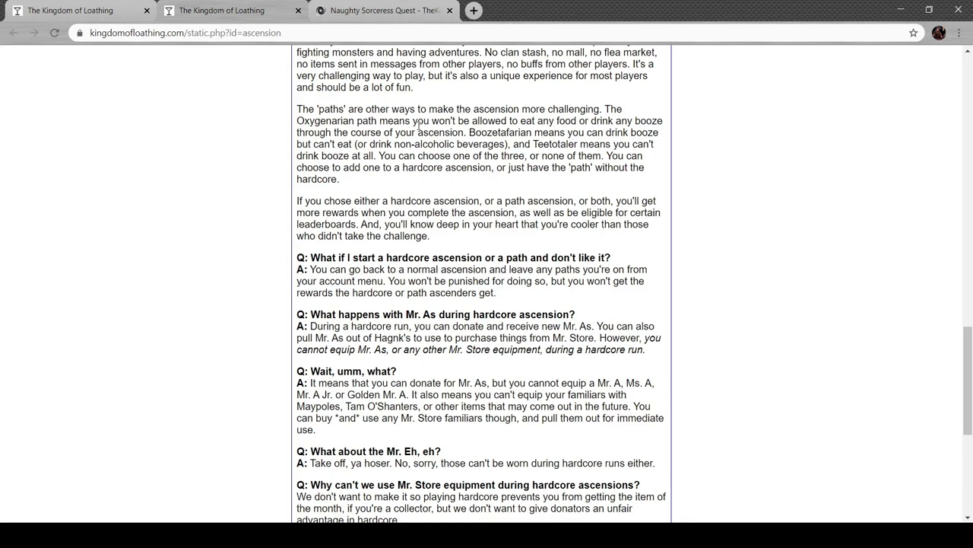
mouse_move(466, 133)
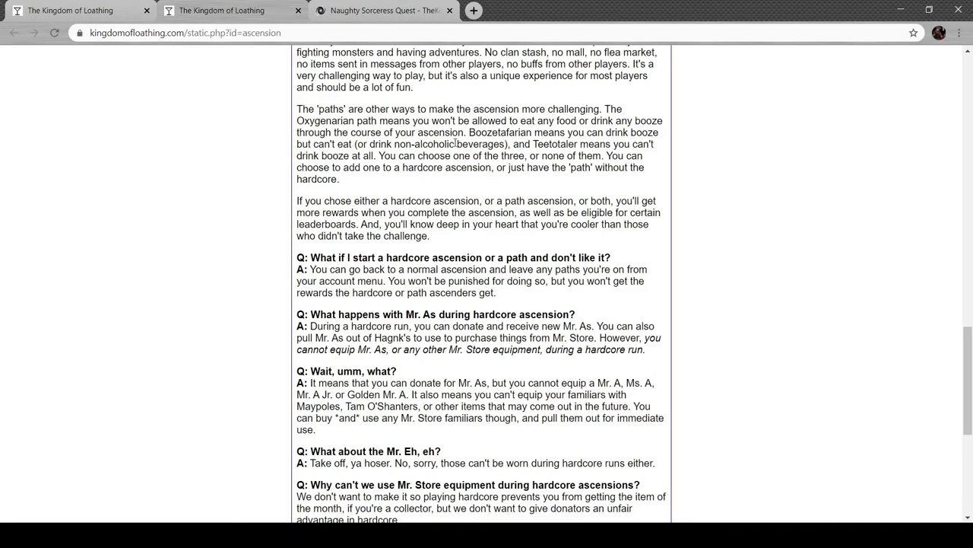
mouse_move(535, 144)
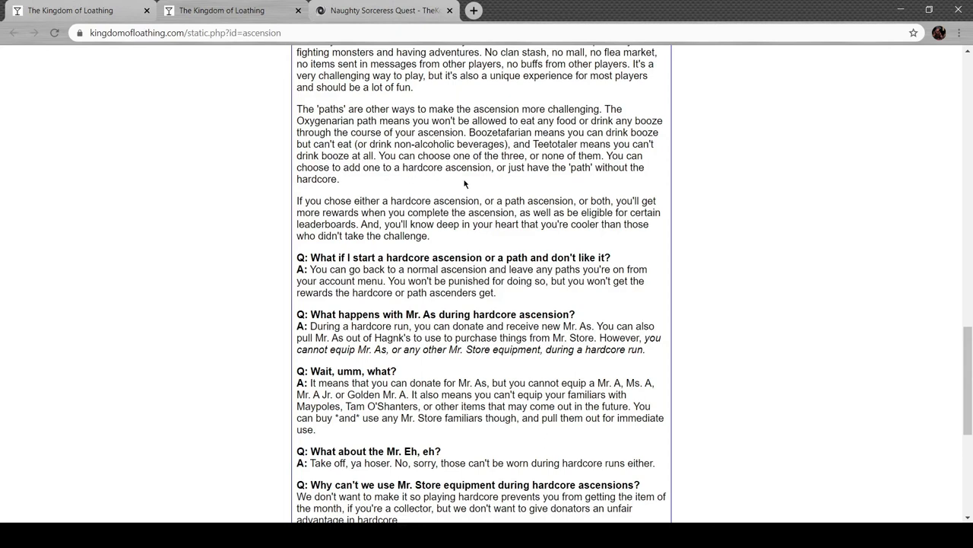
mouse_move(459, 187)
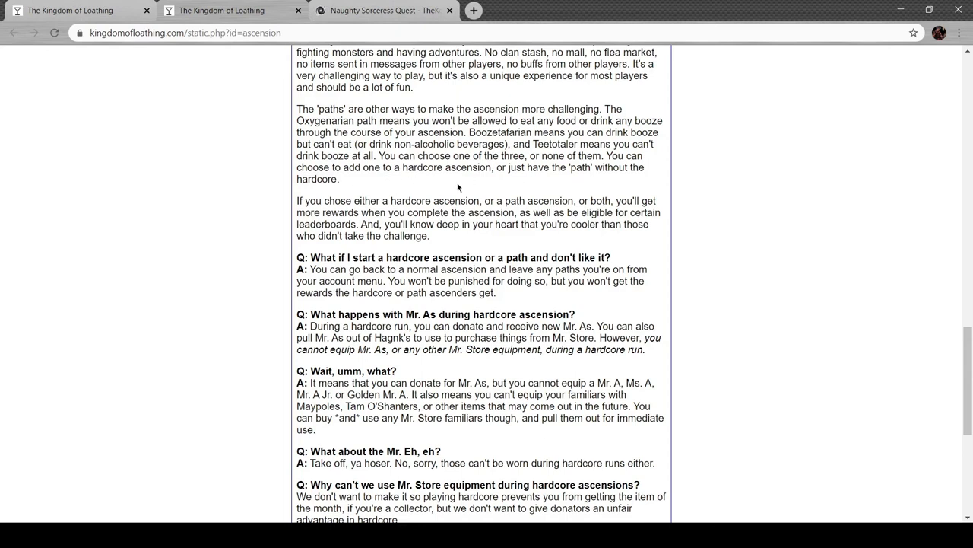
Scroll the FAQ to its end, covering zodiac signs and Hall of Records day counts
scroll("down", 3)
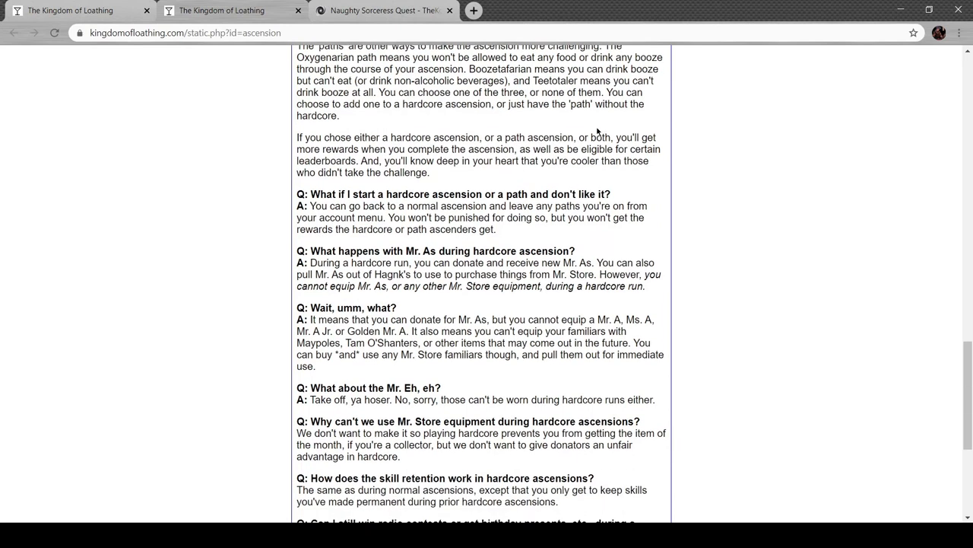
mouse_move(473, 118)
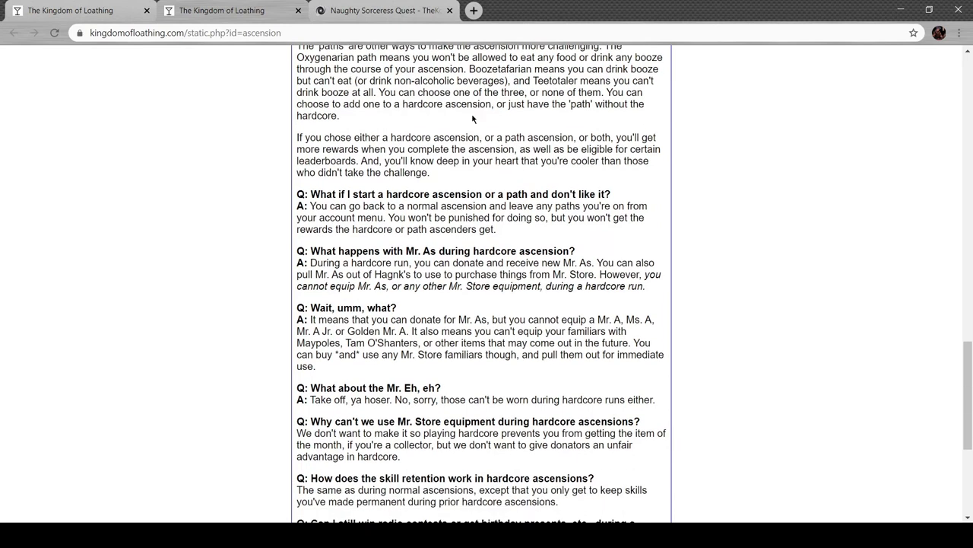
mouse_move(443, 133)
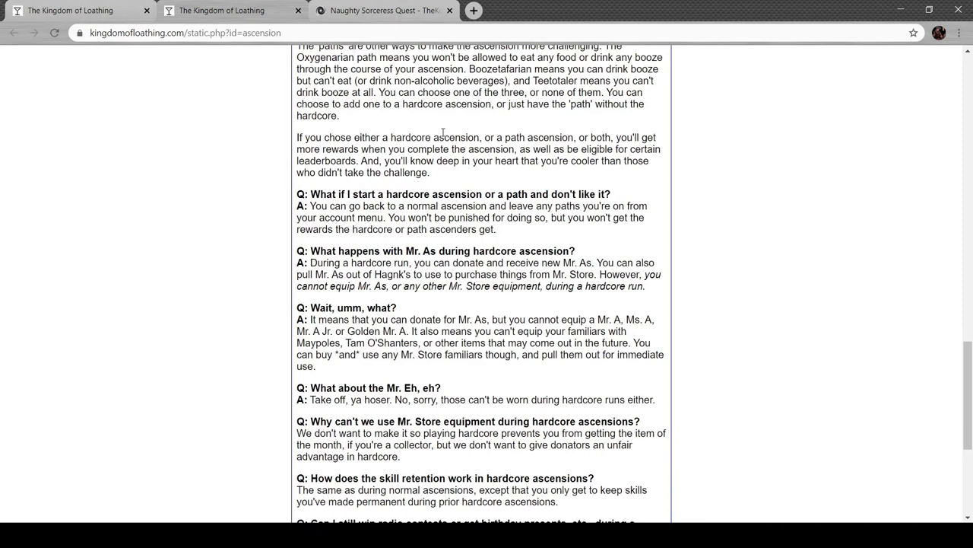
scroll("down", 3)
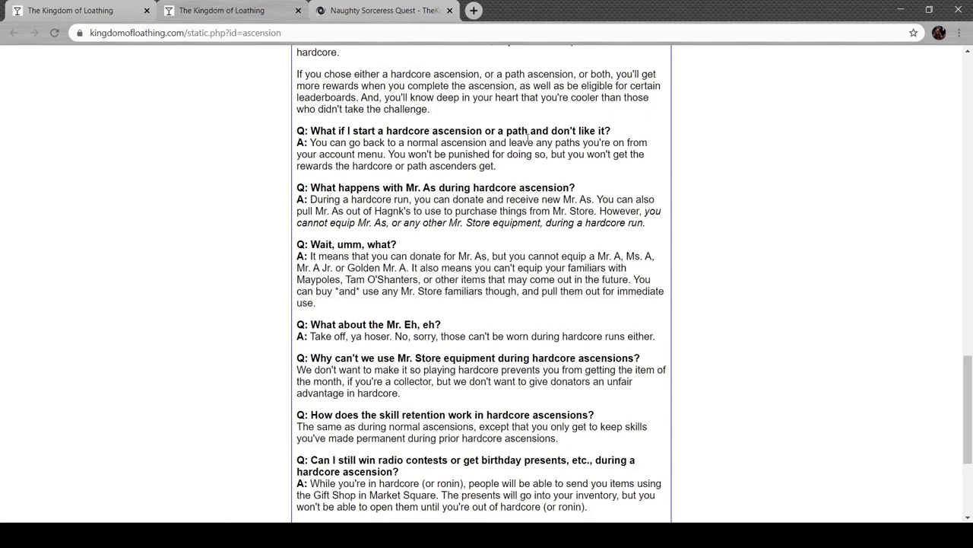
mouse_move(491, 166)
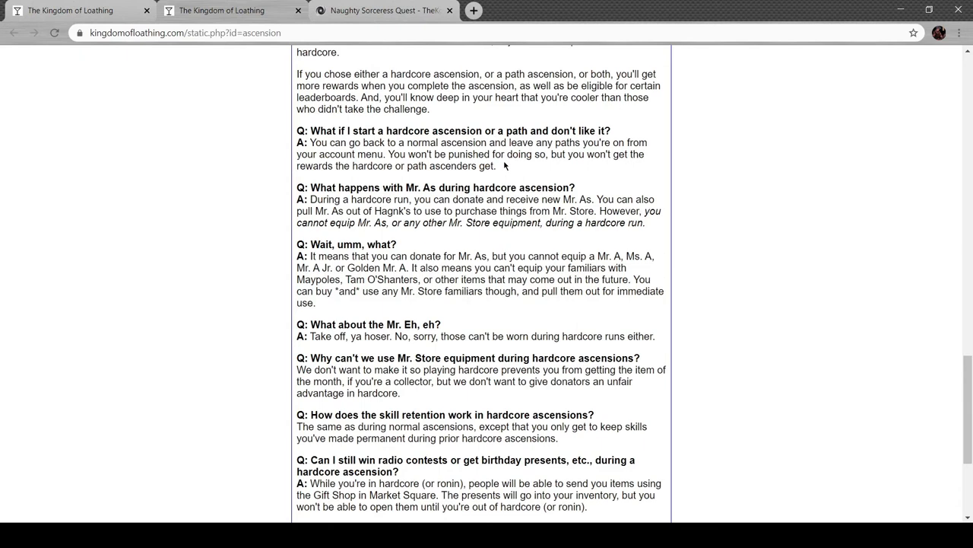
scroll("down", 3)
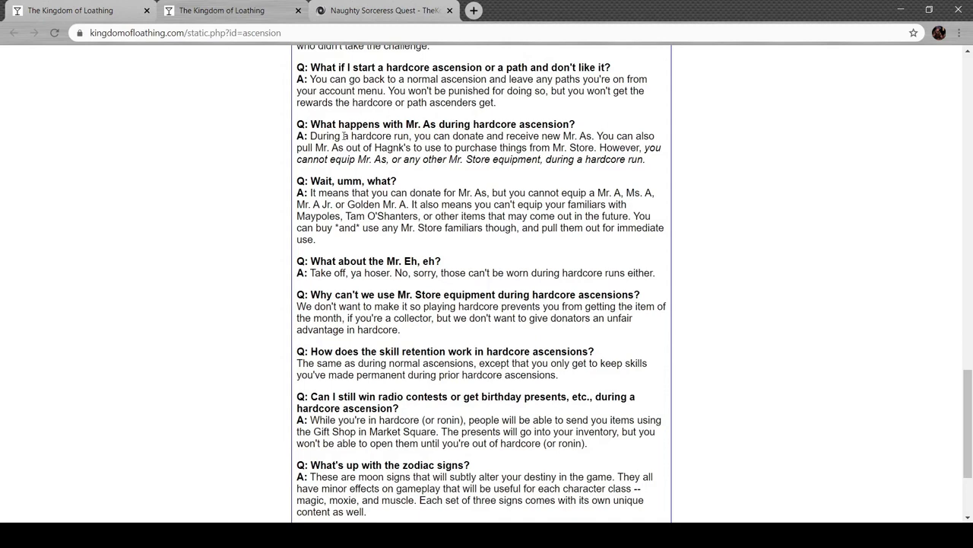
mouse_move(432, 136)
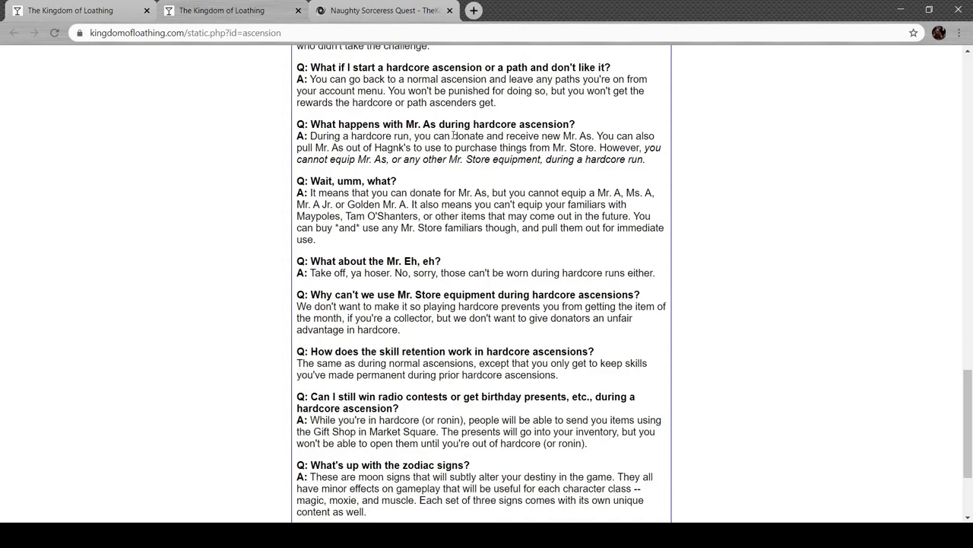
mouse_move(681, 166)
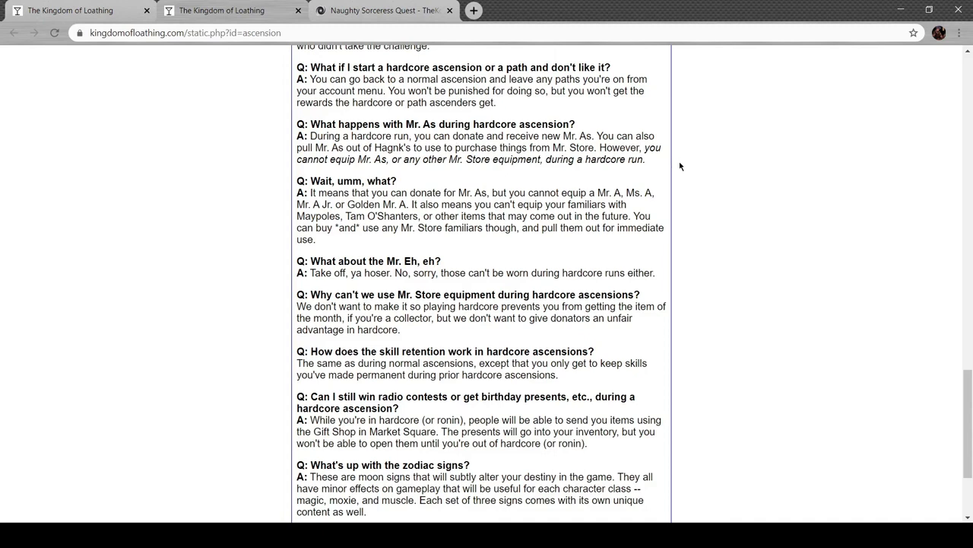
mouse_move(516, 176)
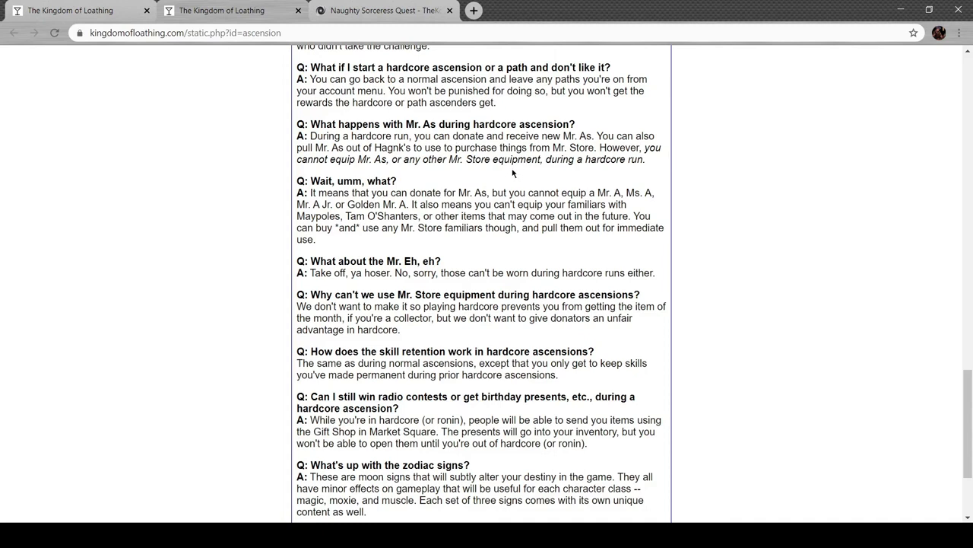
scroll("down", 3)
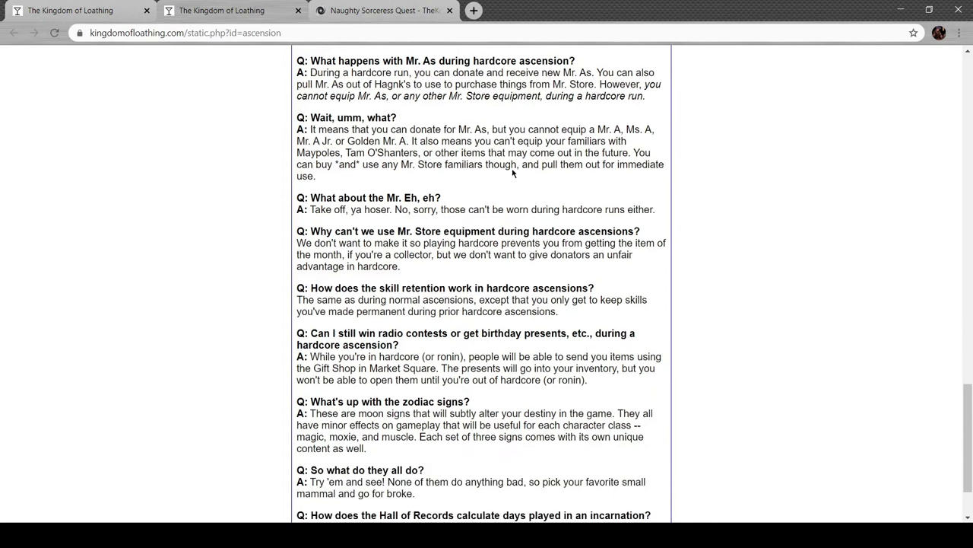
scroll("down", 3)
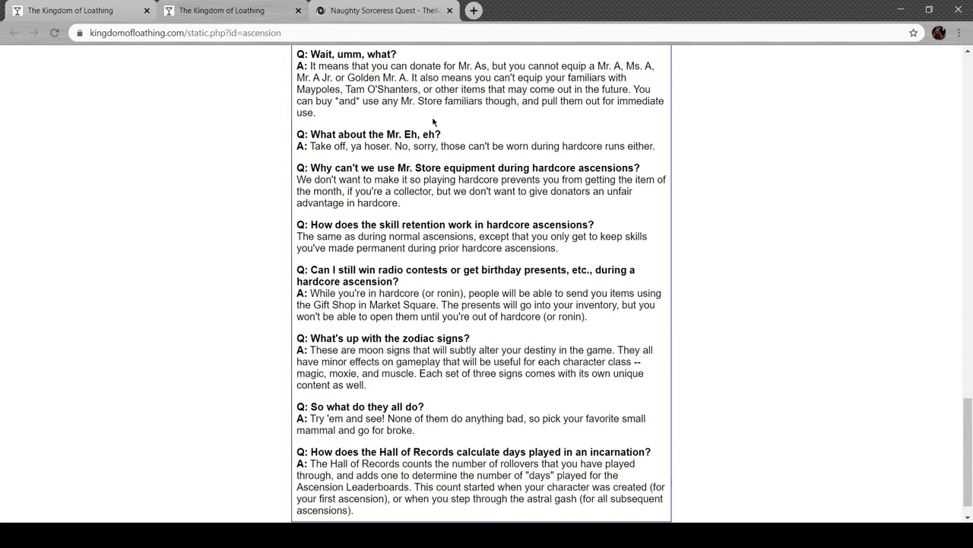
scroll("down", 3)
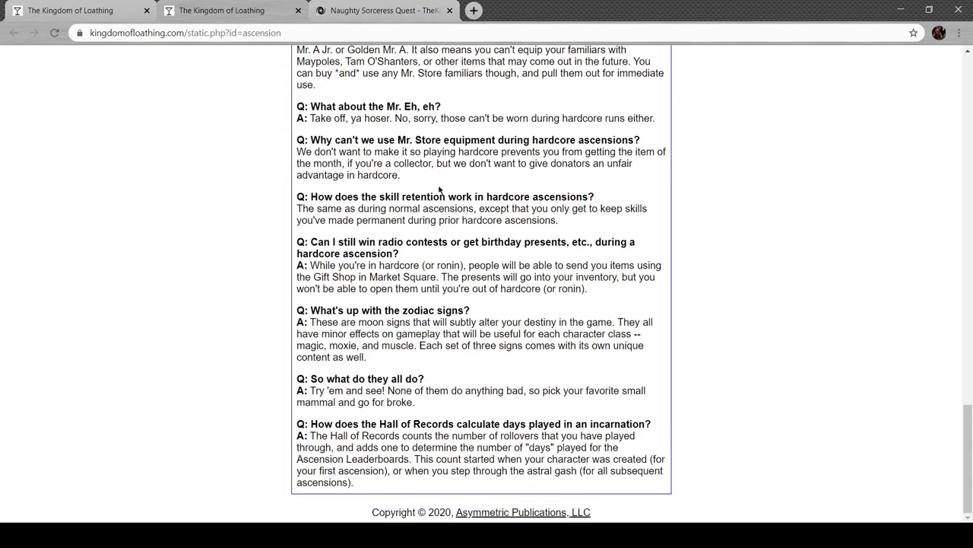
mouse_move(426, 265)
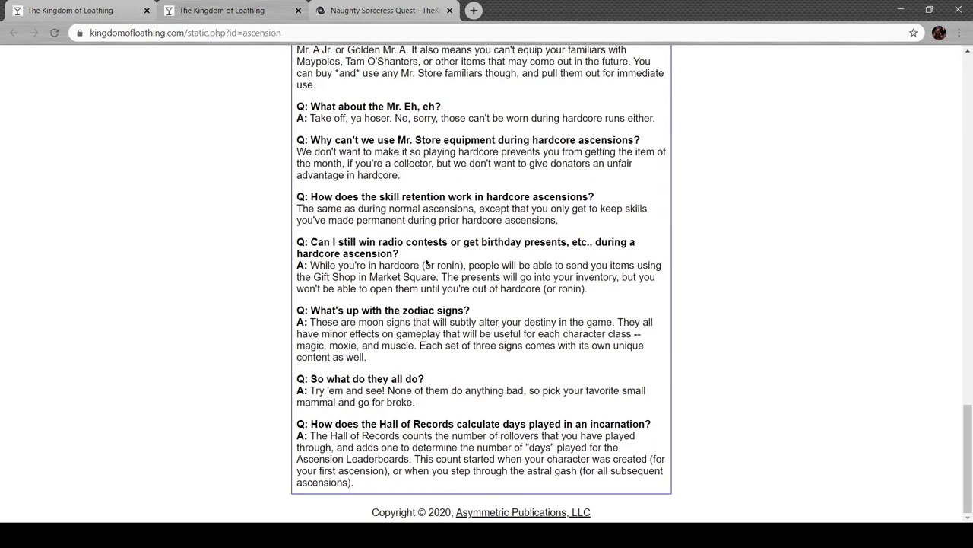
mouse_move(471, 343)
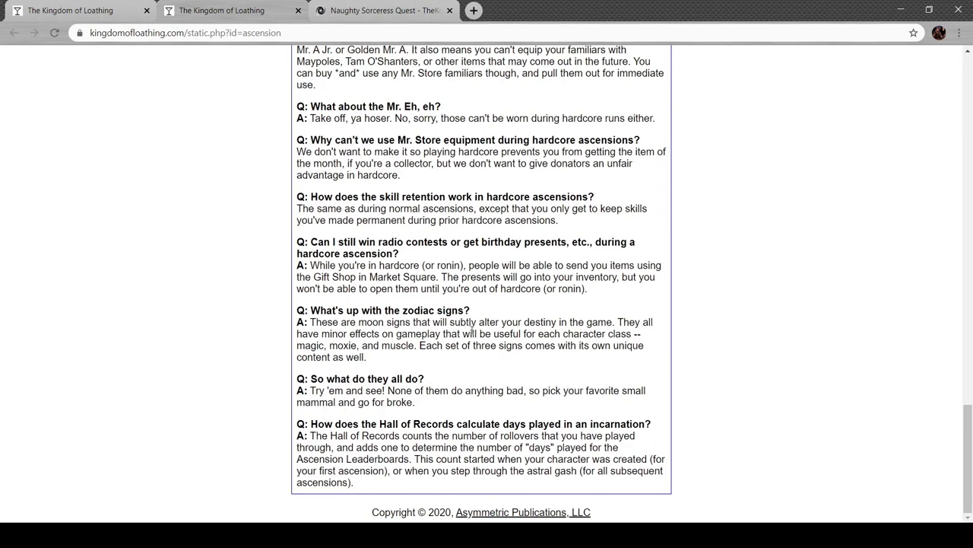
mouse_move(517, 314)
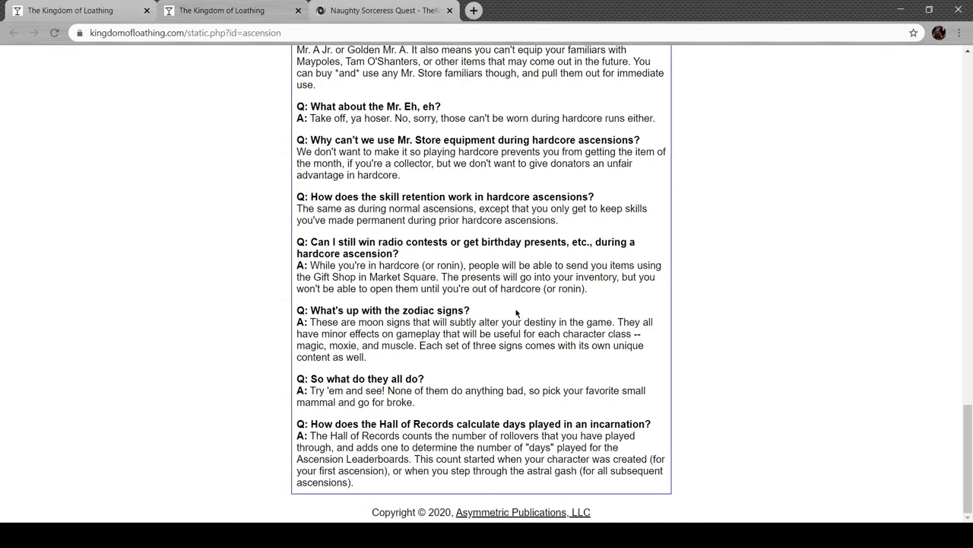
mouse_move(442, 378)
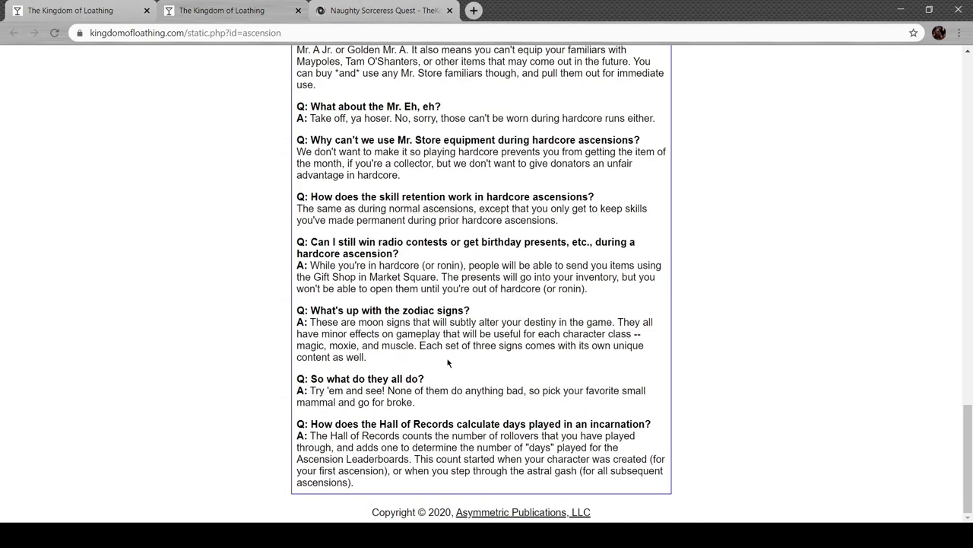
mouse_move(463, 360)
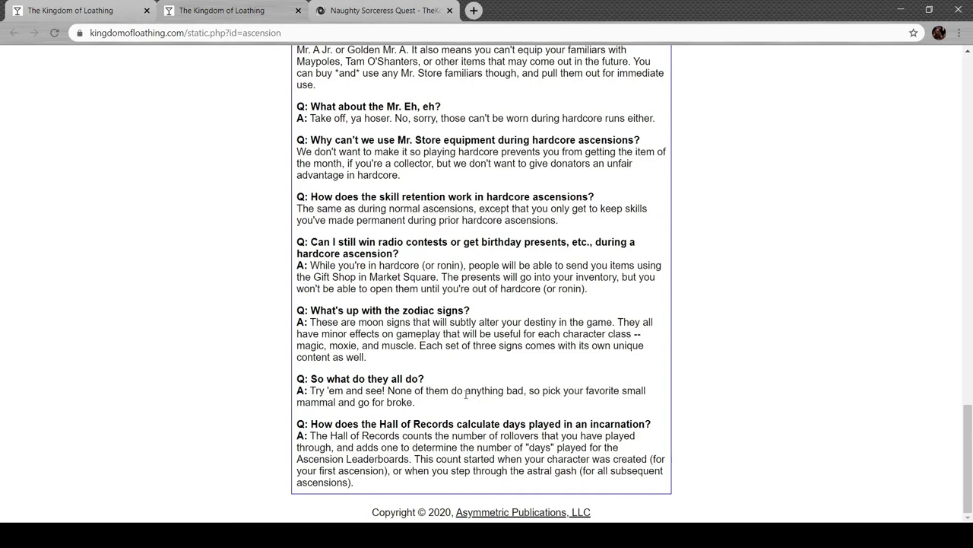
mouse_move(483, 371)
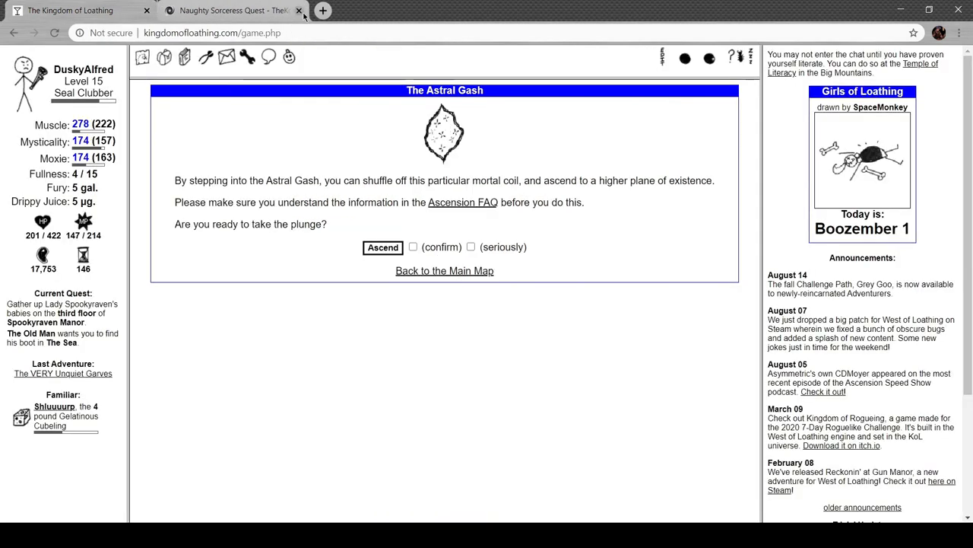
Tick both ascension confirmations, ascend through the Astral Gash, and enter the Mini-Pearly Gates
left_click(413, 247)
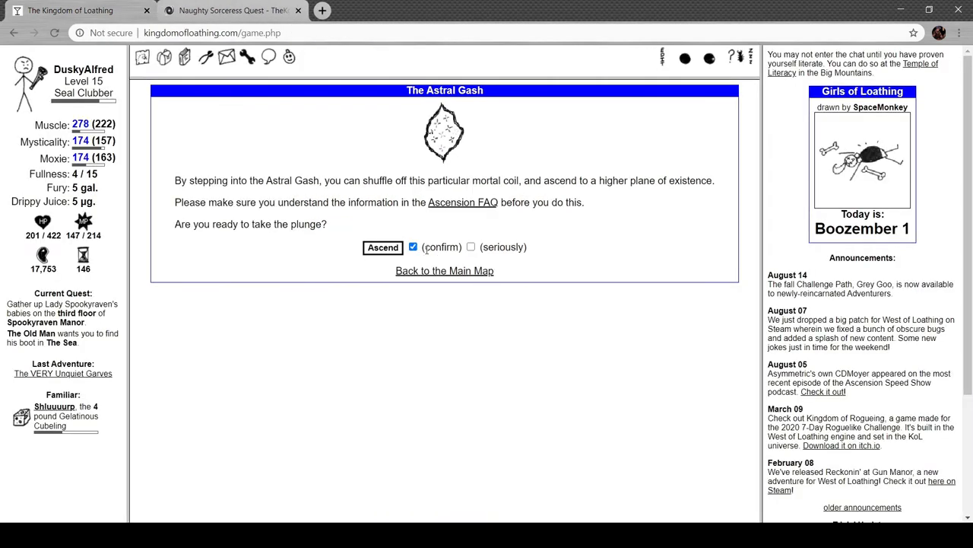
left_click(471, 246)
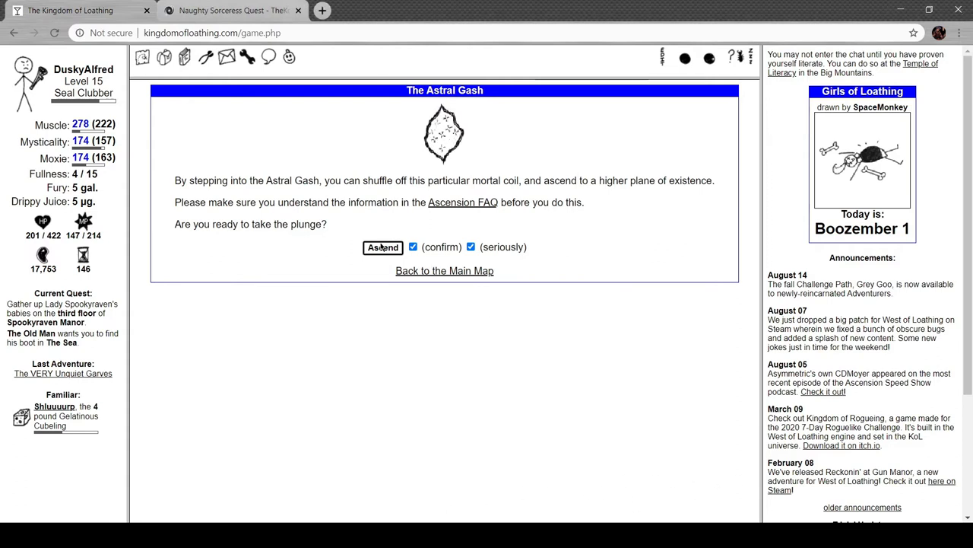
left_click(382, 247)
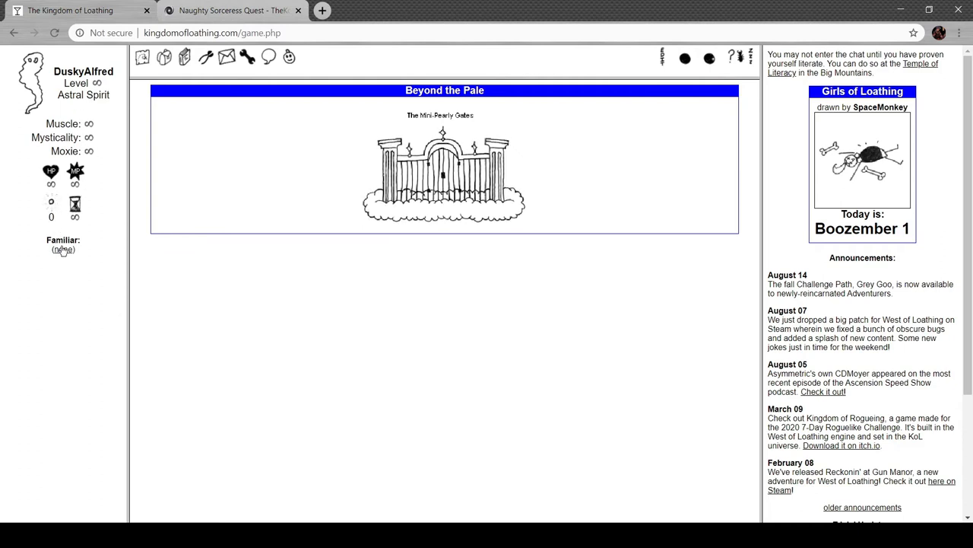
mouse_move(48, 204)
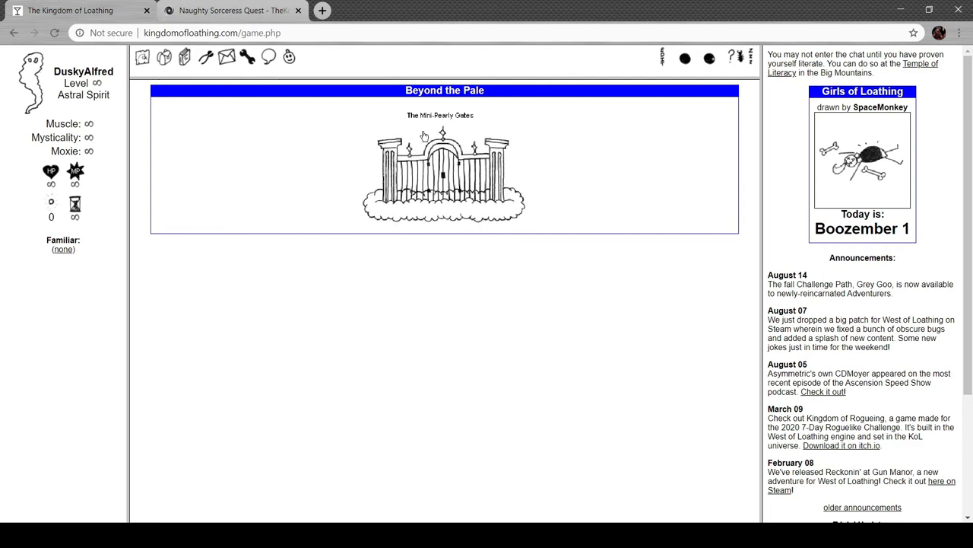
left_click(445, 160)
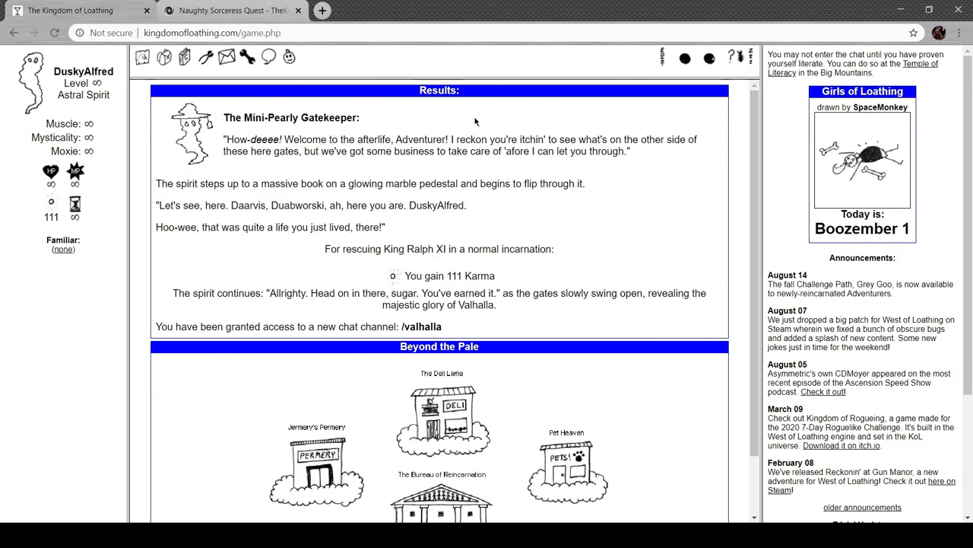
Scroll through the Mini-Pearly Gates results granting 111 Karma
scroll("down", 3)
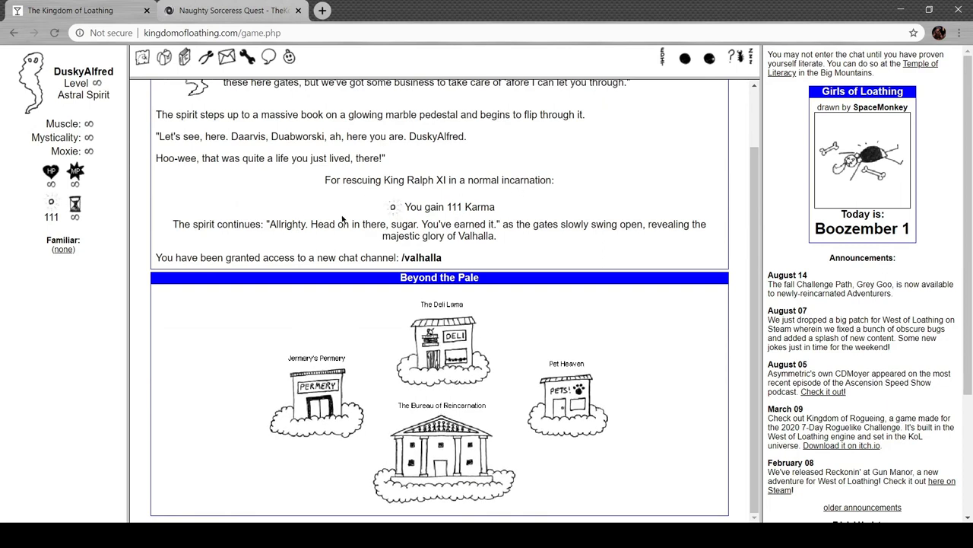
mouse_move(357, 191)
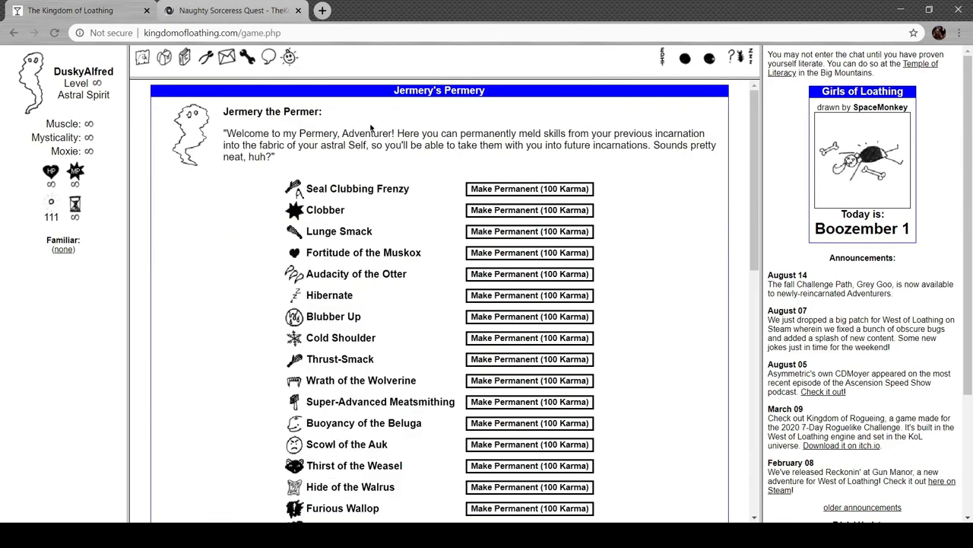
Browse up and down Jermery's Permery list of skills that can be made permanent
scroll("down", 3)
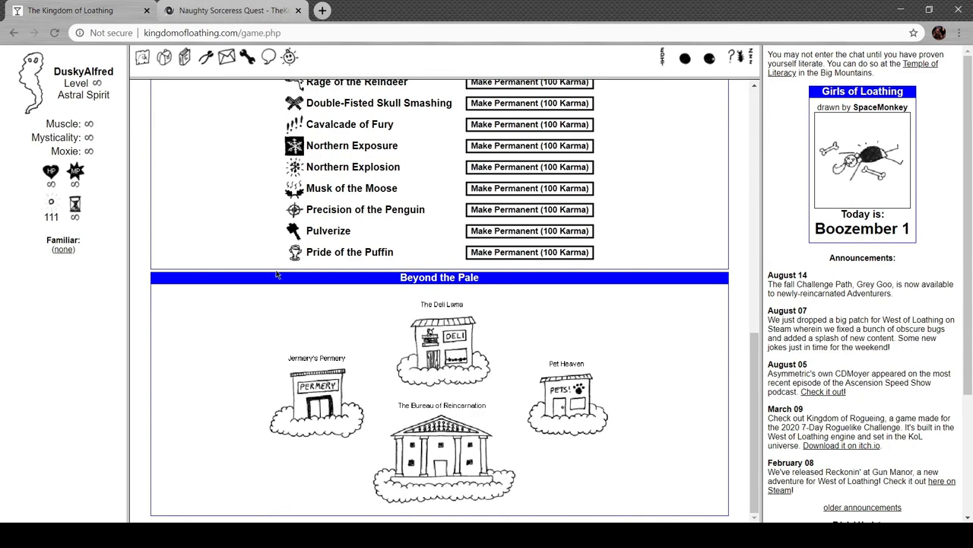
scroll("up", 3)
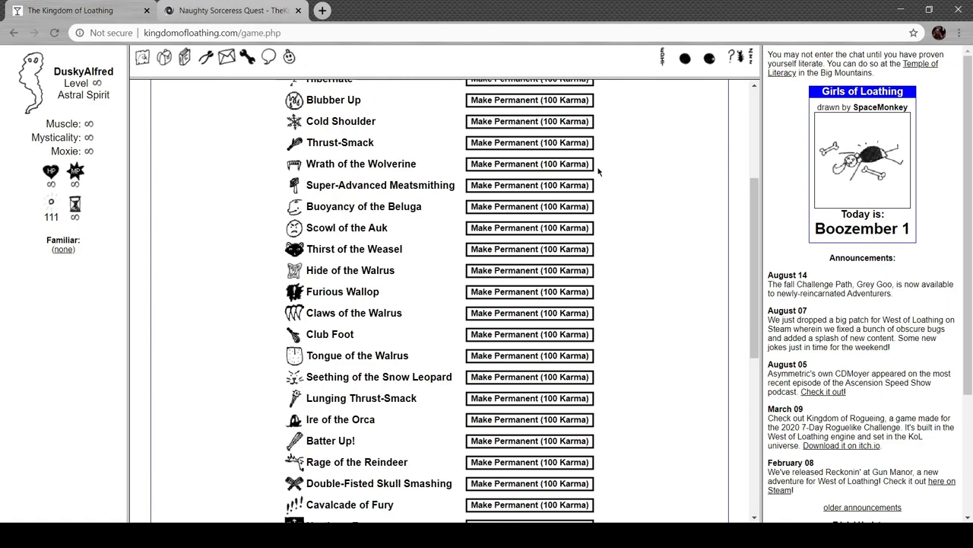
scroll("down", 3)
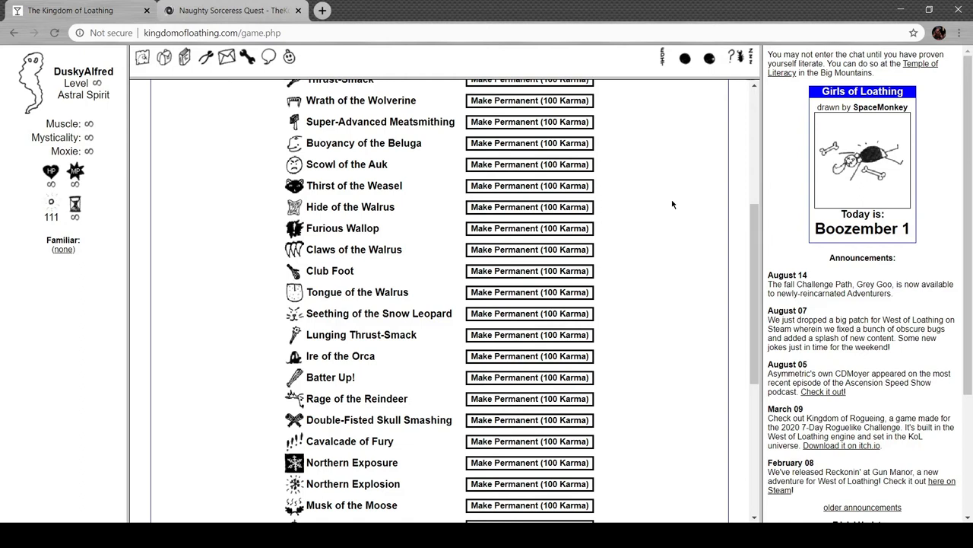
scroll("down", 3)
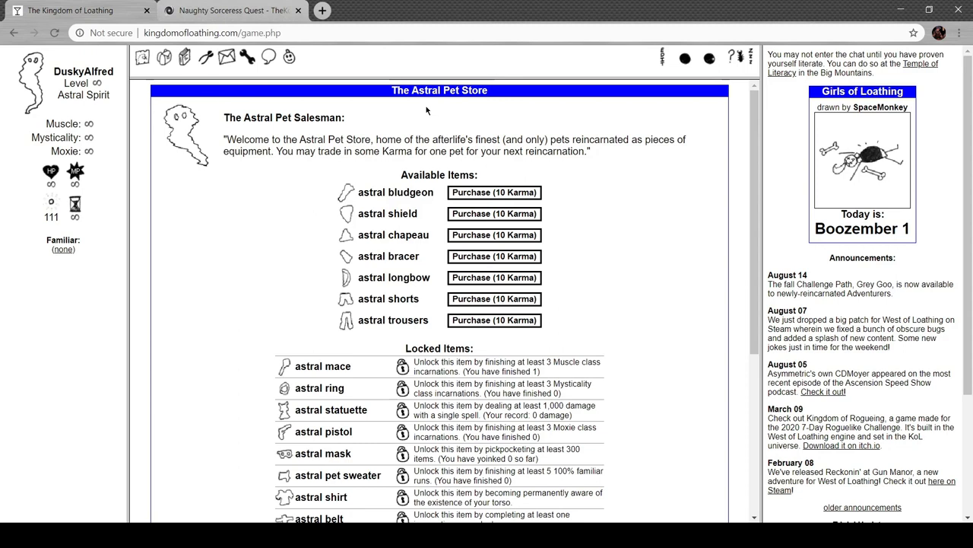
mouse_move(414, 124)
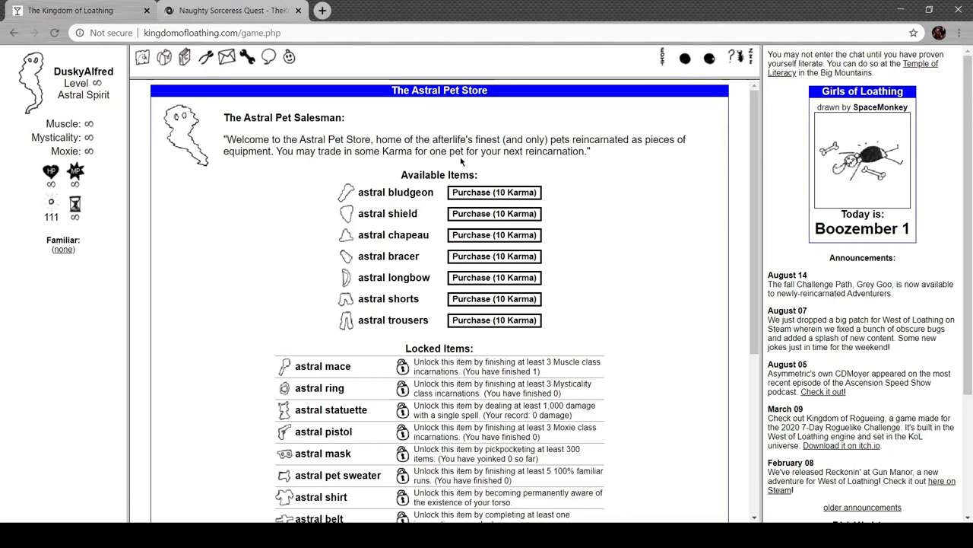
mouse_move(327, 196)
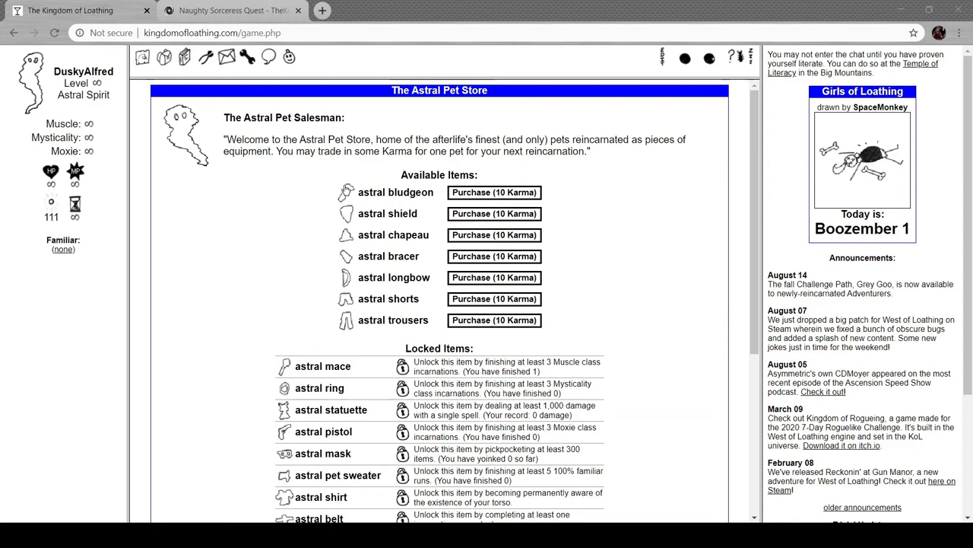
Scroll down the Astral Pet Store page of 10-Karma astral items
scroll("down", 3)
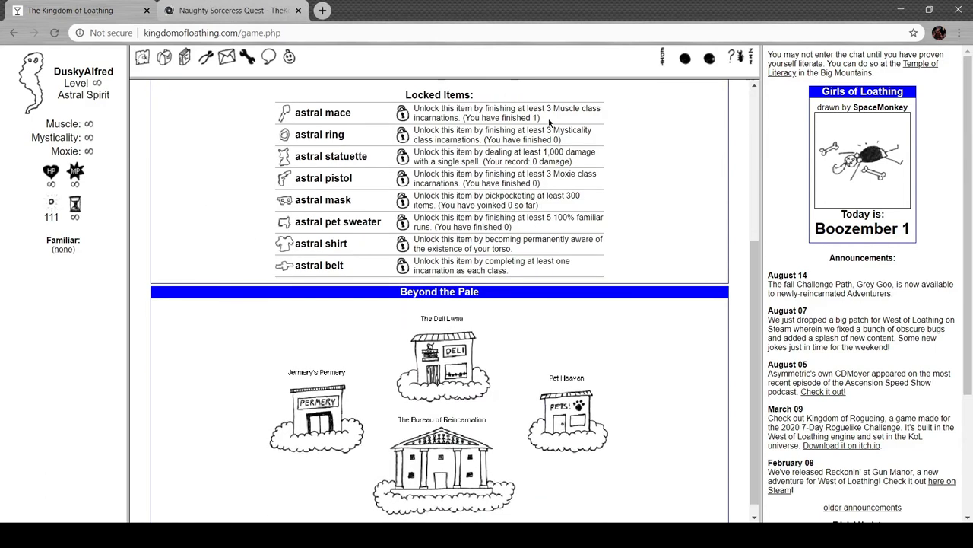
scroll("down", 3)
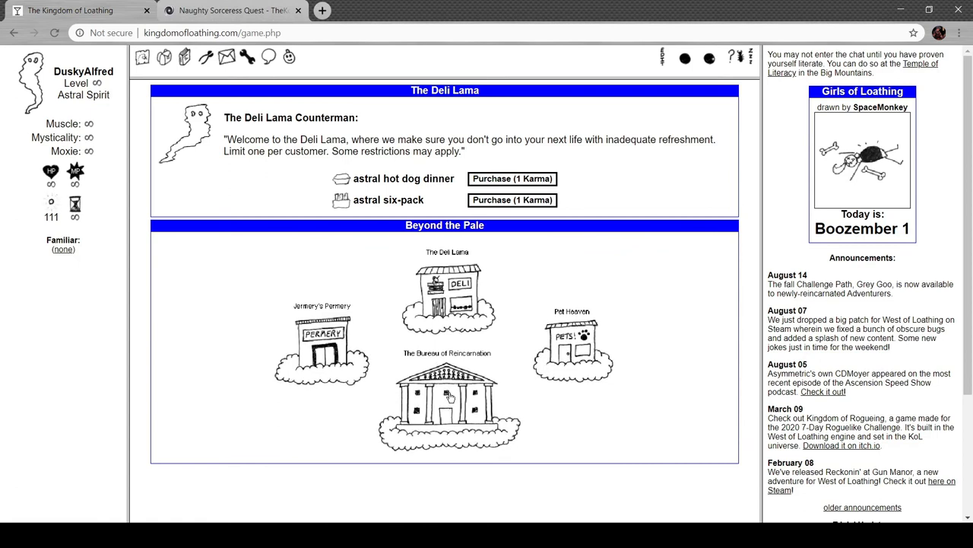
Make Fortitude of the Muskox permanent at Jermery's Permery for 100 Karma
left_click(450, 401)
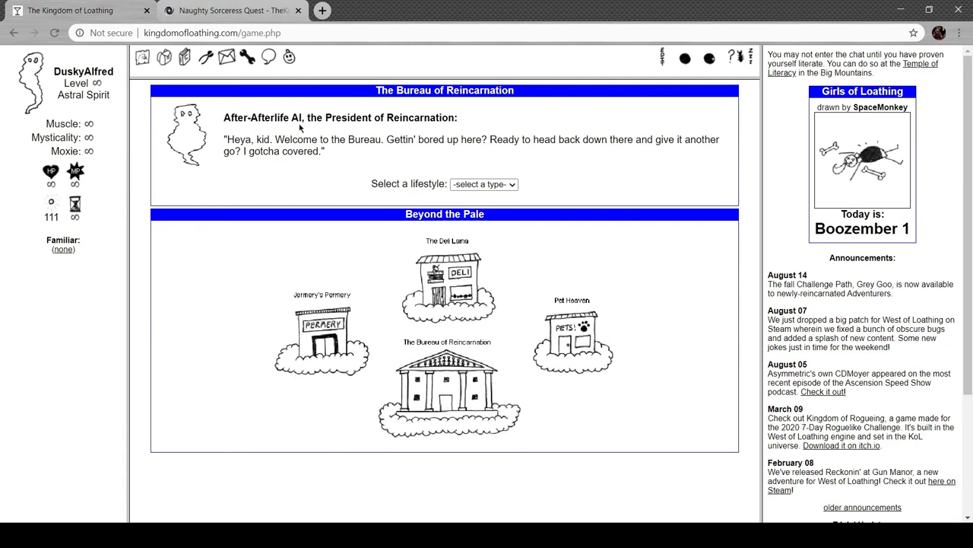
mouse_move(448, 226)
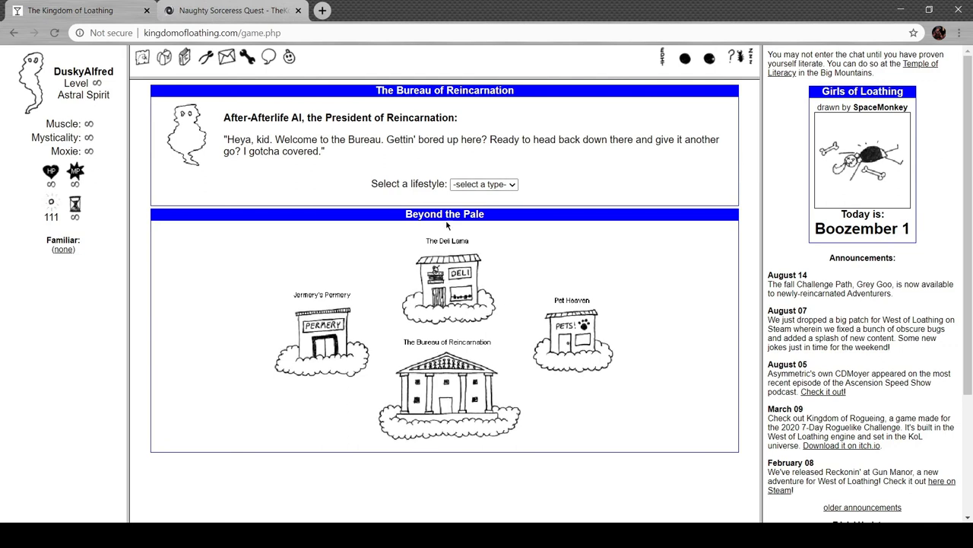
left_click(322, 331)
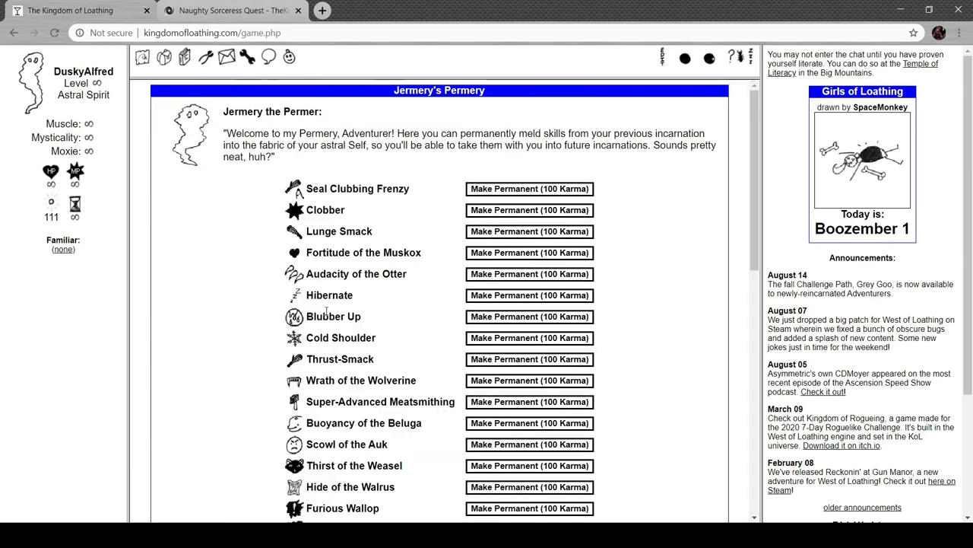
scroll("down", 3)
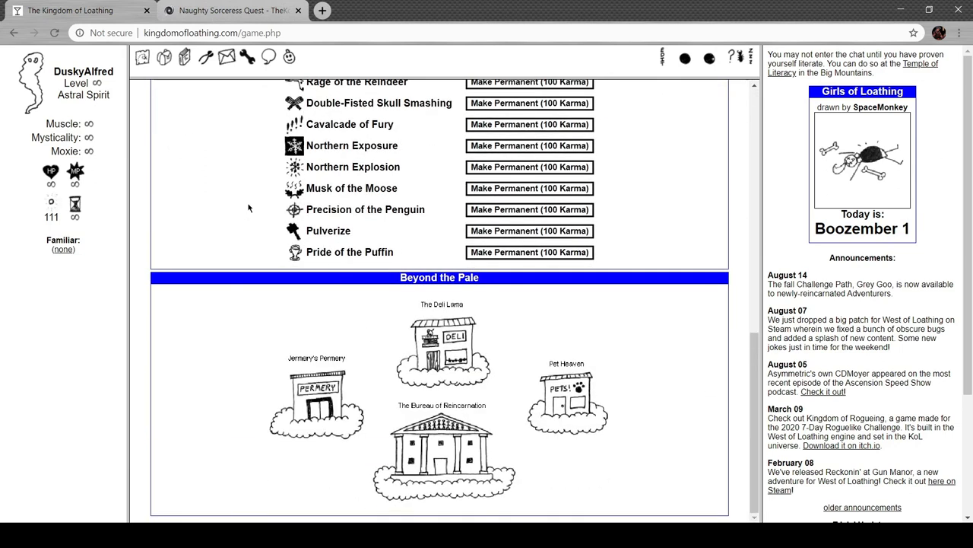
scroll("up", 3)
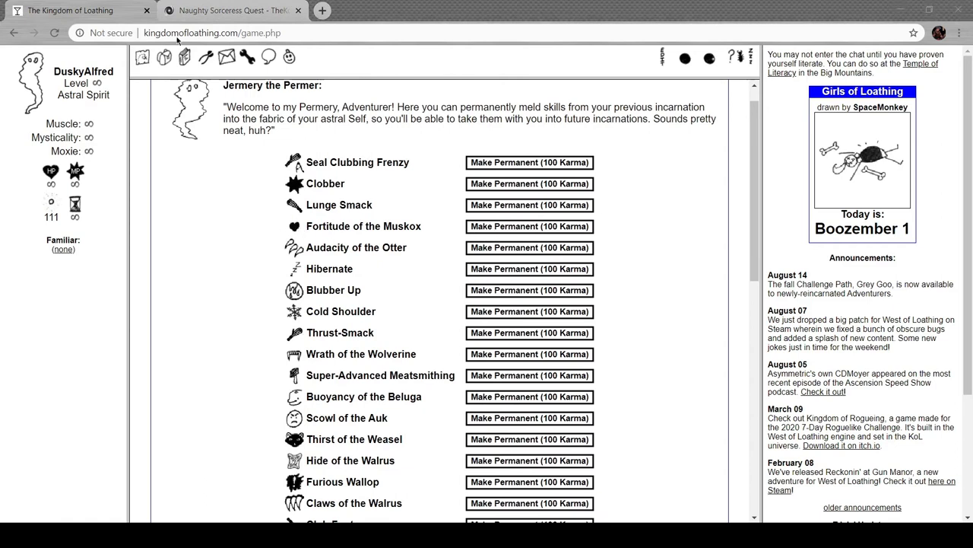
left_click(529, 226)
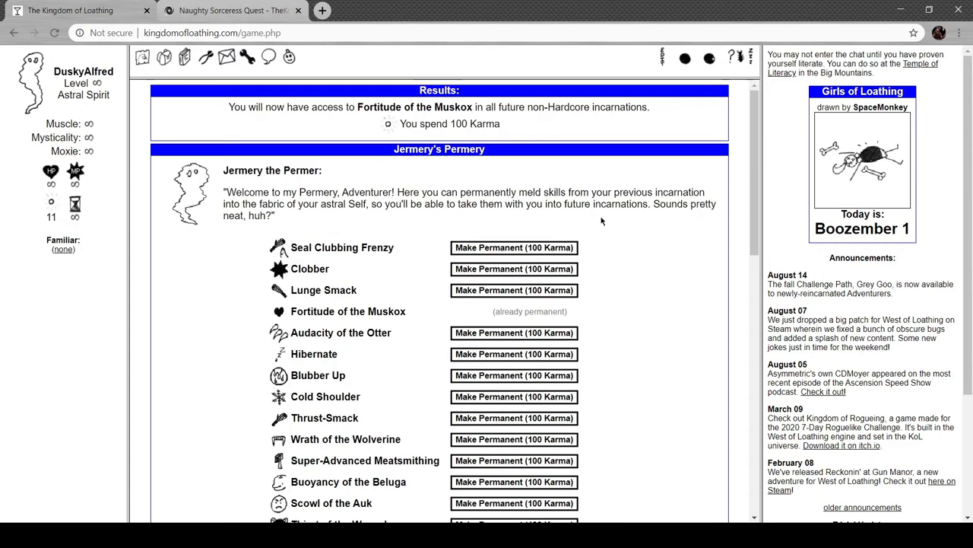
Select the Grey Goo path, briefly switching to Standard and back to Grey Goo
scroll("down", 3)
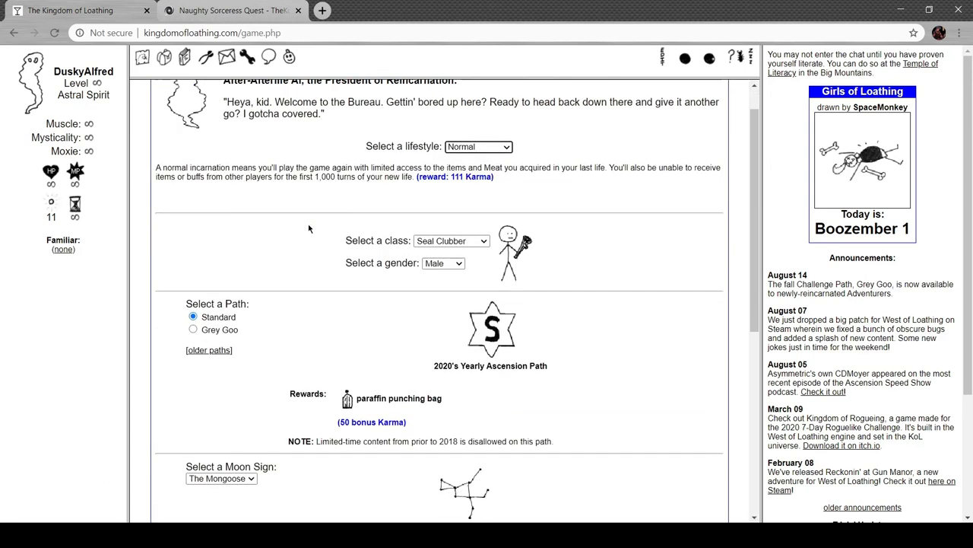
scroll("down", 3)
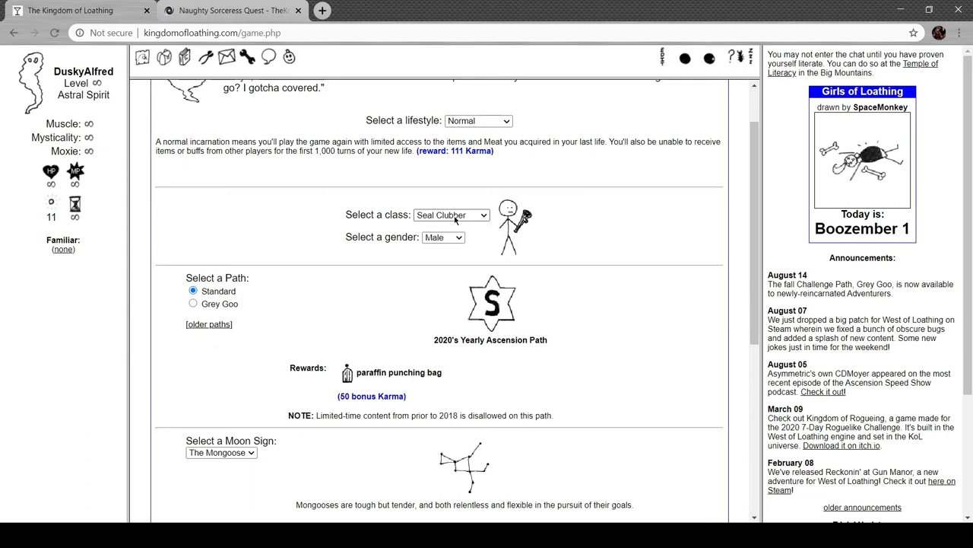
mouse_move(296, 221)
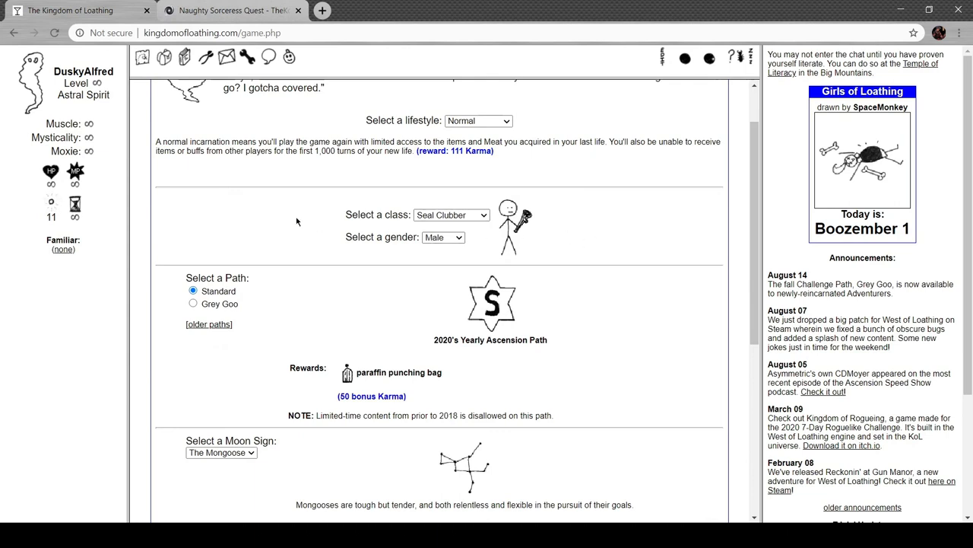
left_click(193, 177)
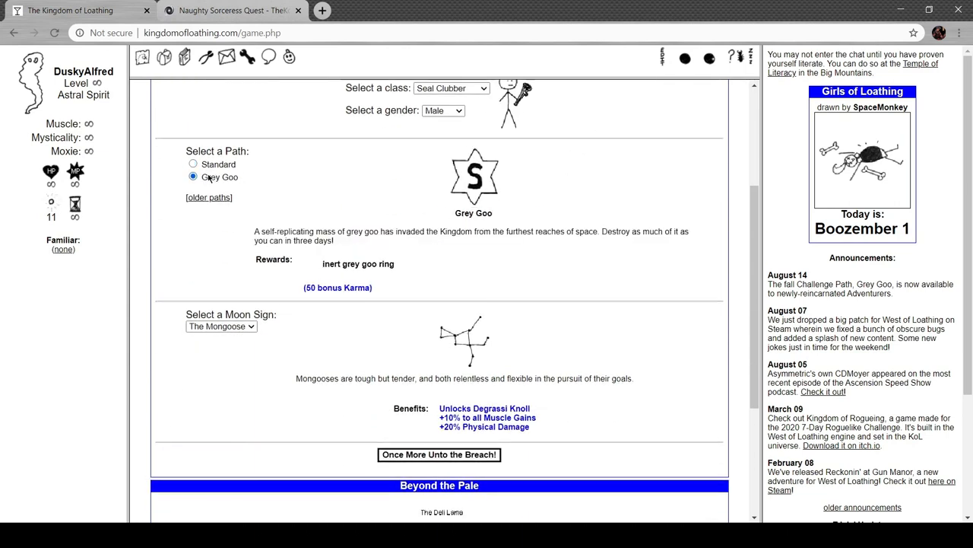
left_click(193, 164)
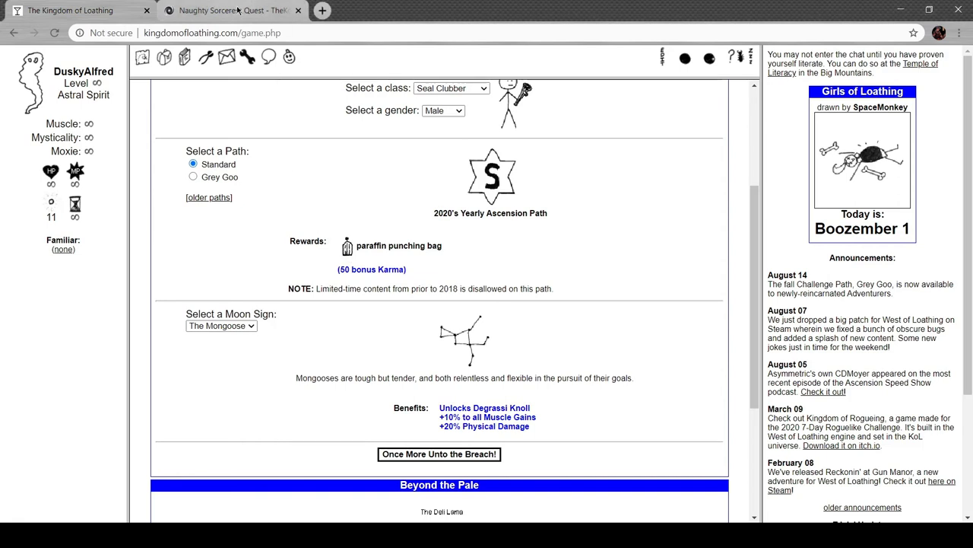
left_click(192, 176)
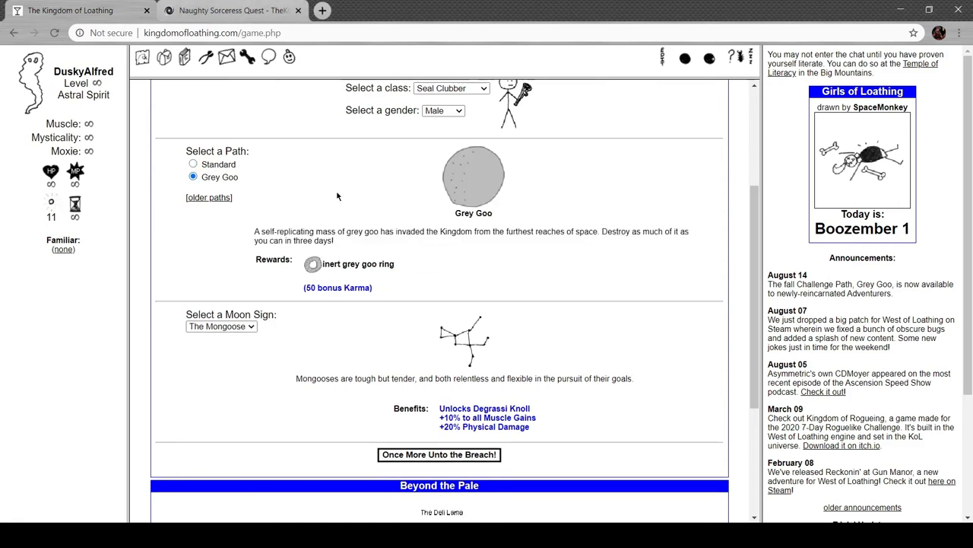
mouse_move(358, 193)
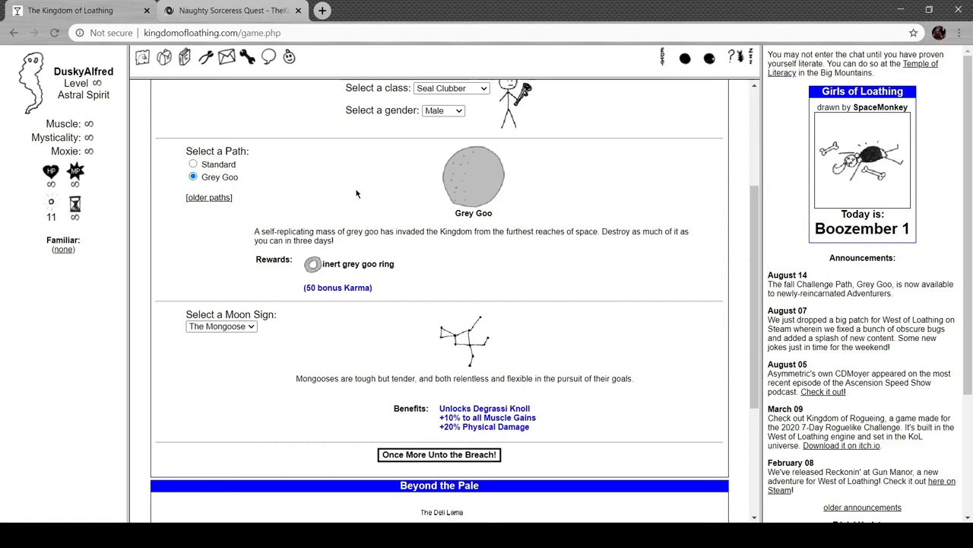
mouse_move(312, 264)
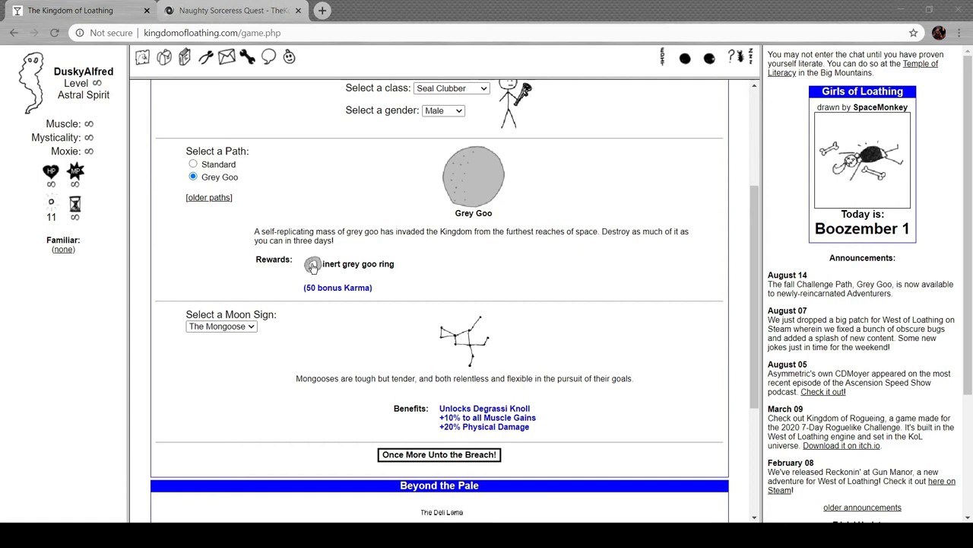
scroll("down", 3)
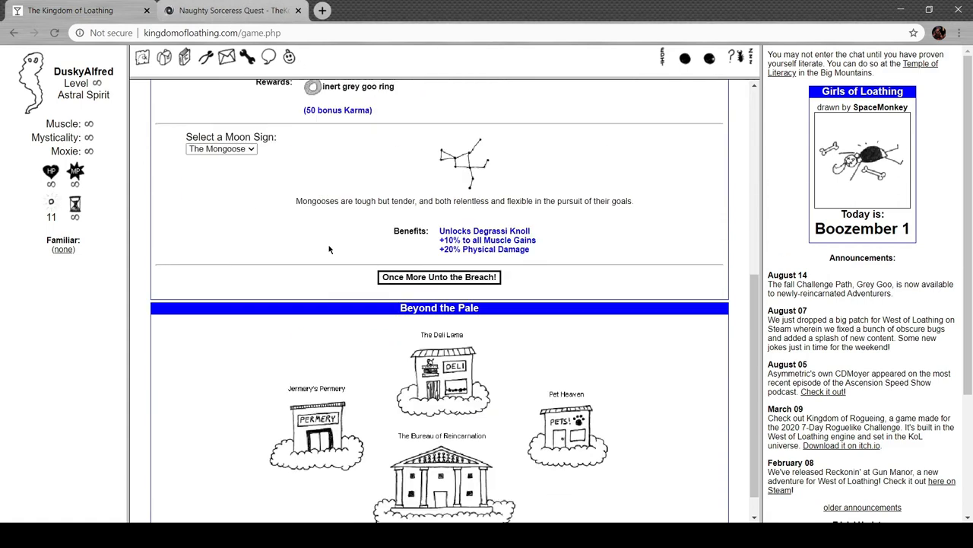
scroll("down", 3)
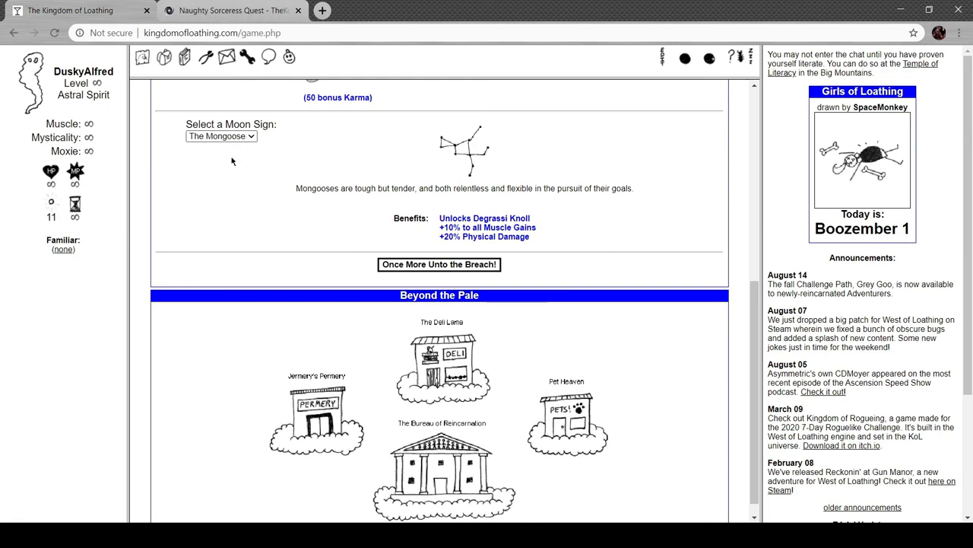
Try moon signs Wallaby, Vole, Platypus, Opossum, Marmot, Wombat and Blender, ending on Packrat
left_click(221, 136)
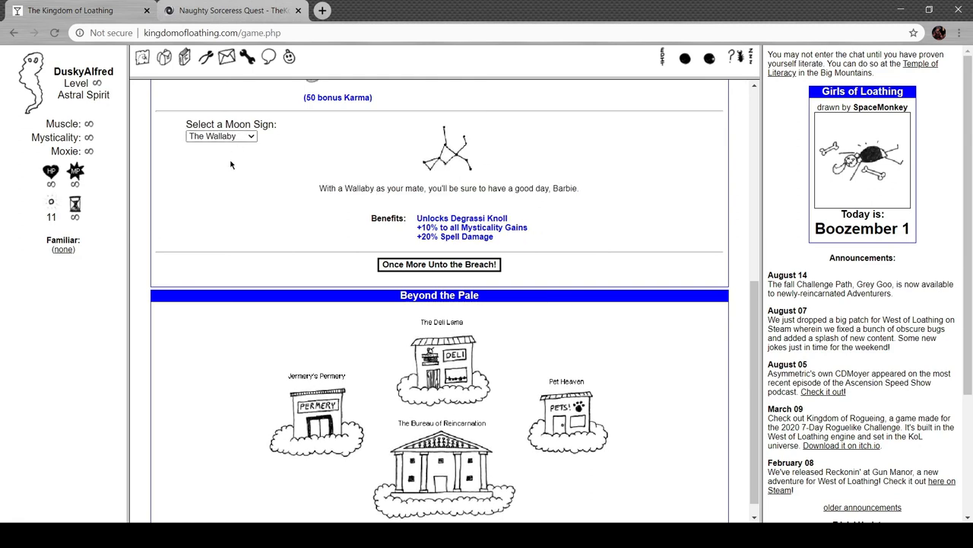
left_click(220, 135)
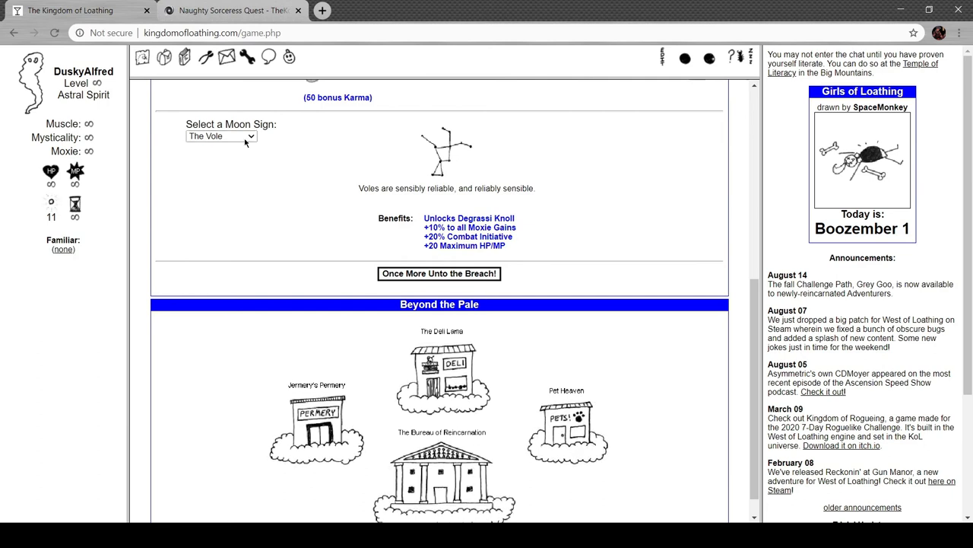
mouse_move(238, 185)
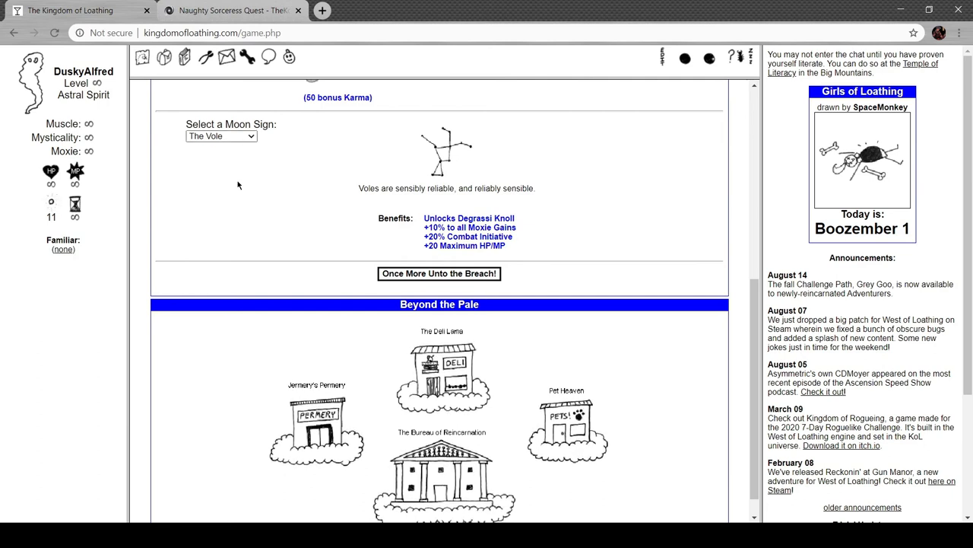
left_click(220, 136)
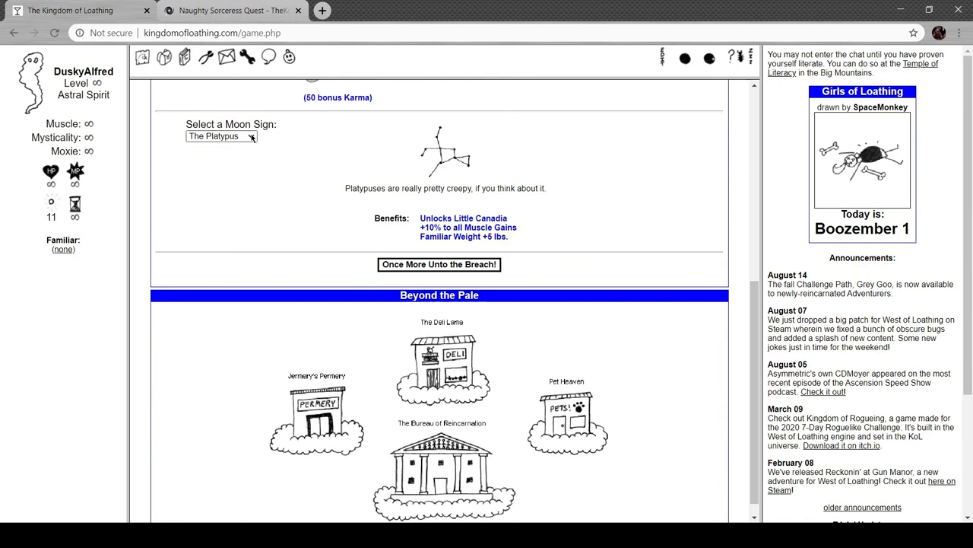
left_click(221, 136)
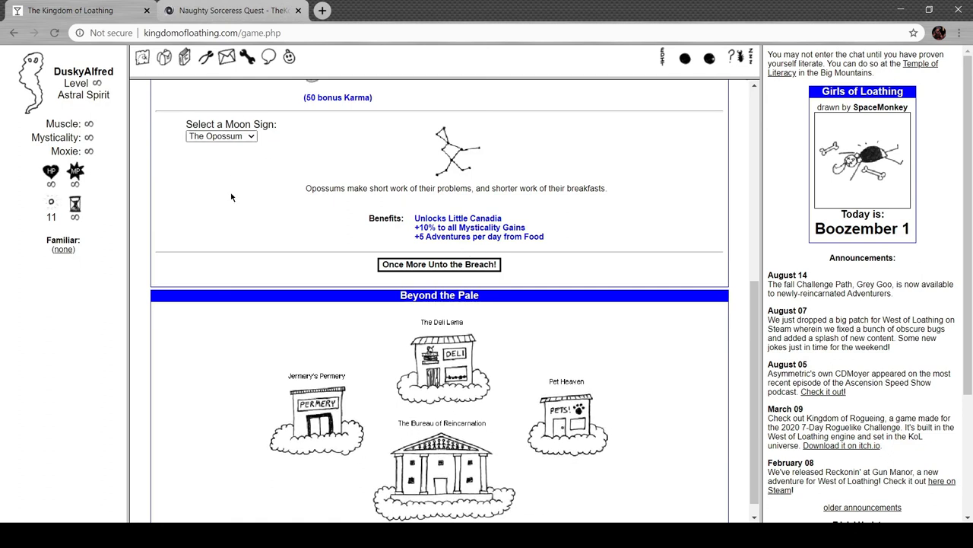
mouse_move(229, 210)
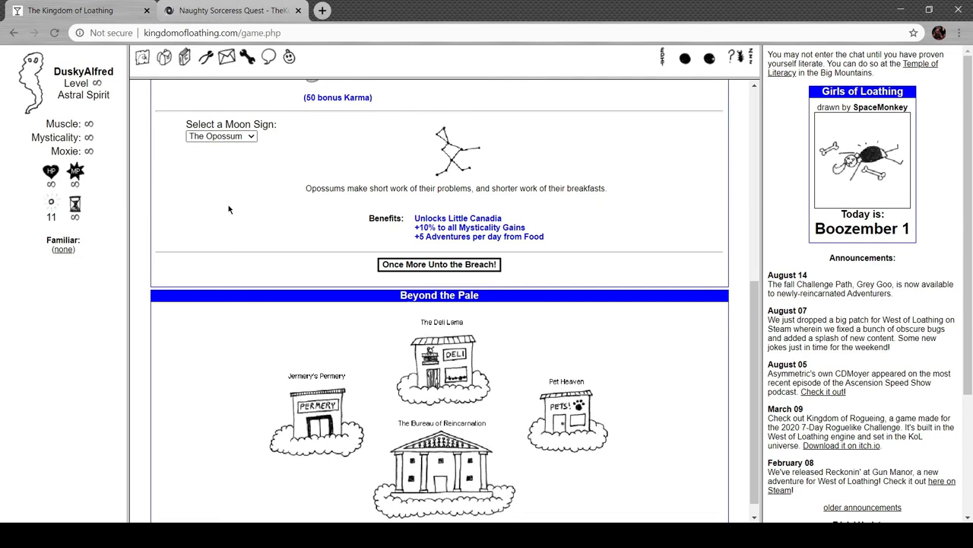
left_click(221, 136)
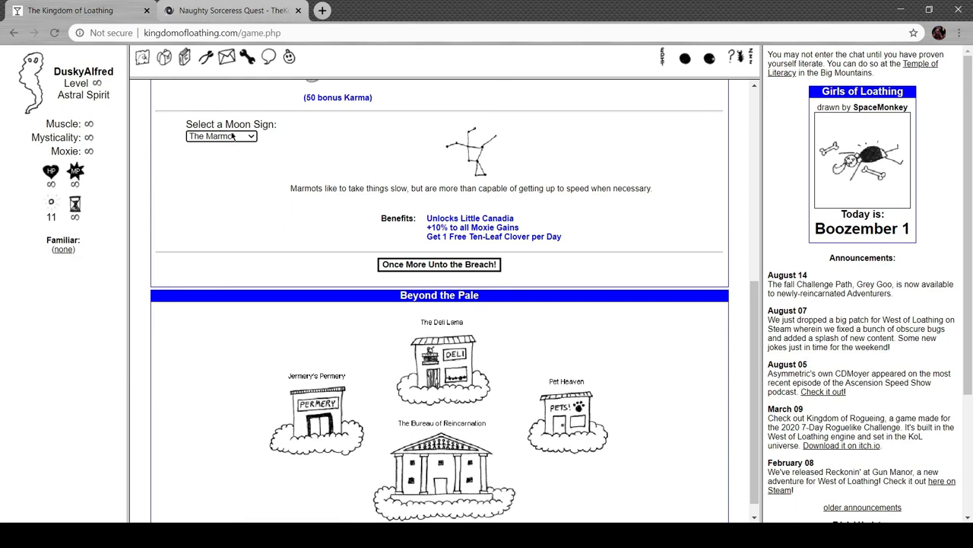
left_click(222, 136)
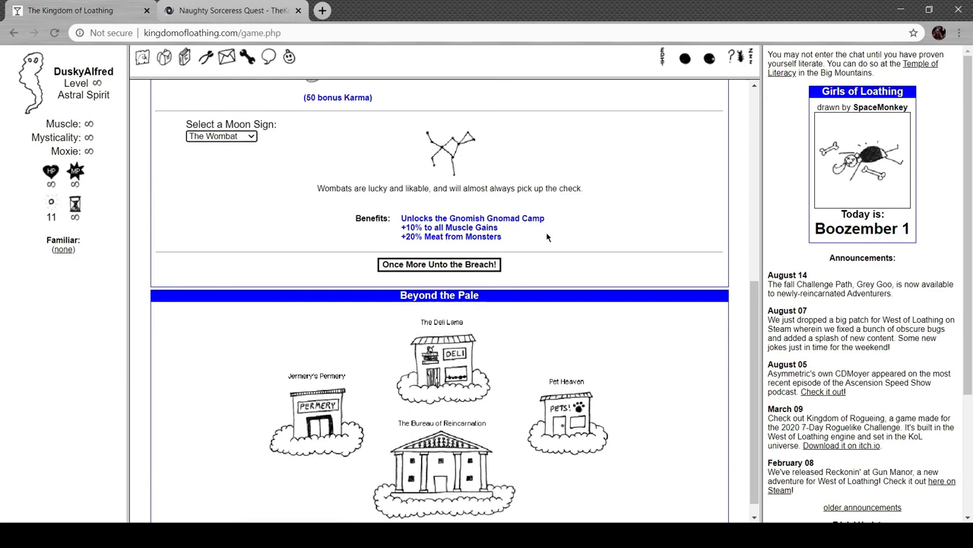
mouse_move(436, 219)
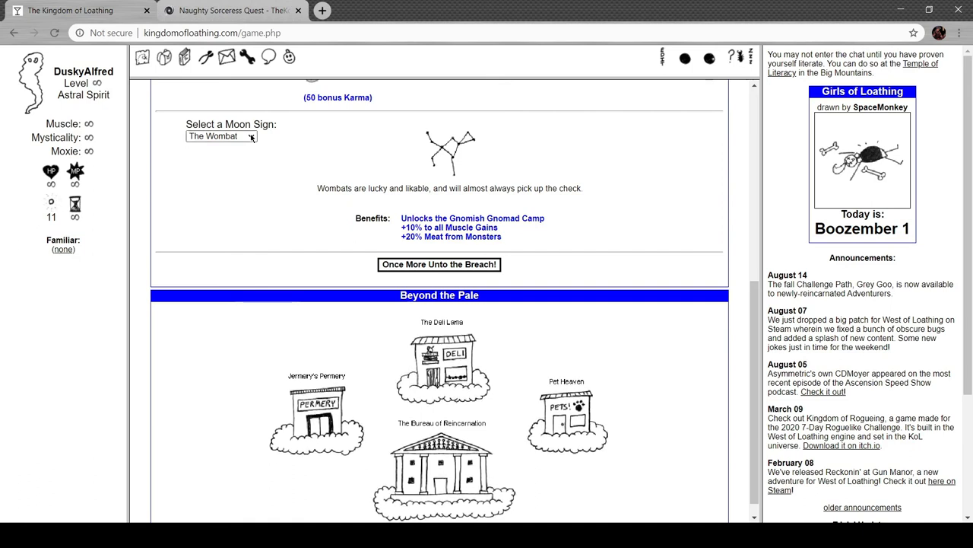
left_click(221, 136)
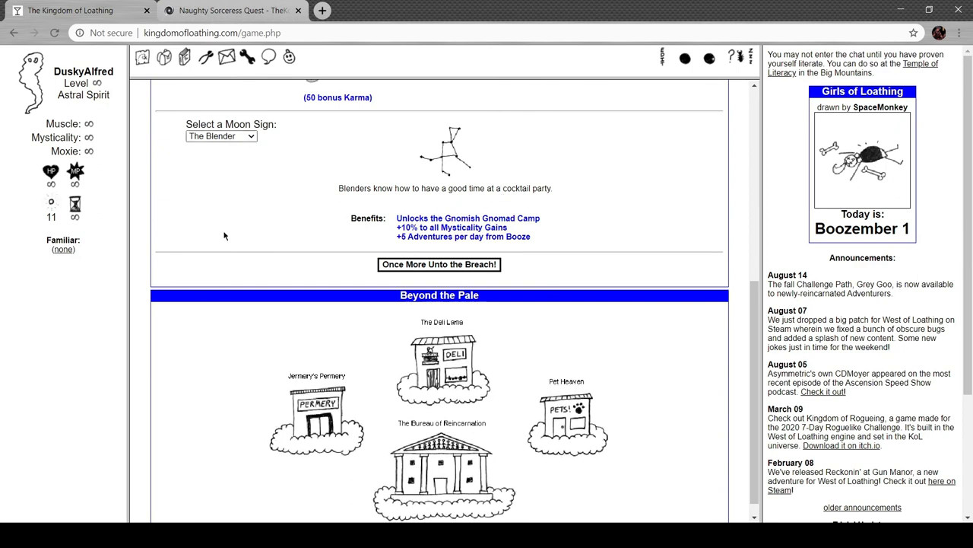
left_click(221, 135)
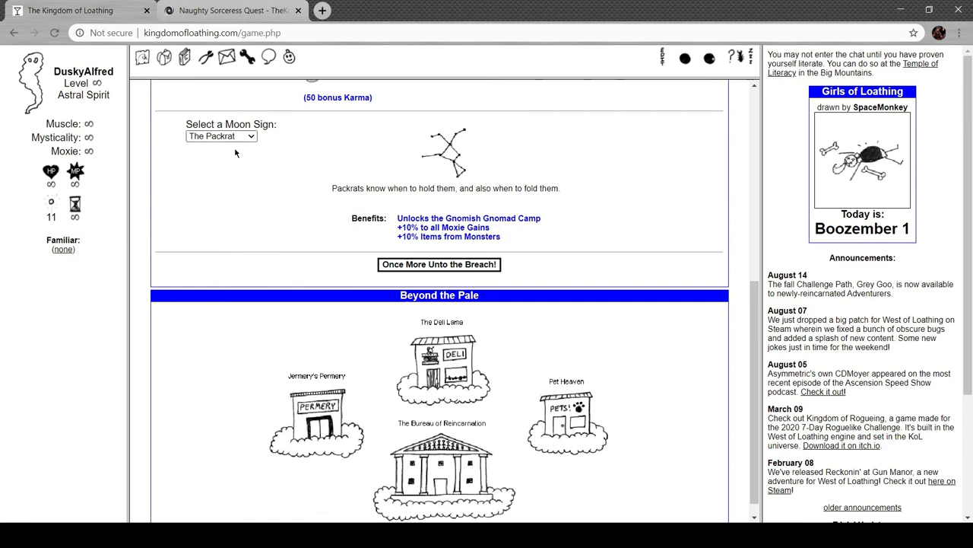
Reload the Bureau of Reincarnation form, restoring The Mongoose moon sign
left_click(221, 136)
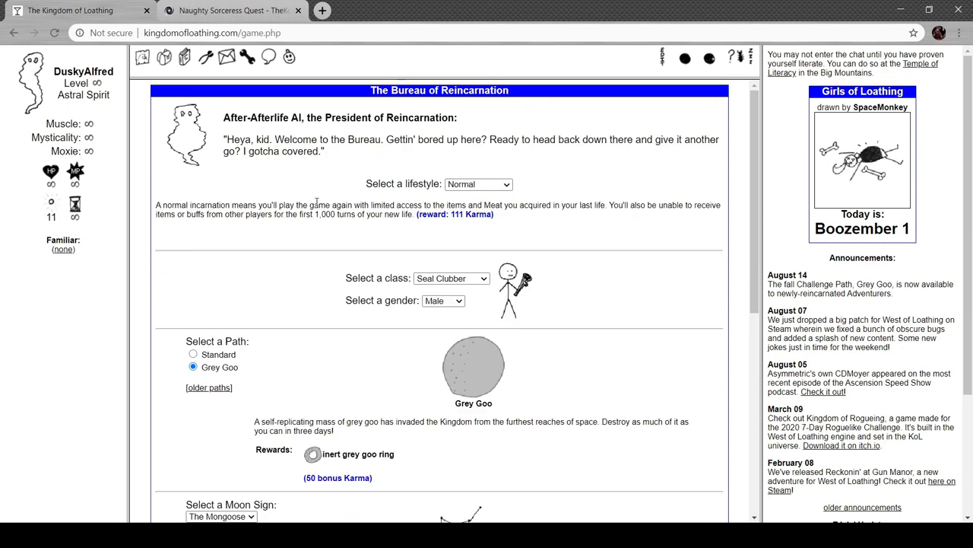
Preview the Path of the Plumber, Low Key Summer and Exploathing paths
scroll("down", 3)
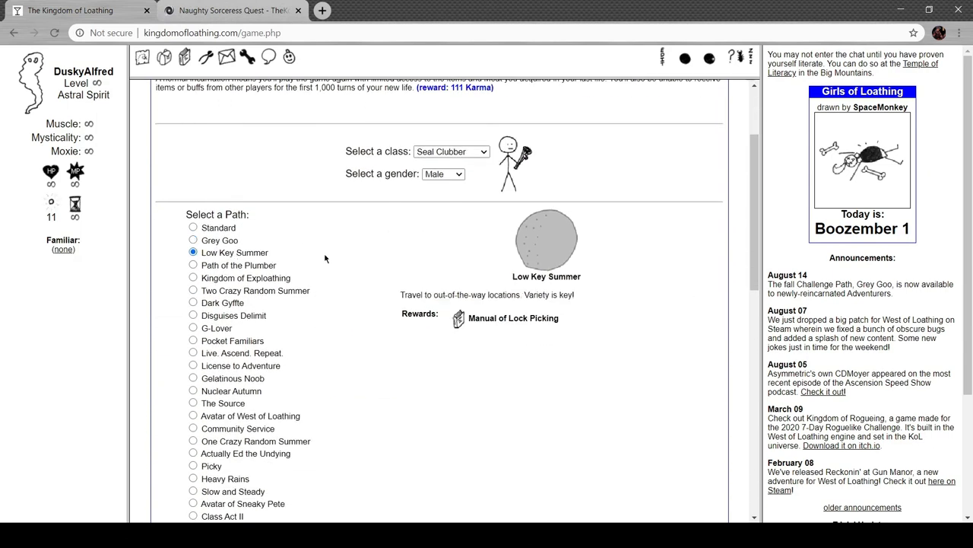
scroll("down", 3)
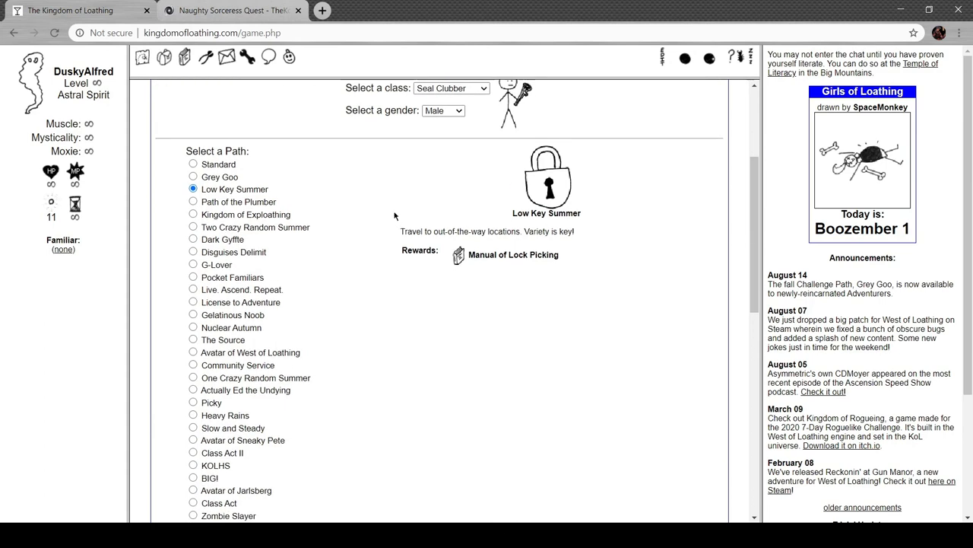
mouse_move(262, 207)
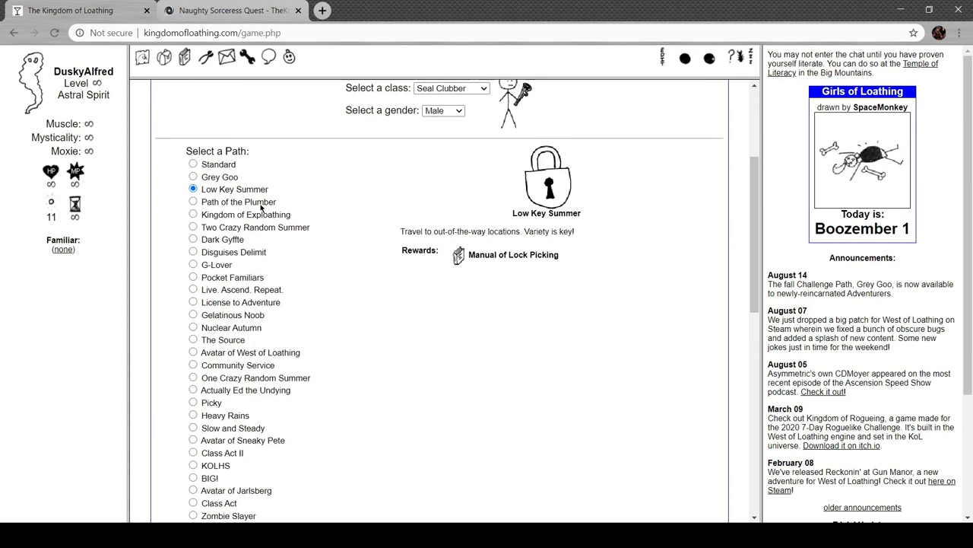
left_click(192, 202)
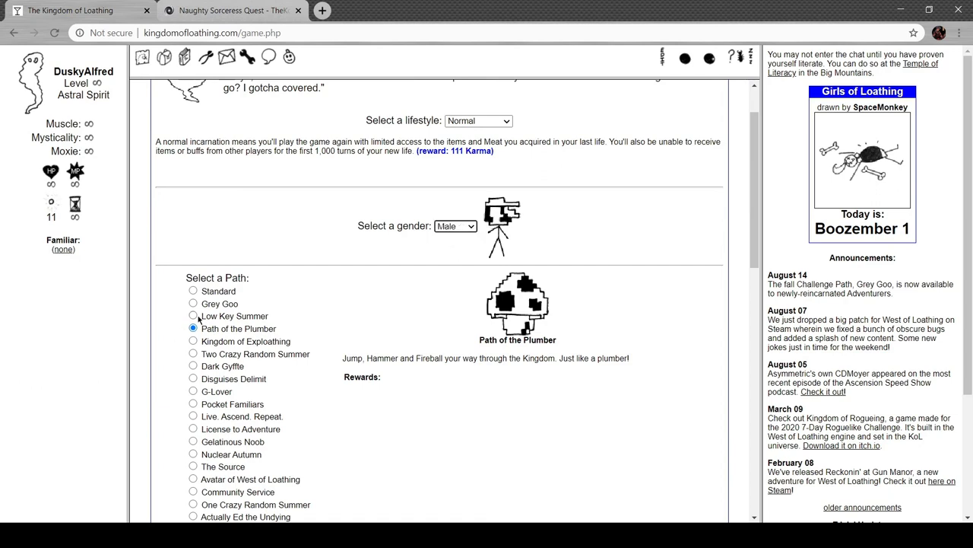
left_click(193, 316)
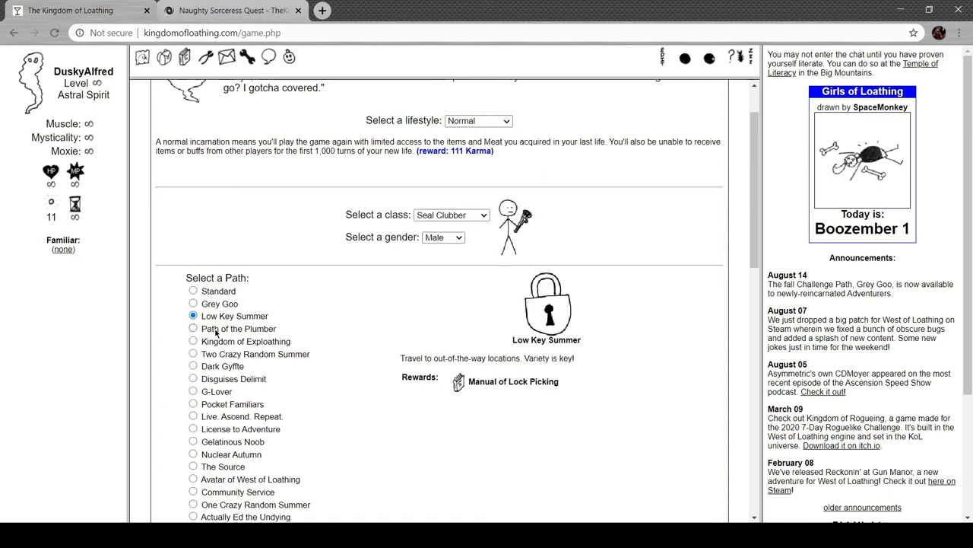
left_click(193, 341)
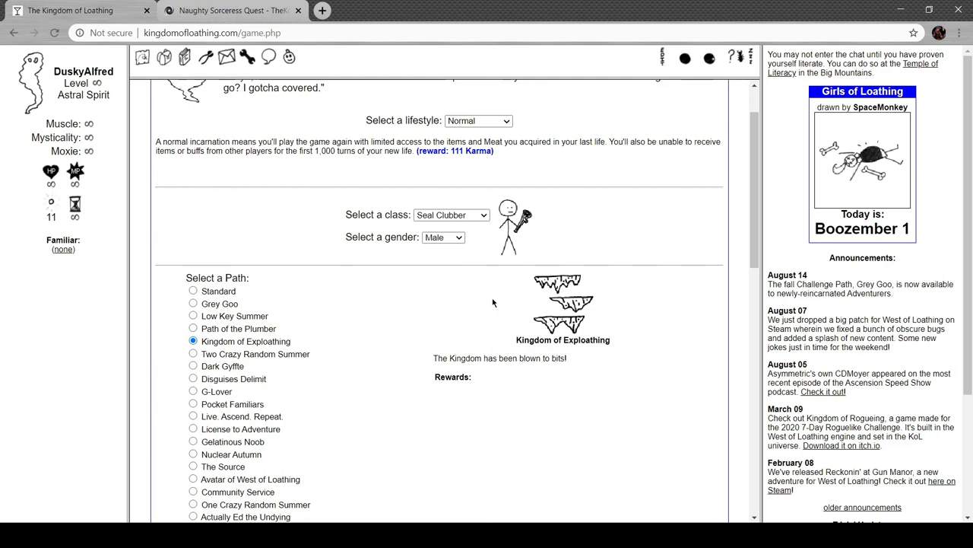
Preview Two Crazy Random Summer and Dark Gyffte, set gender to female, then pick Disguises Delimit
scroll("down", 3)
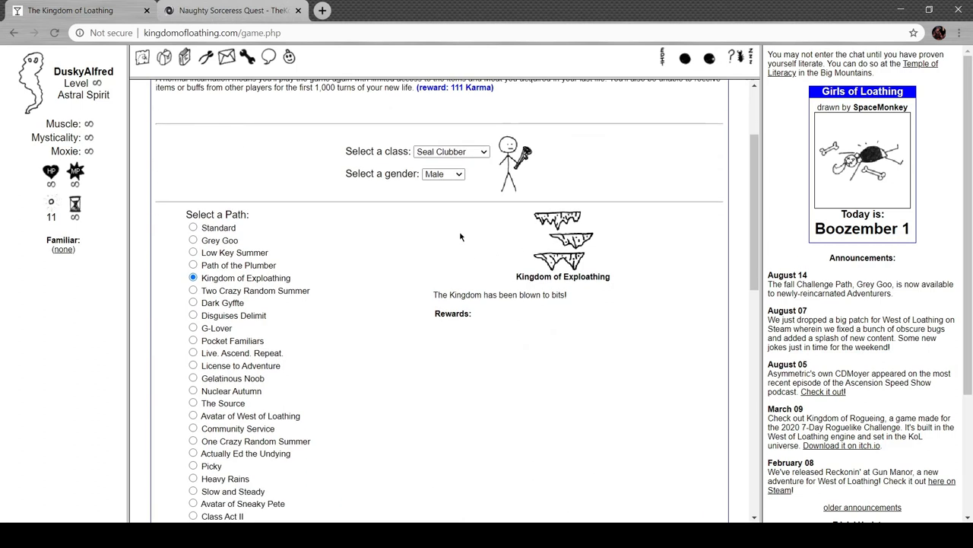
mouse_move(295, 294)
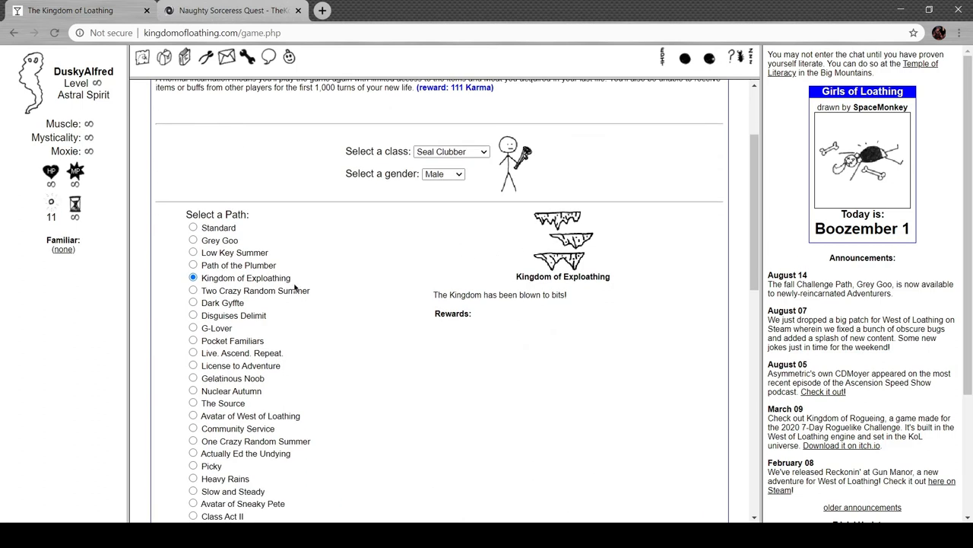
left_click(193, 290)
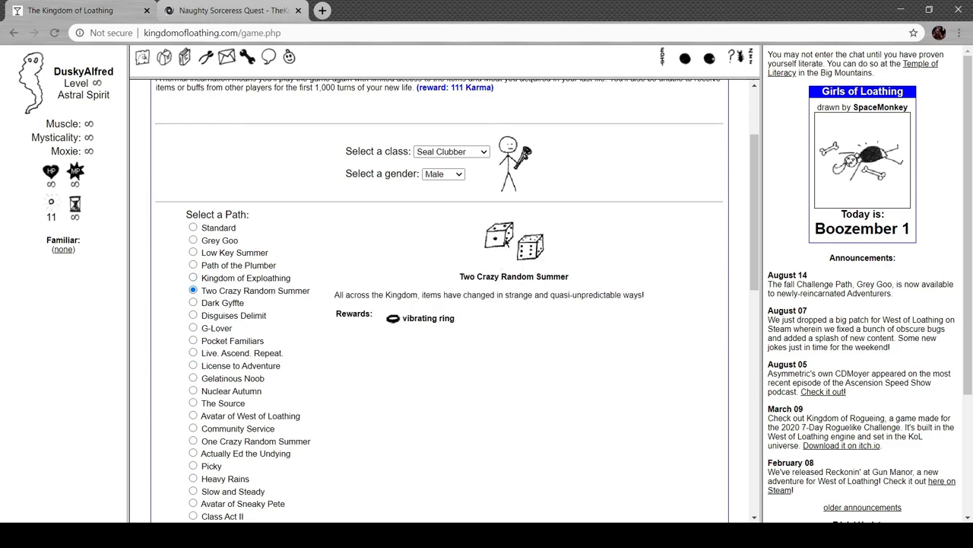
left_click(193, 303)
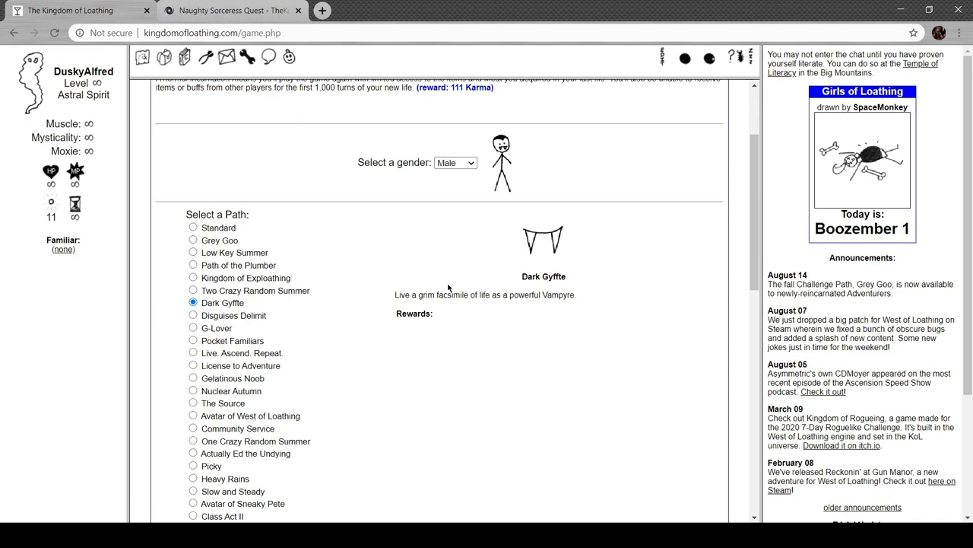
mouse_move(425, 304)
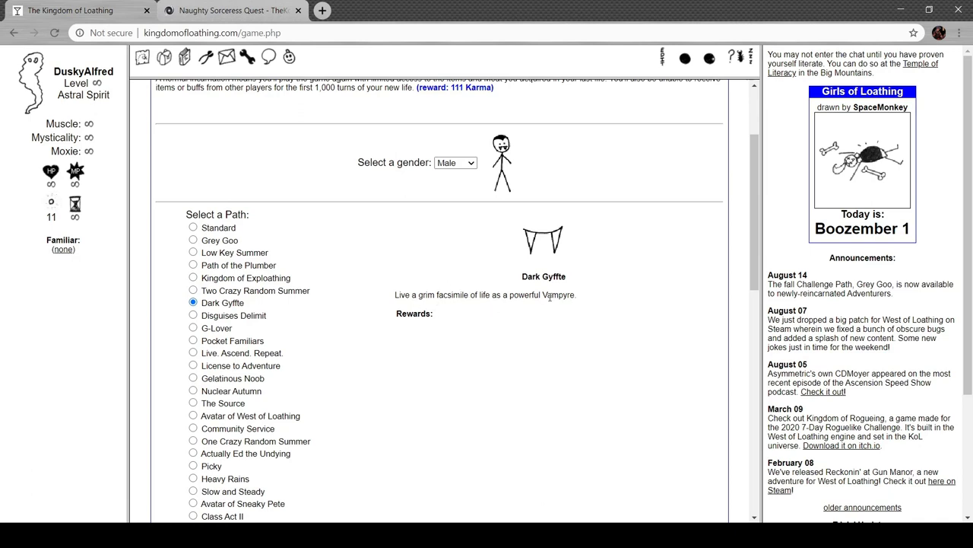
left_click(454, 162)
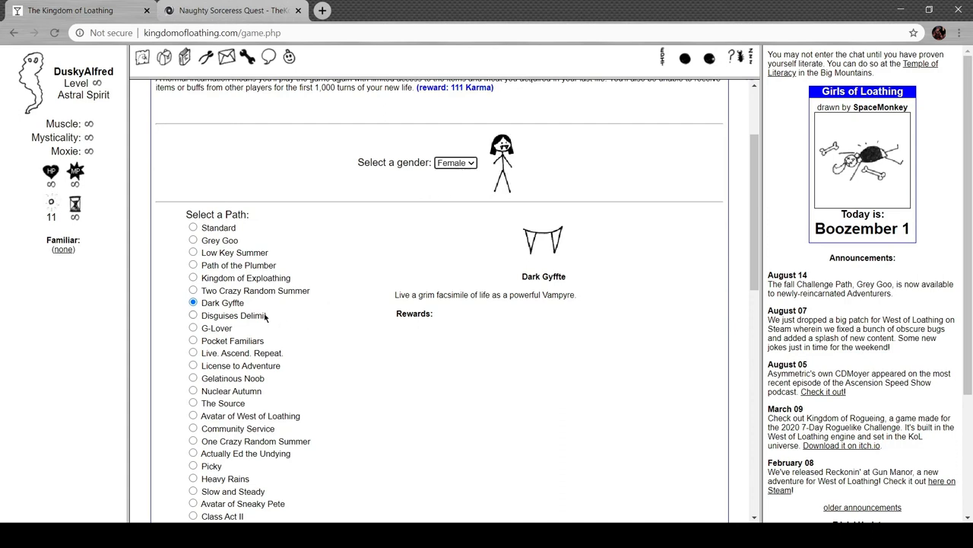
left_click(192, 315)
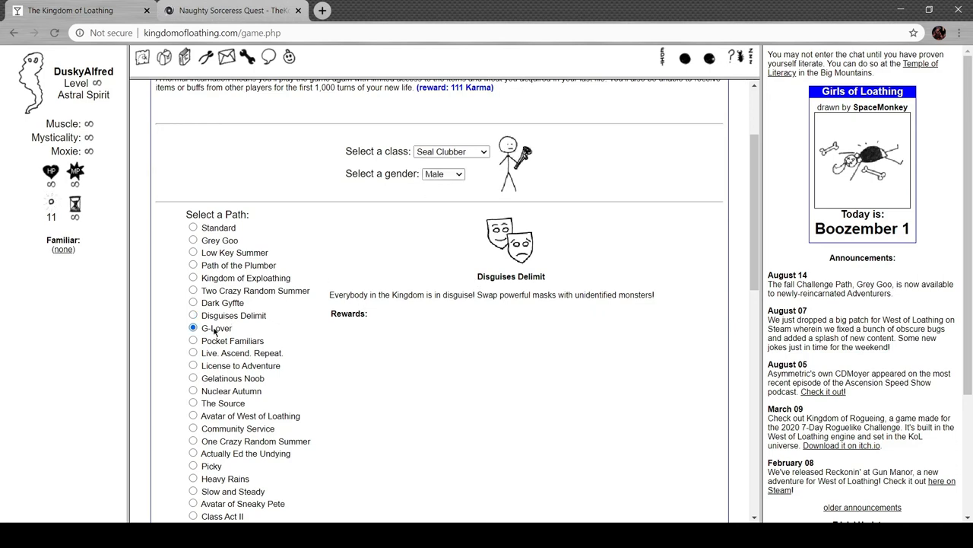
Preview the G-Lover, Pocket Familiars and Live. Ascend. Repeat. paths
left_click(193, 328)
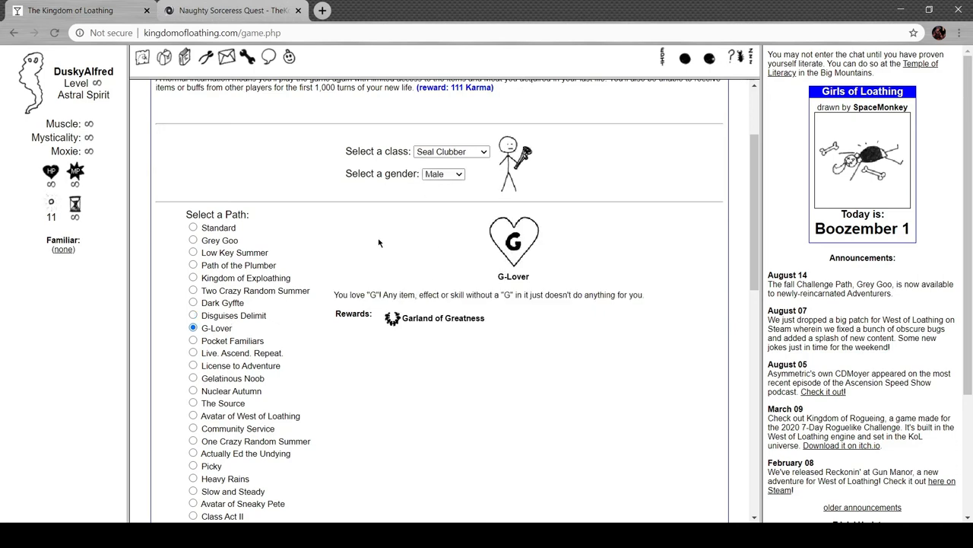
scroll("down", 3)
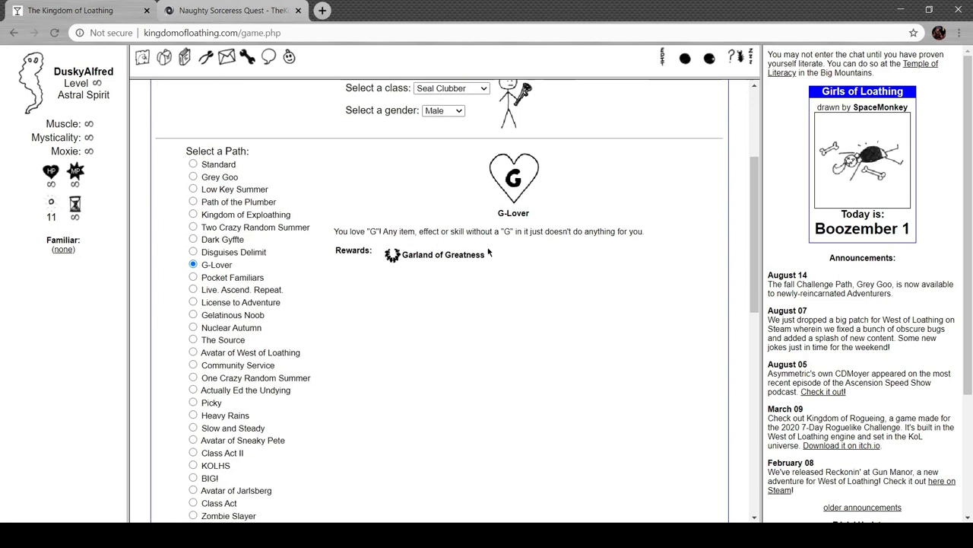
mouse_move(438, 265)
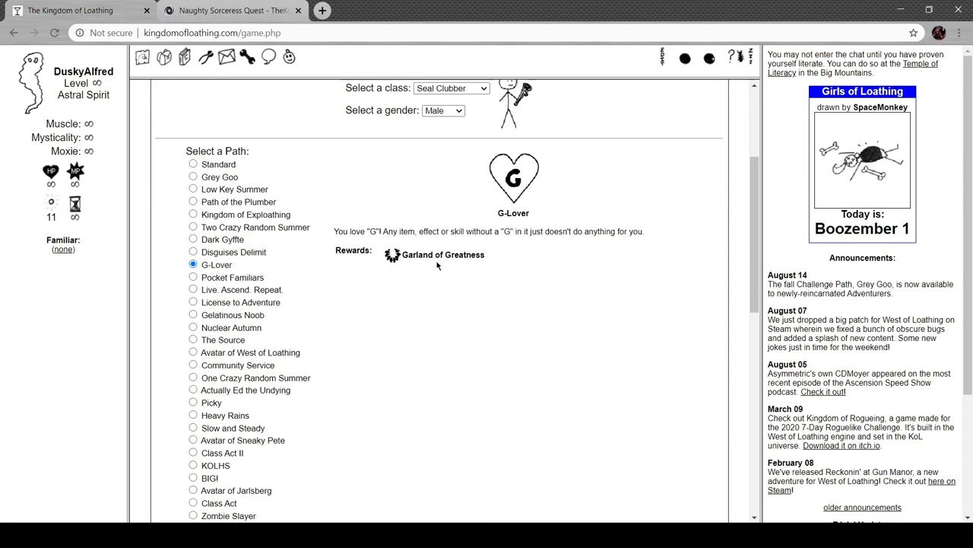
left_click(193, 277)
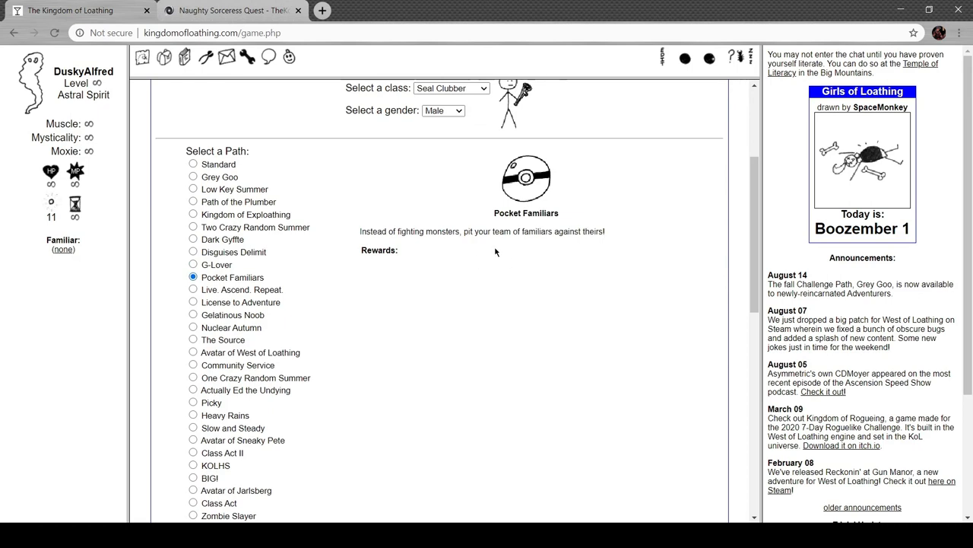
mouse_move(302, 331)
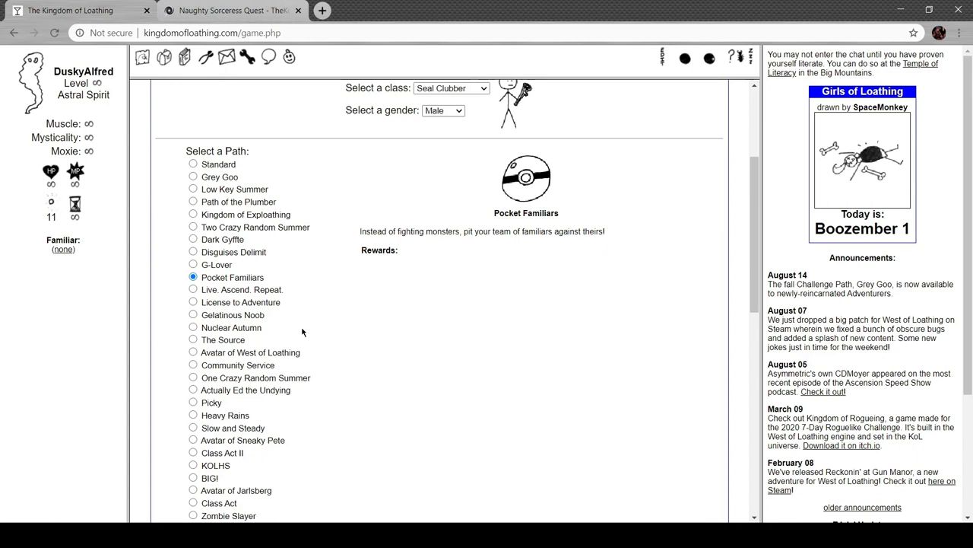
left_click(193, 289)
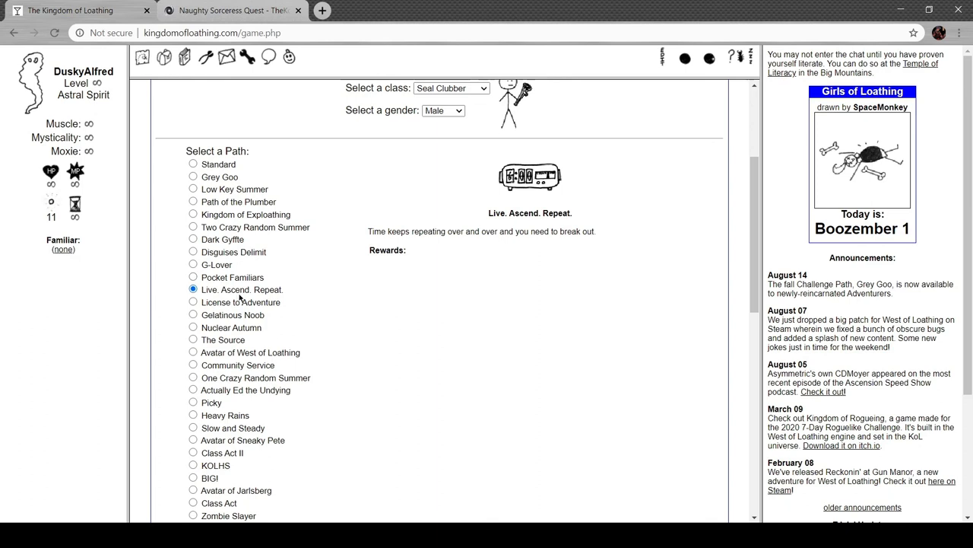
Preview the License to Adventure, Gelatinous Noob, The Source and West of Loathing paths
left_click(193, 301)
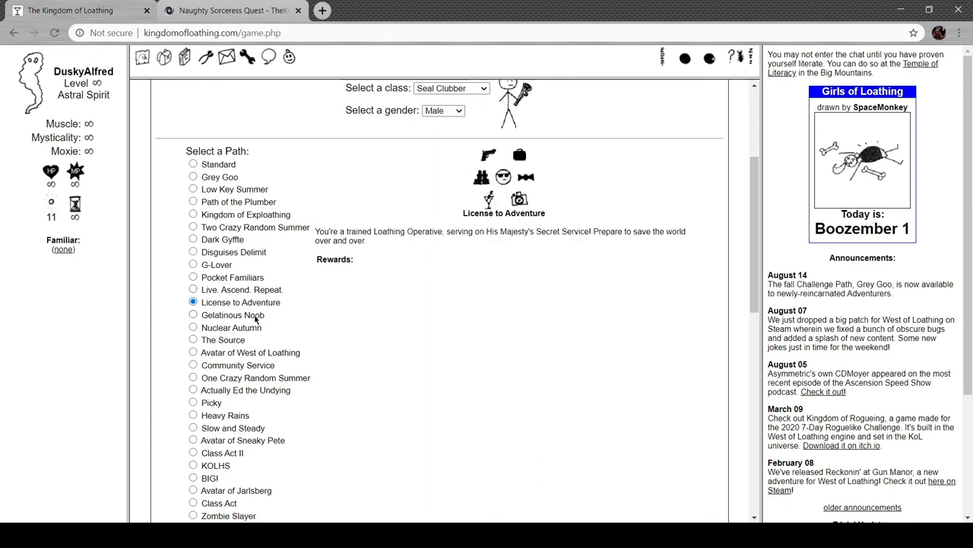
left_click(193, 314)
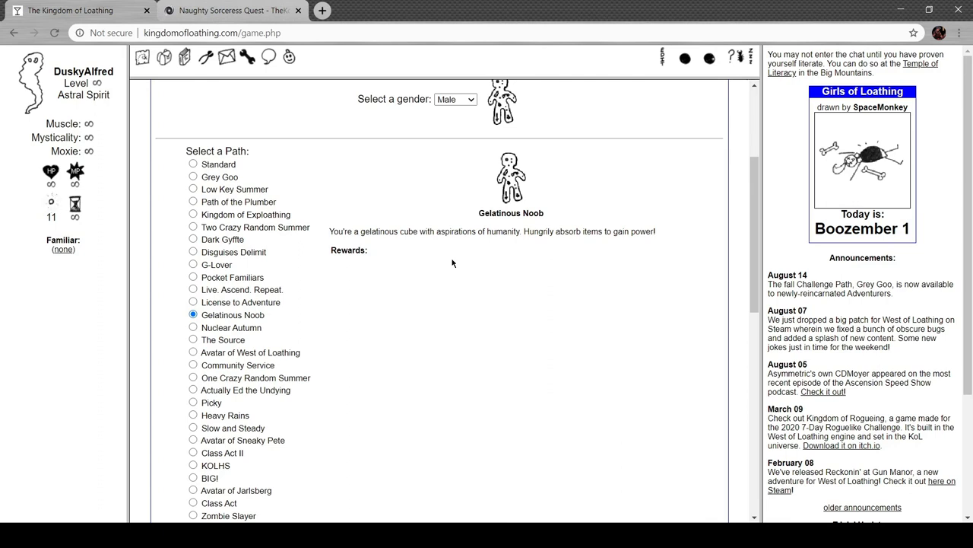
mouse_move(555, 252)
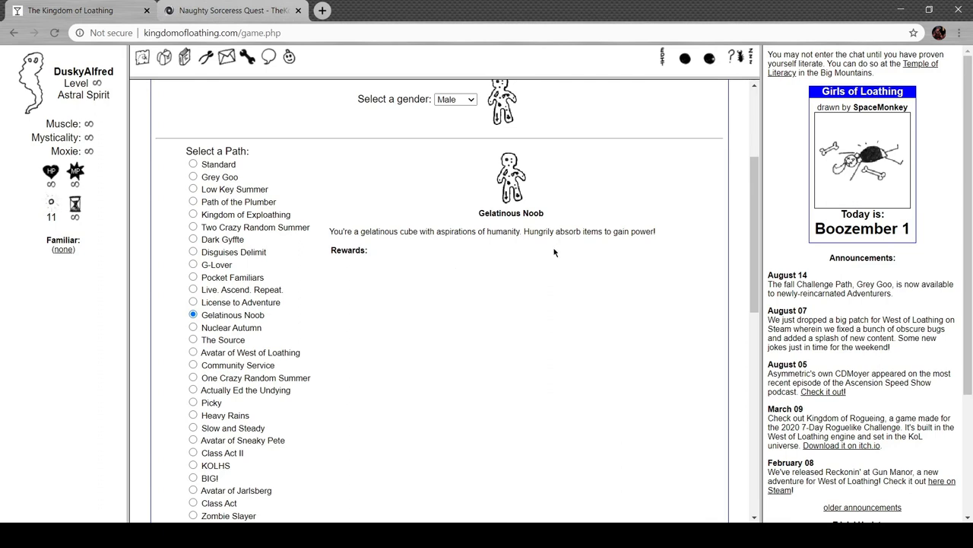
left_click(193, 327)
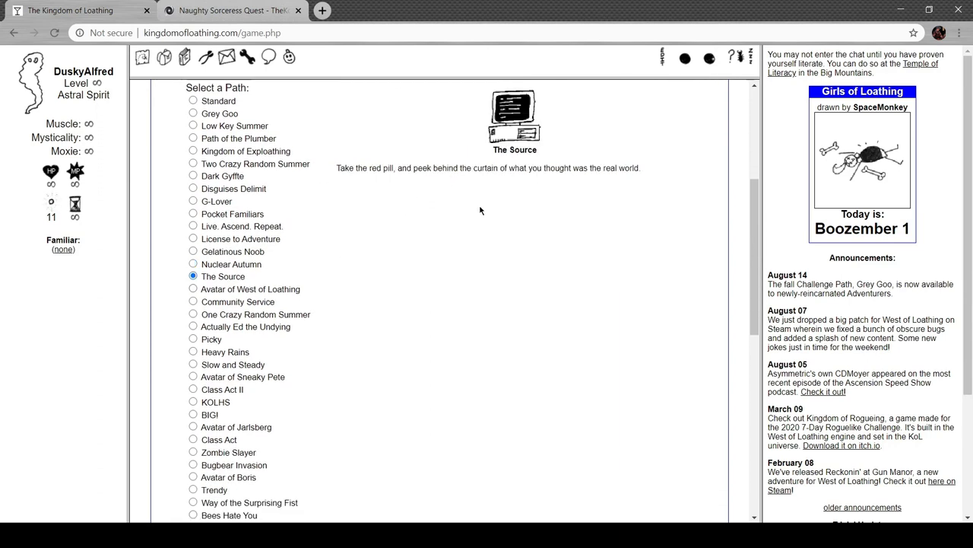
mouse_move(243, 295)
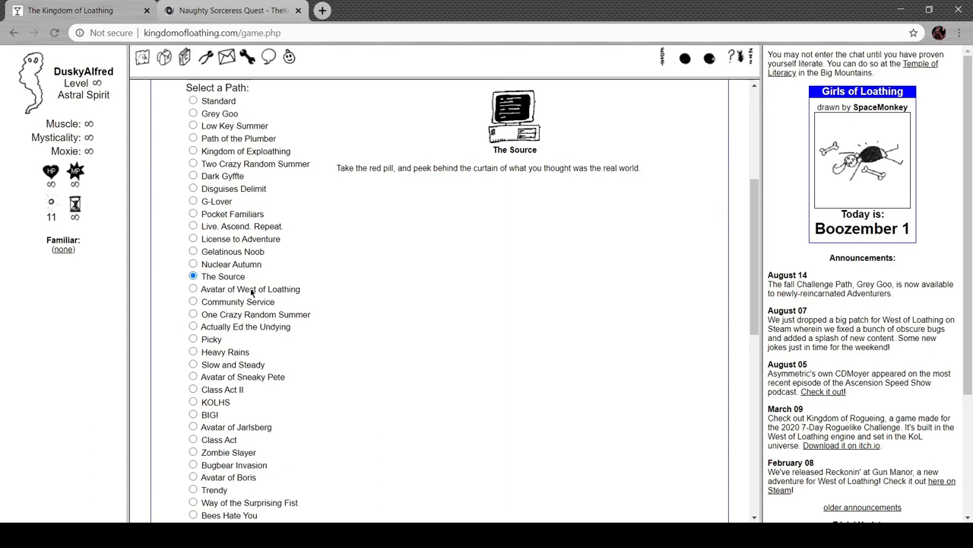
left_click(193, 289)
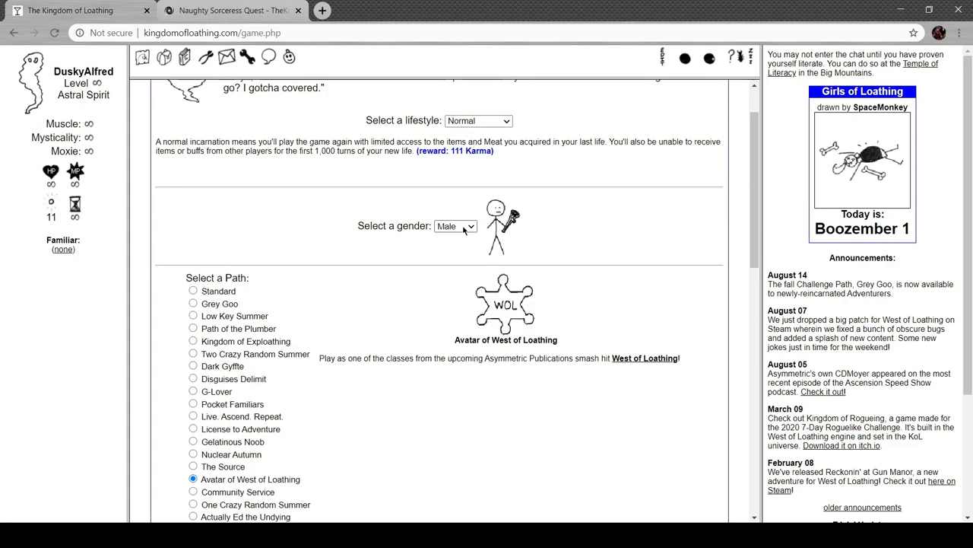
scroll("down", 3)
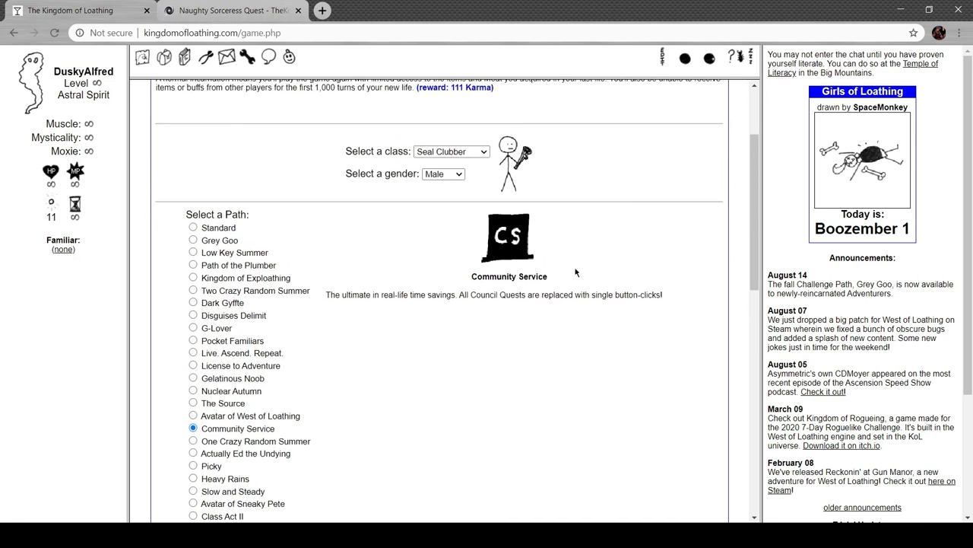
mouse_move(424, 166)
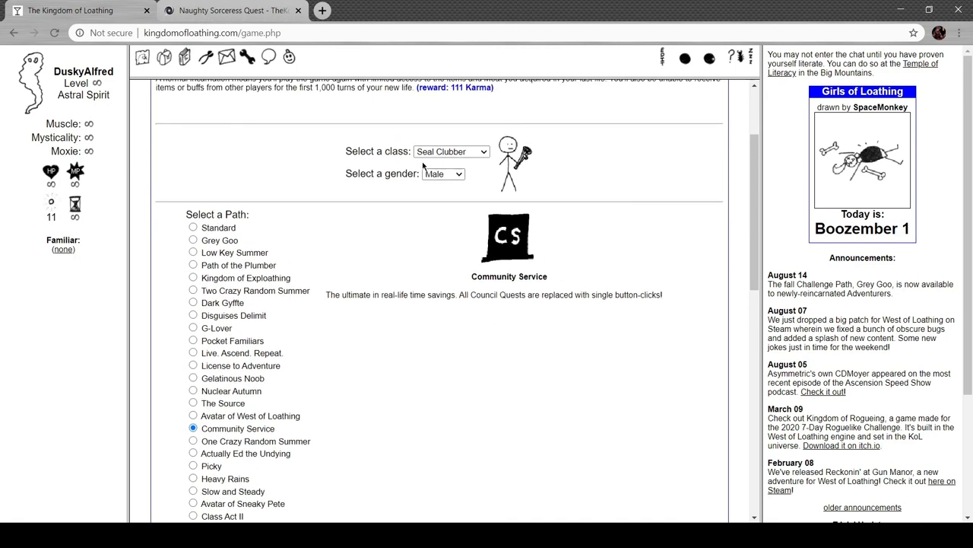
Preview the One Crazy Random Summer path, then scroll down to Actually Ed the Undying
left_click(193, 440)
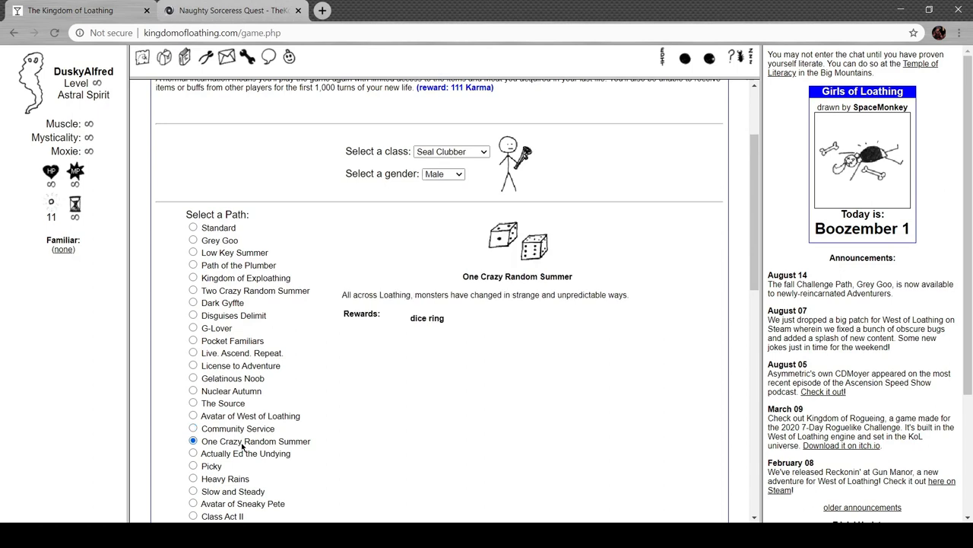
scroll("down", 3)
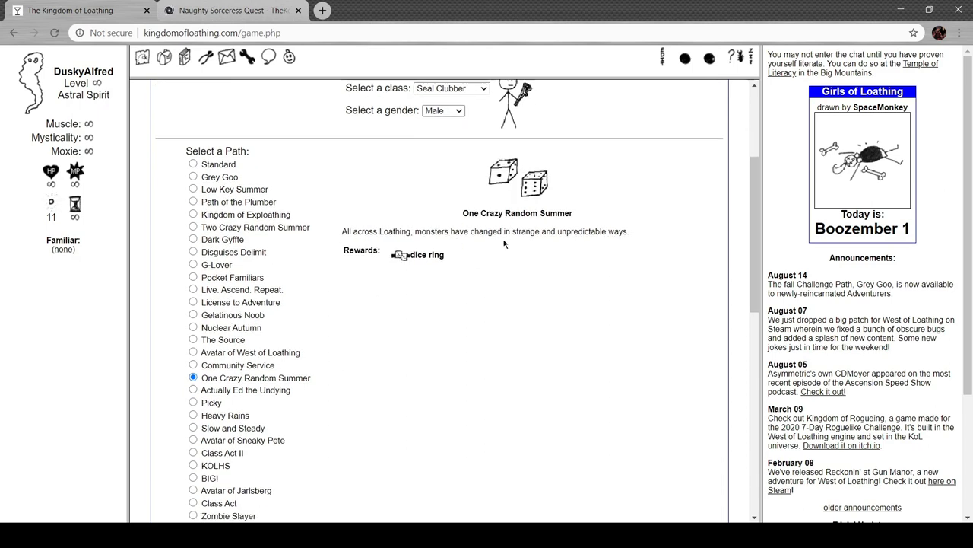
mouse_move(443, 204)
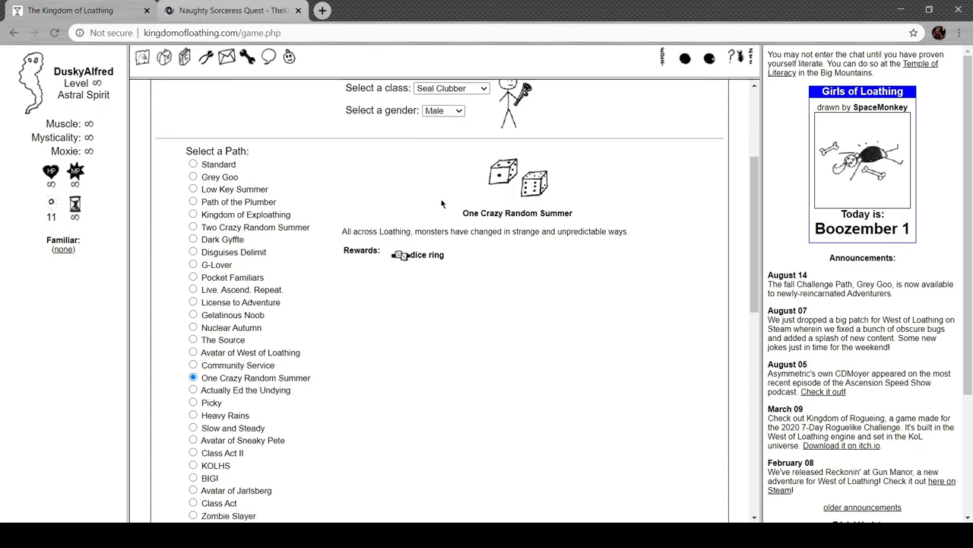
scroll("down", 3)
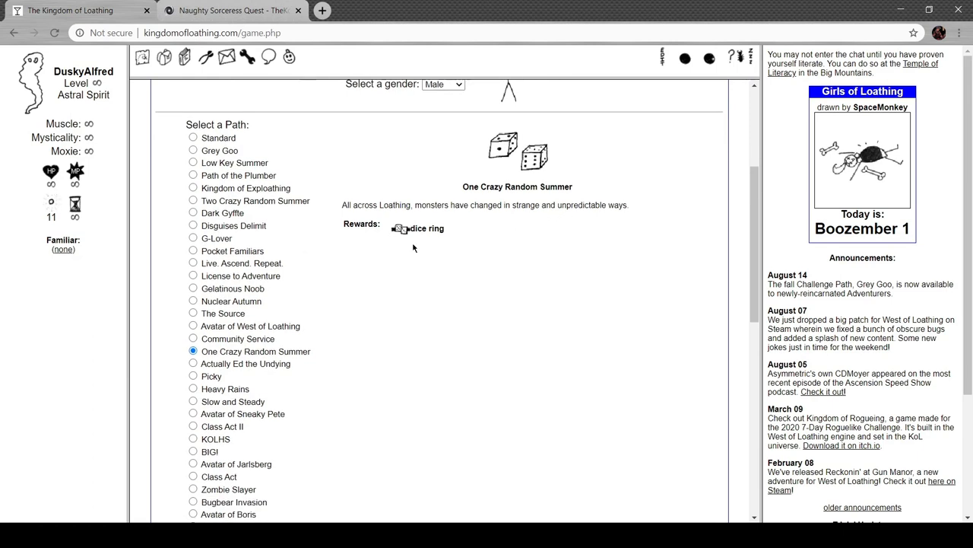
scroll("down", 3)
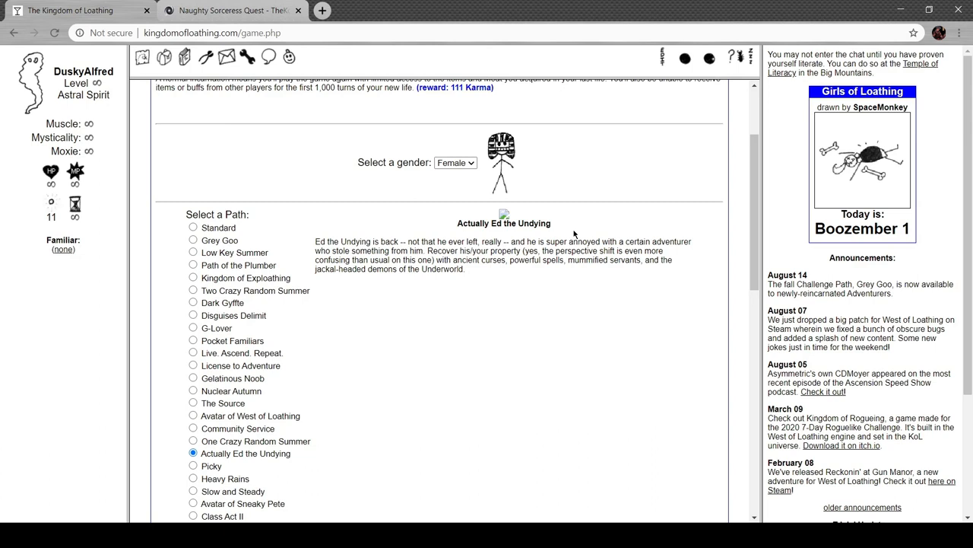
scroll("down", 3)
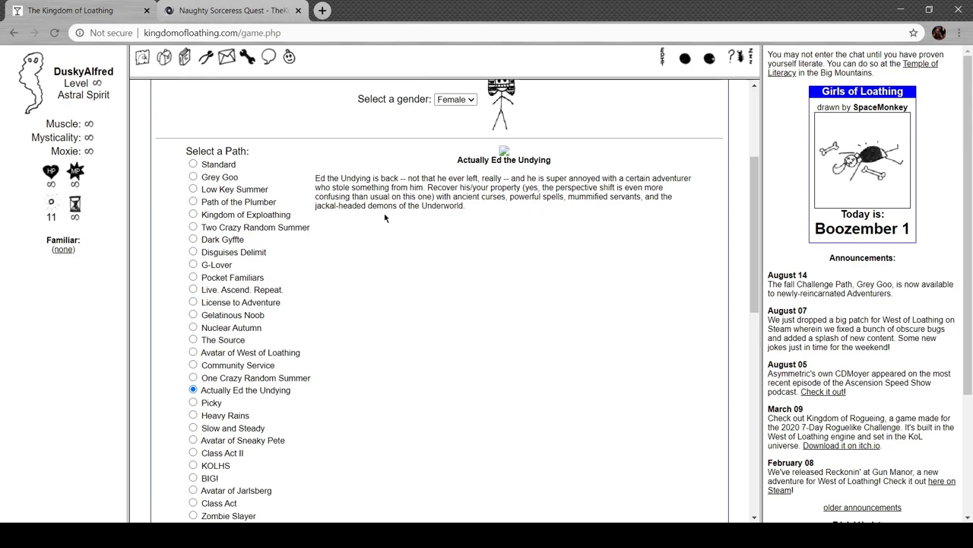
scroll("down", 3)
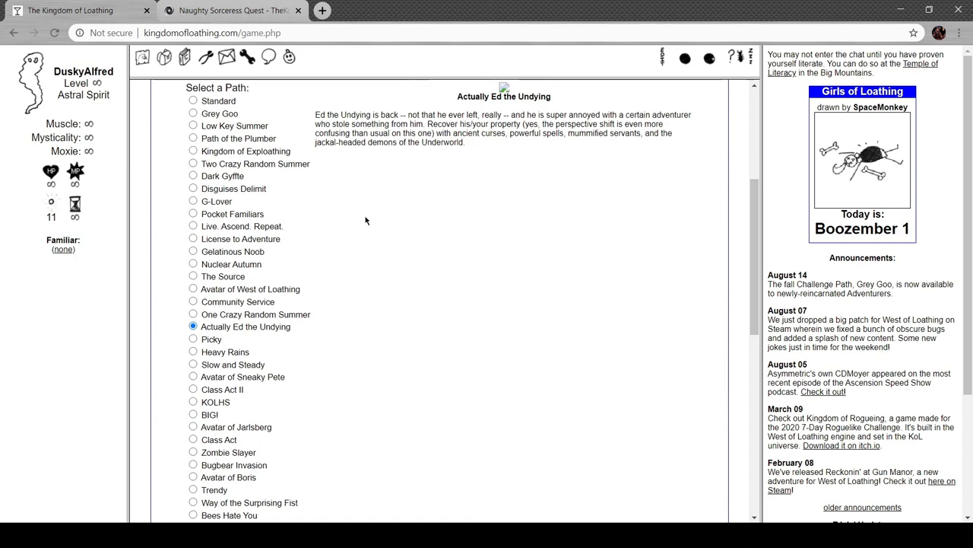
mouse_move(227, 347)
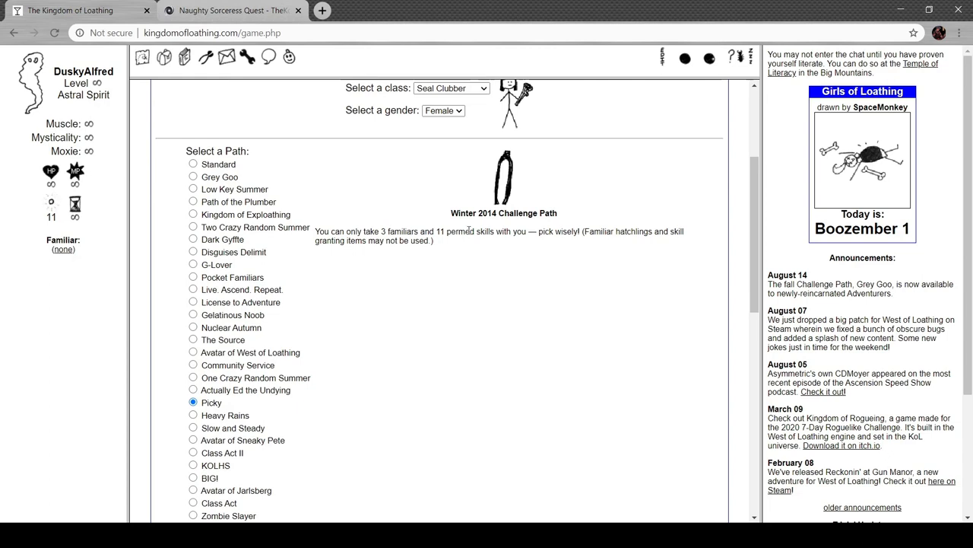
Preview the Heavy Rains and Avatar of Sneaky Pete path descriptions
left_click(194, 351)
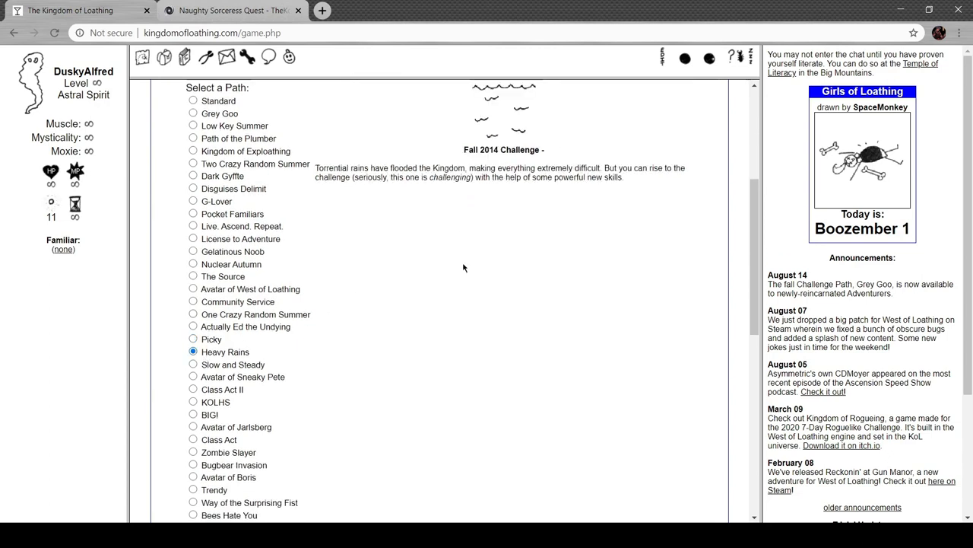
scroll("down", 3)
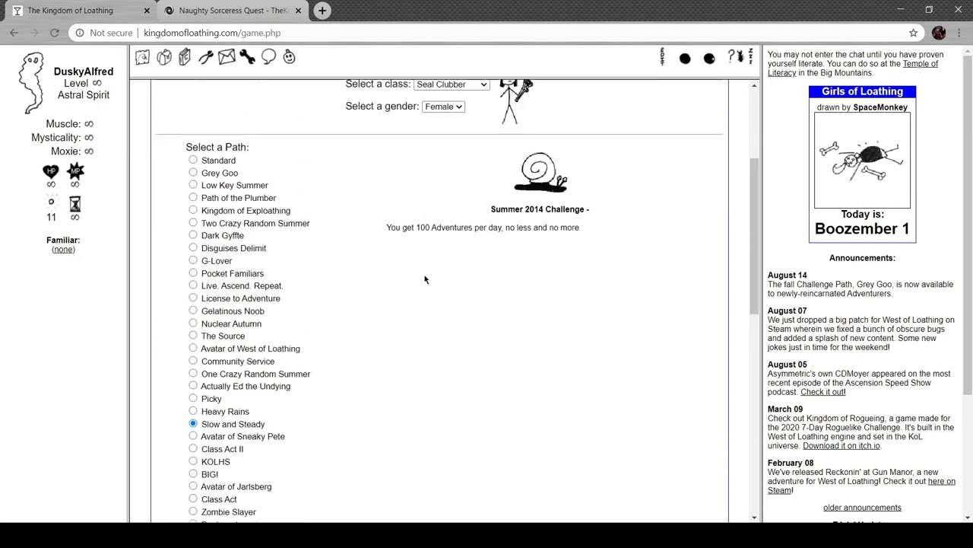
scroll("down", 3)
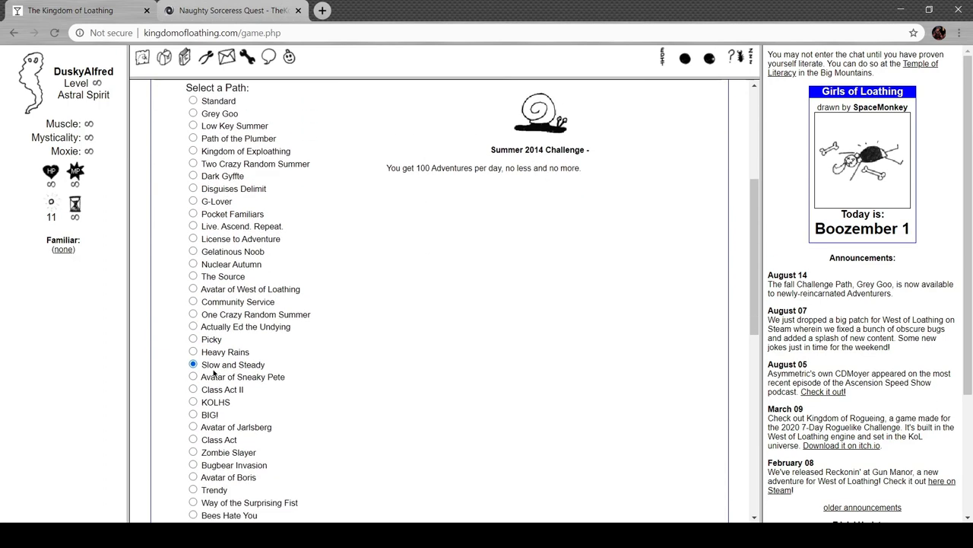
left_click(193, 376)
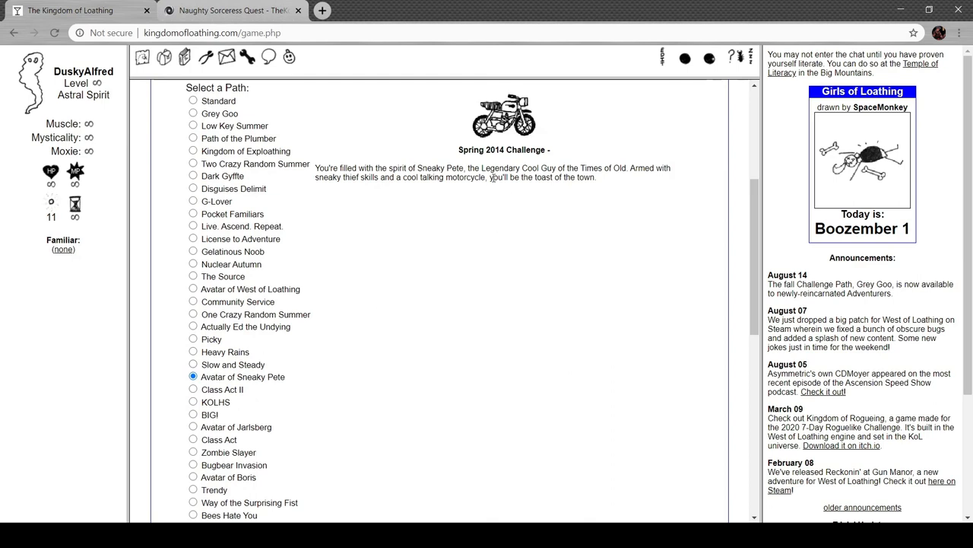
mouse_move(479, 218)
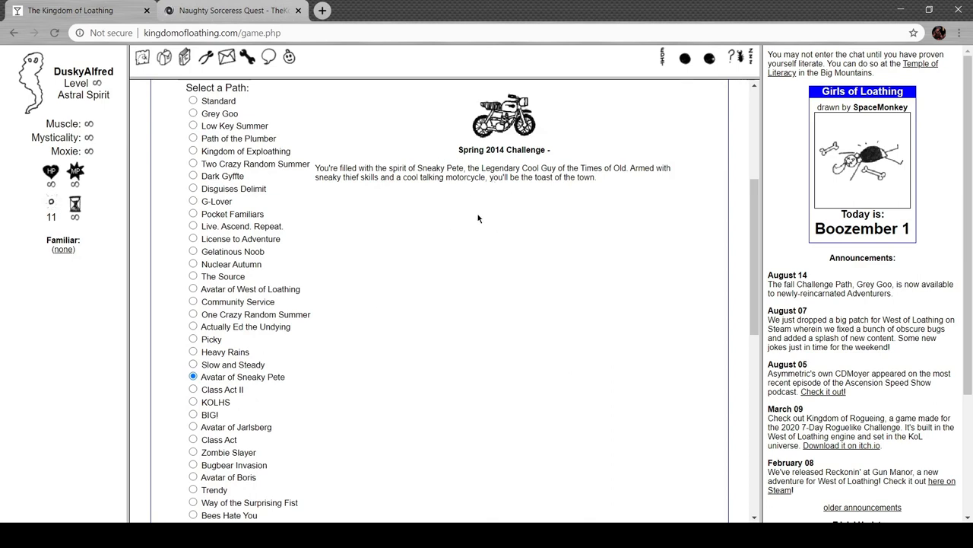
mouse_move(438, 156)
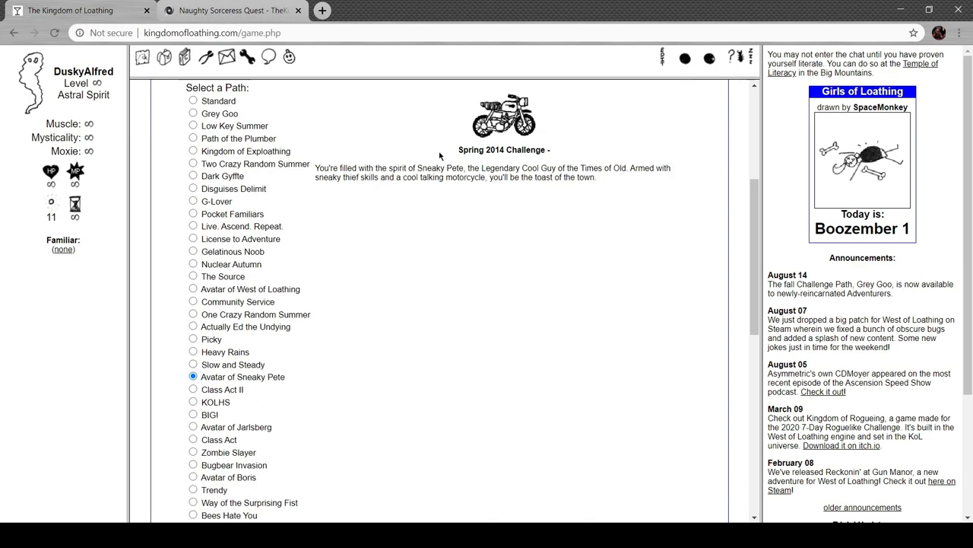
mouse_move(441, 151)
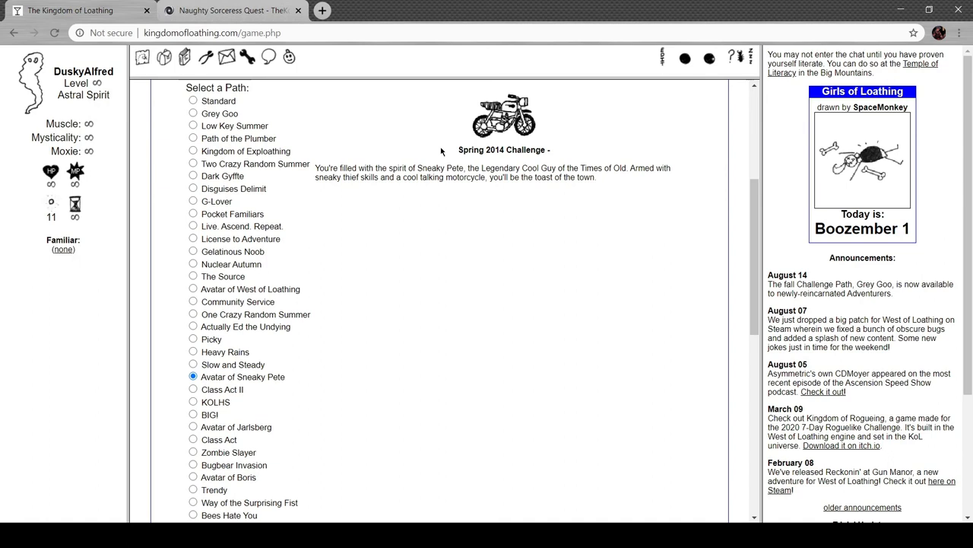
scroll("down", 3)
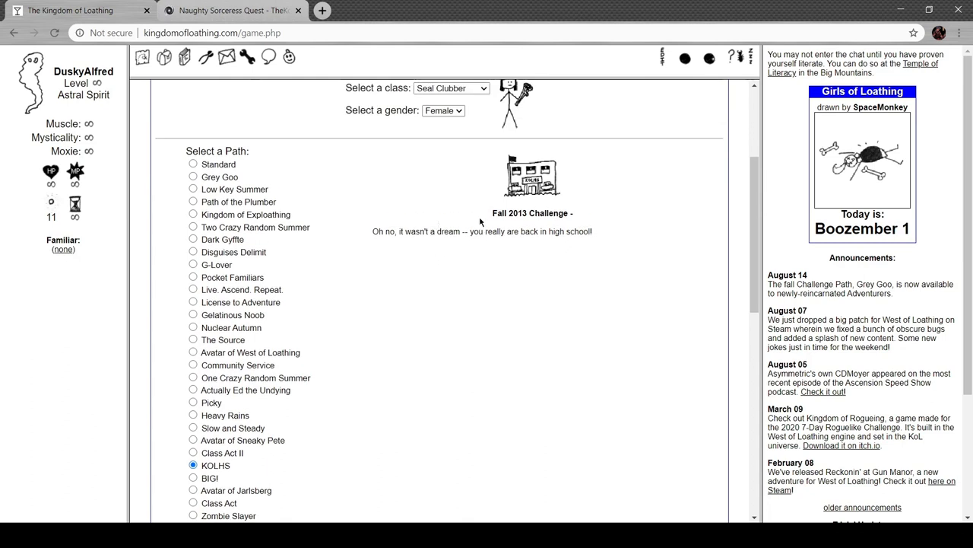
scroll("down", 3)
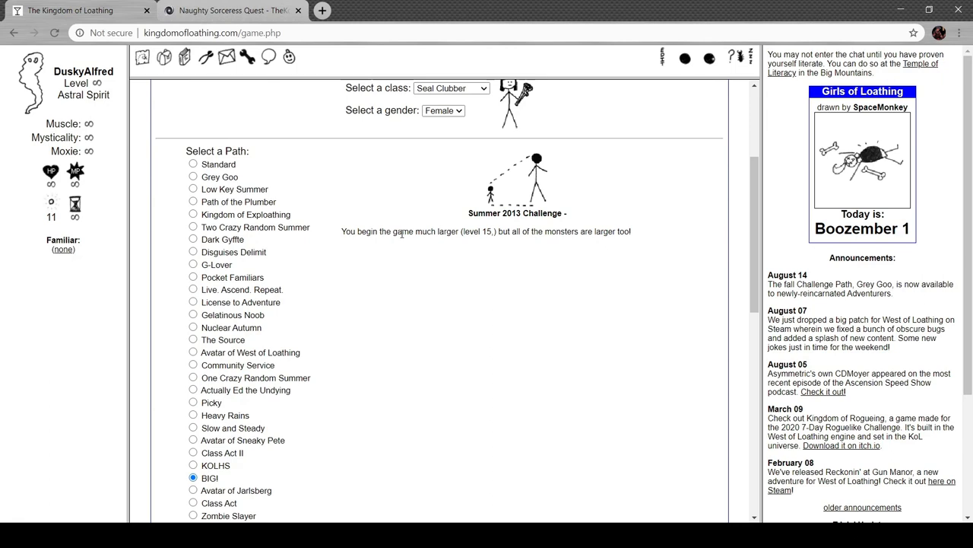
mouse_move(534, 231)
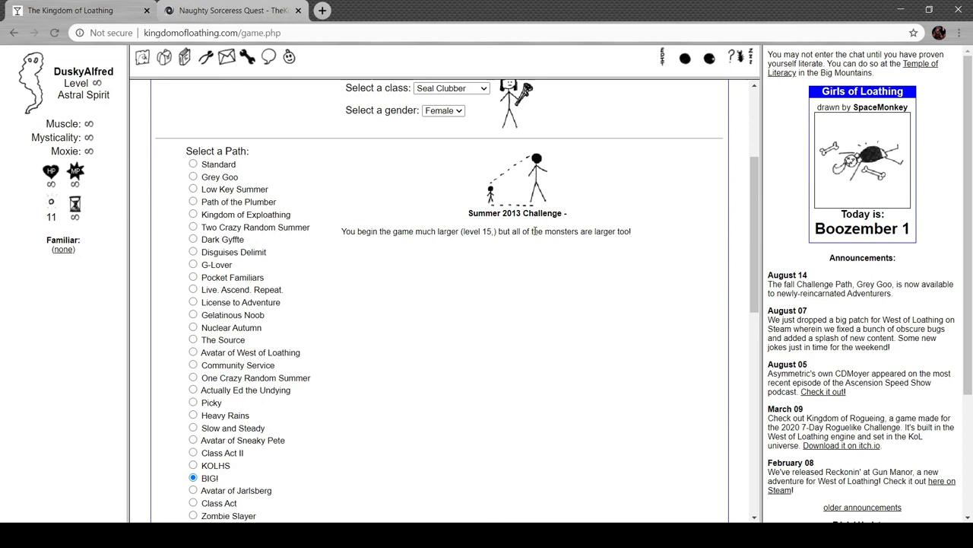
mouse_move(529, 259)
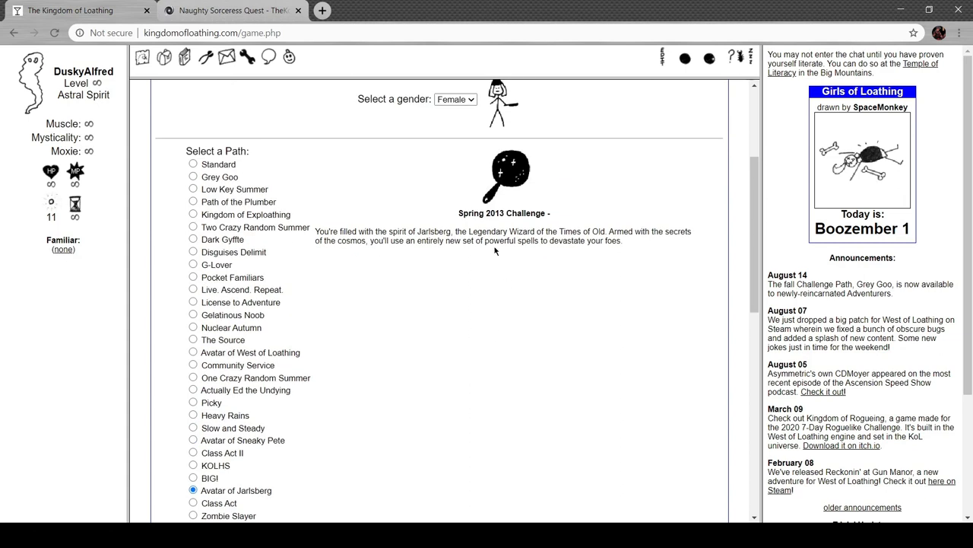
Preview the Class Act and Way of the Surprising Fist path descriptions
scroll("down", 3)
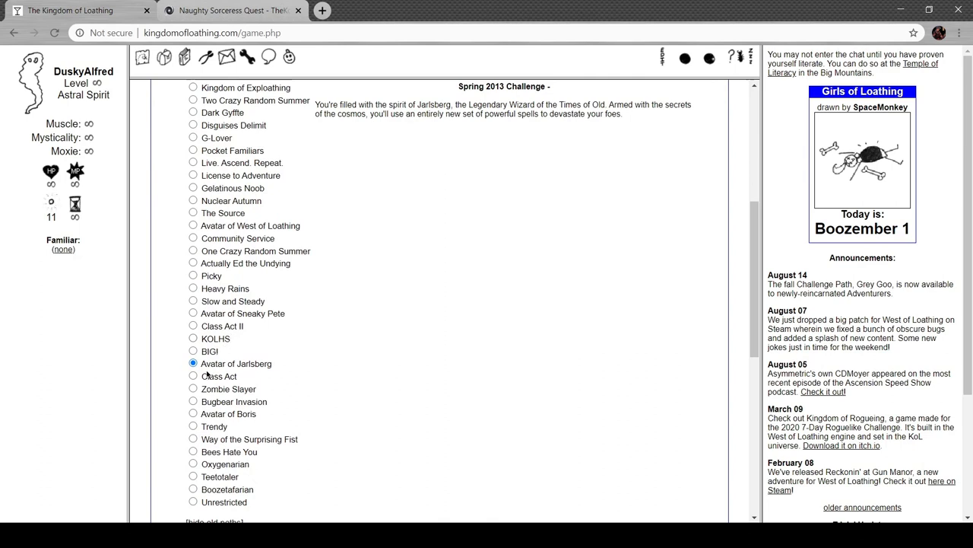
left_click(193, 376)
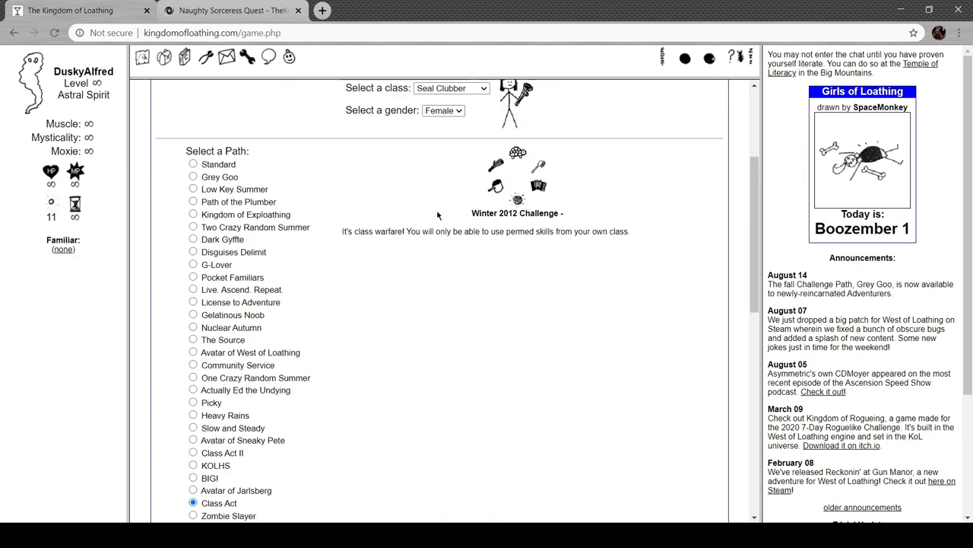
scroll("down", 3)
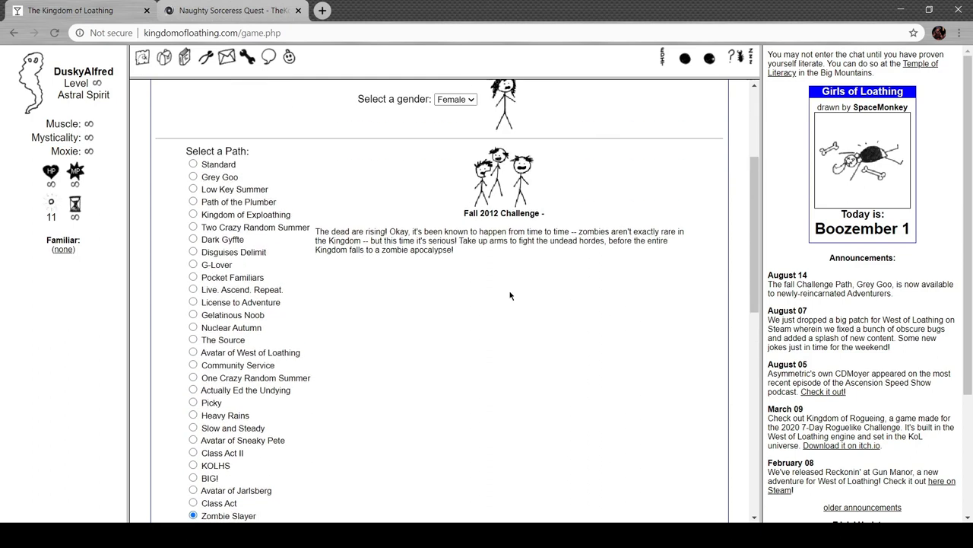
scroll("down", 3)
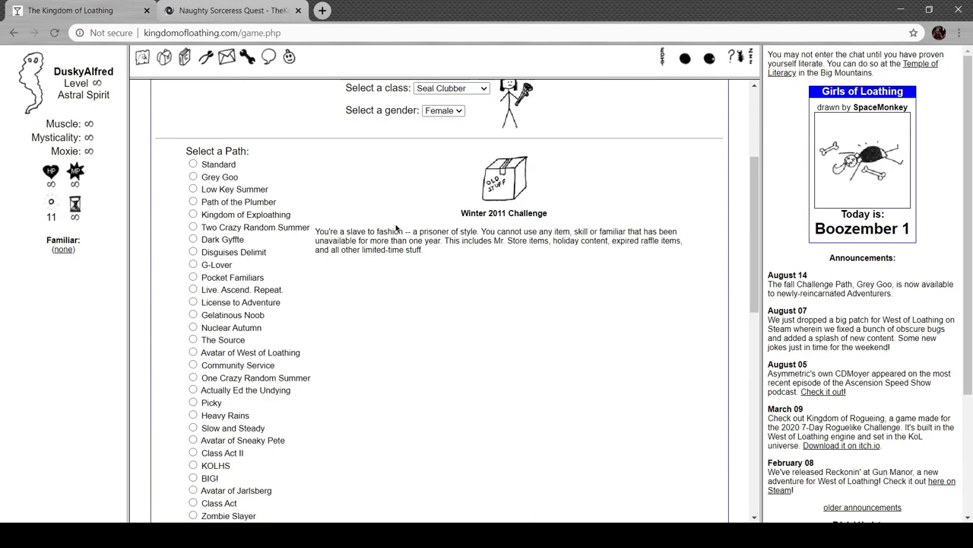
mouse_move(386, 213)
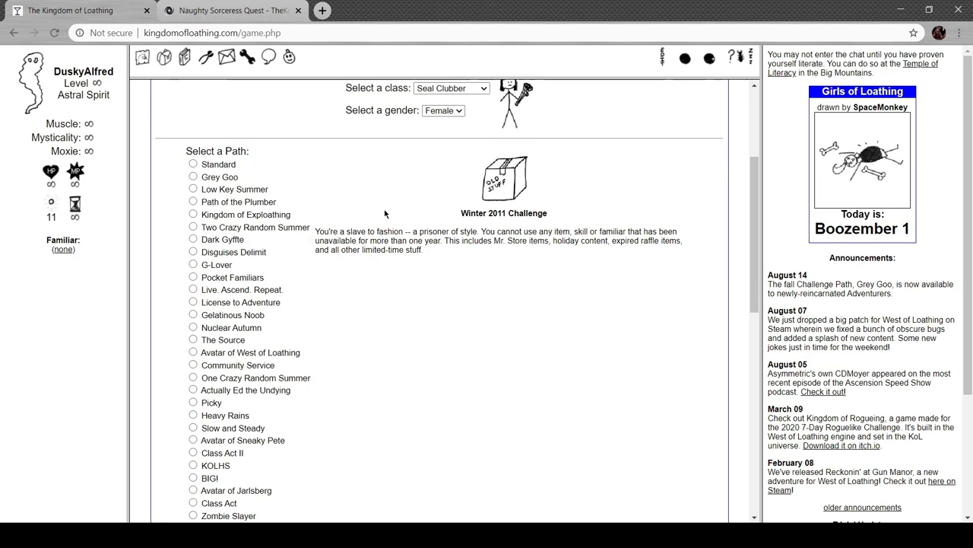
left_click(193, 502)
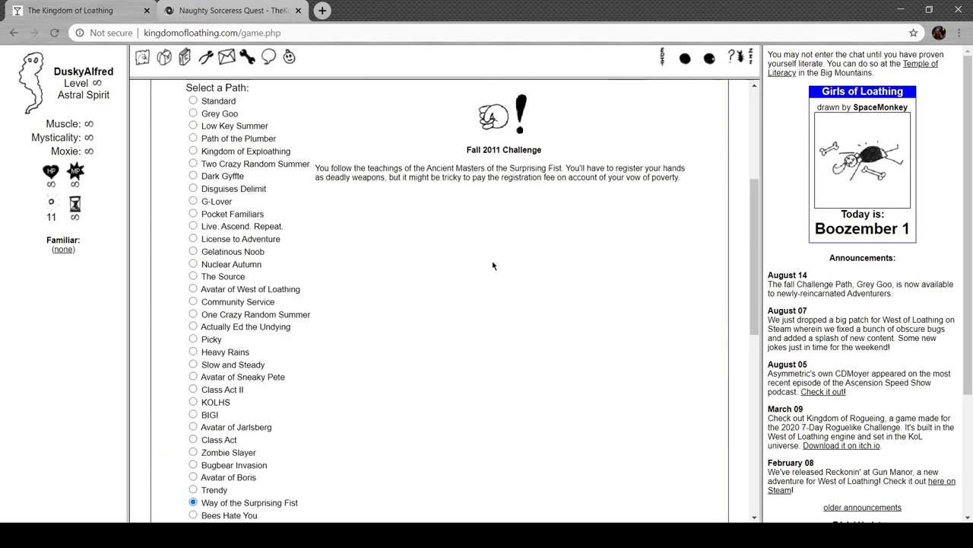
mouse_move(488, 268)
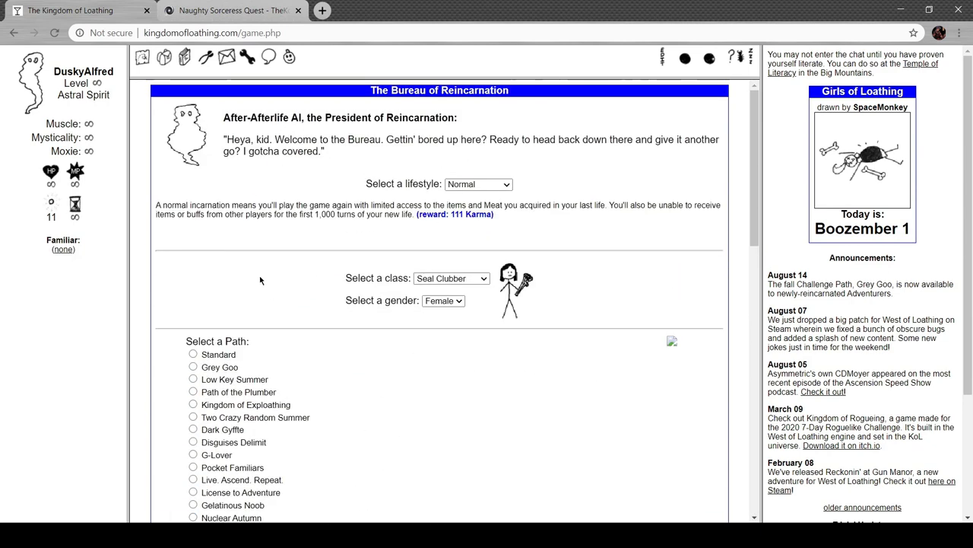
Submit the Disco Bandit, Mongoose, KOLHS reincarnation choices and read the summary warnings
scroll("down", 3)
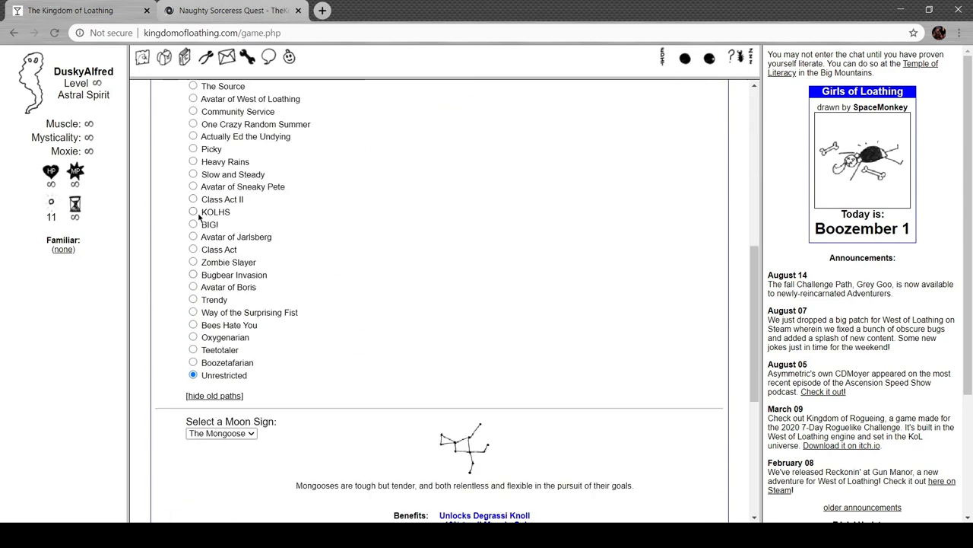
scroll("up", 3)
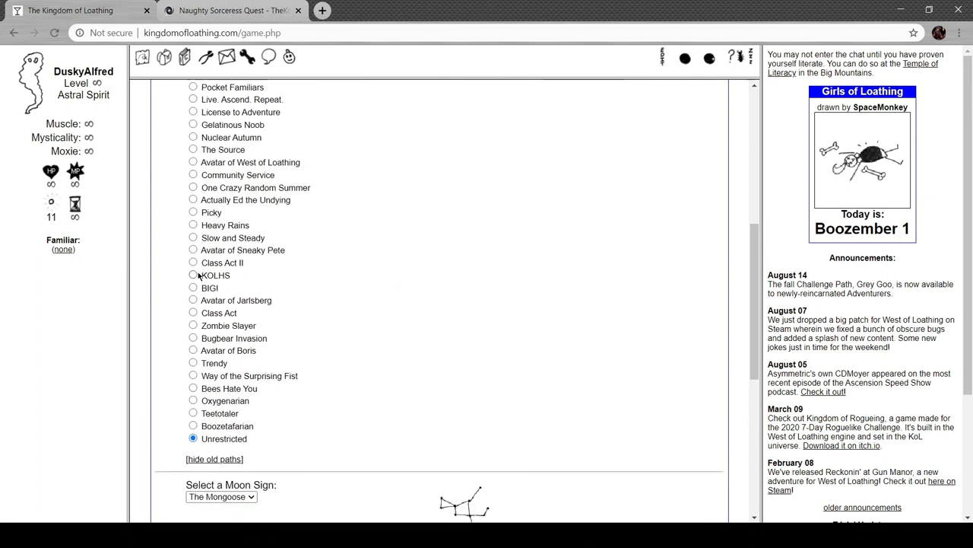
scroll("down", 3)
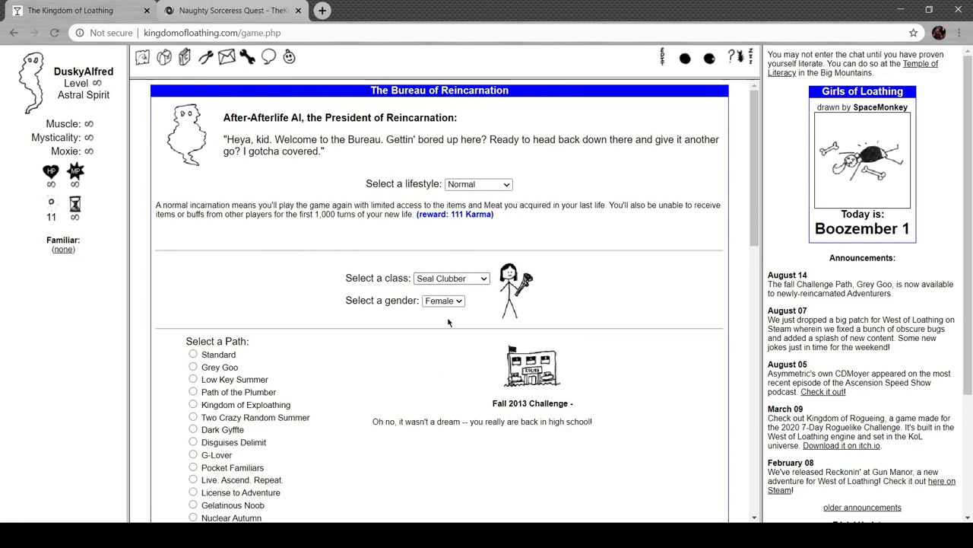
left_click(451, 277)
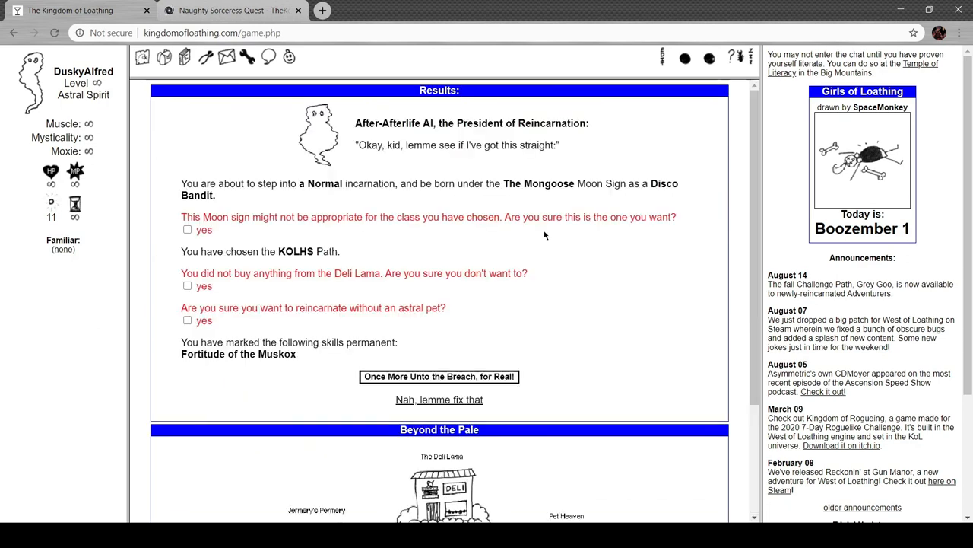
mouse_move(376, 203)
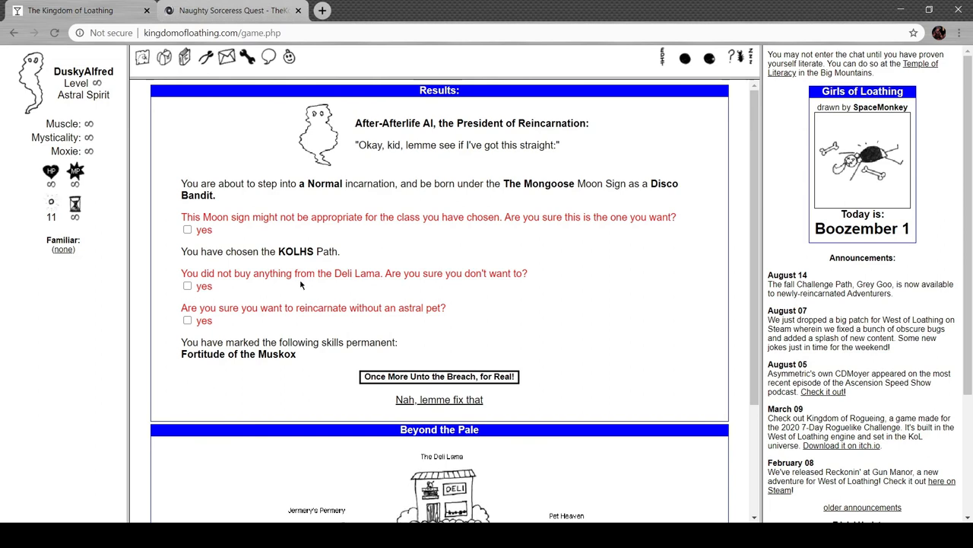
scroll("down", 3)
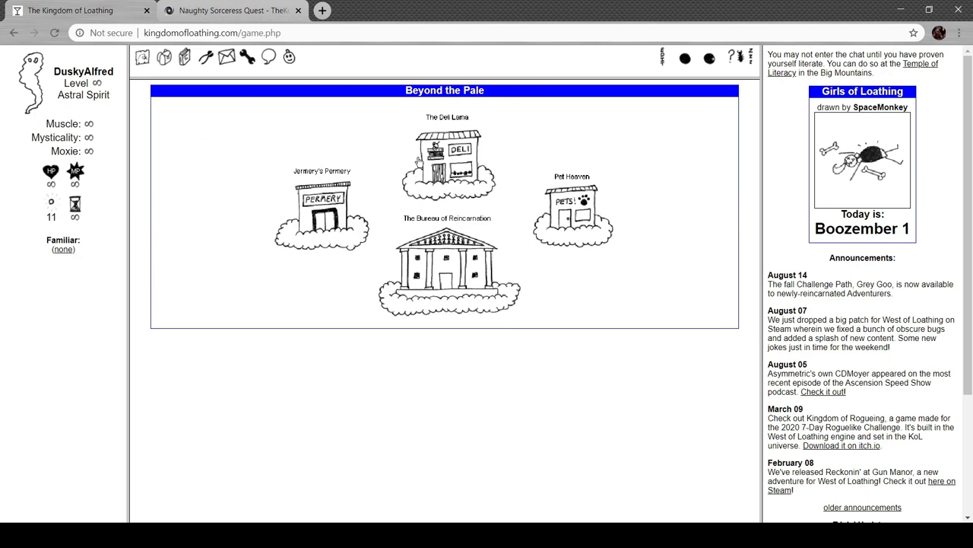
At the Deli Lama, return astral items, rebuy the hot dog dinner, and enter the Bureau
left_click(443, 156)
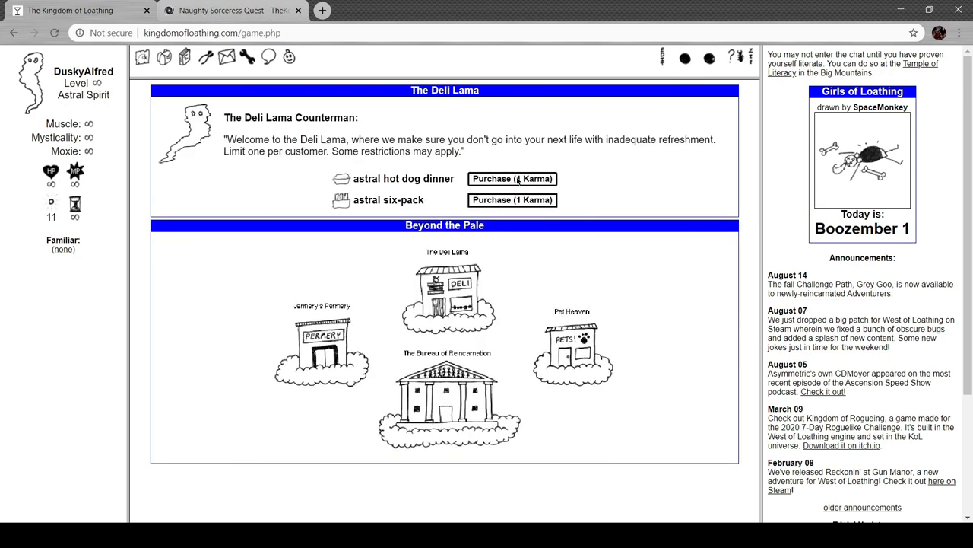
left_click(511, 178)
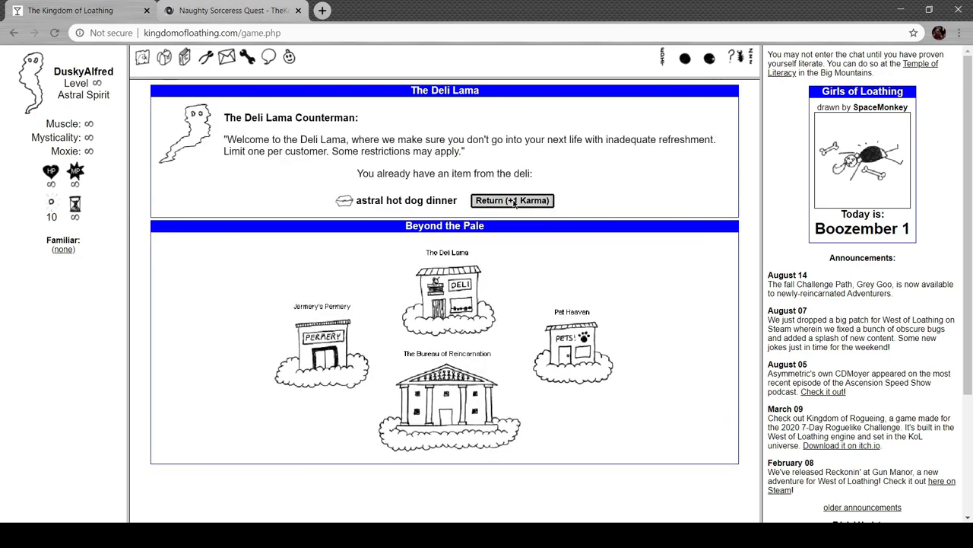
left_click(512, 200)
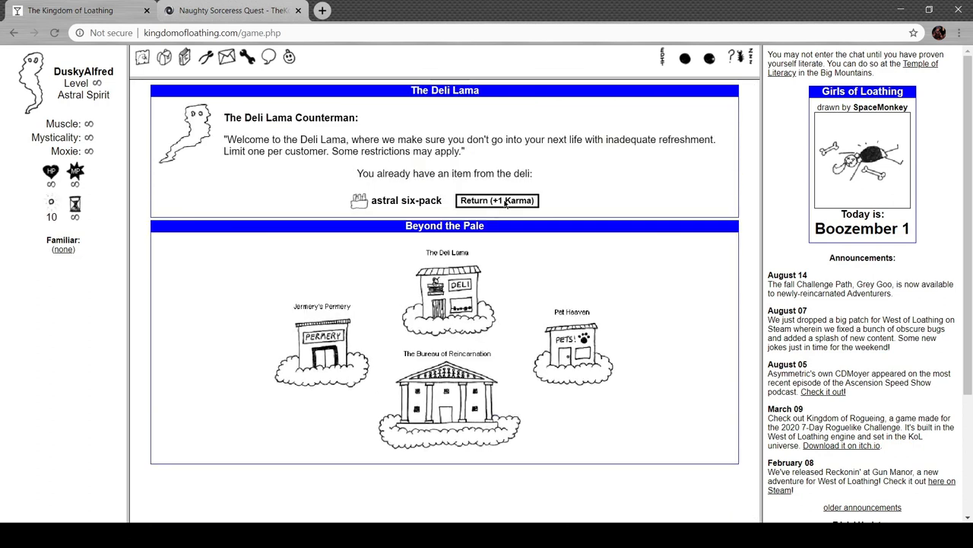
left_click(497, 201)
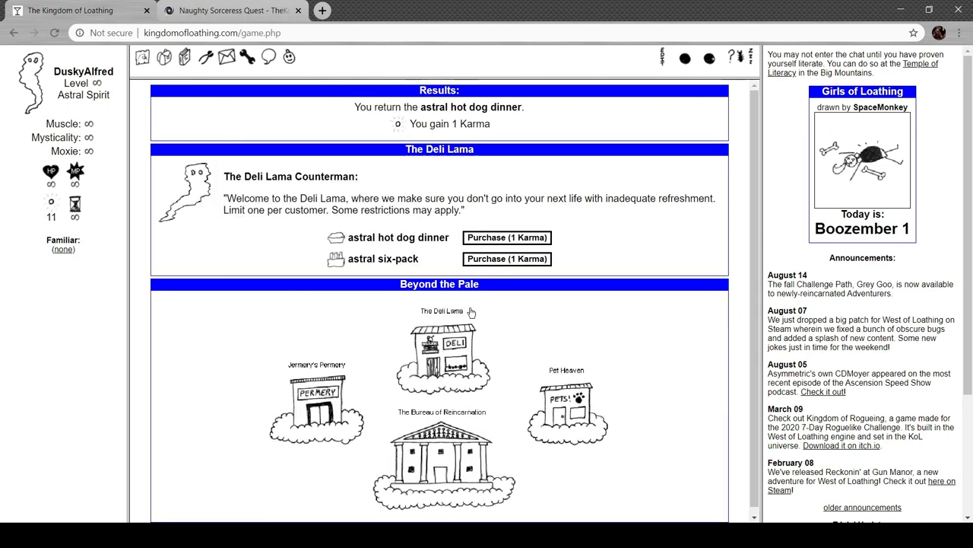
mouse_move(474, 301)
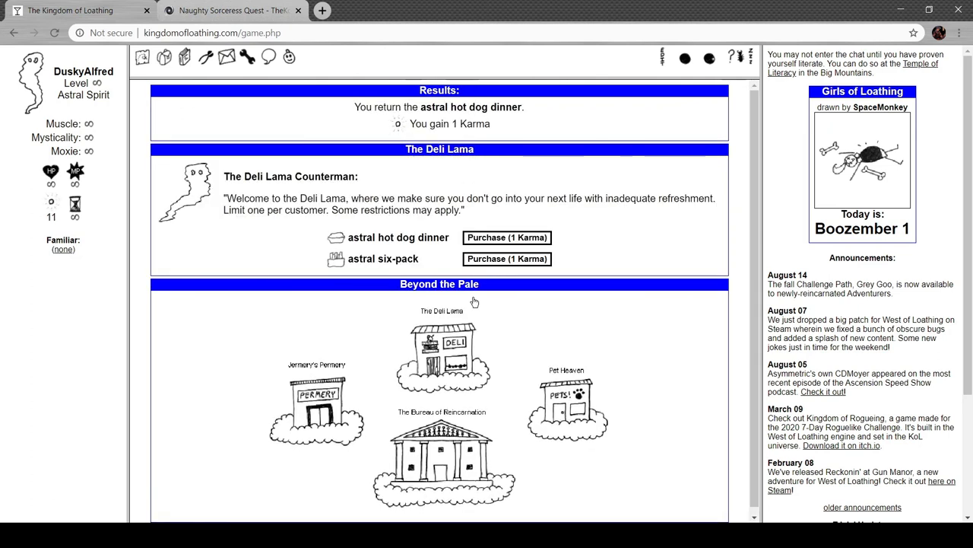
left_click(507, 237)
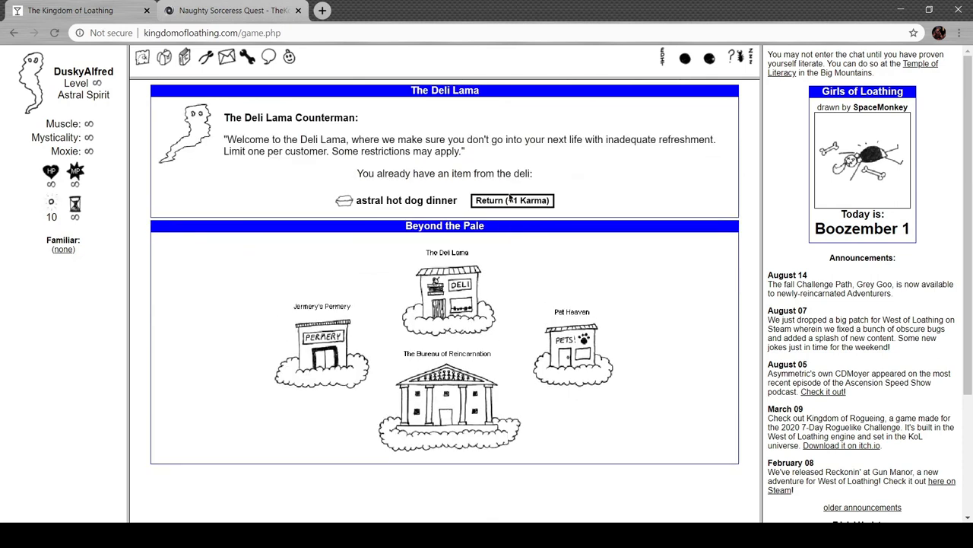
left_click(512, 200)
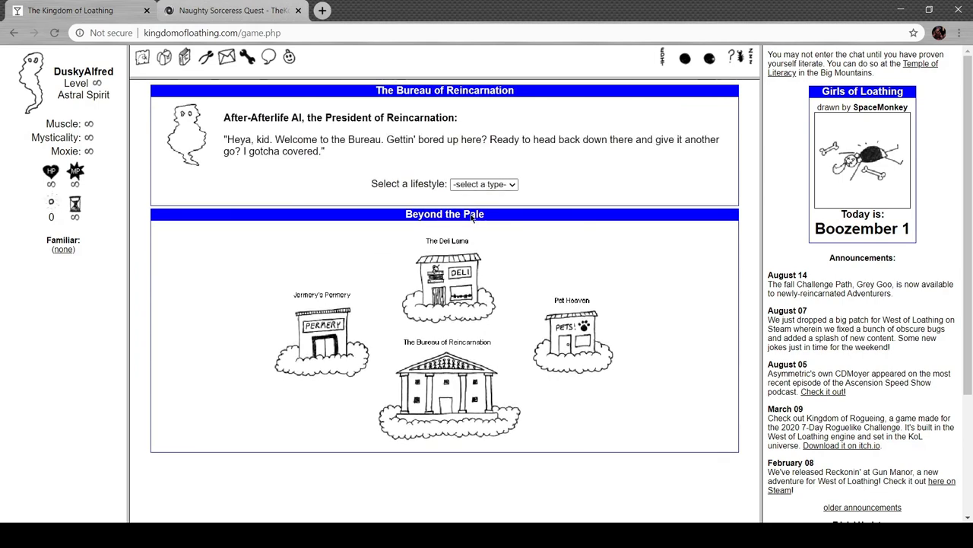
Choose Hardcore, Accordion Thief, Pocket Familiars and The Packrat, then confirm reincarnation for real
left_click(484, 184)
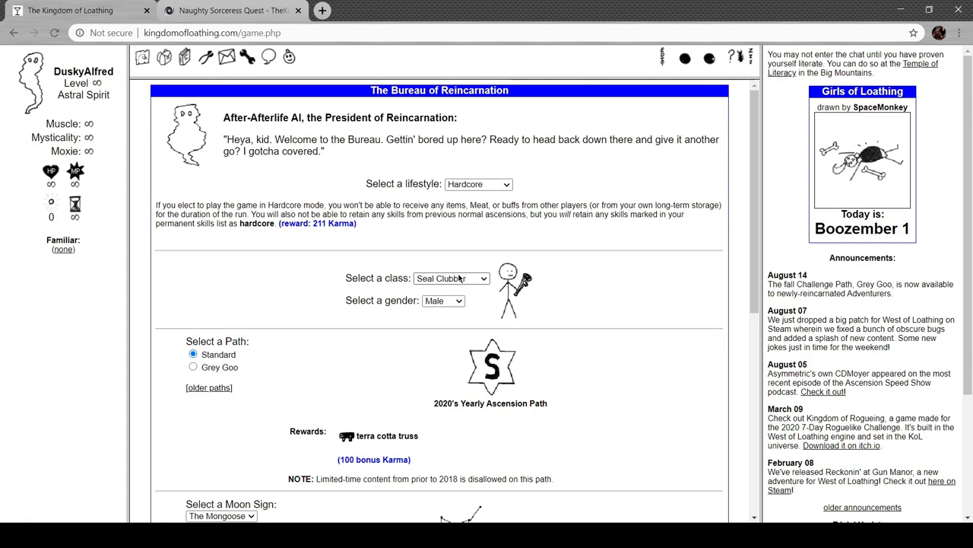
left_click(451, 277)
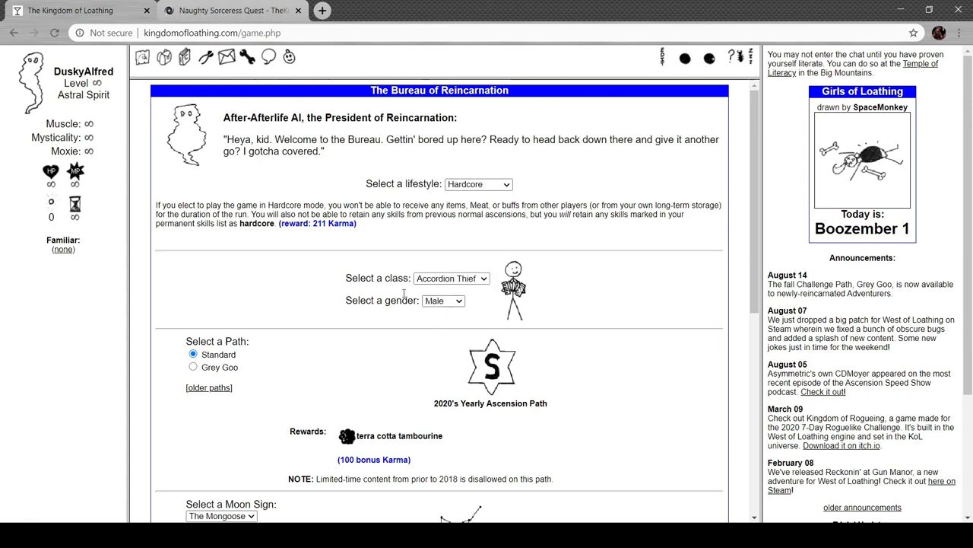
scroll("down", 3)
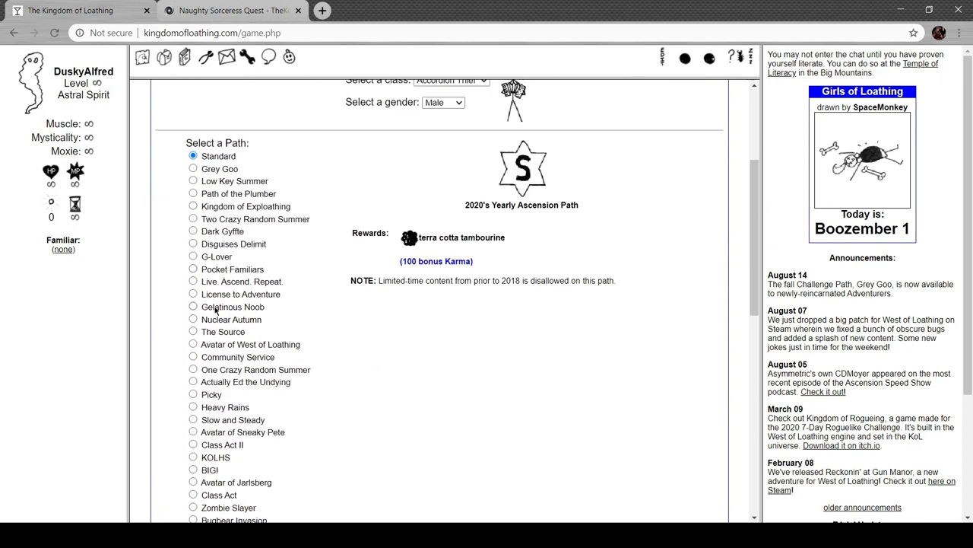
left_click(194, 269)
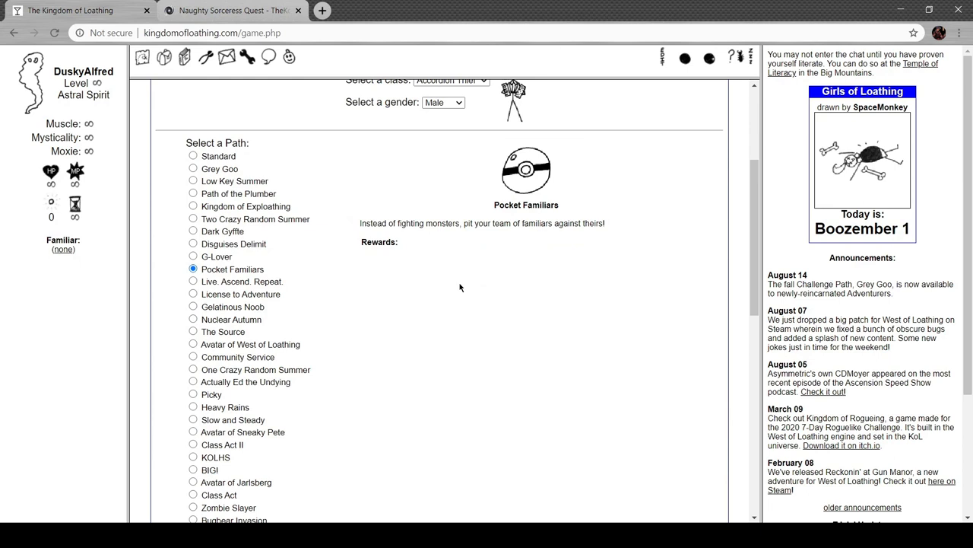
scroll("down", 3)
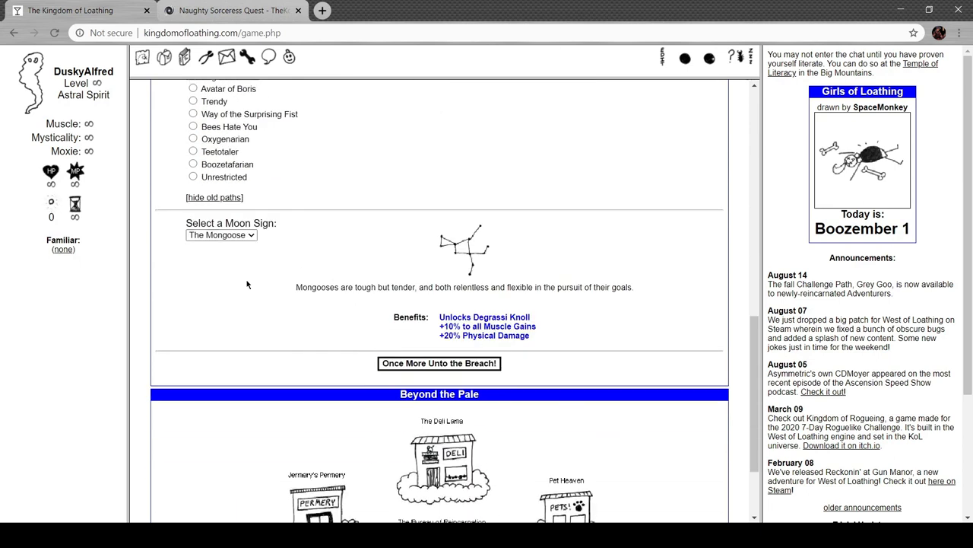
left_click(220, 234)
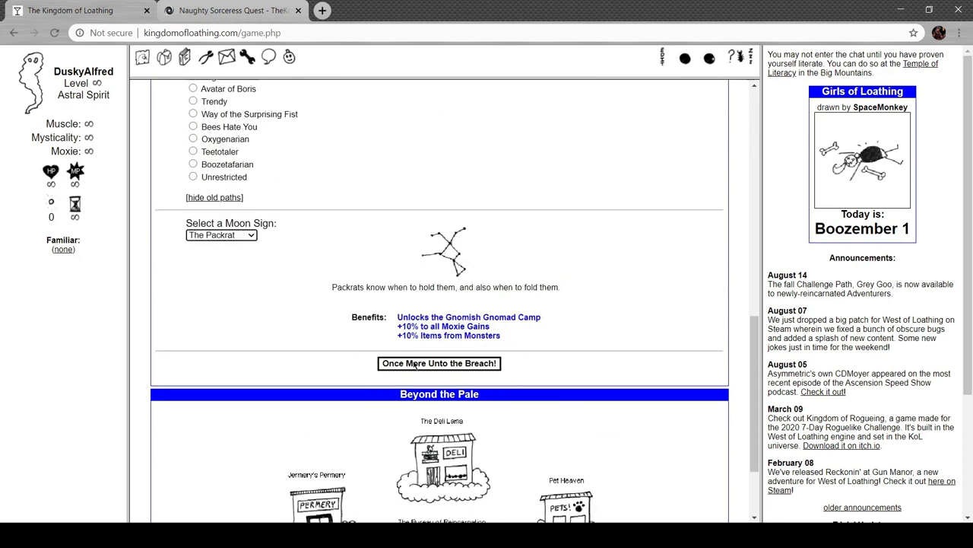
left_click(439, 364)
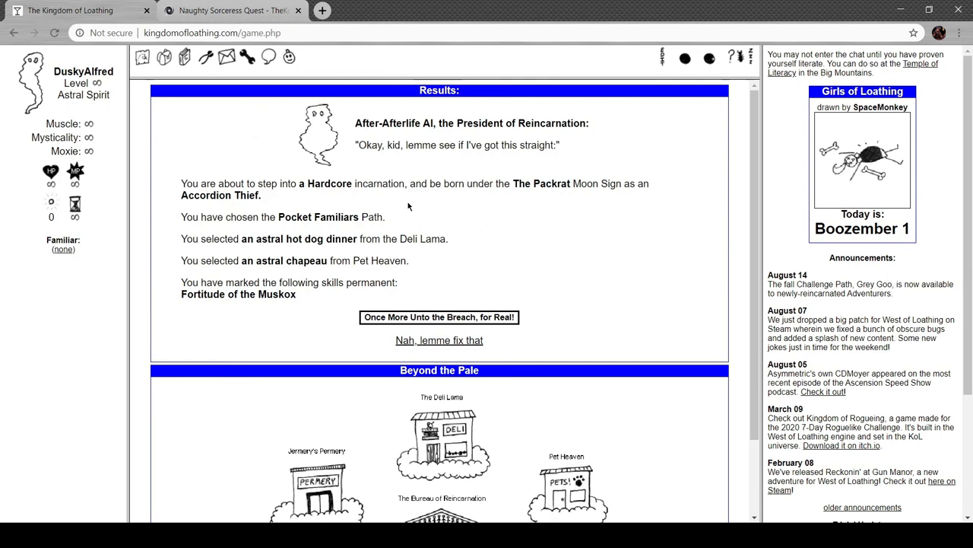
mouse_move(438, 317)
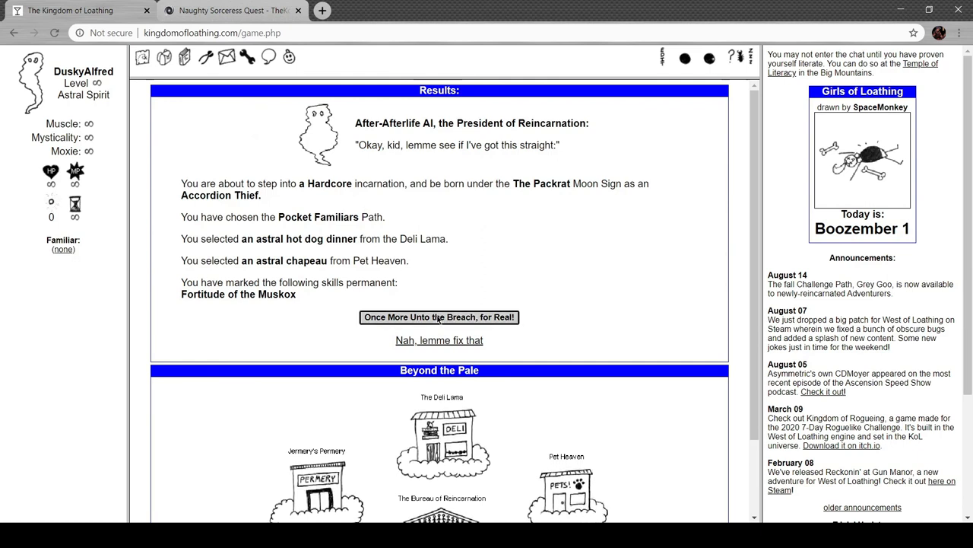
left_click(439, 318)
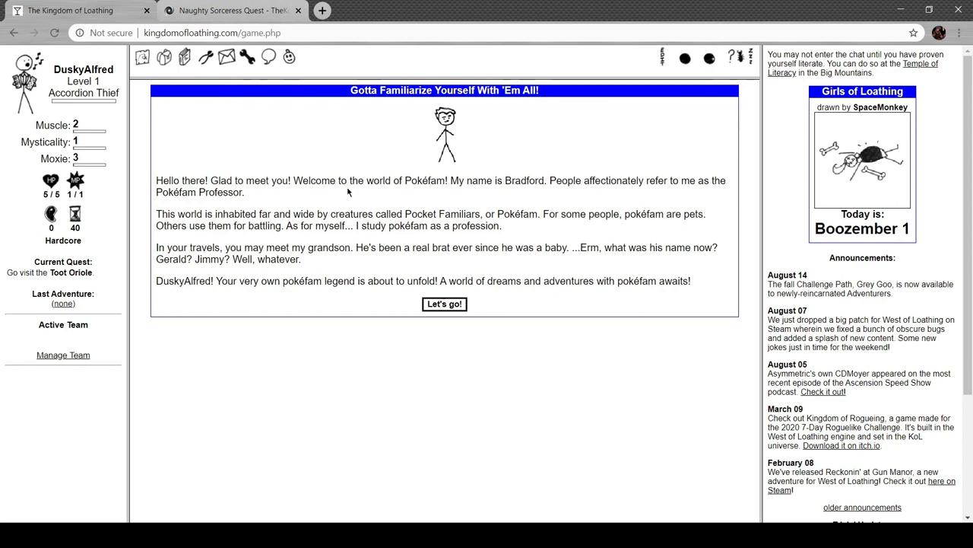
mouse_move(444, 304)
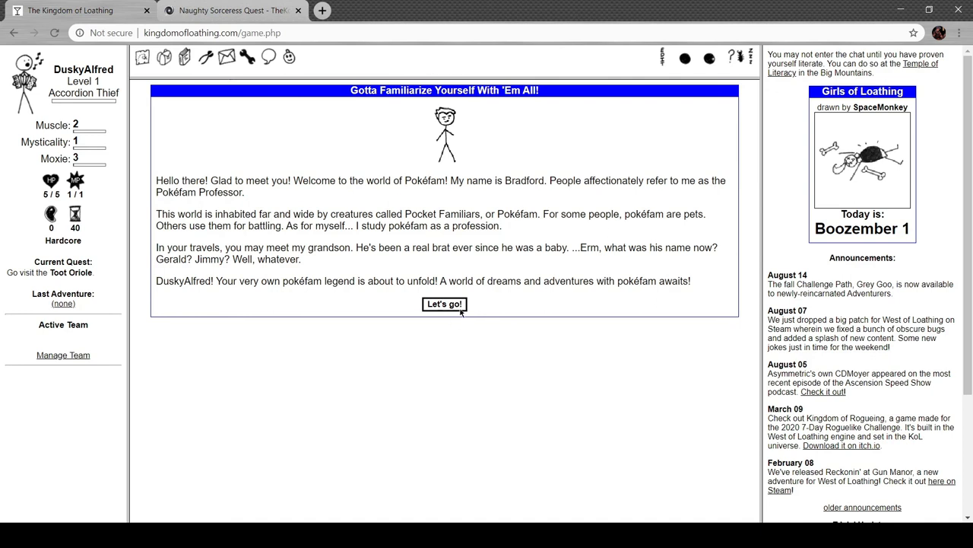
Begin Pokéfam, lose the Outskirts of Cobb's Knob fight, and return to the Kingdom map
left_click(444, 304)
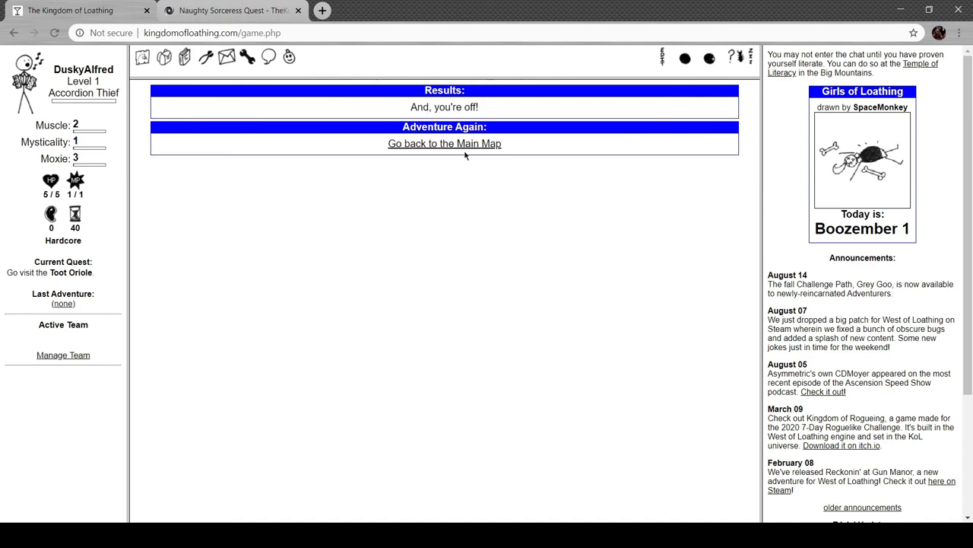
left_click(445, 143)
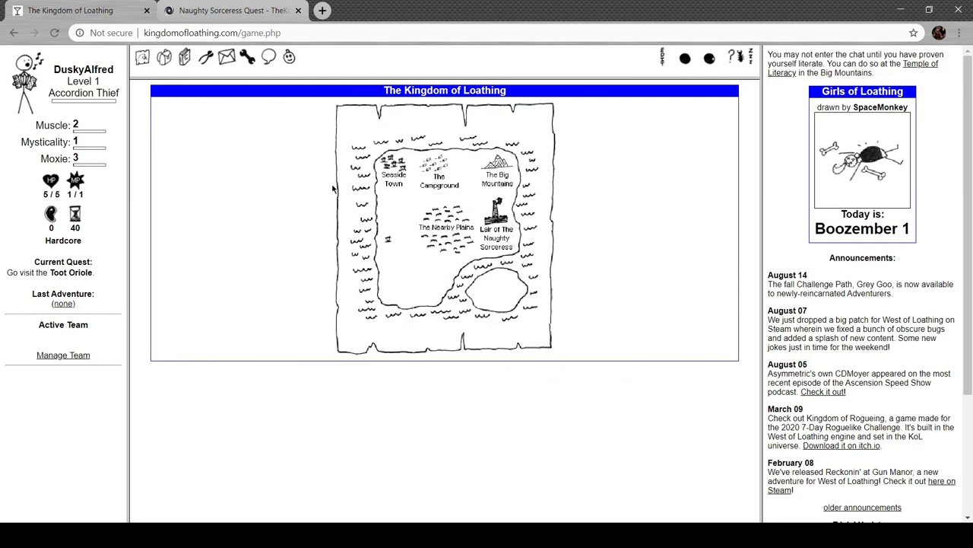
left_click(442, 229)
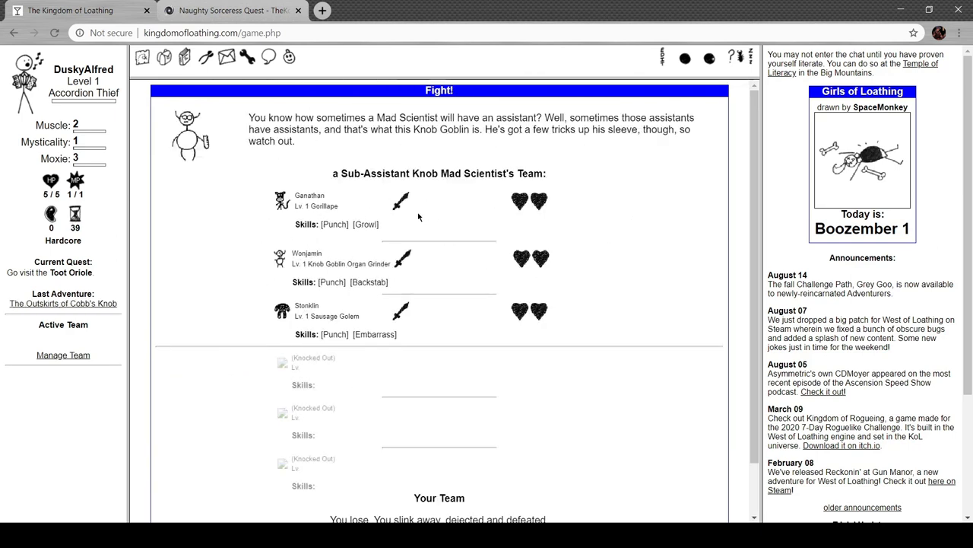
scroll("down", 3)
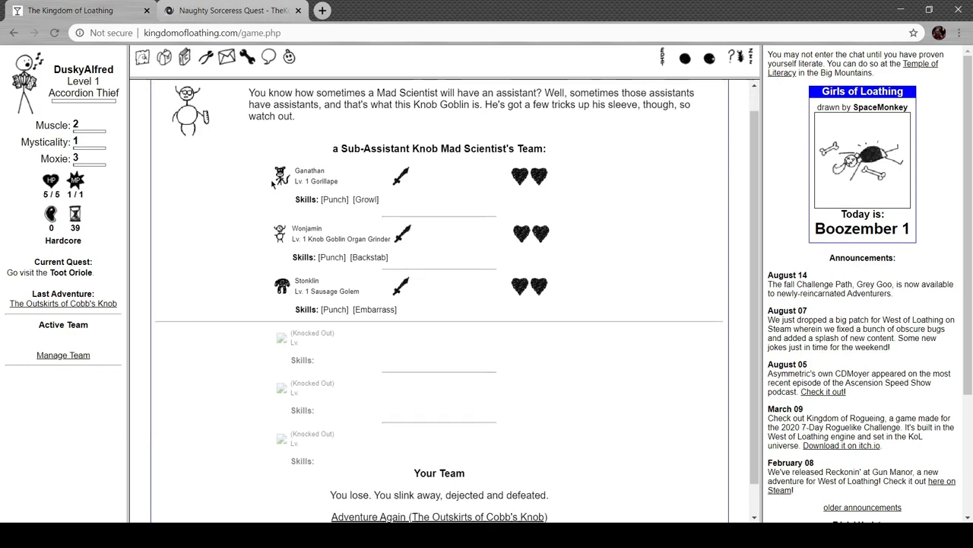
scroll("down", 3)
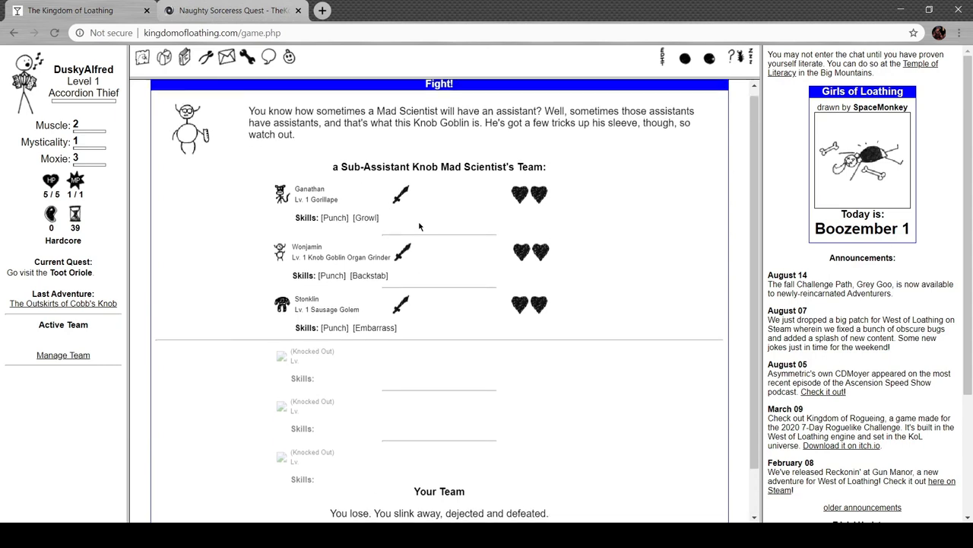
left_click(143, 58)
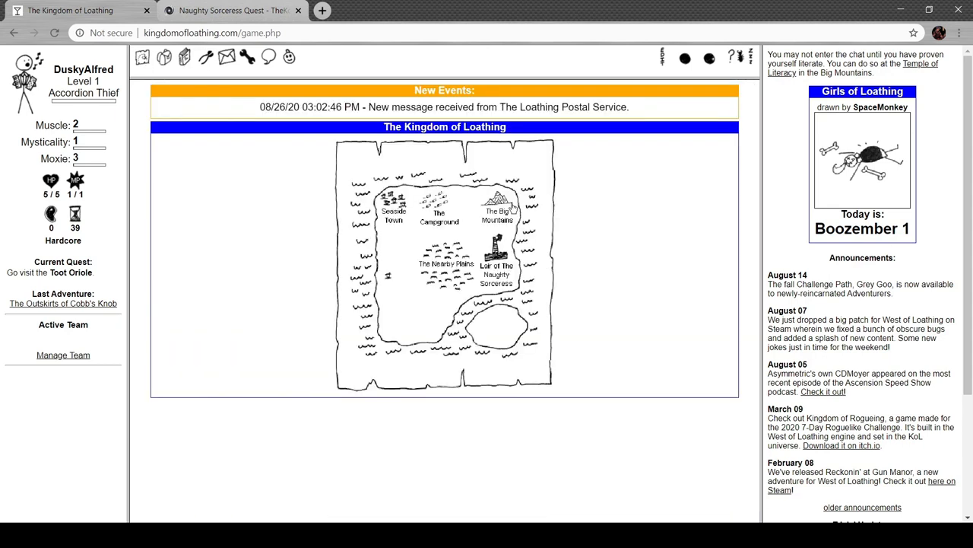
mouse_move(328, 195)
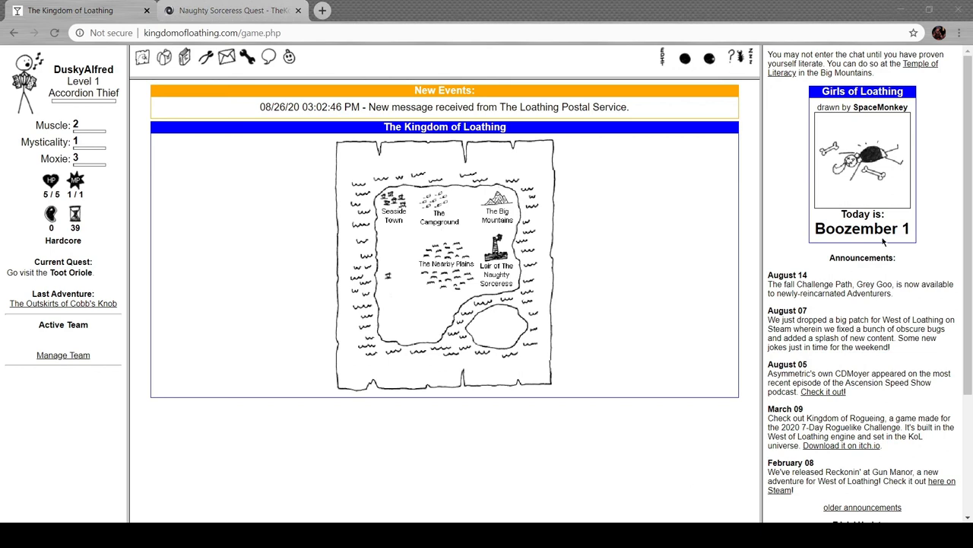
mouse_move(582, 382)
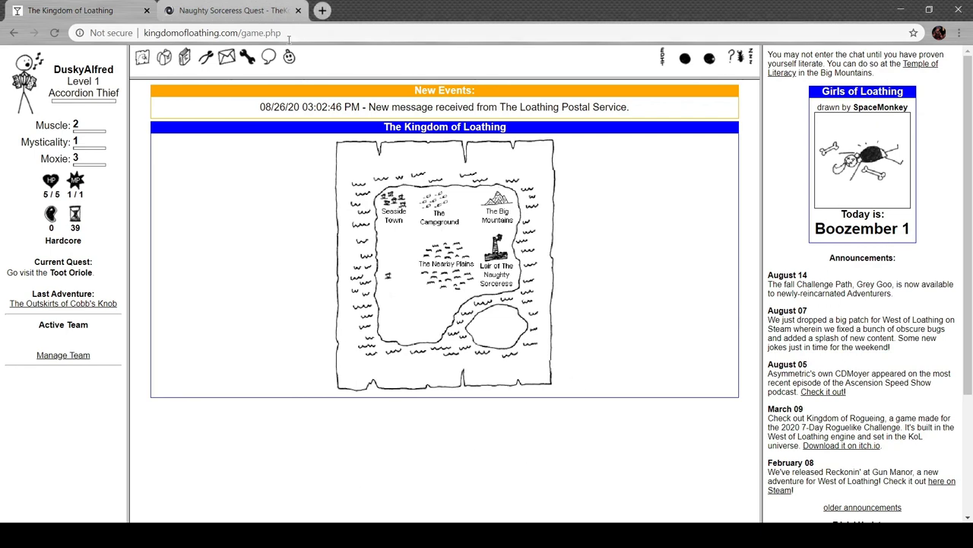
Close the Naughty Sorceress Quest wiki tab
left_click(298, 10)
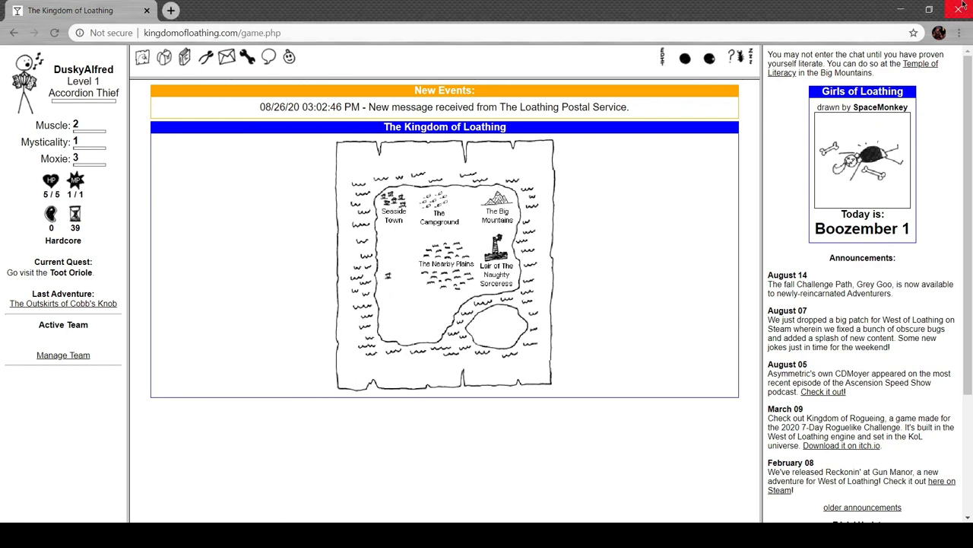